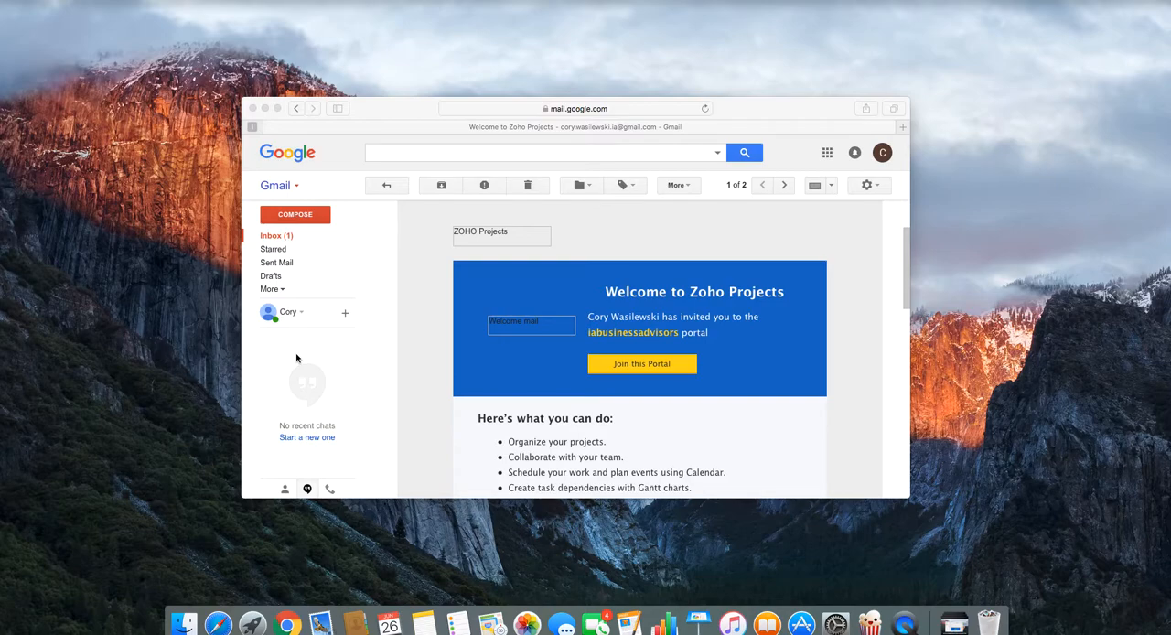
pyautogui.moveTo(604, 432)
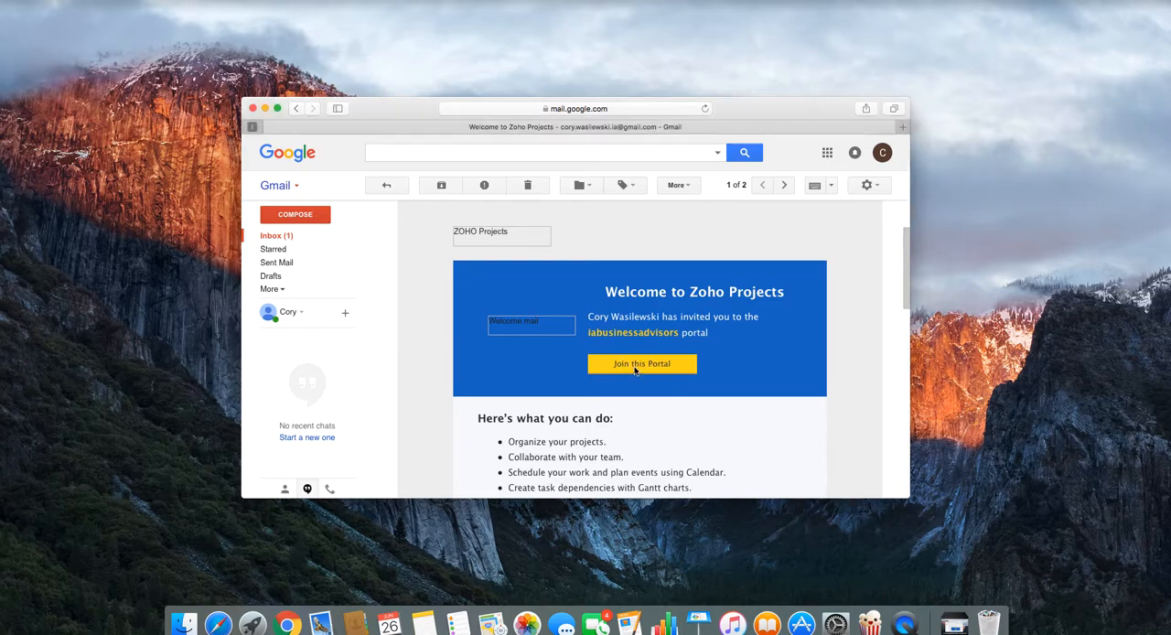
# Step: Join the portal by setting and confirming a new password, then save it in Safari
pyautogui.click(641, 364)
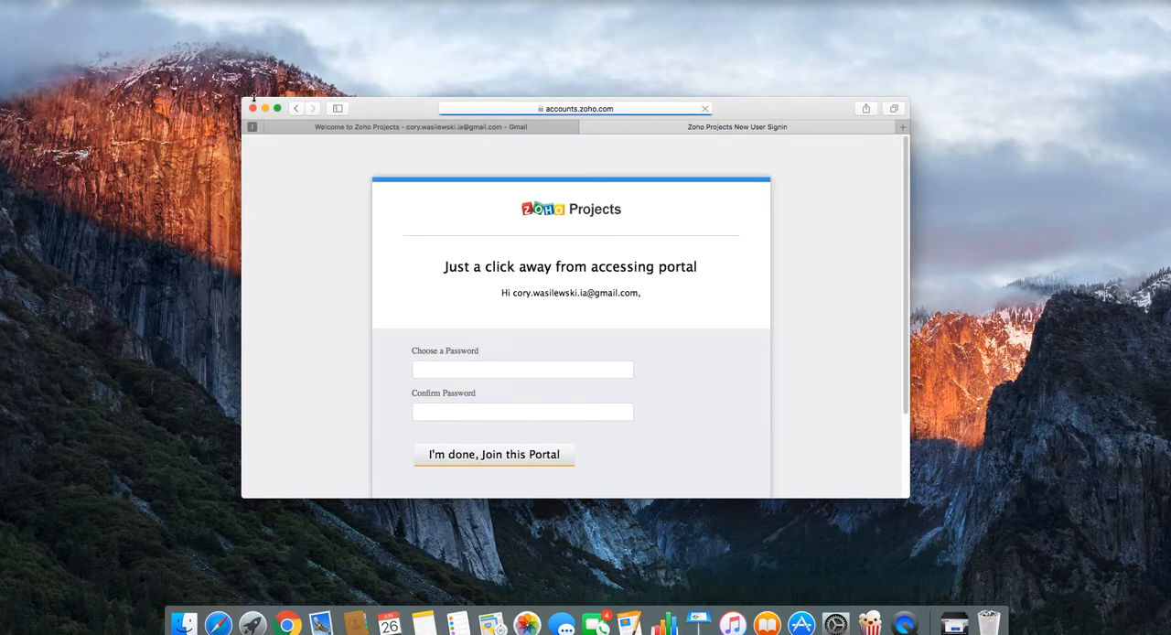
pyautogui.click(278, 108)
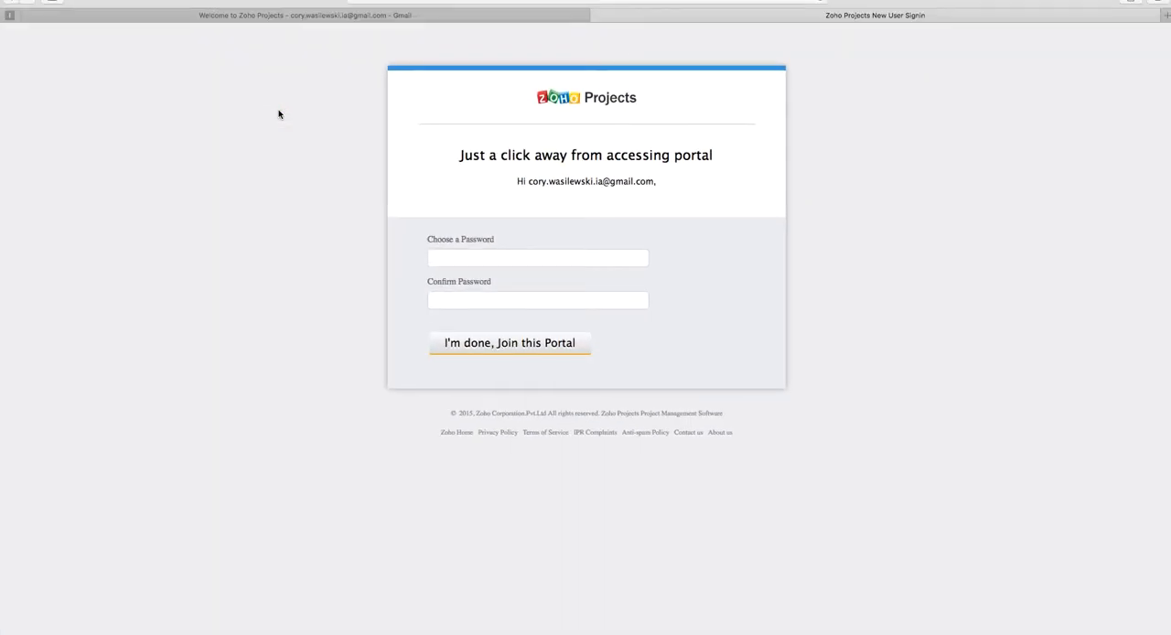
pyautogui.click(538, 256)
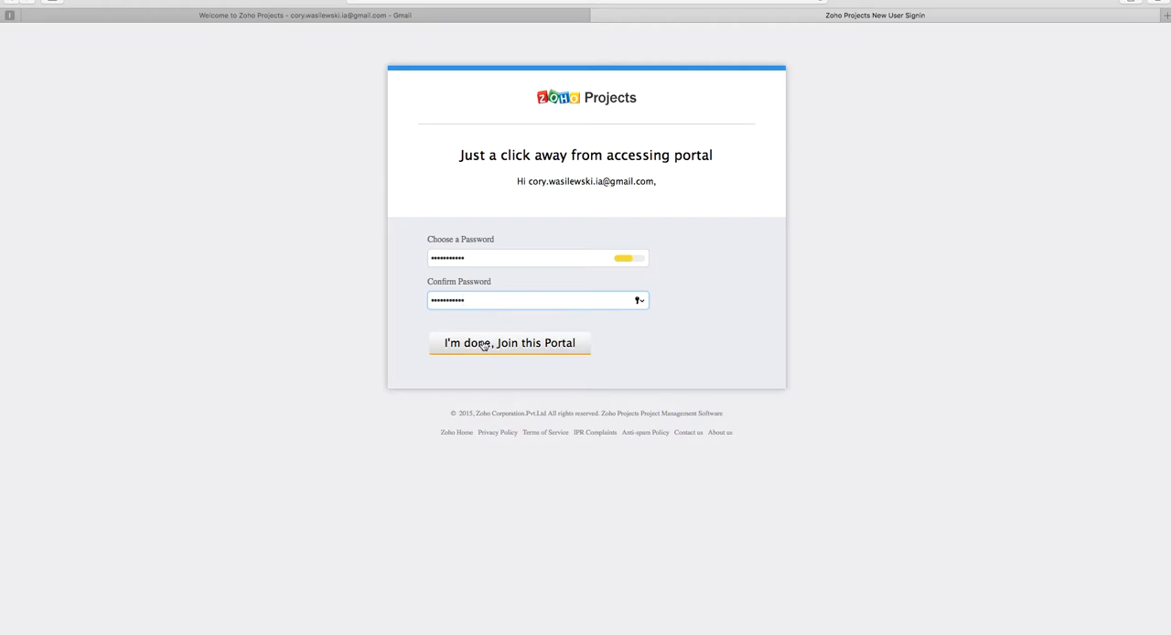
pyautogui.click(508, 342)
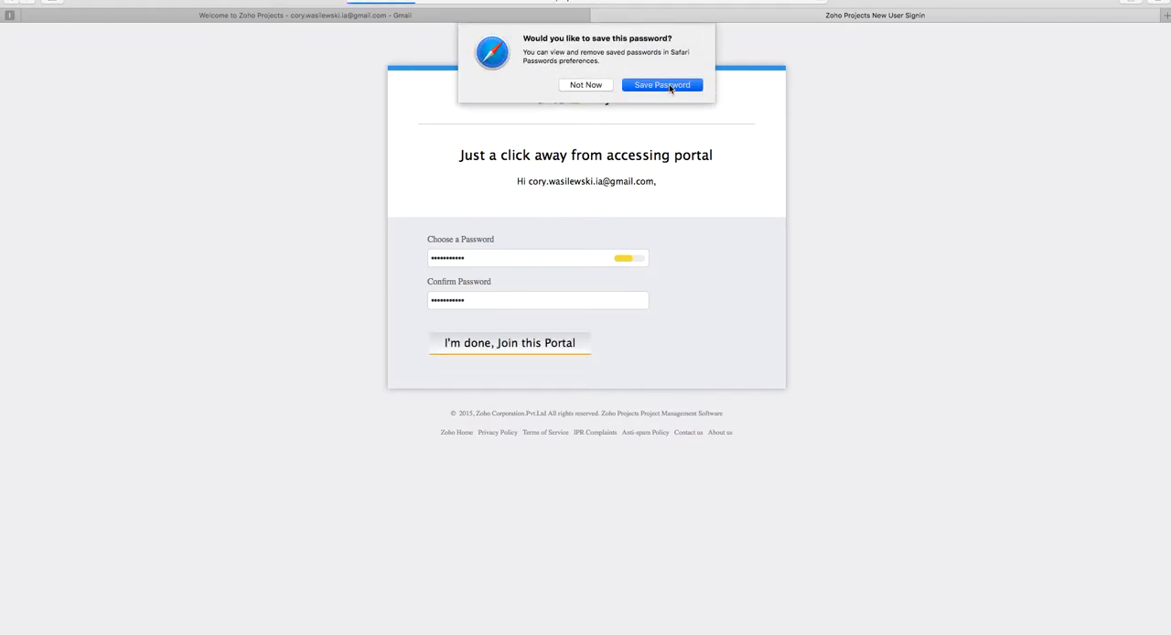
pyautogui.click(662, 84)
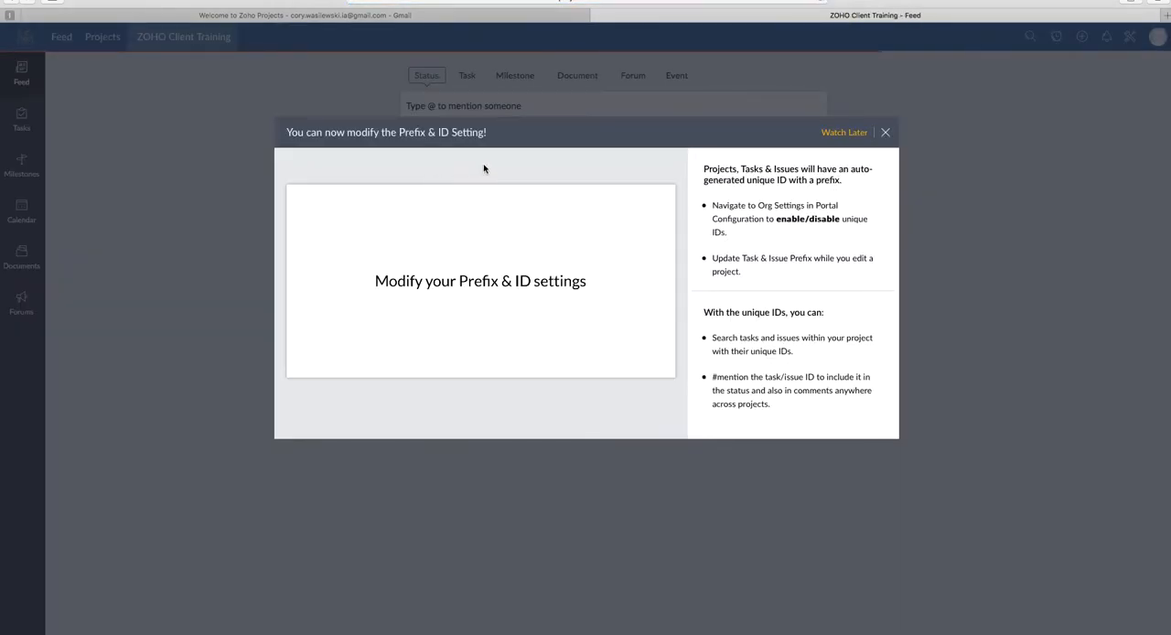
# Step: Dismiss the Prefix & ID settings announcement to show the empty portal feed
pyautogui.click(885, 132)
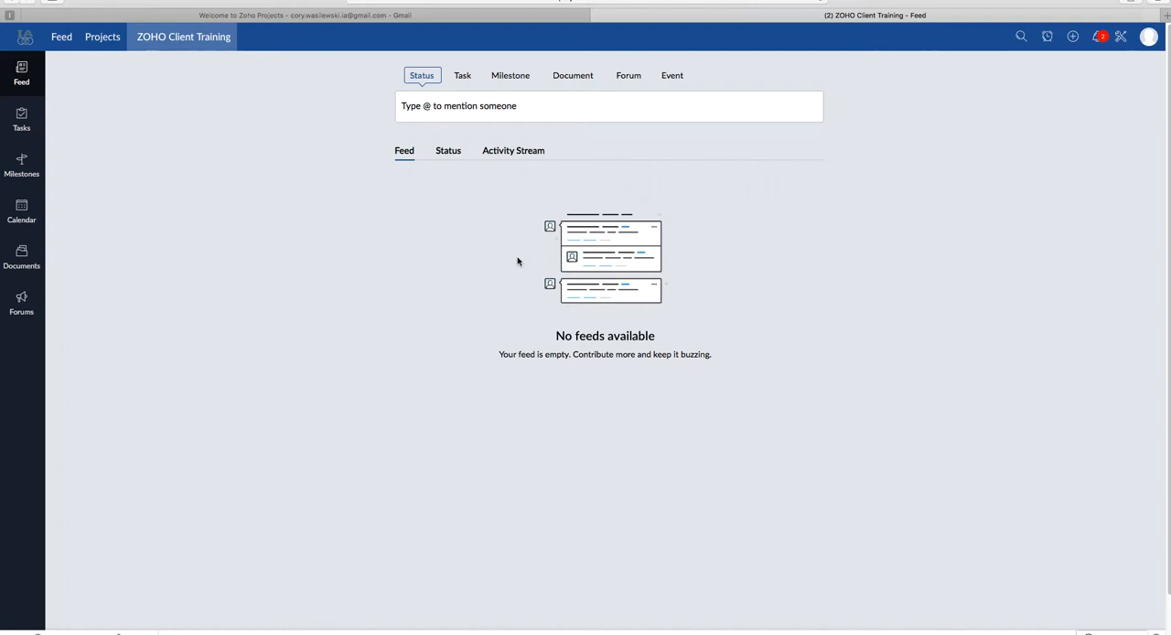
pyautogui.moveTo(871, 22)
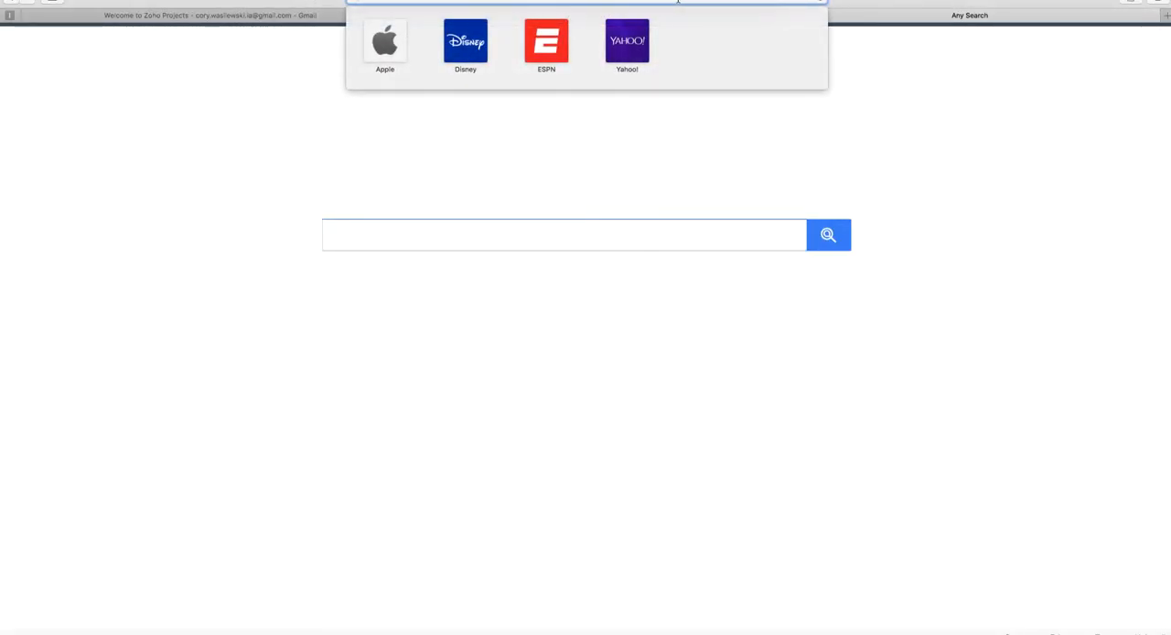
# Step: Search 'project' in a new tab, pick the Zoho Projects site, and access Zoho Projects
pyautogui.write('project')
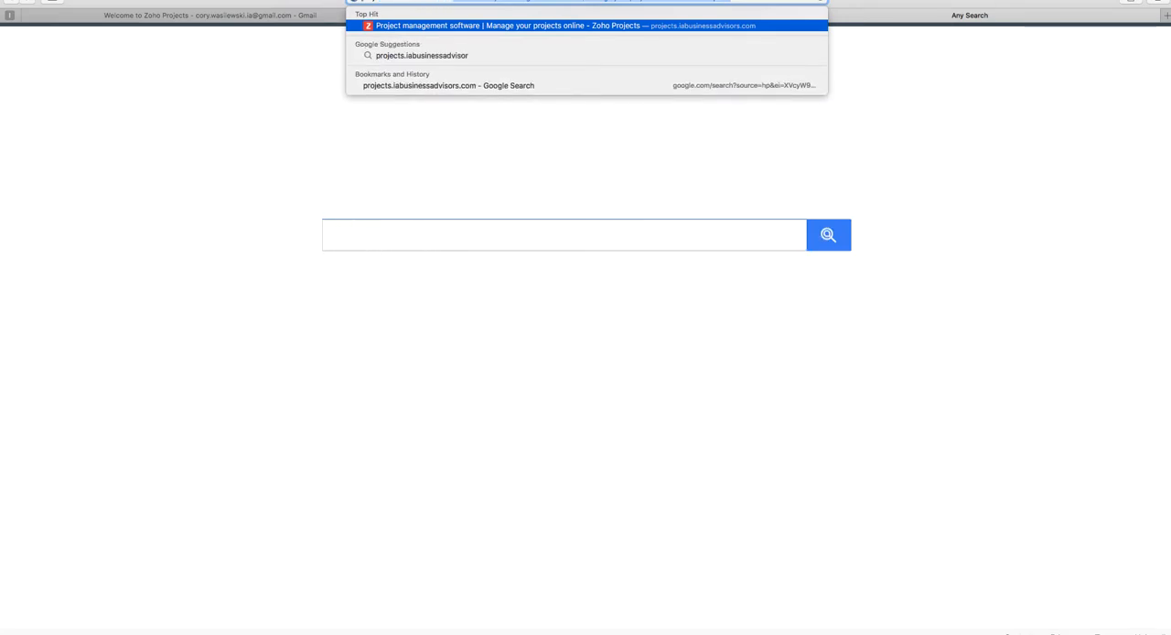
pyautogui.click(563, 26)
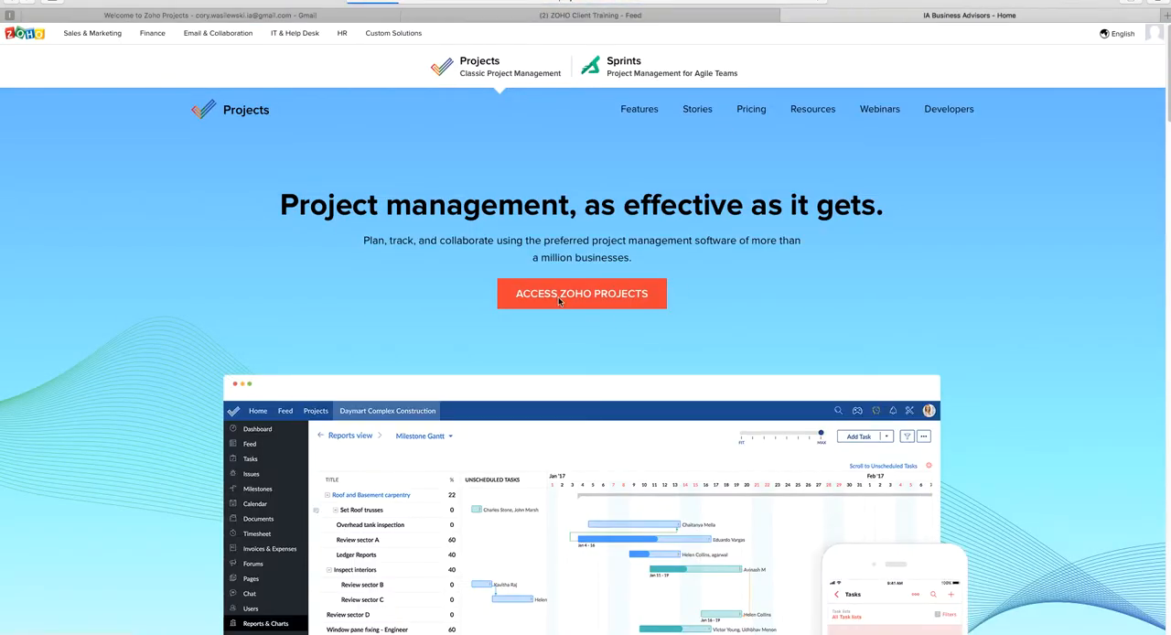
pyautogui.click(581, 293)
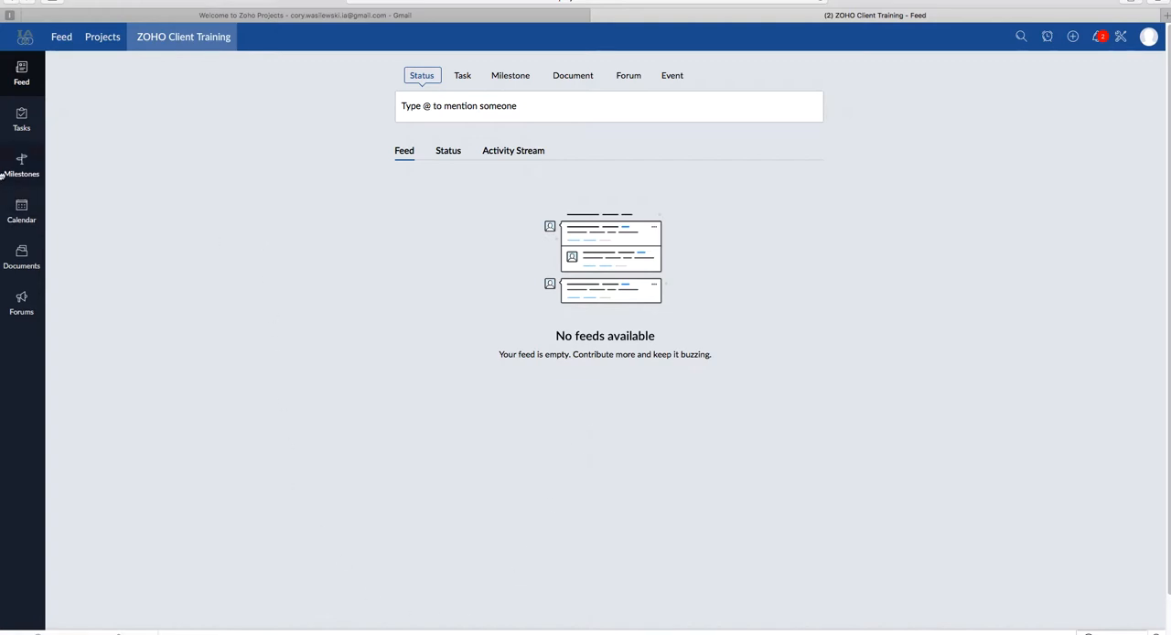
pyautogui.moveTo(183, 36)
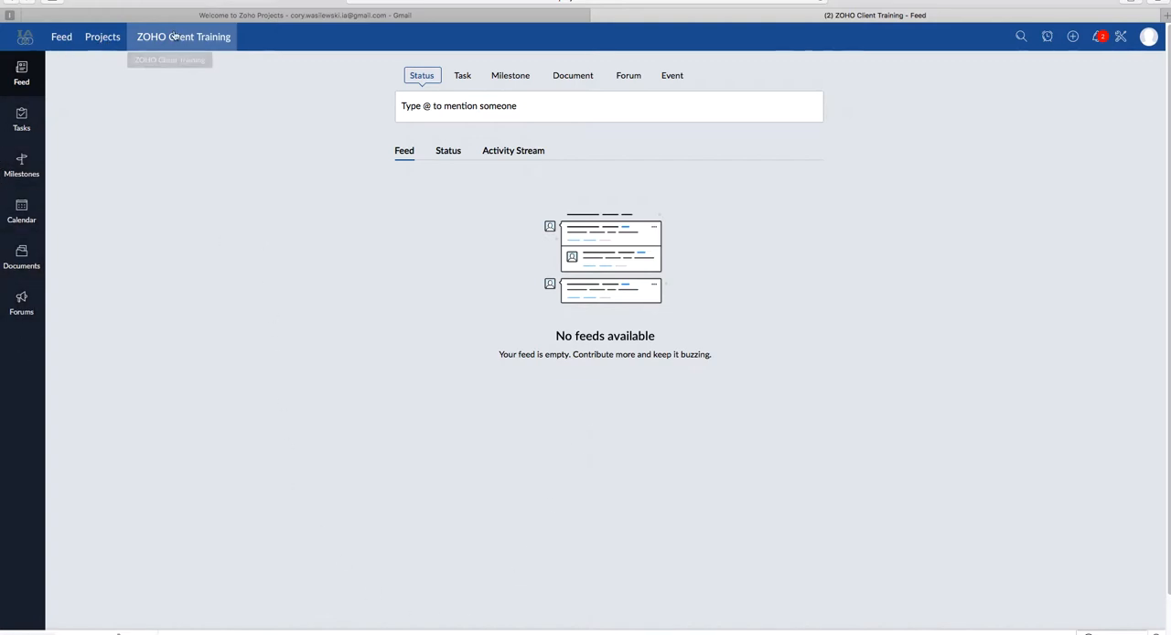
pyautogui.moveTo(103, 66)
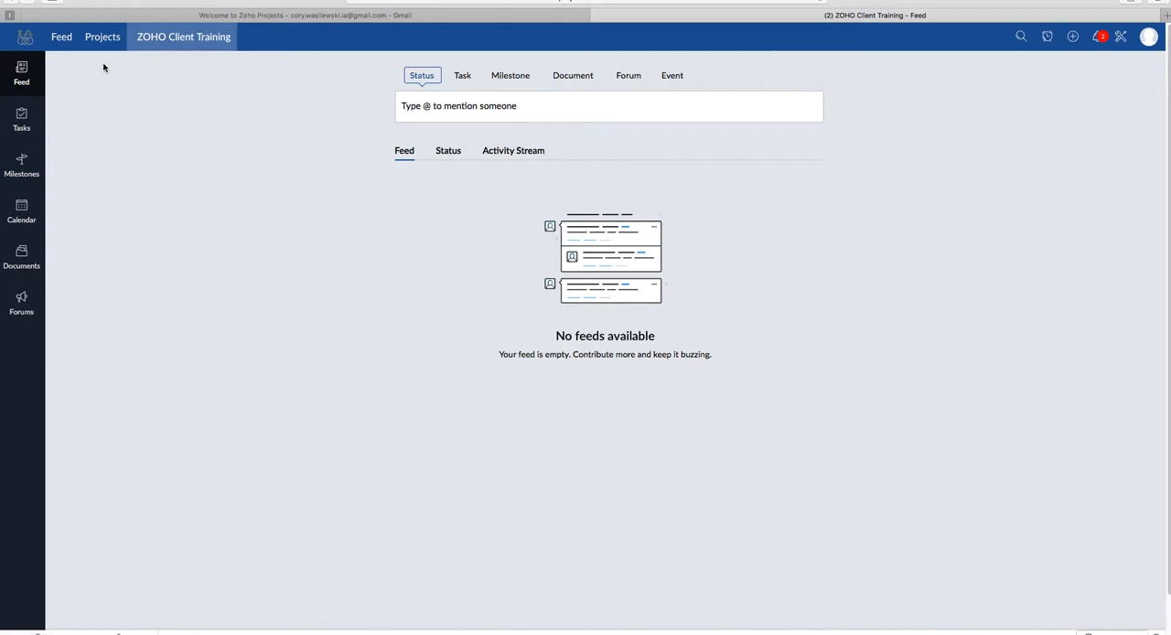
pyautogui.moveTo(22, 252)
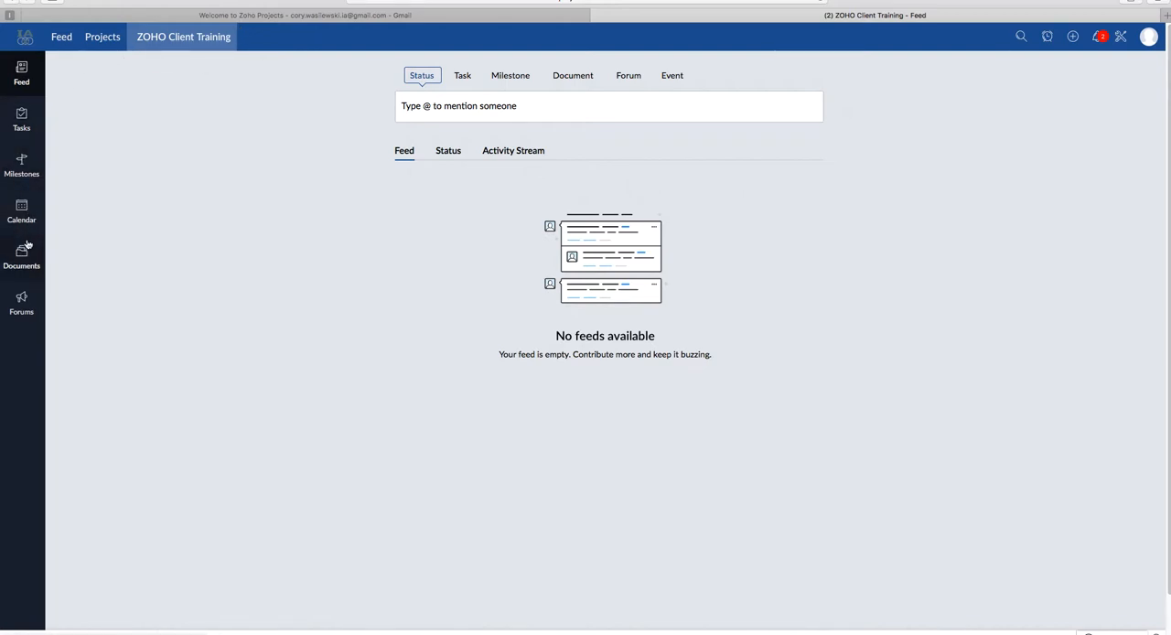
pyautogui.moveTo(66, 75)
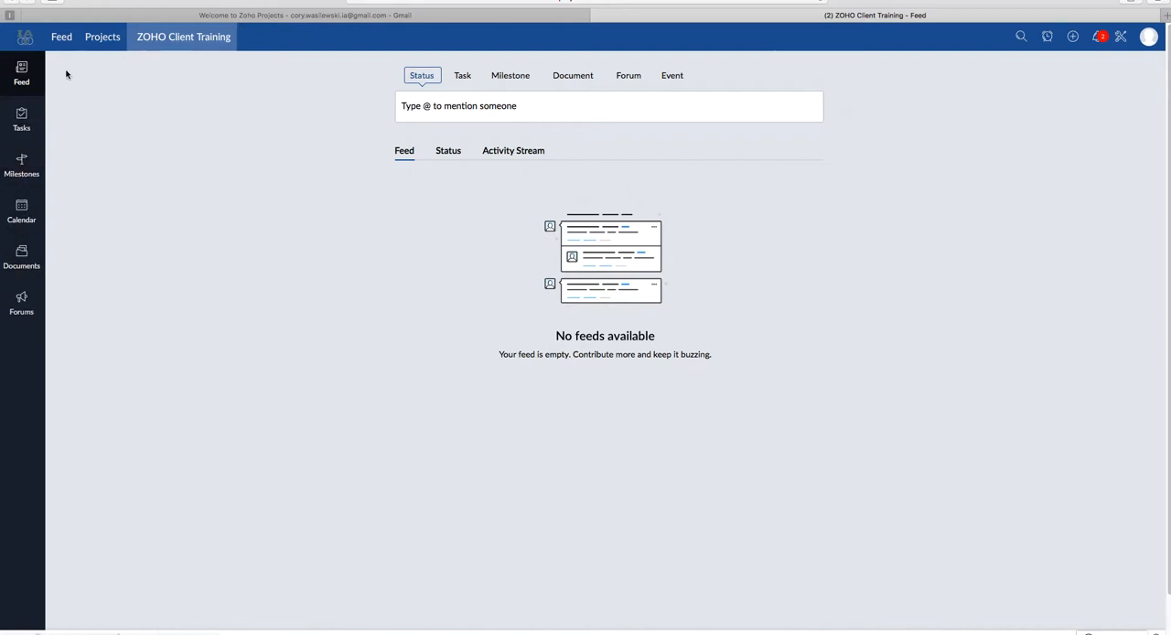
pyautogui.moveTo(88, 62)
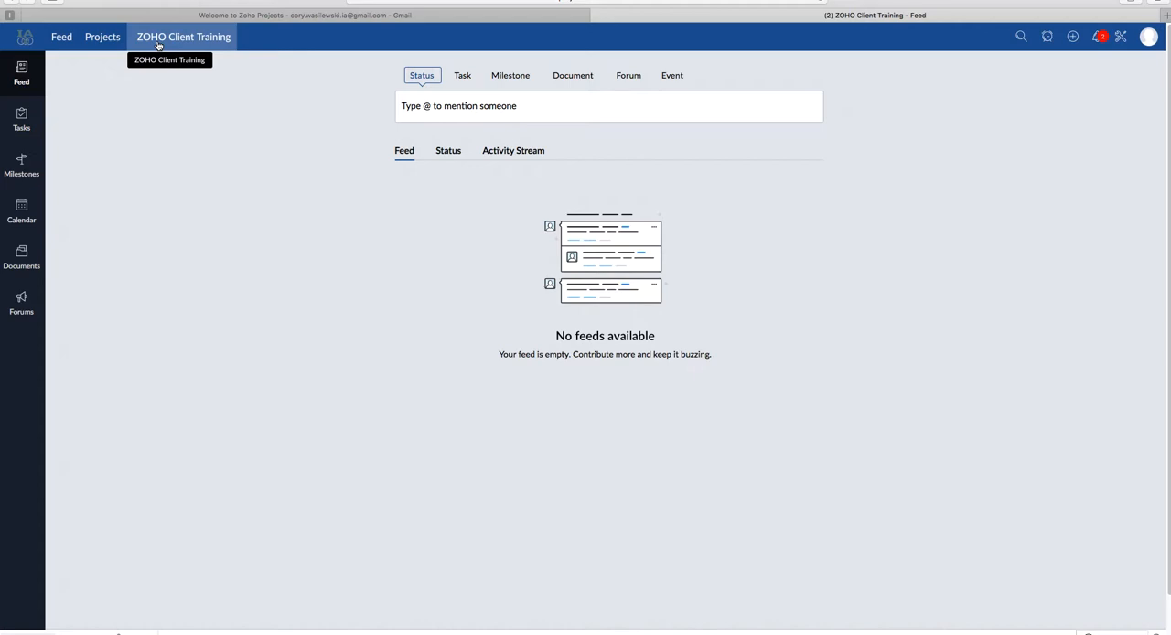
pyautogui.moveTo(176, 150)
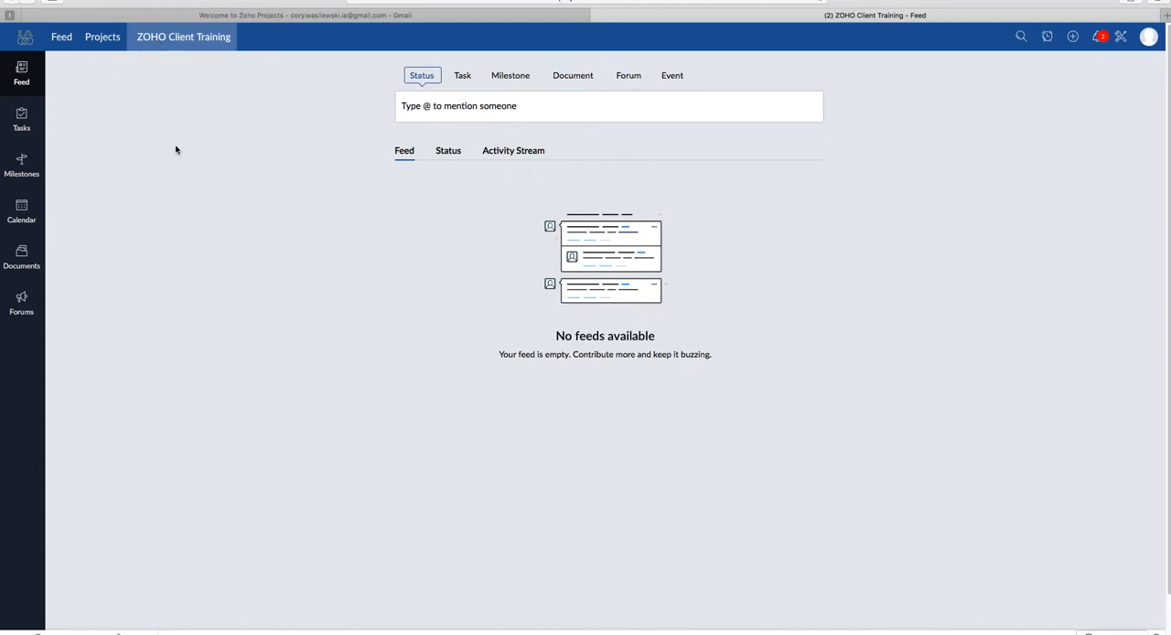
pyautogui.moveTo(216, 157)
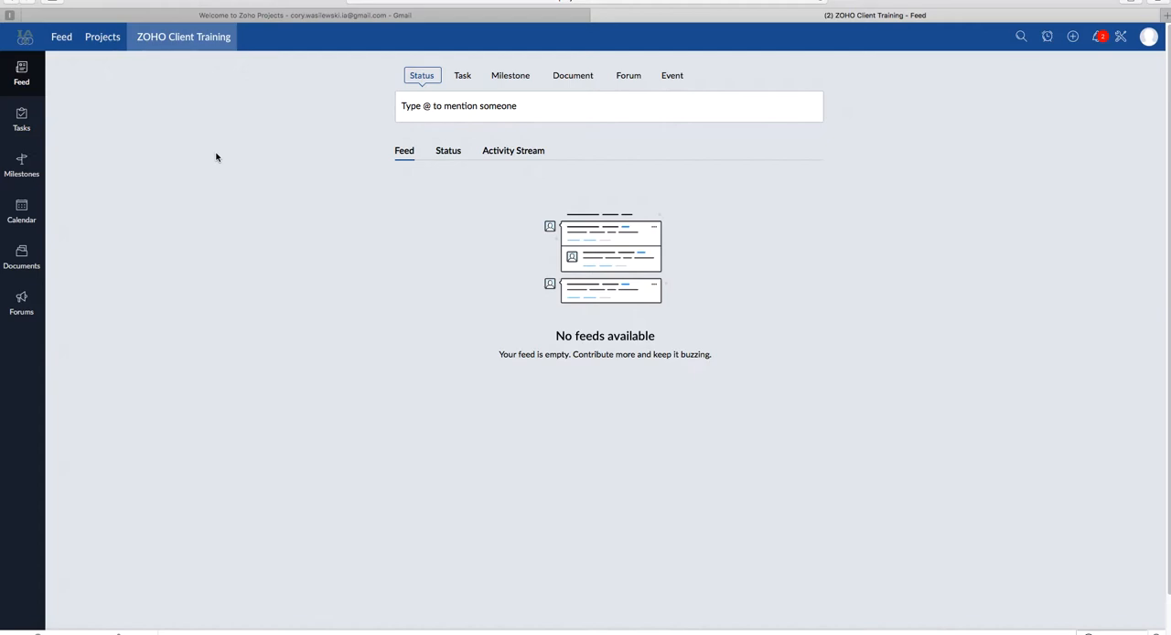
pyautogui.moveTo(227, 157)
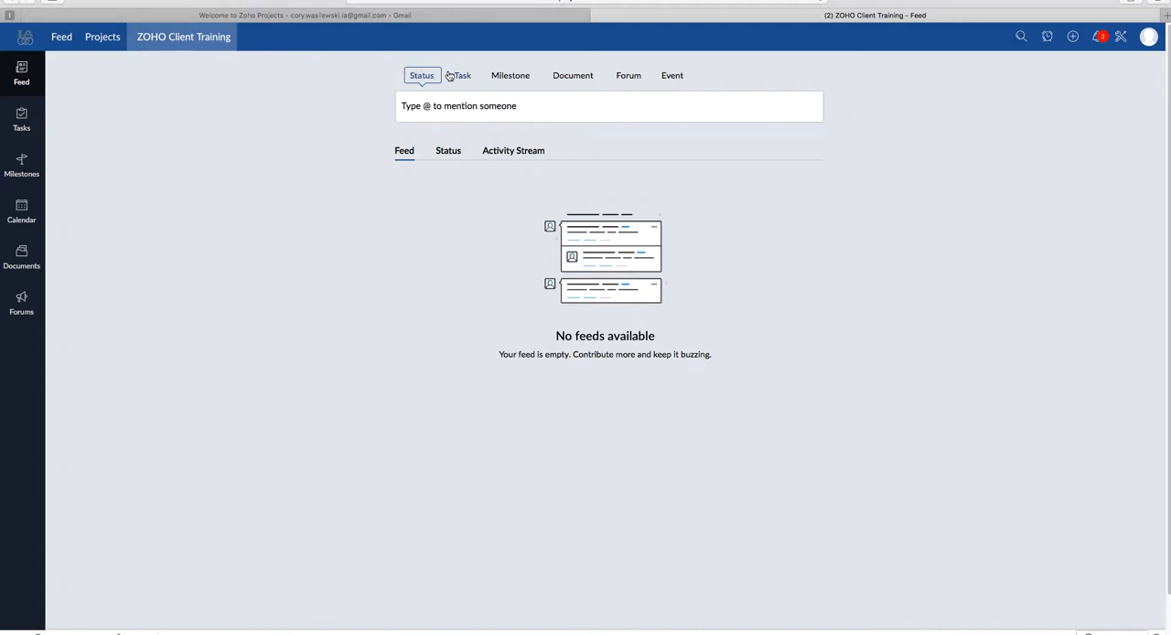
pyautogui.moveTo(573, 75)
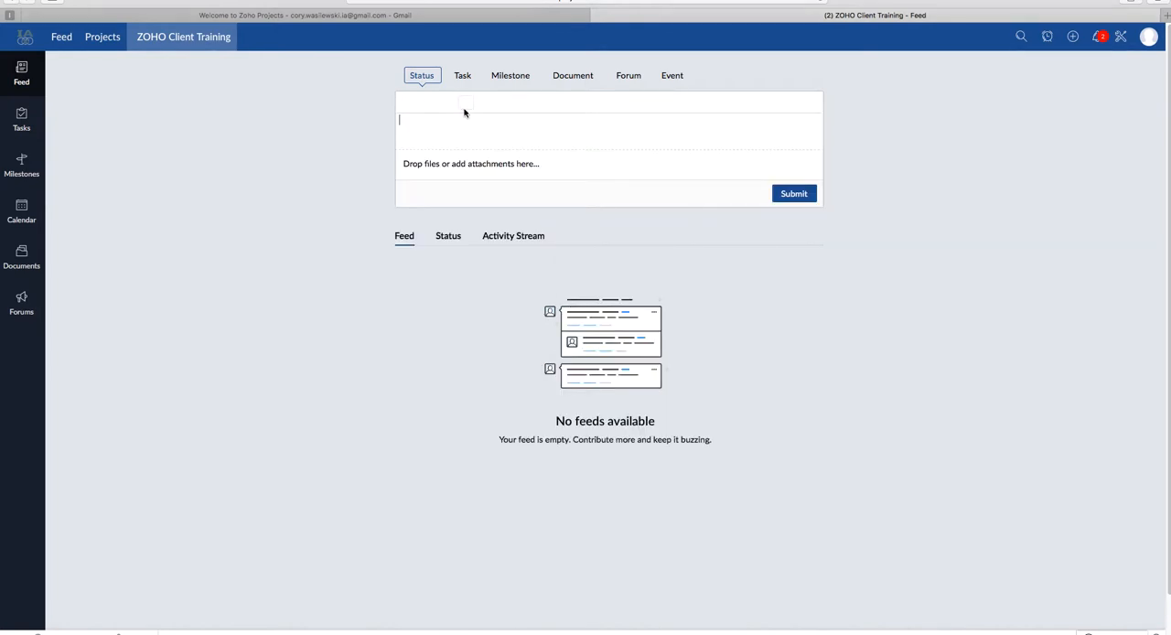
pyautogui.write('@')
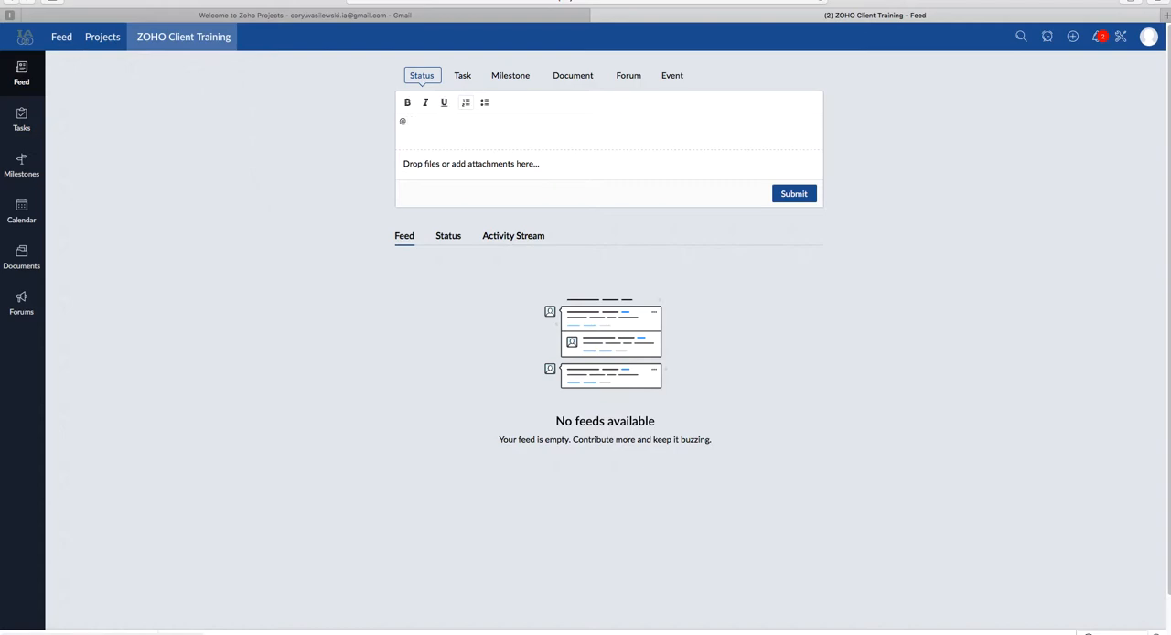
pyautogui.write('Ciara')
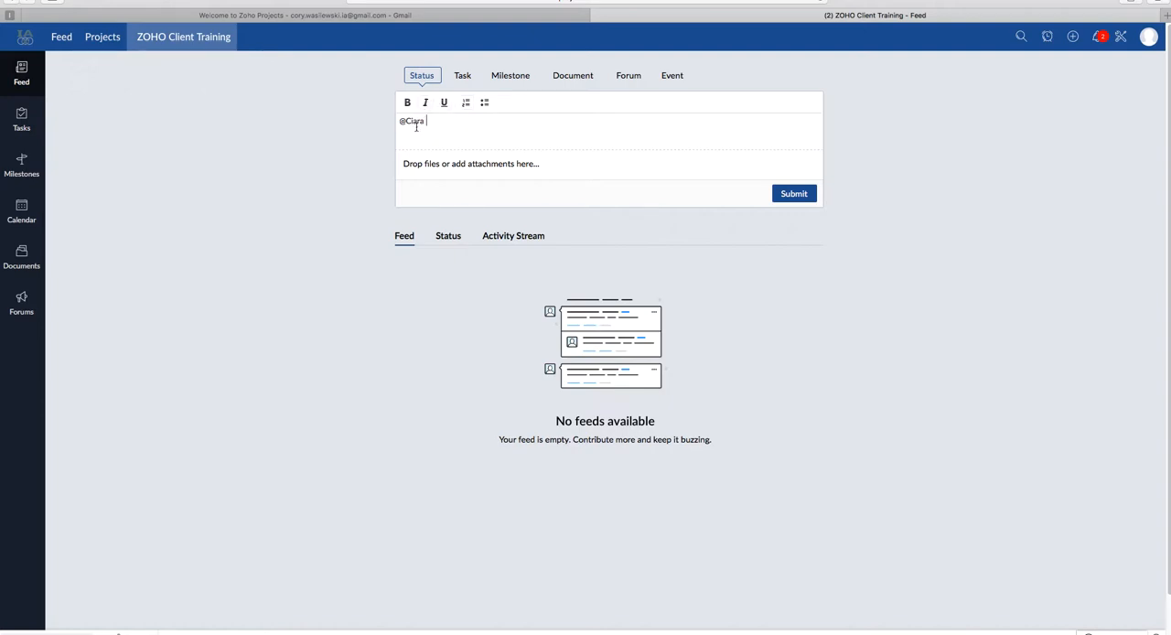
pyautogui.press('Backspace')
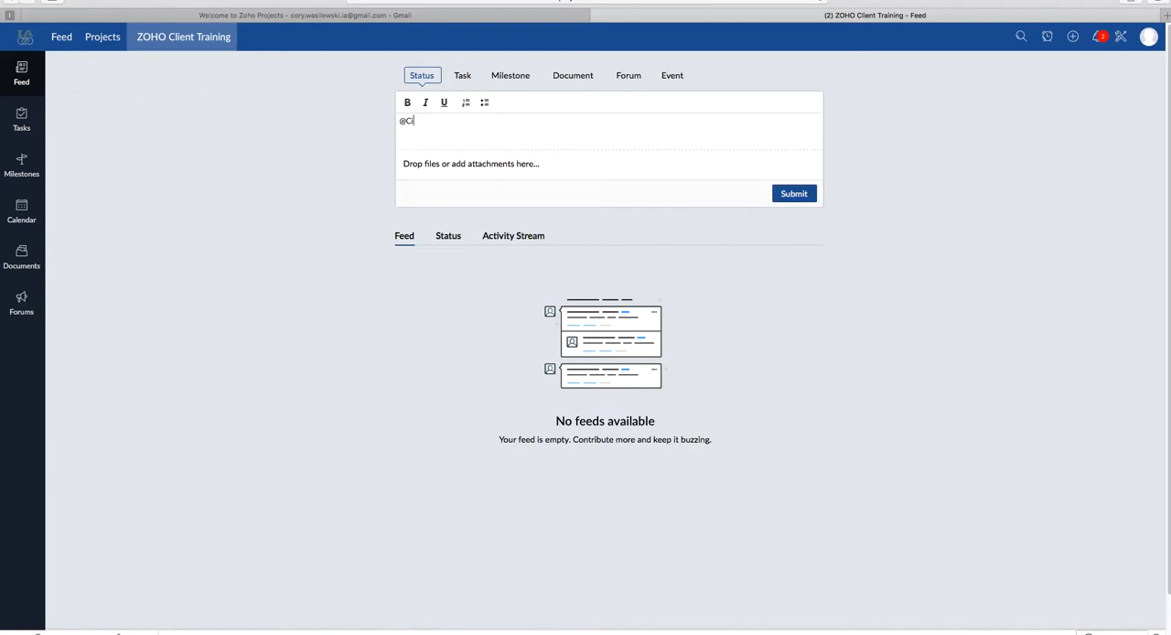
pyautogui.write('ara l')
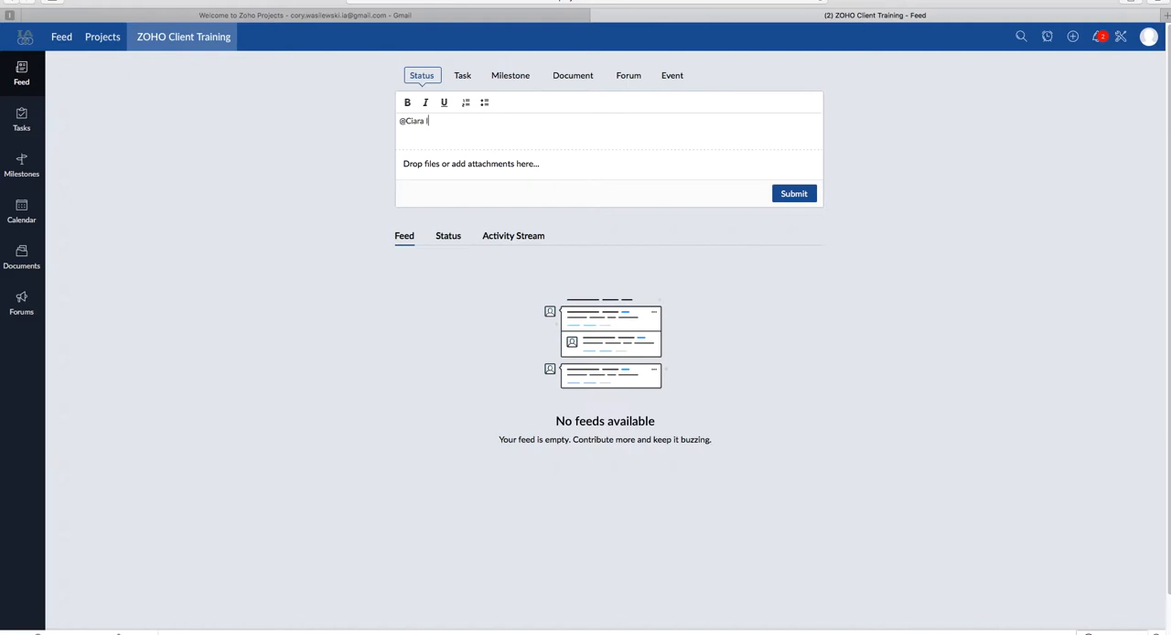
pyautogui.write('need help')
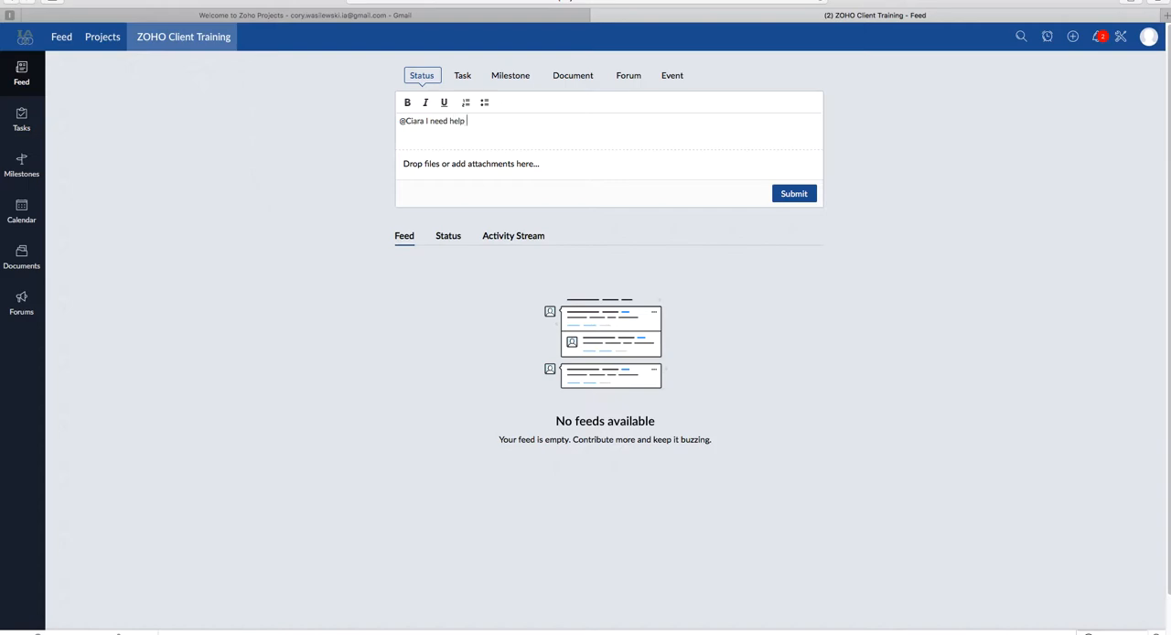
pyautogui.write('developing')
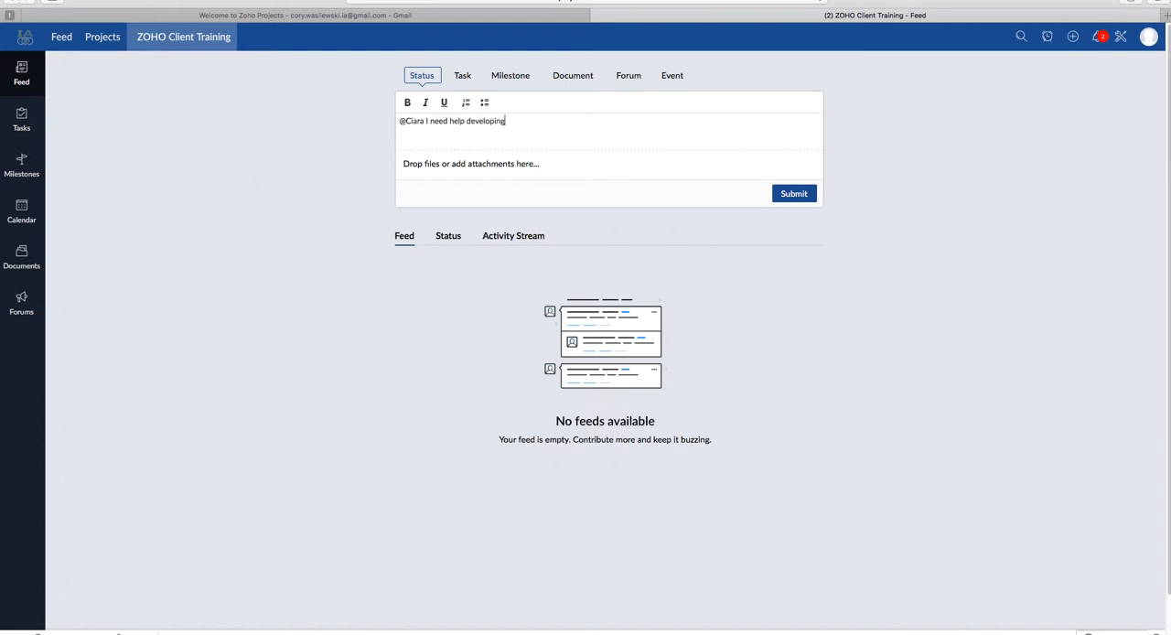
pyautogui.write('a website')
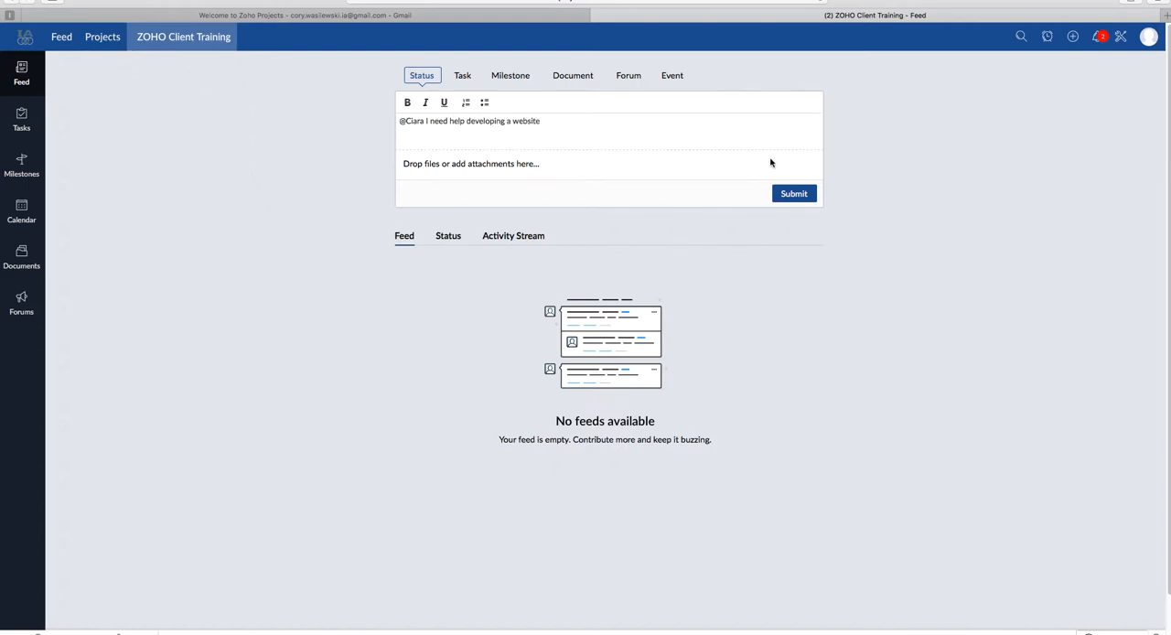
pyautogui.click(794, 194)
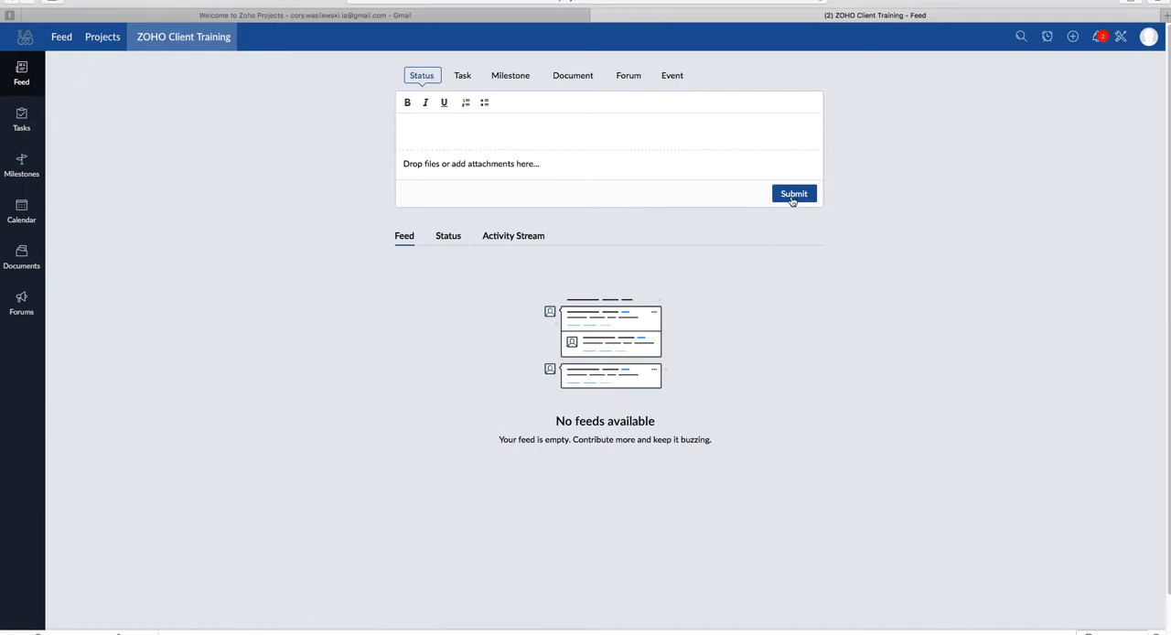
pyautogui.click(792, 194)
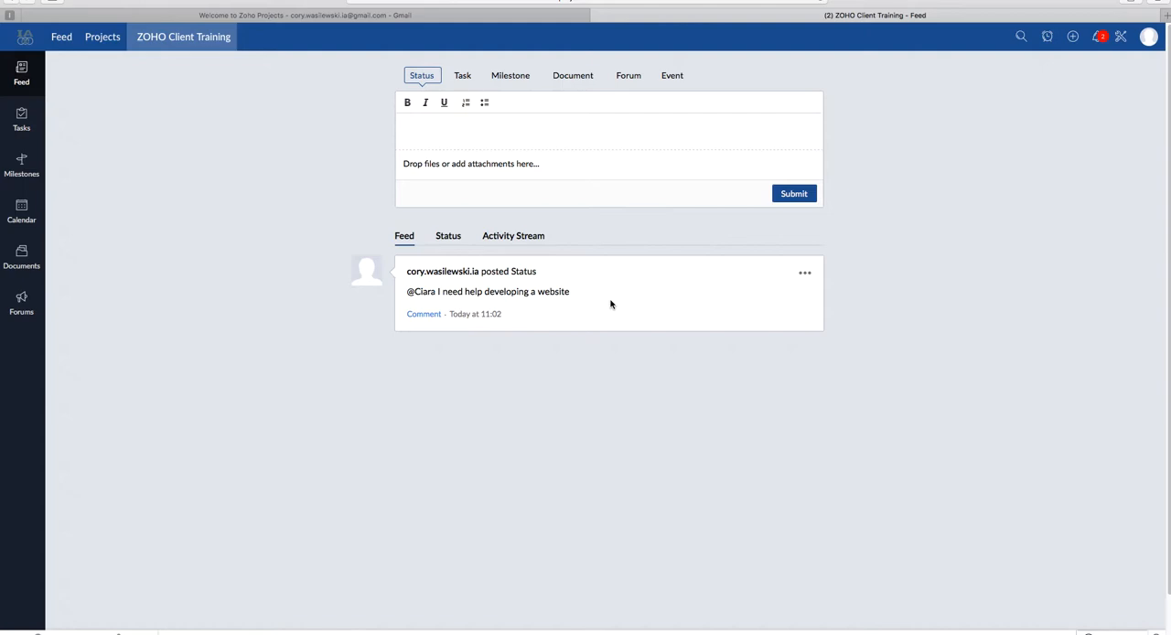
pyautogui.moveTo(1079, 37)
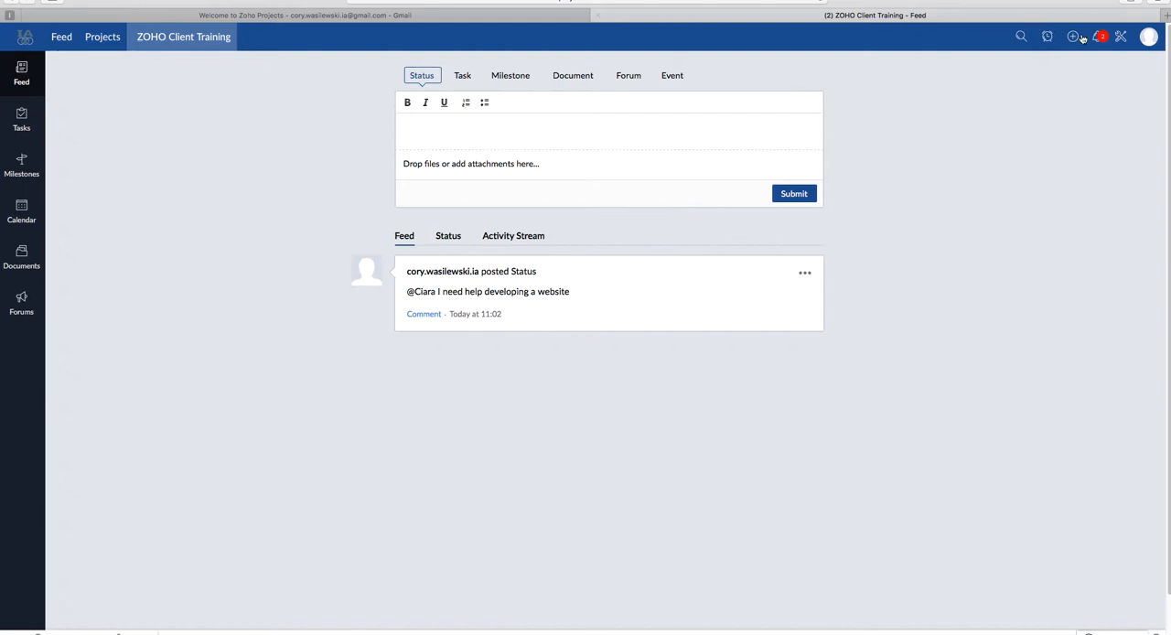
pyautogui.moveTo(1090, 37)
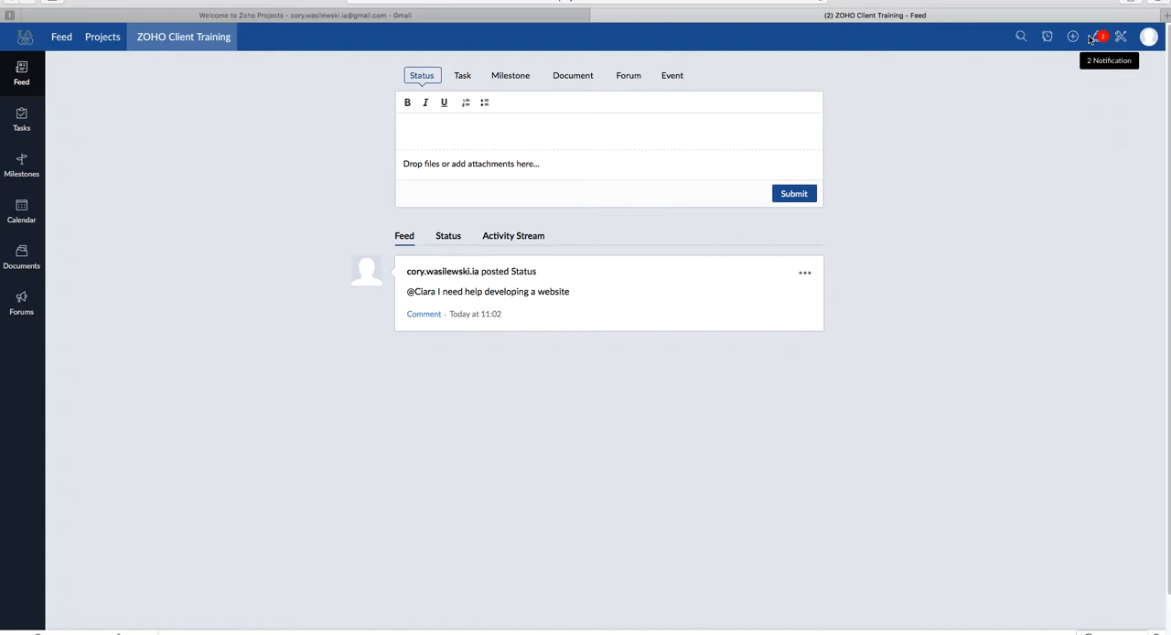
pyautogui.moveTo(1120, 36)
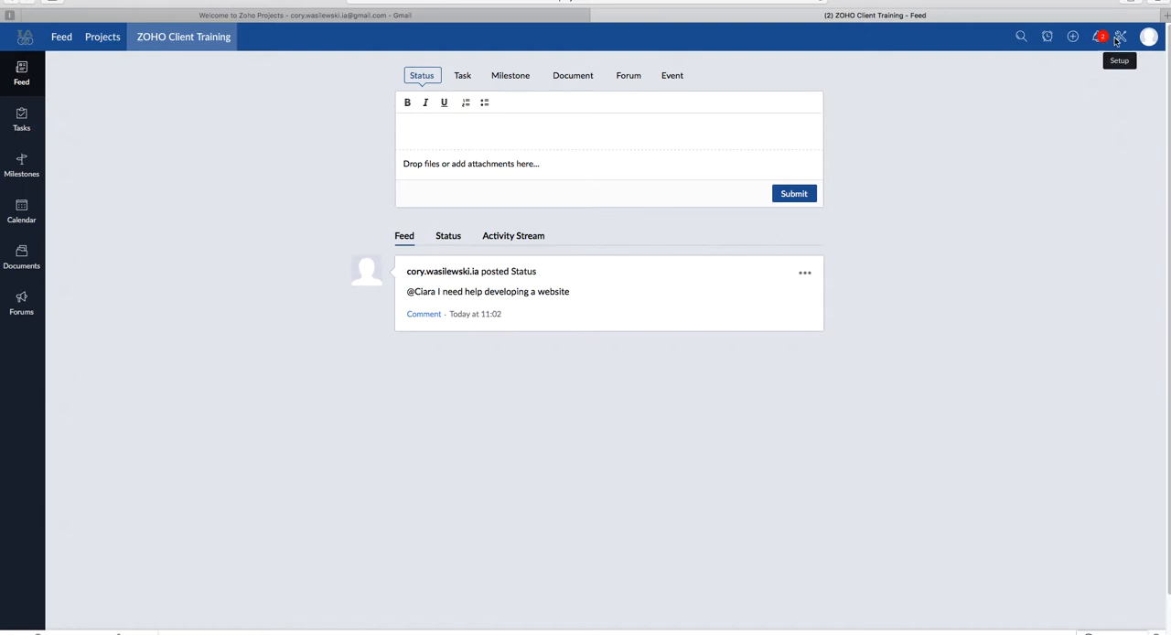
# Step: In Personal Preferences notifications, enable email alerts when a new document is uploaded
pyautogui.click(1120, 37)
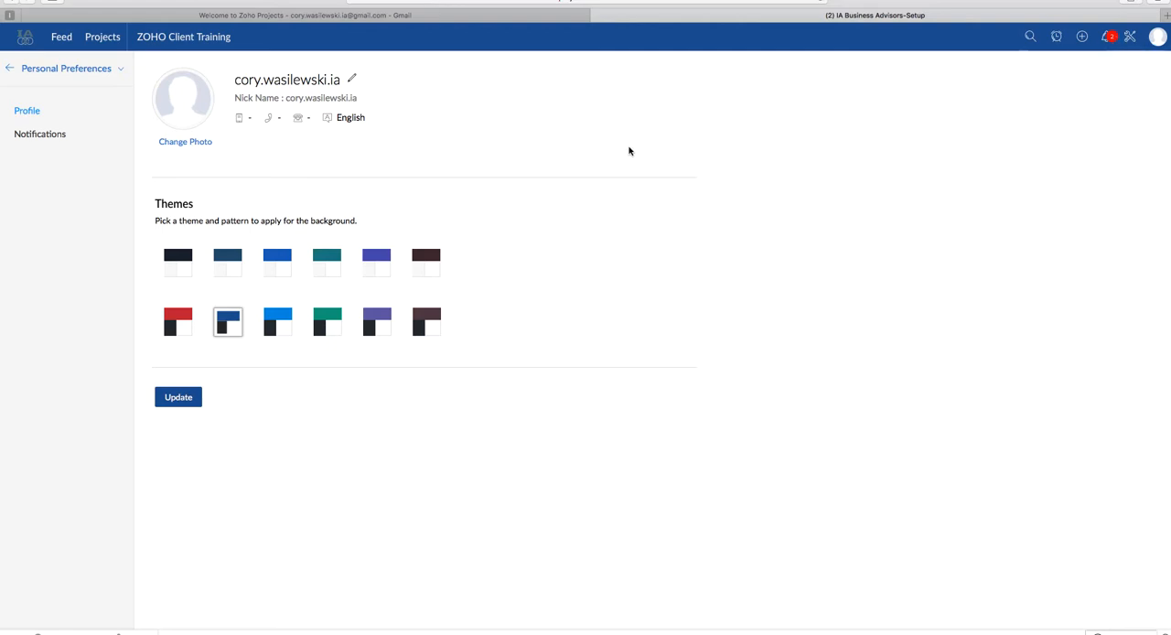
pyautogui.click(40, 134)
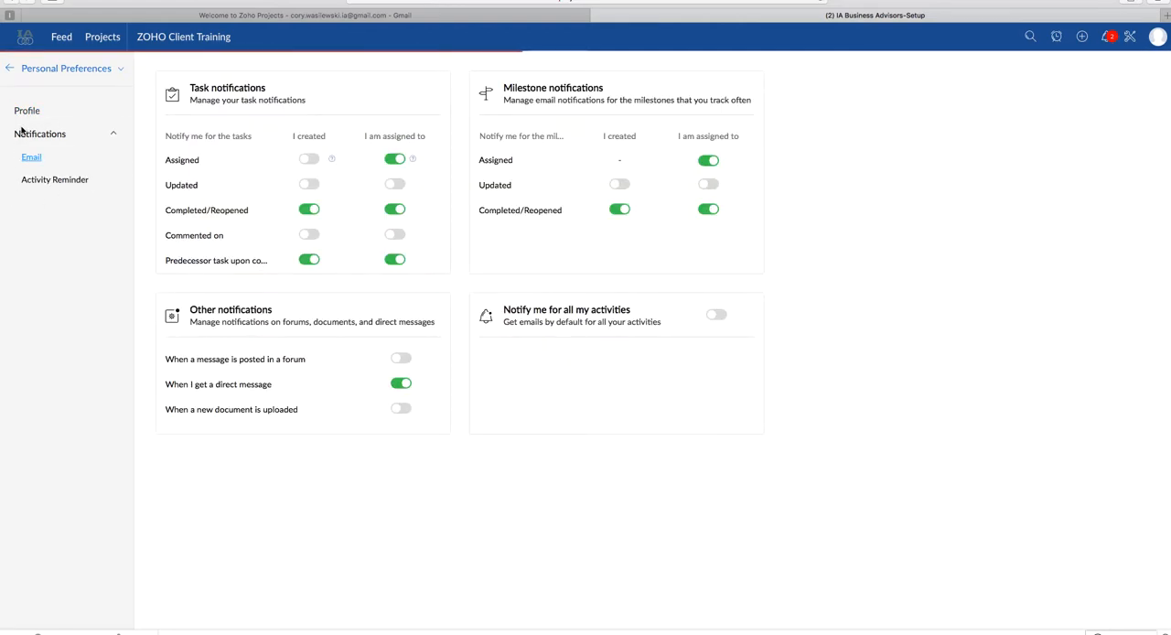
pyautogui.moveTo(346, 232)
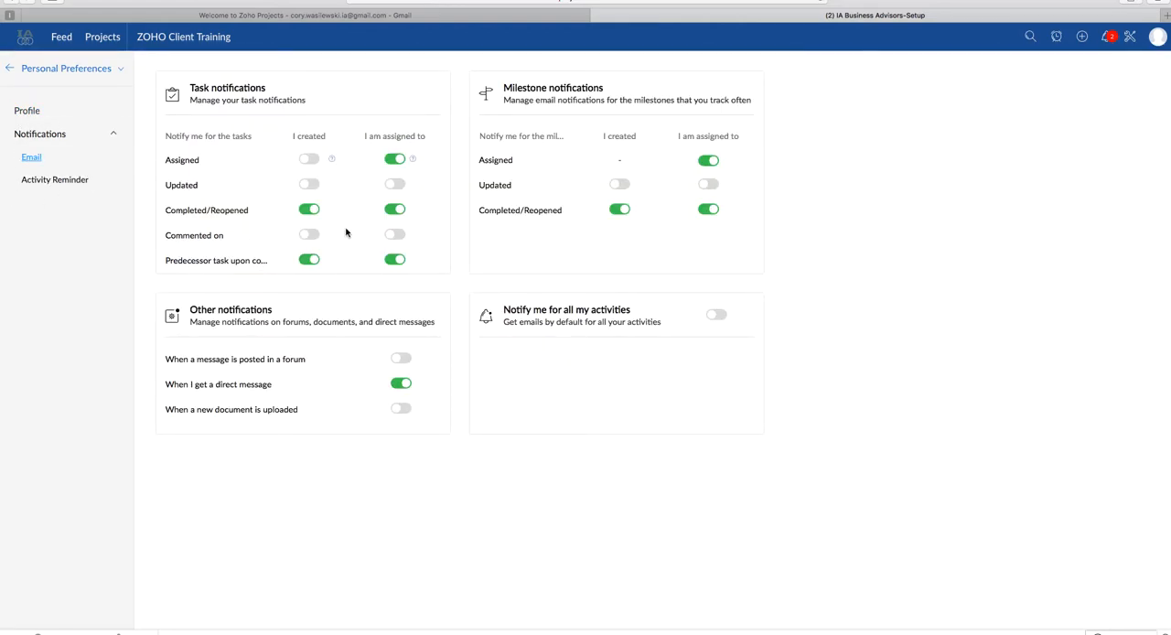
pyautogui.moveTo(368, 269)
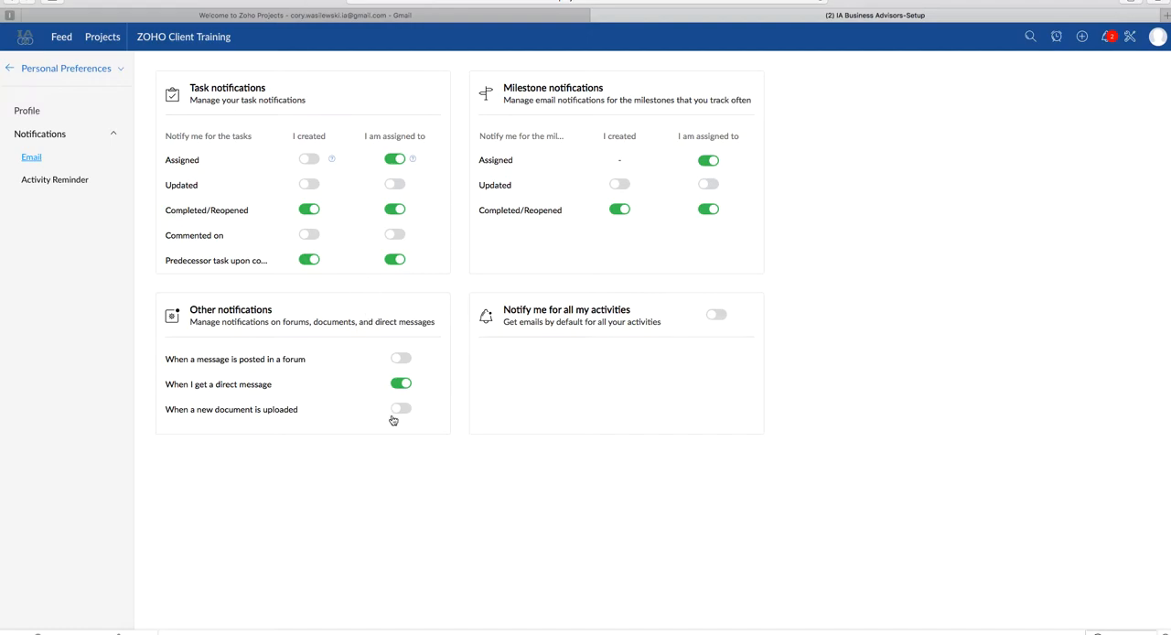
pyautogui.click(400, 410)
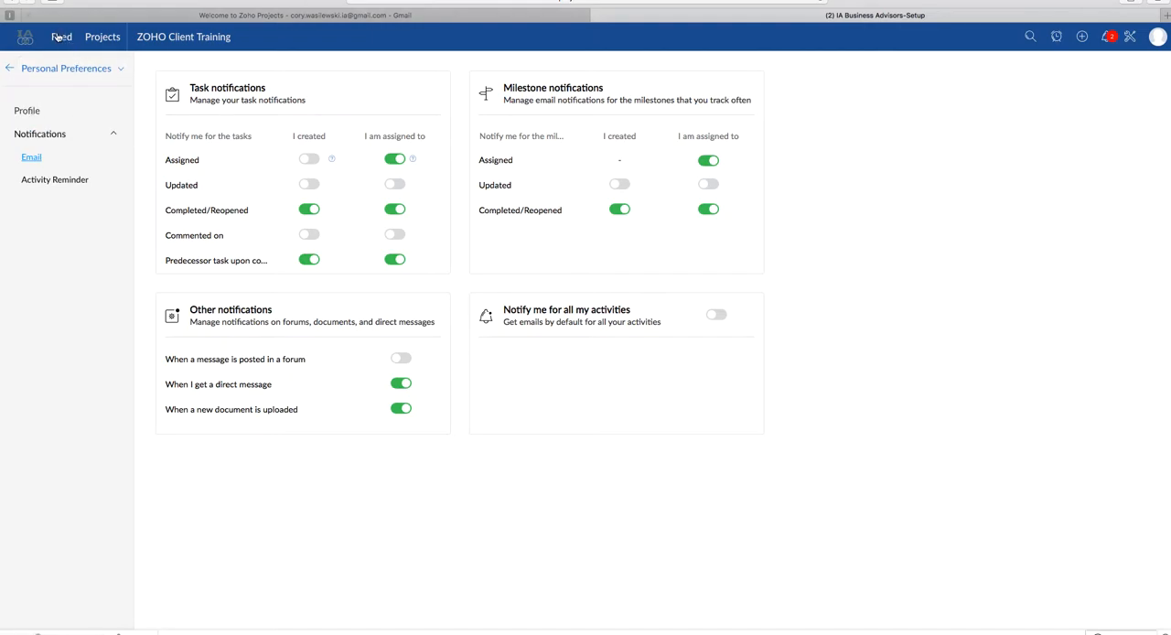
# Step: Go back to the Feed and into the ZOHO Client Training project
pyautogui.click(62, 37)
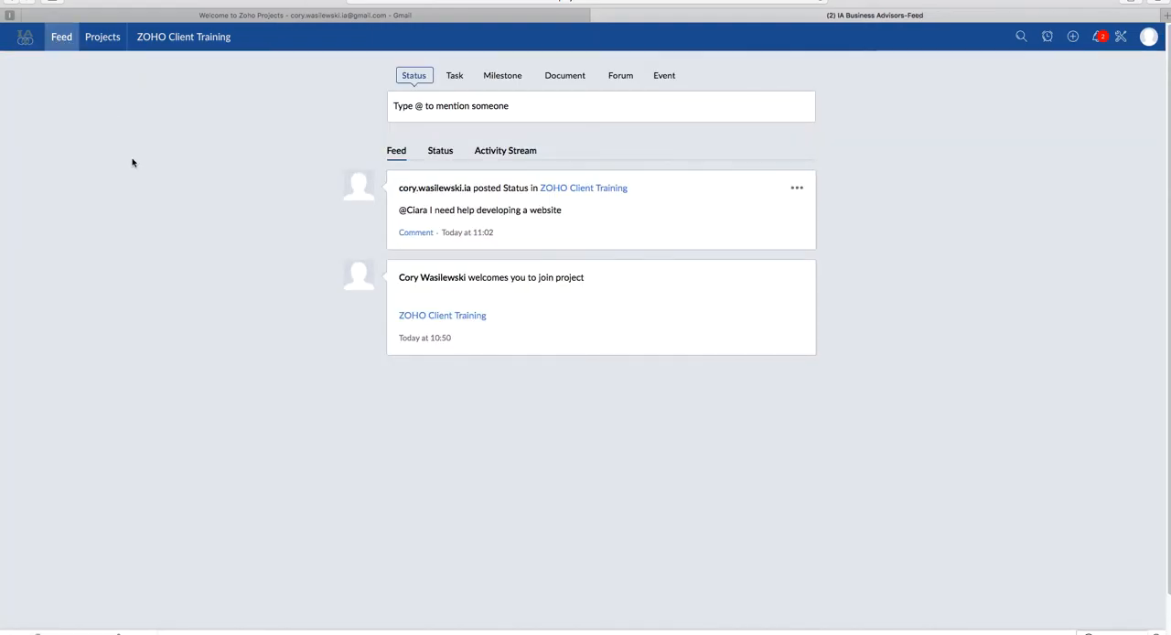
pyautogui.moveTo(183, 37)
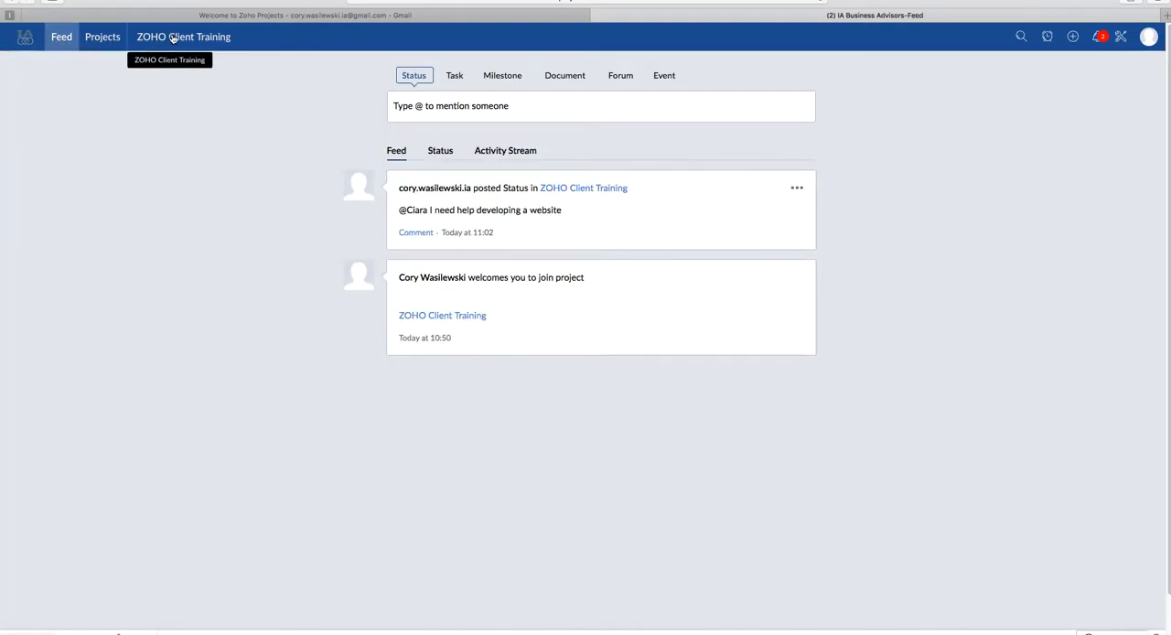
pyautogui.click(183, 37)
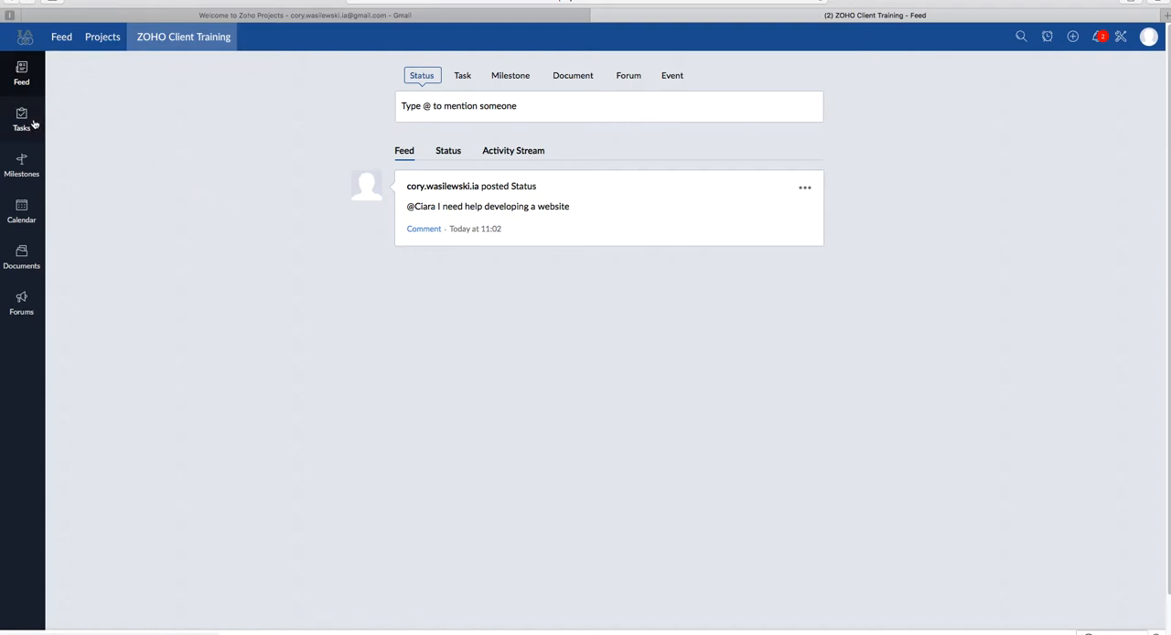
# Step: Go to the project's empty Tasks page and show the Add Task dropdown options
pyautogui.click(22, 119)
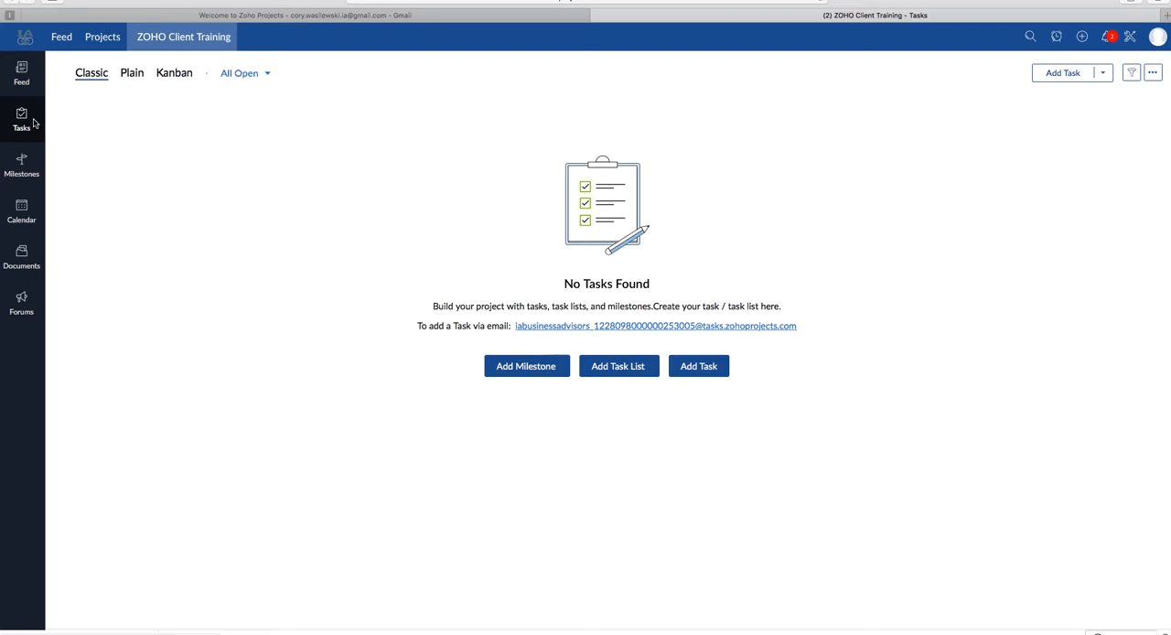
pyautogui.moveTo(176, 134)
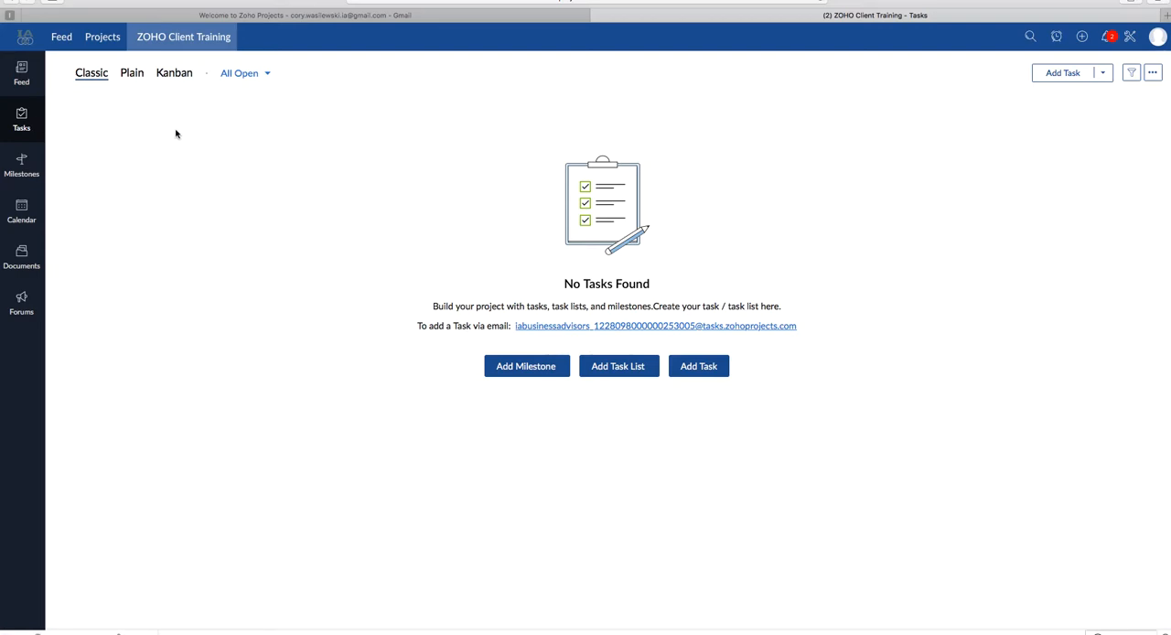
pyautogui.moveTo(747, 117)
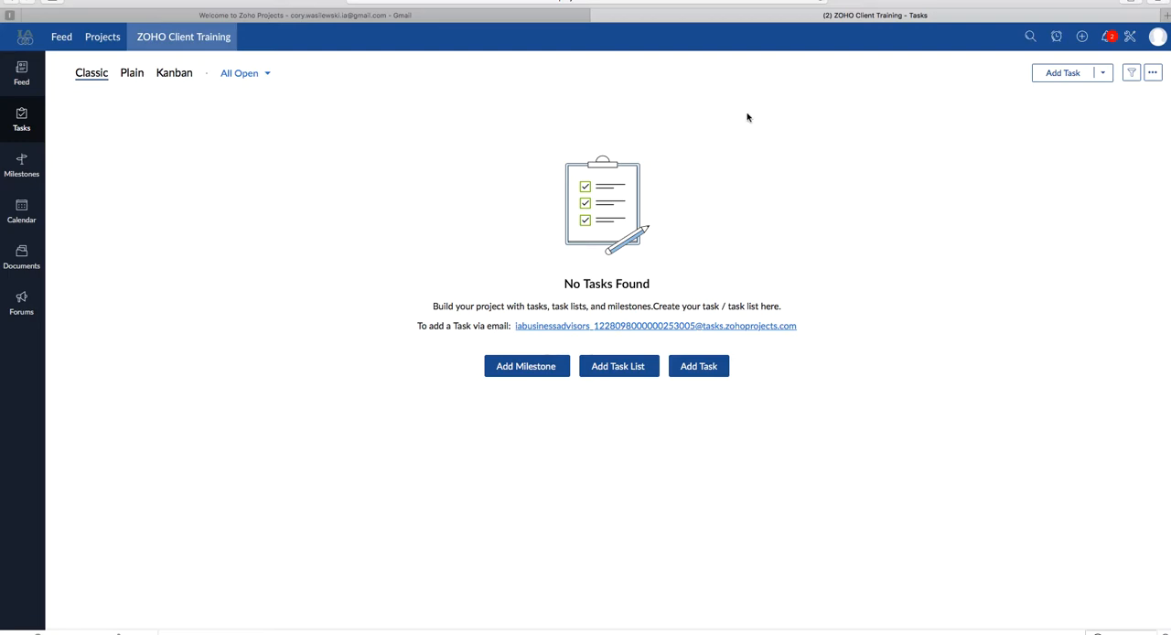
pyautogui.moveTo(874, 107)
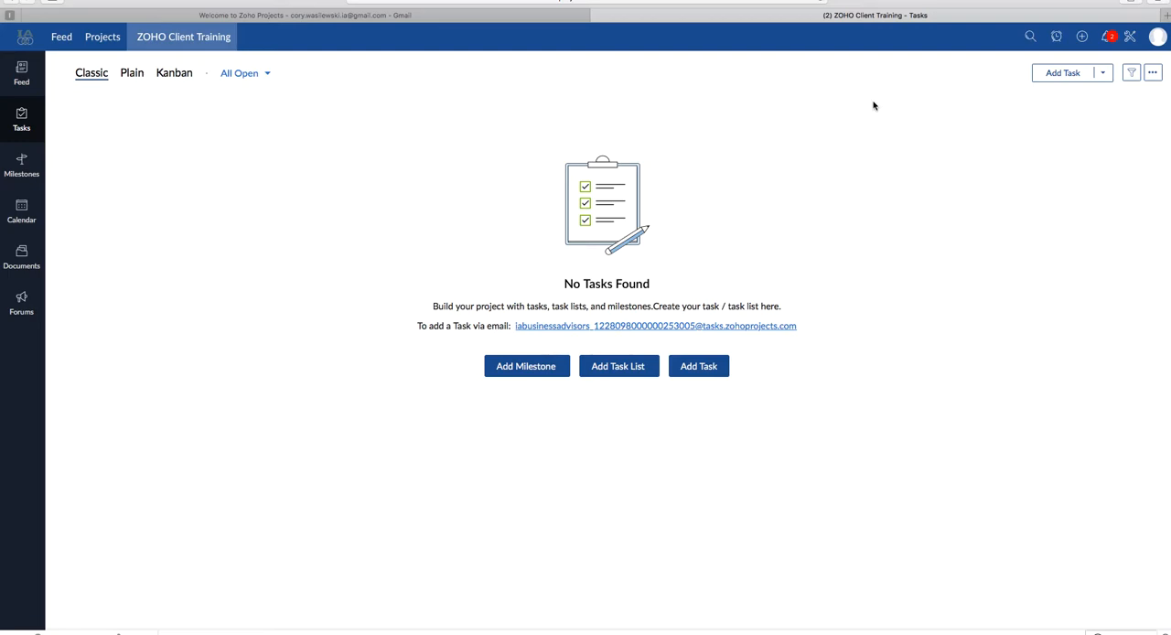
pyautogui.moveTo(1076, 128)
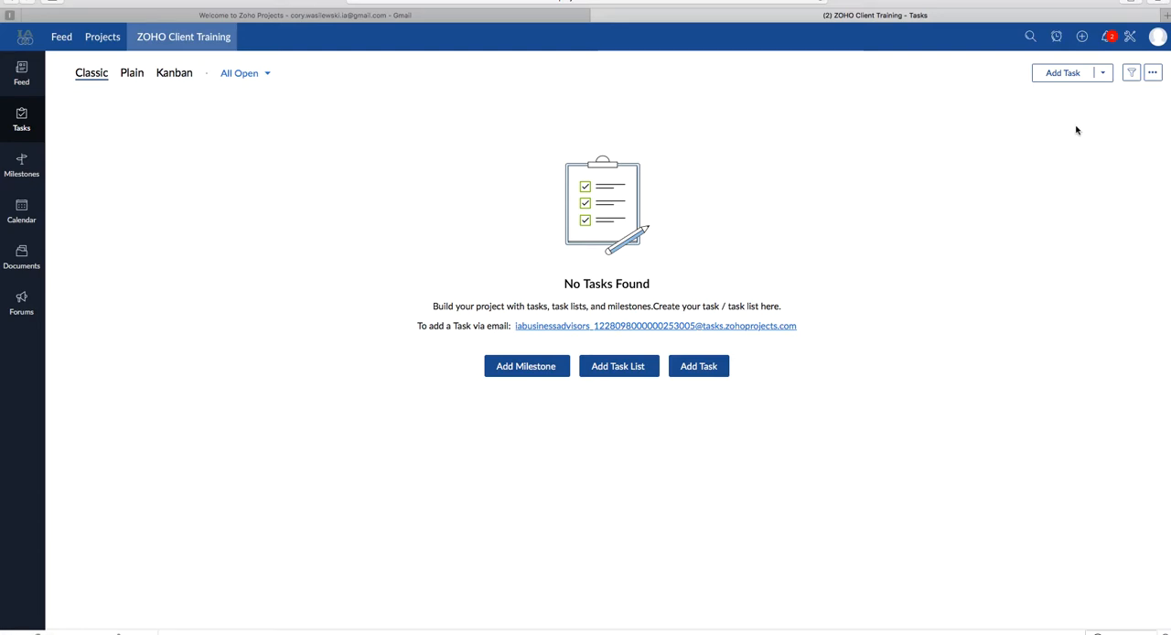
pyautogui.click(1102, 73)
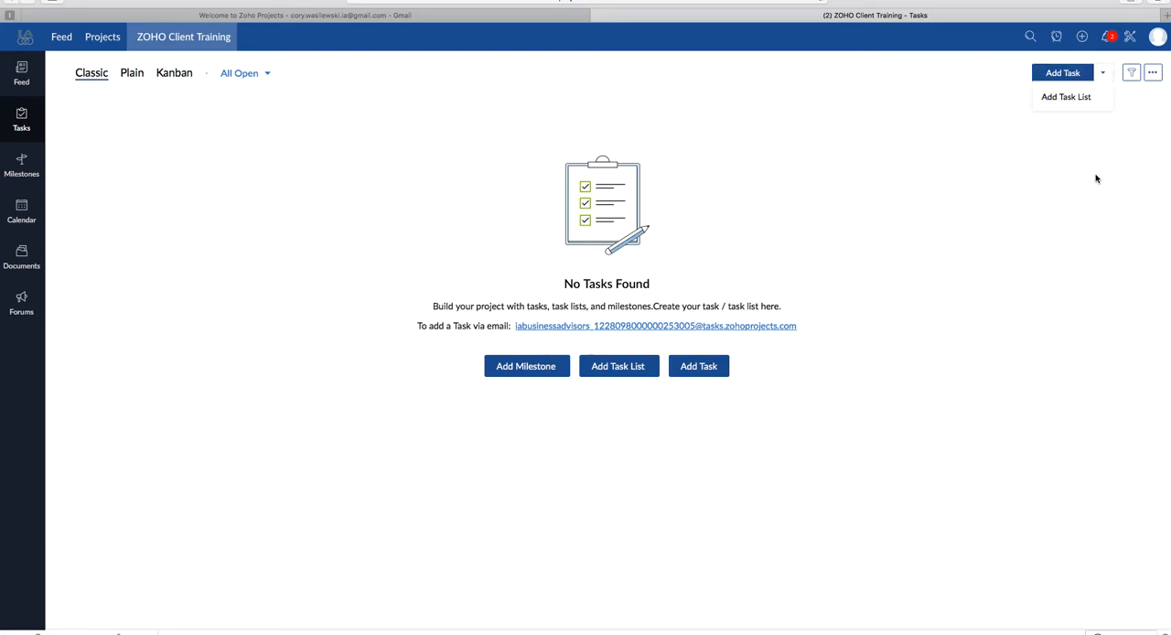
# Step: Add a new task list named 'Video Presentation'
pyautogui.click(1065, 96)
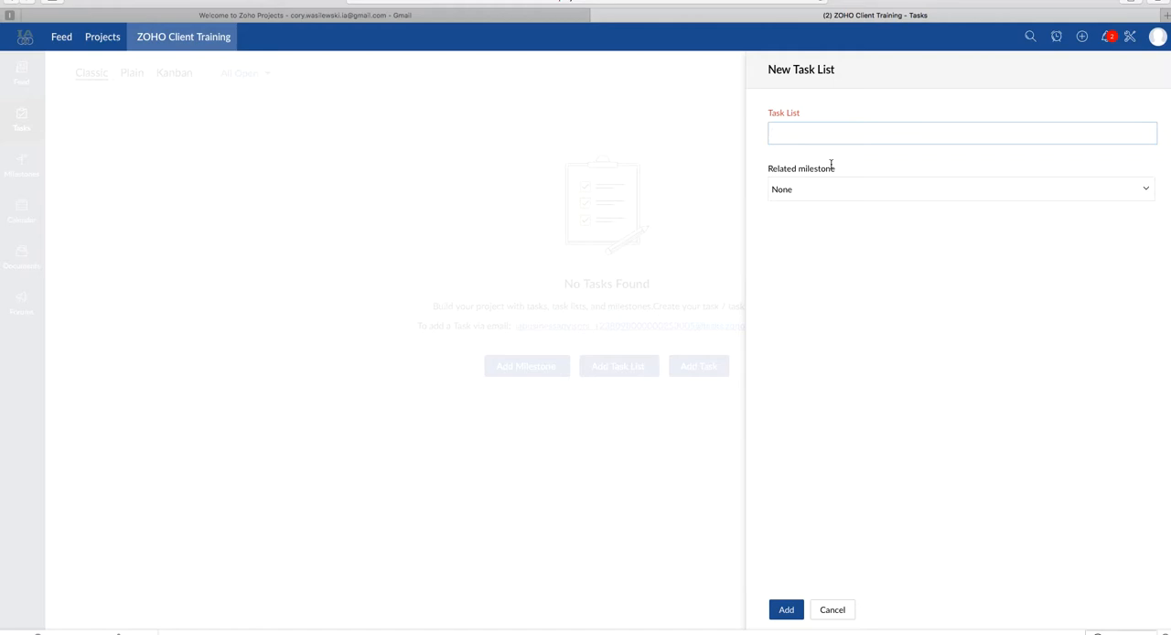
pyautogui.write('Video P')
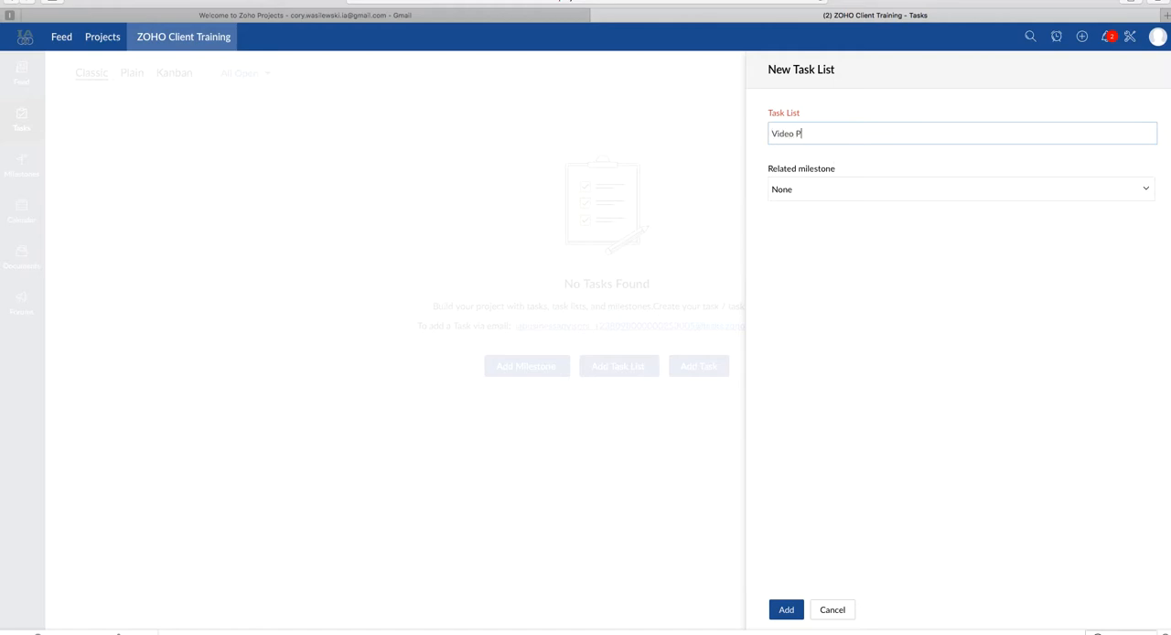
pyautogui.write('resentation')
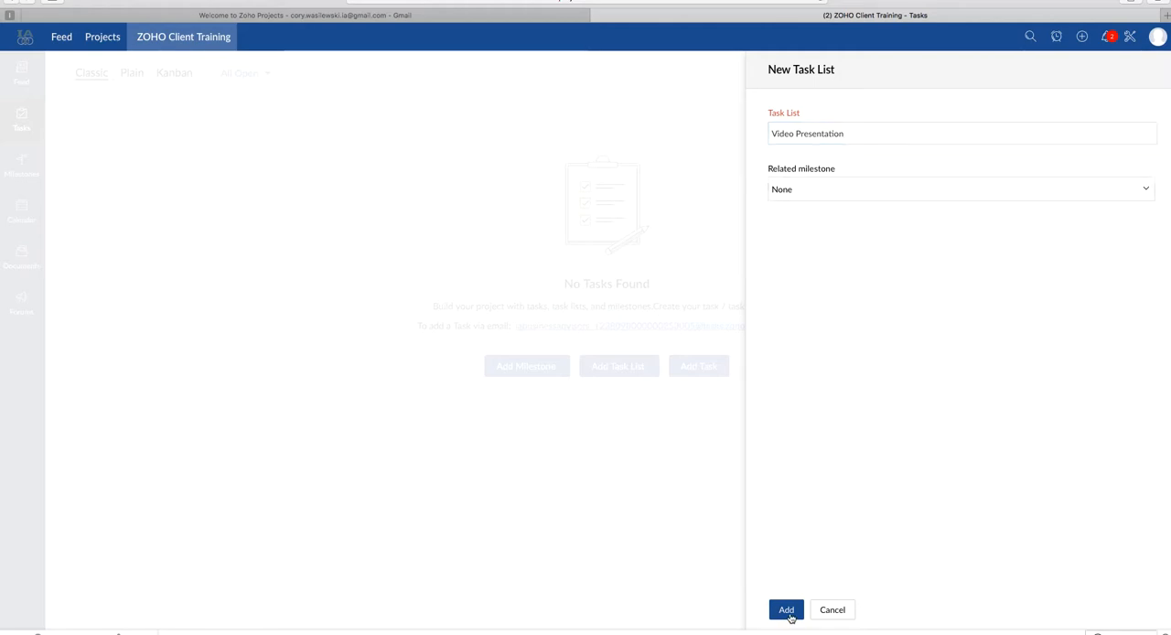
pyautogui.click(787, 609)
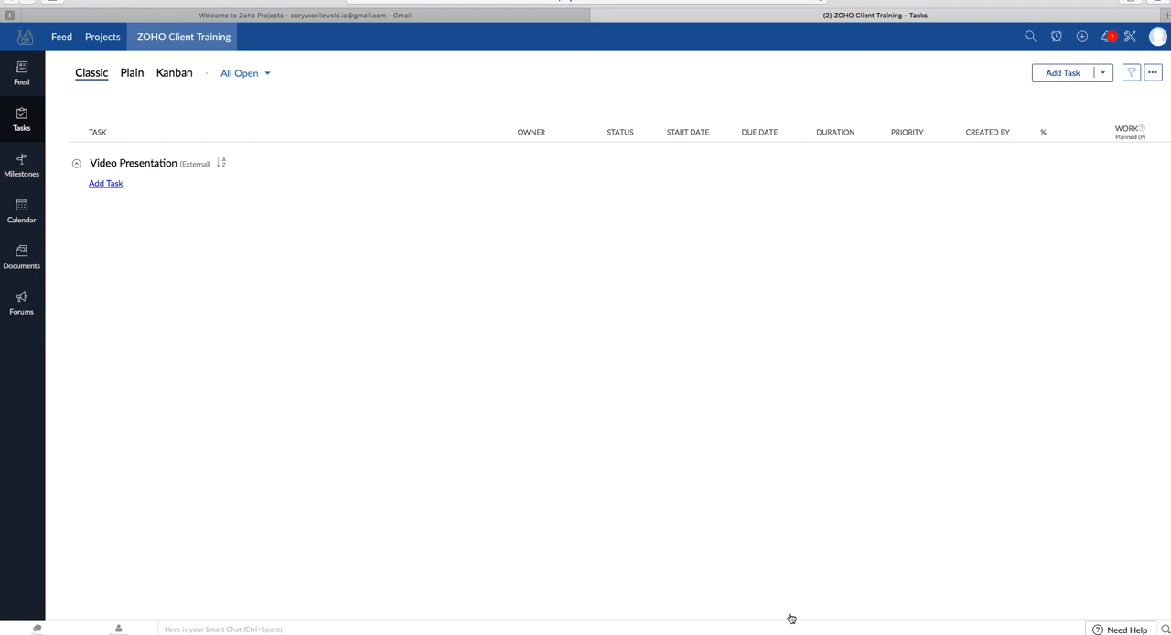
pyautogui.moveTo(119, 176)
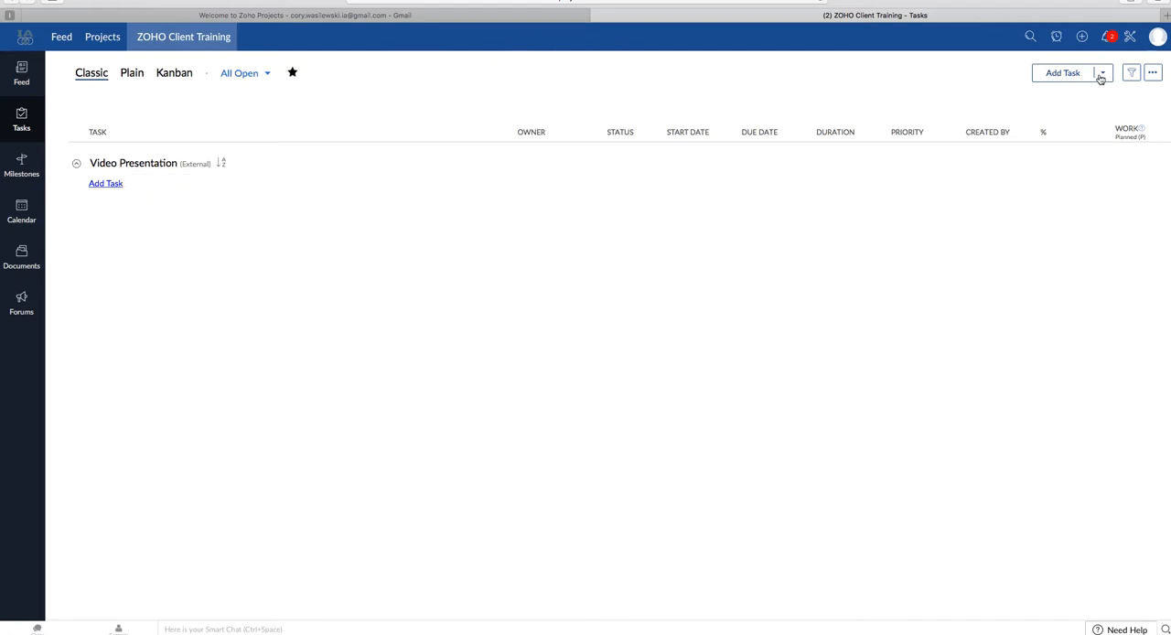
# Step: Add a task named 'Zoho Log in Screen' under the Video Presentation list
pyautogui.click(1102, 73)
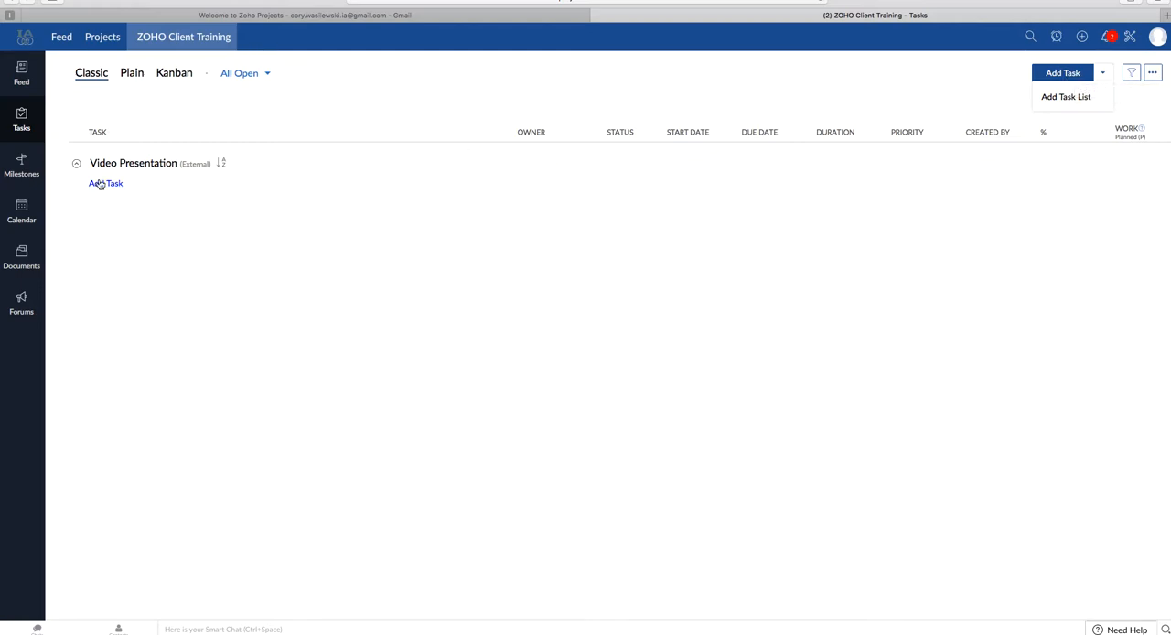
pyautogui.click(106, 183)
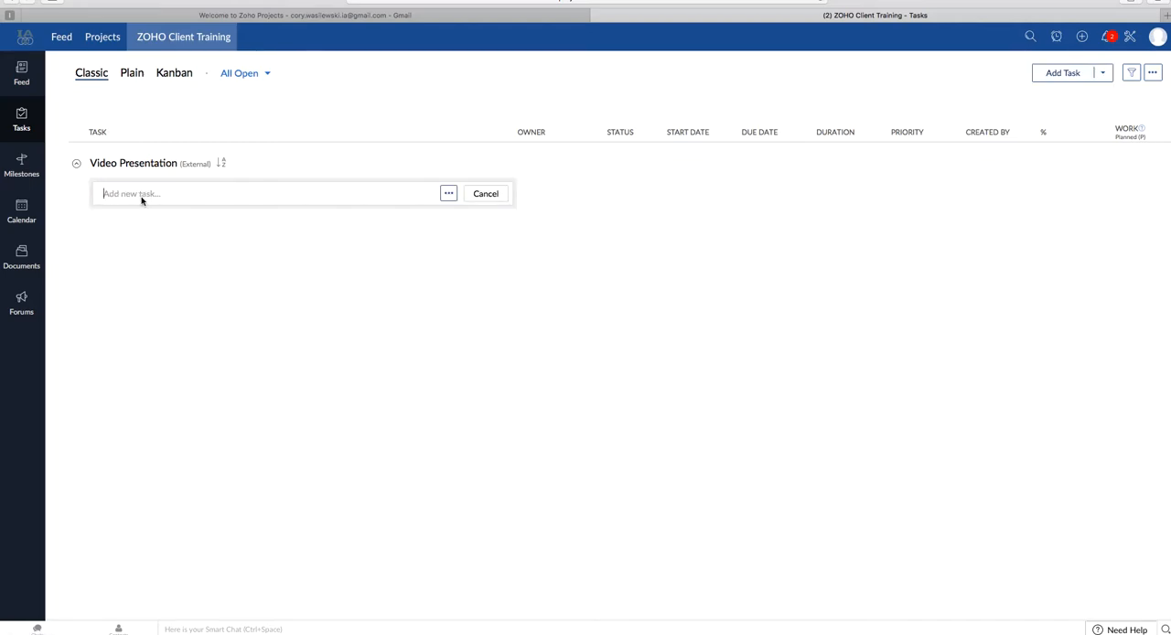
pyautogui.write('Zoo')
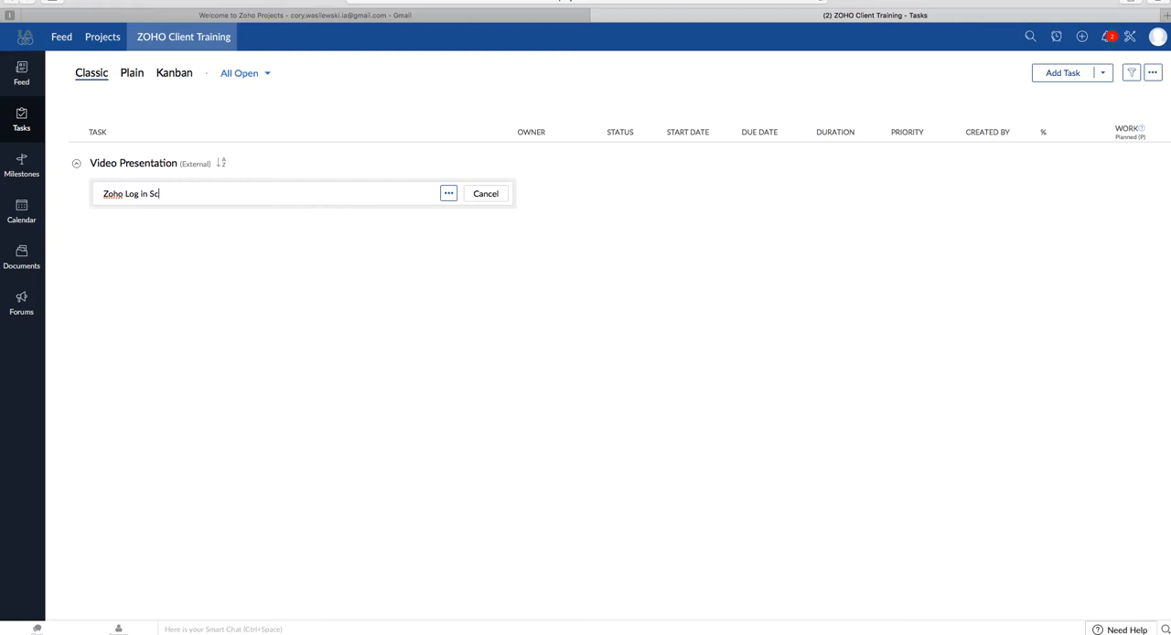
pyautogui.write('reen')
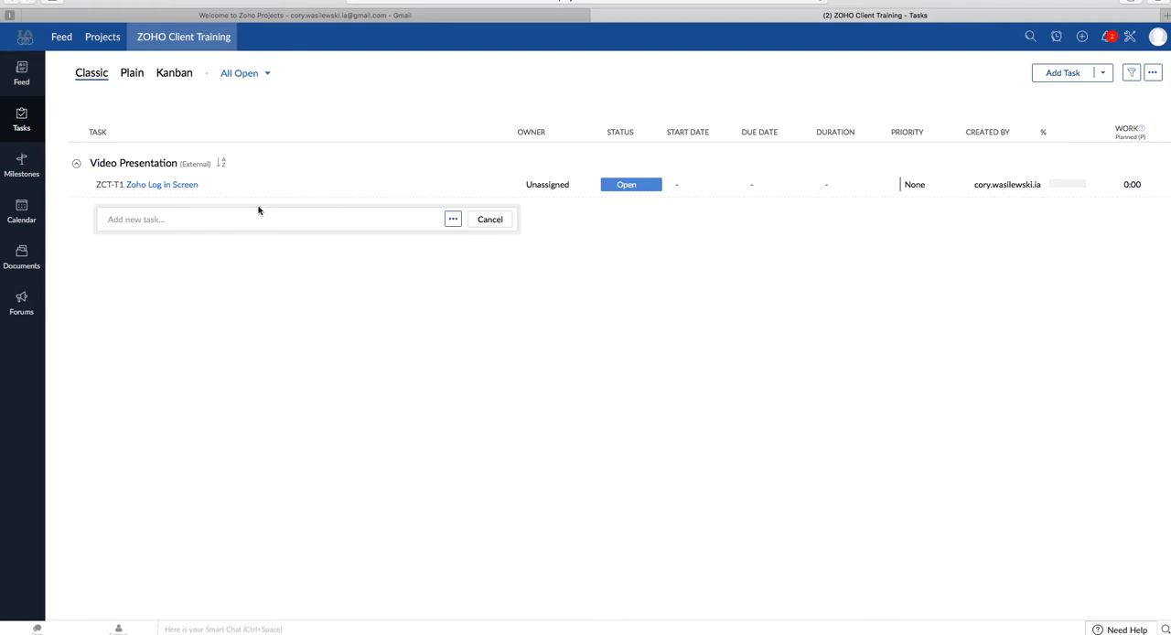
pyautogui.click(454, 220)
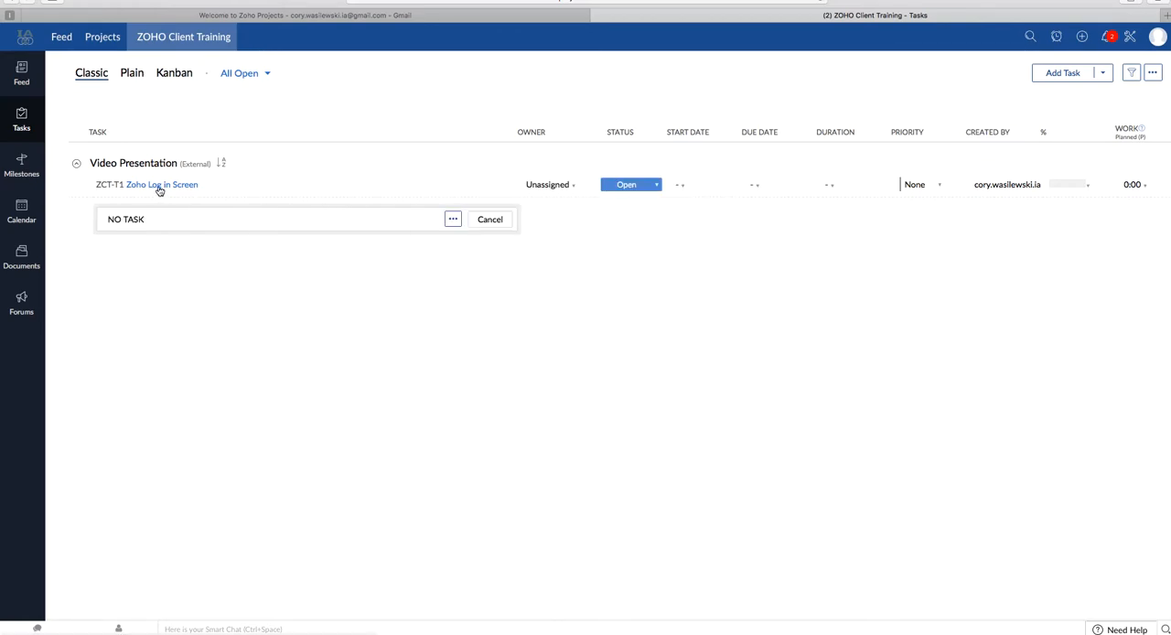
pyautogui.click(161, 183)
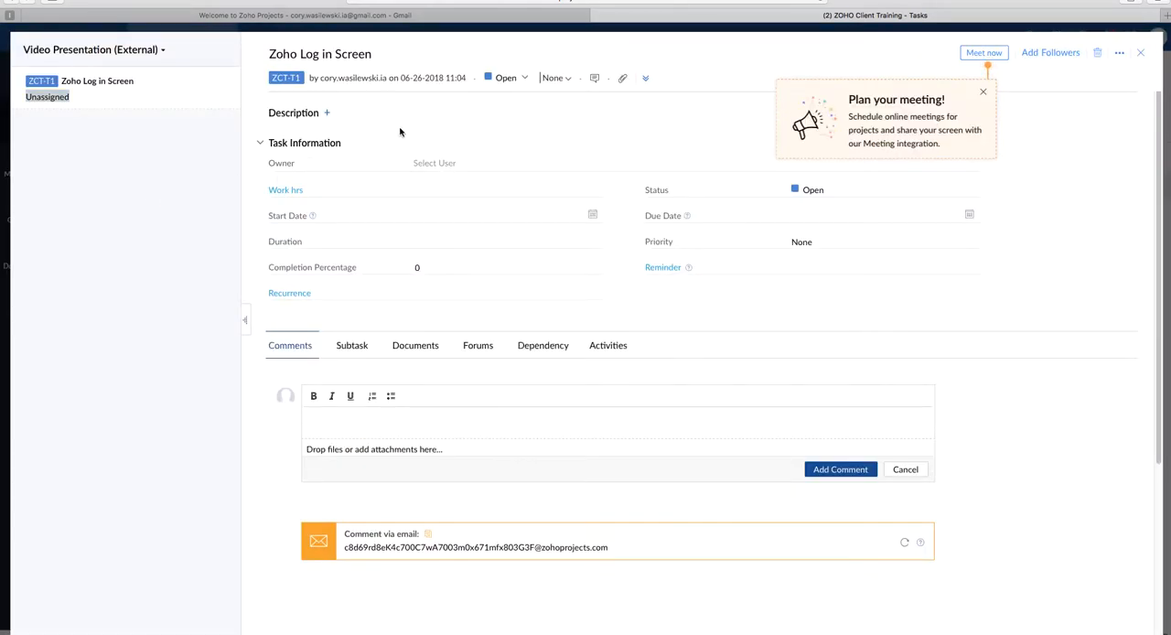
pyautogui.click(435, 163)
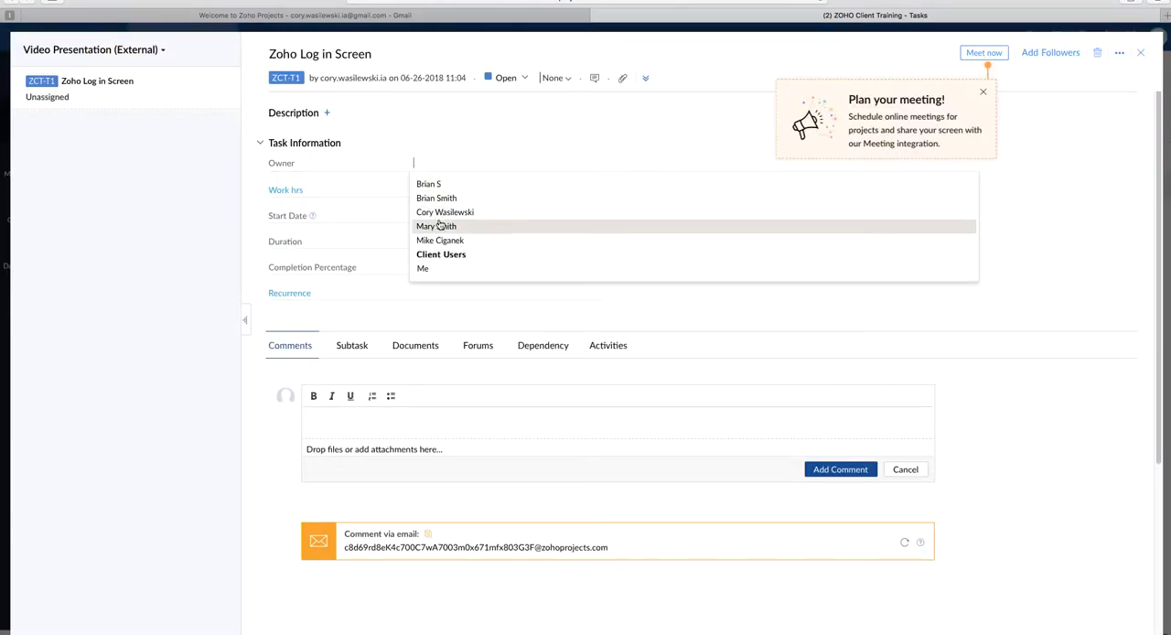
pyautogui.click(445, 212)
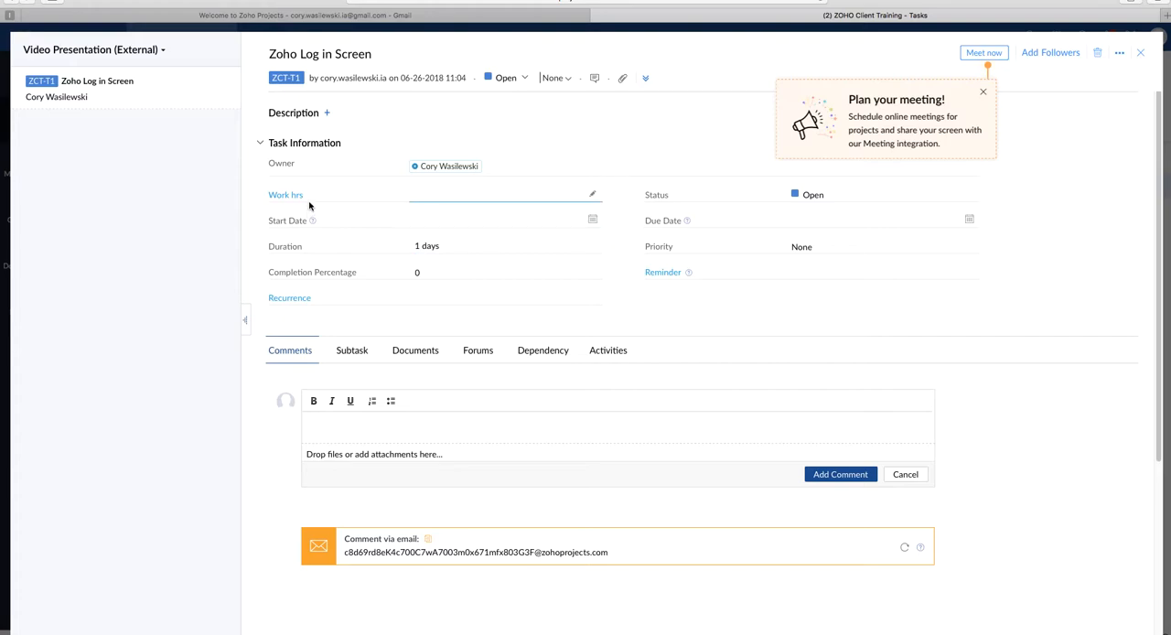
pyautogui.click(593, 220)
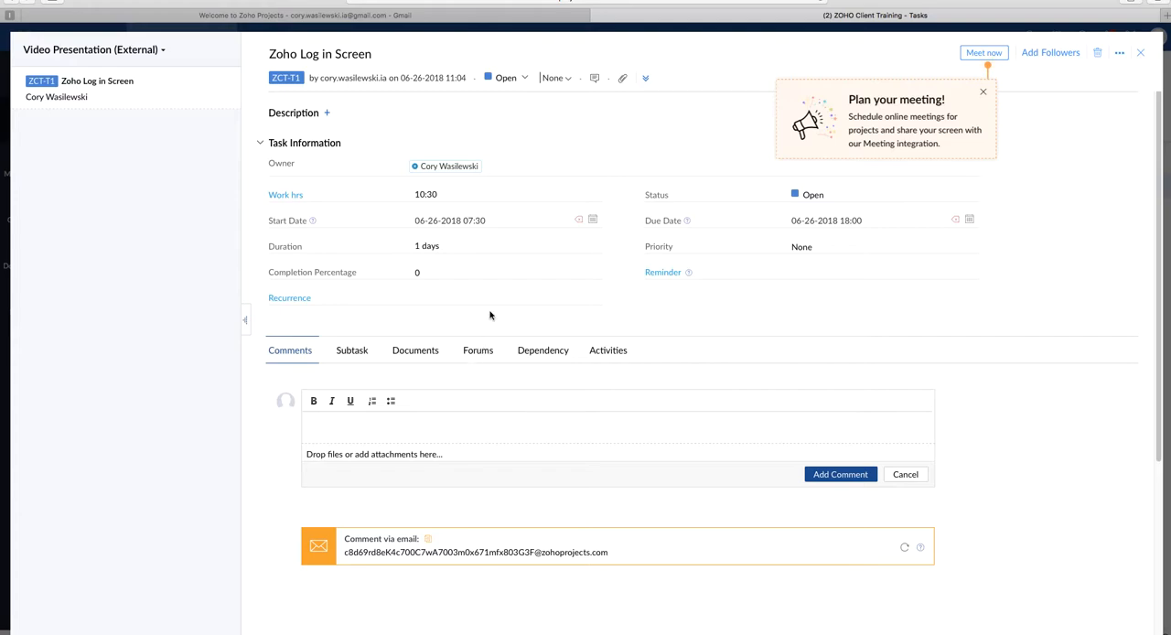
pyautogui.moveTo(490, 319)
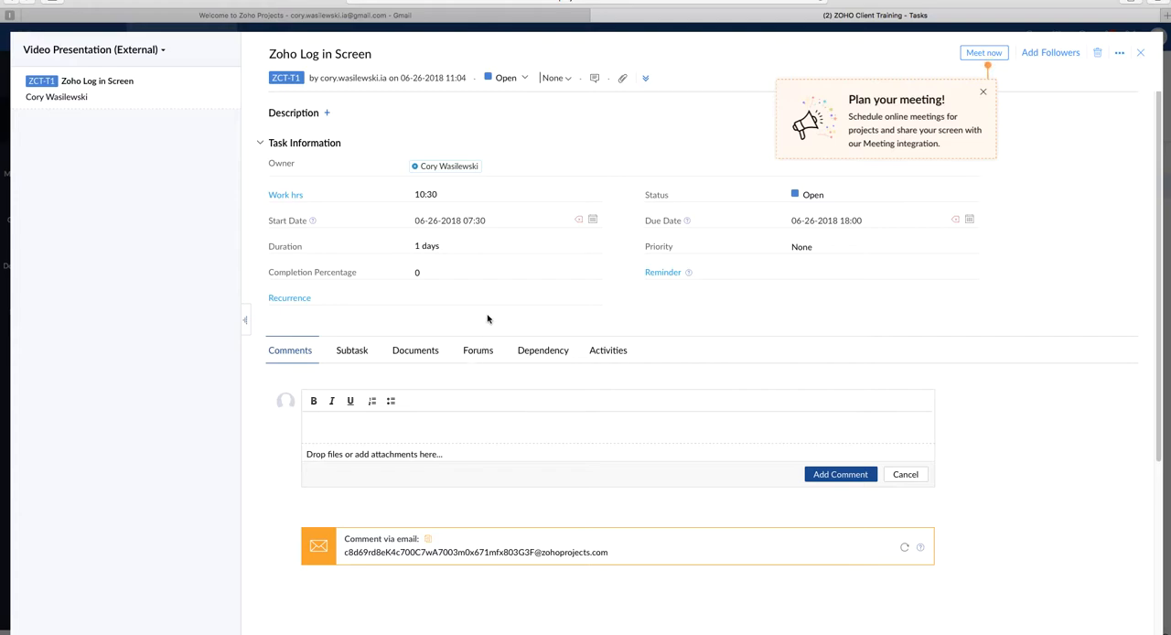
pyautogui.scroll(-3)
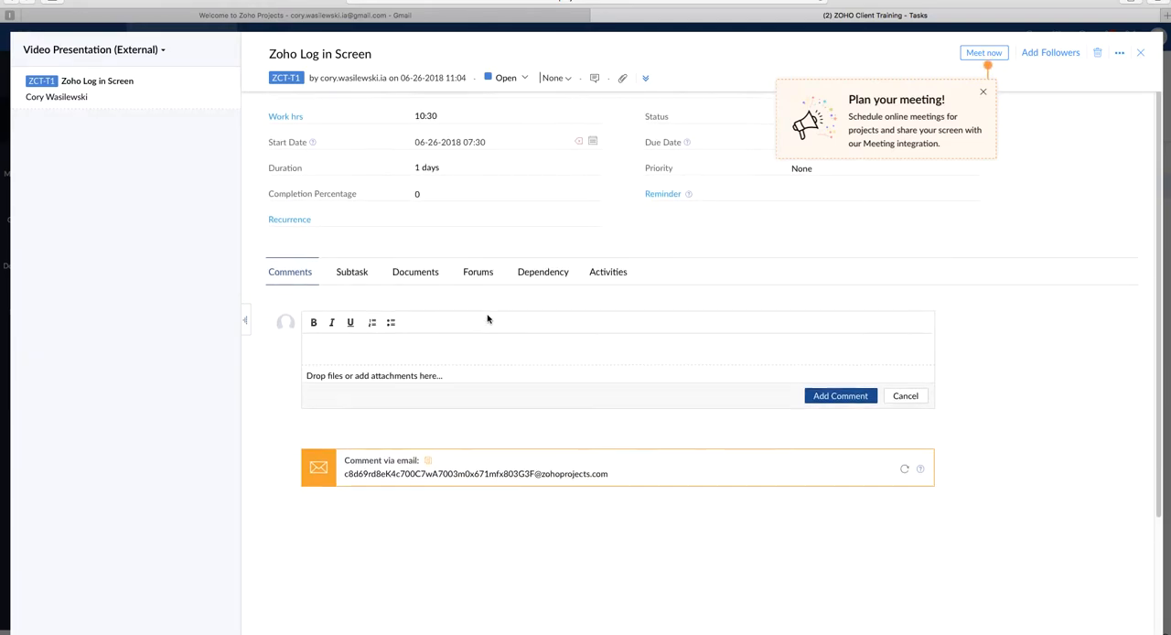
pyautogui.scroll(-3)
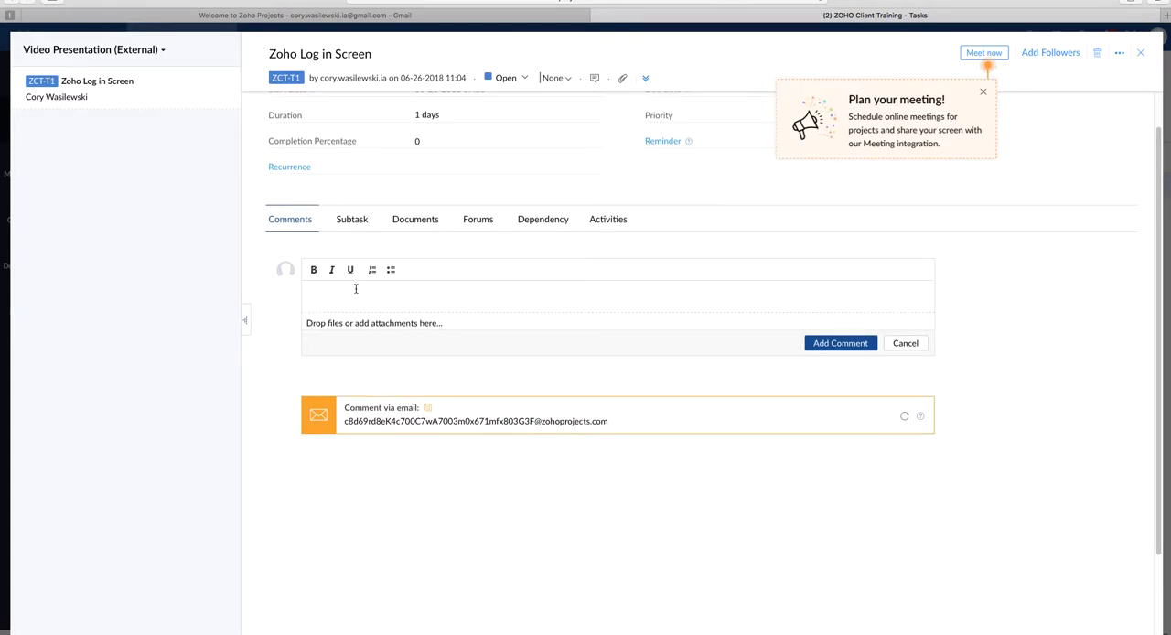
pyautogui.moveTo(393, 231)
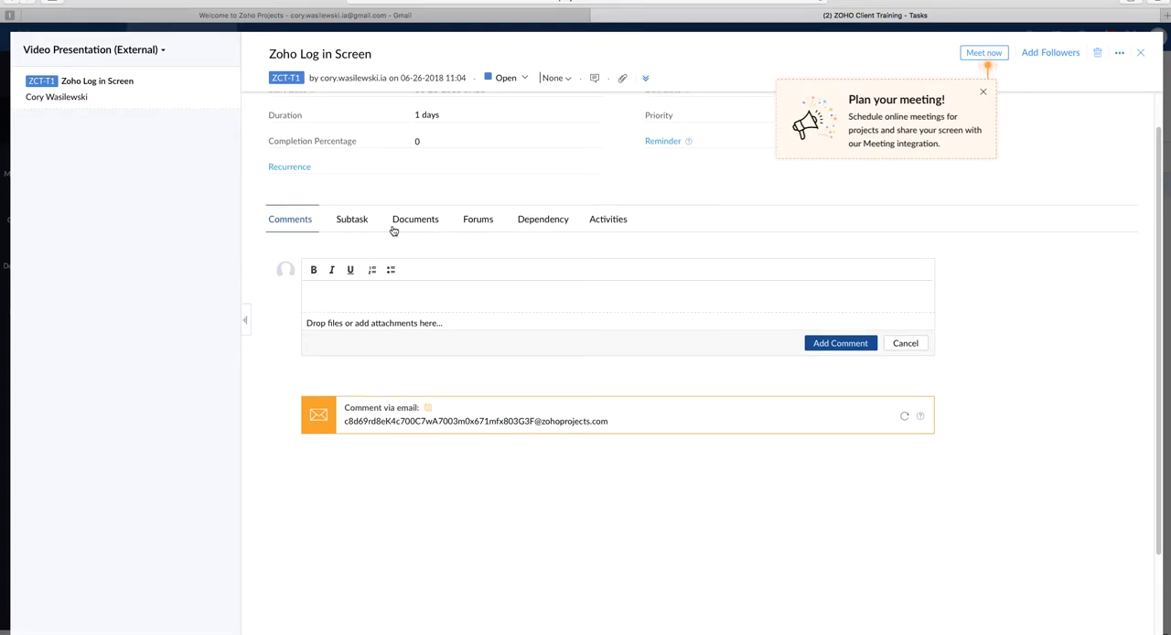
pyautogui.moveTo(414, 219)
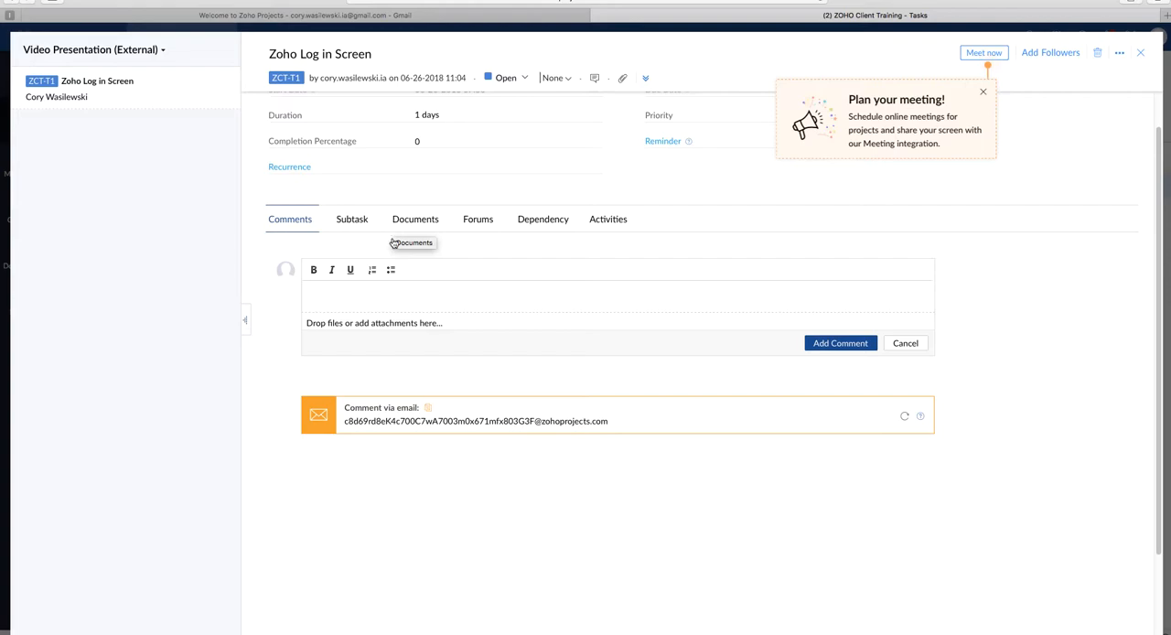
pyautogui.click(353, 289)
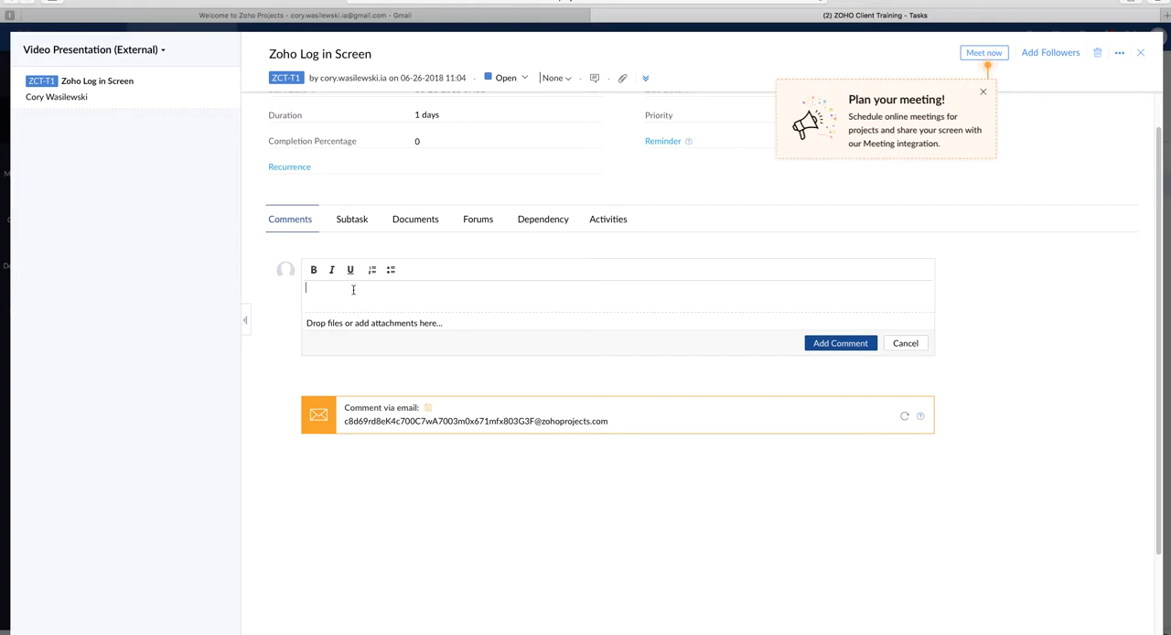
pyautogui.write('@')
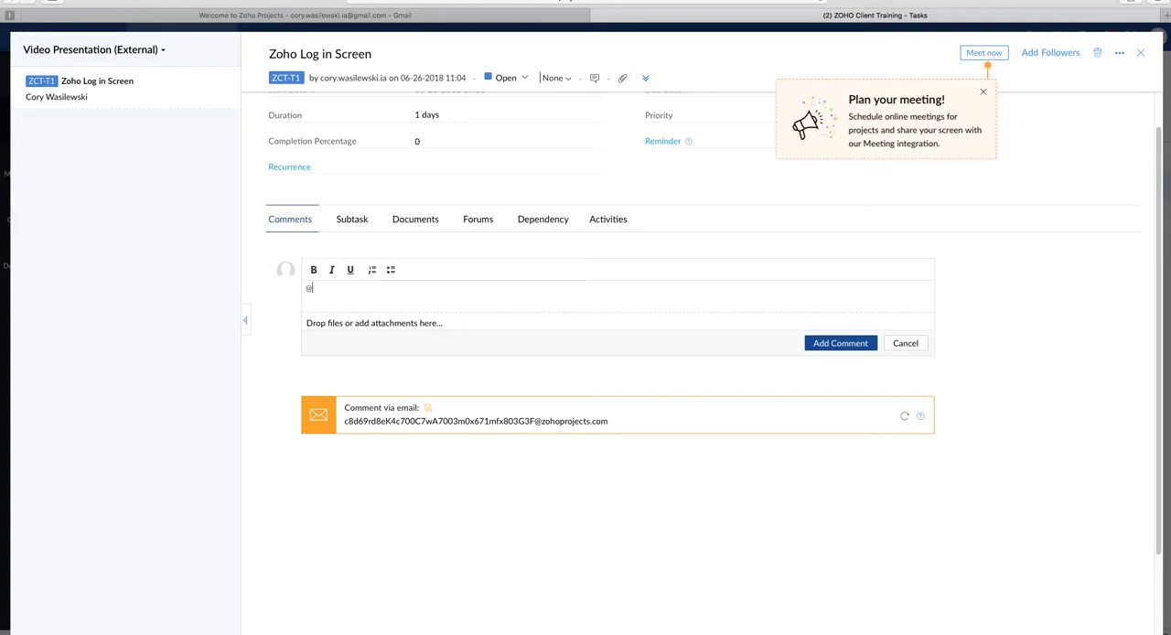
pyautogui.write('Ciara')
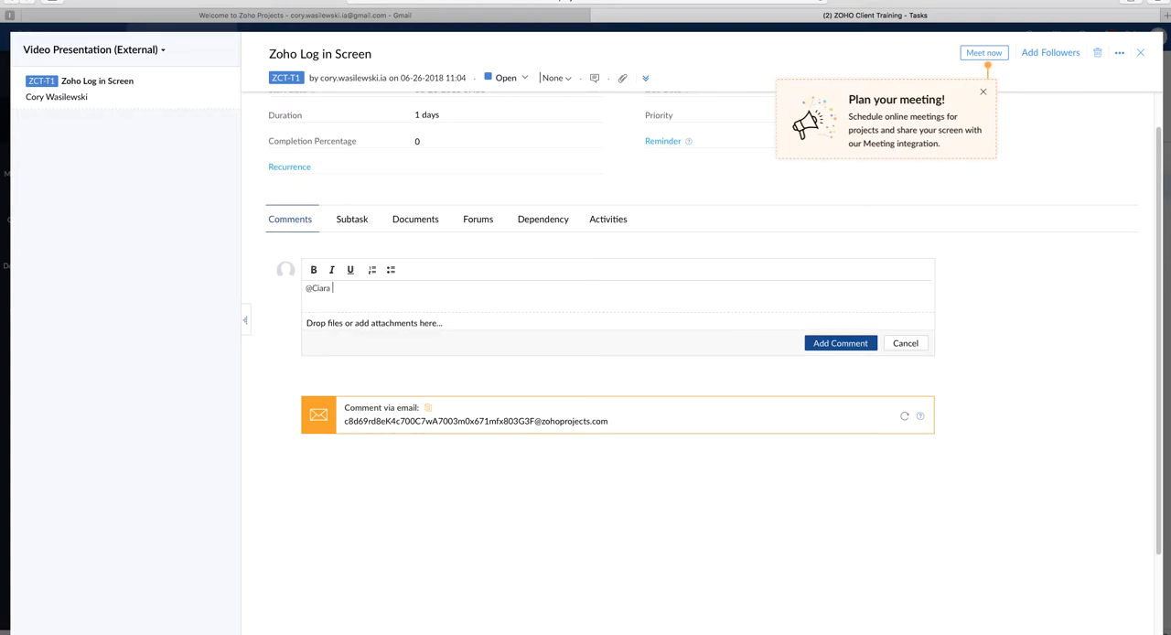
pyautogui.write('I need help')
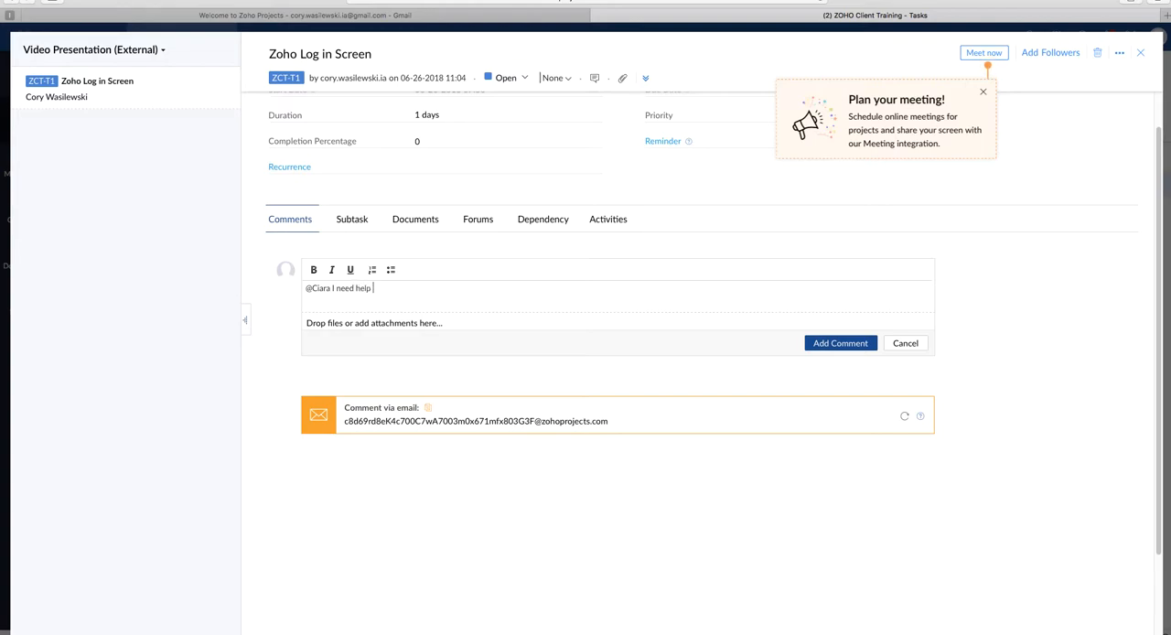
pyautogui.write('with Logo')
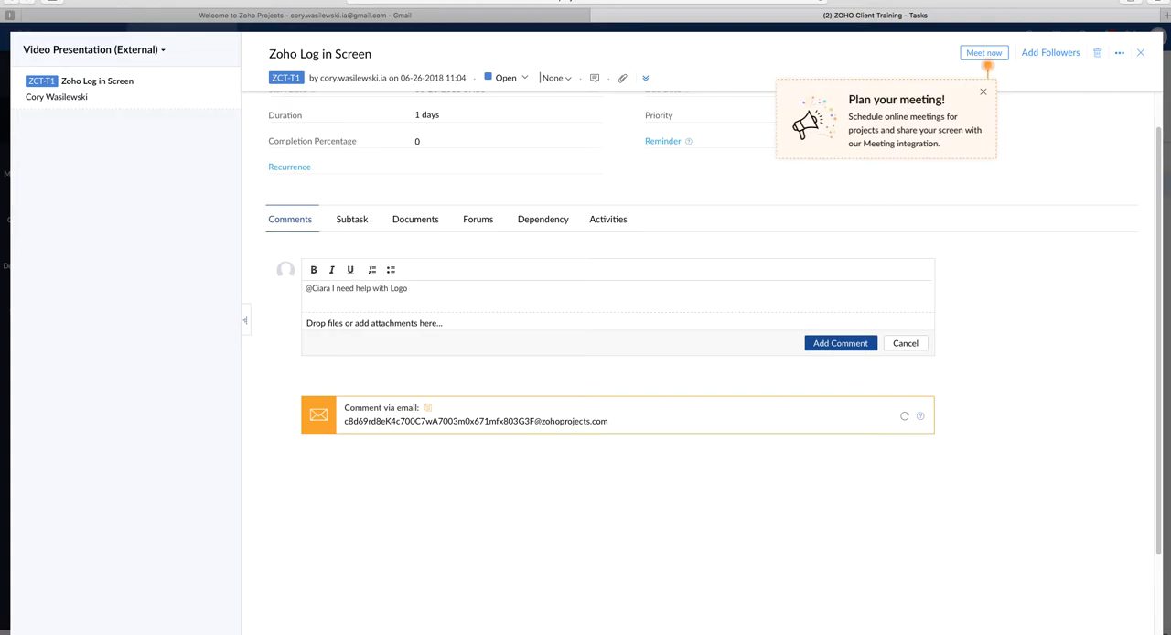
pyautogui.write('Design')
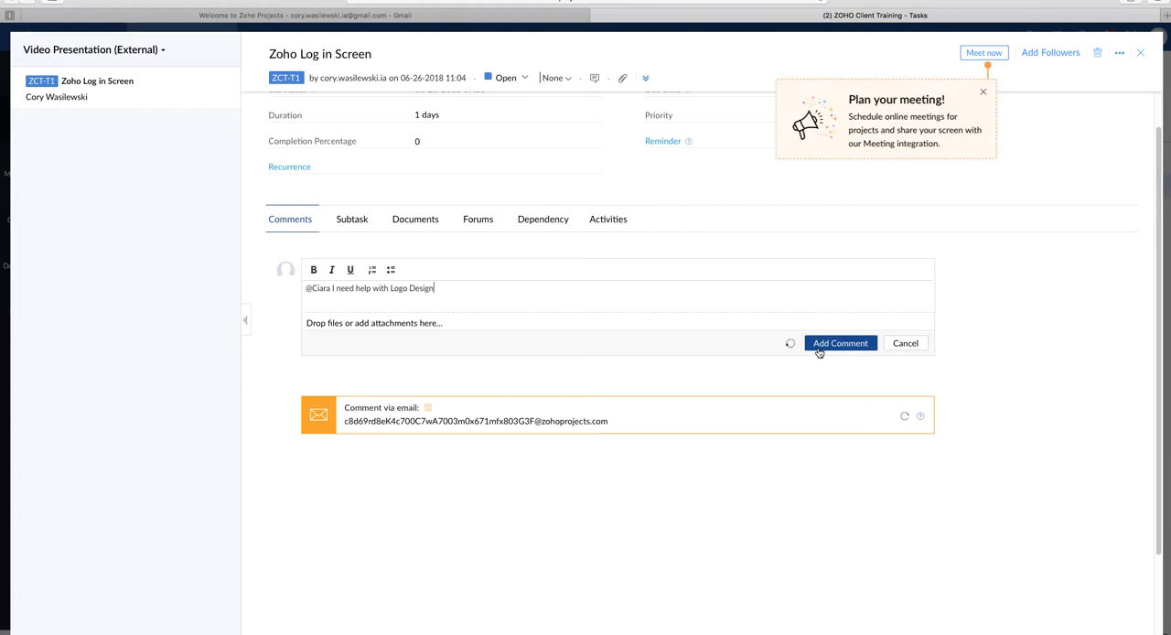
pyautogui.click(840, 342)
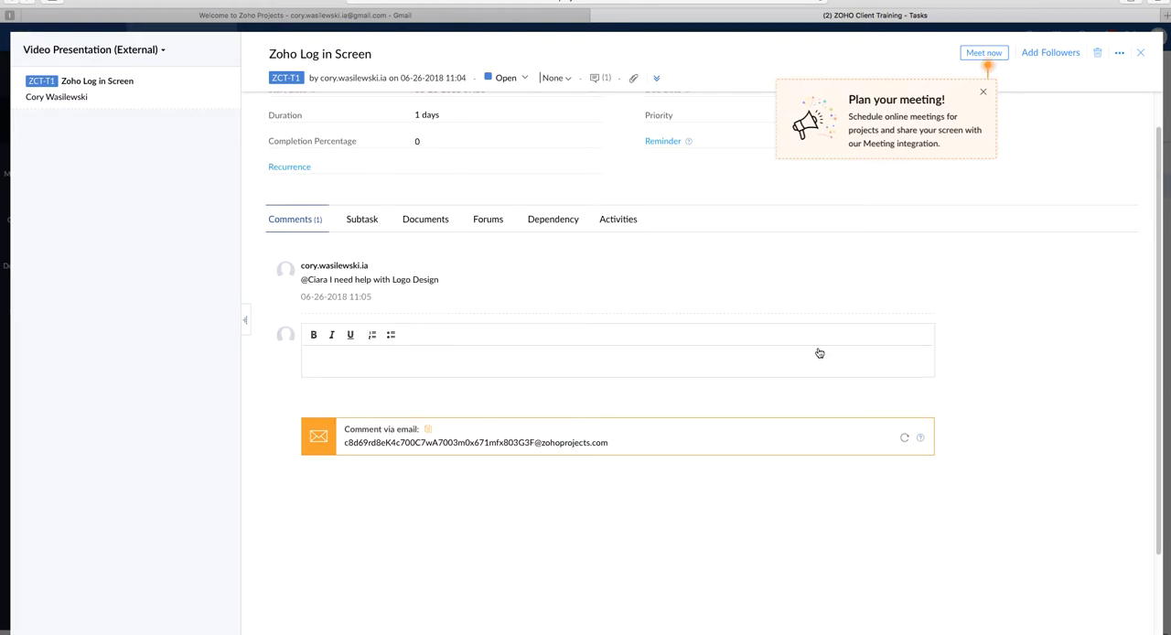
pyautogui.moveTo(472, 292)
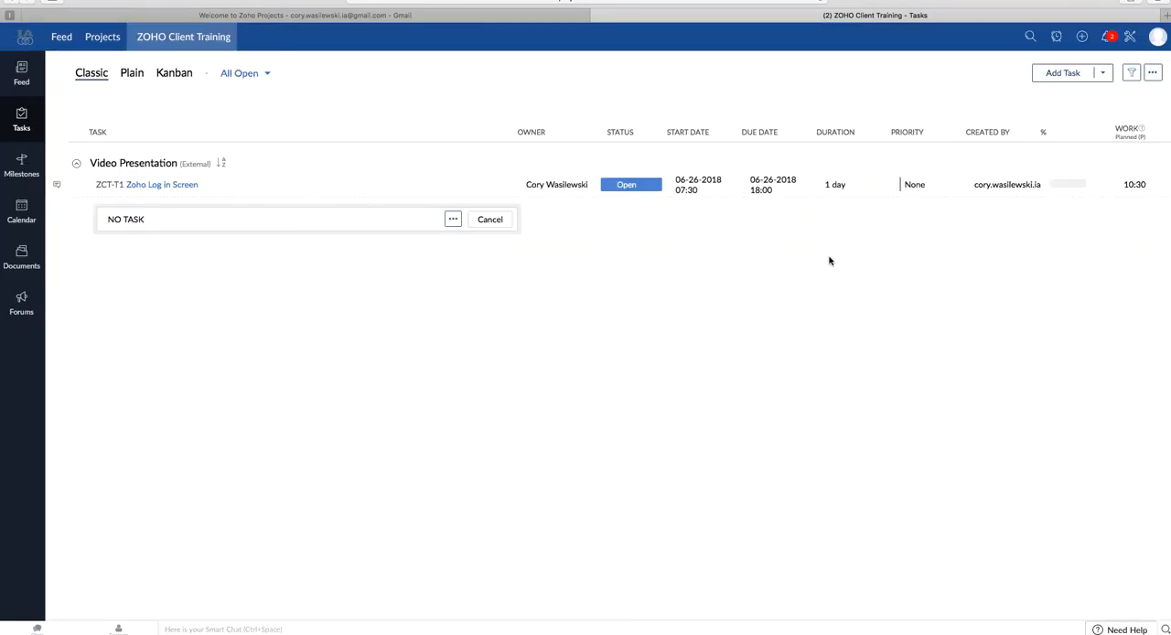
pyautogui.moveTo(818, 260)
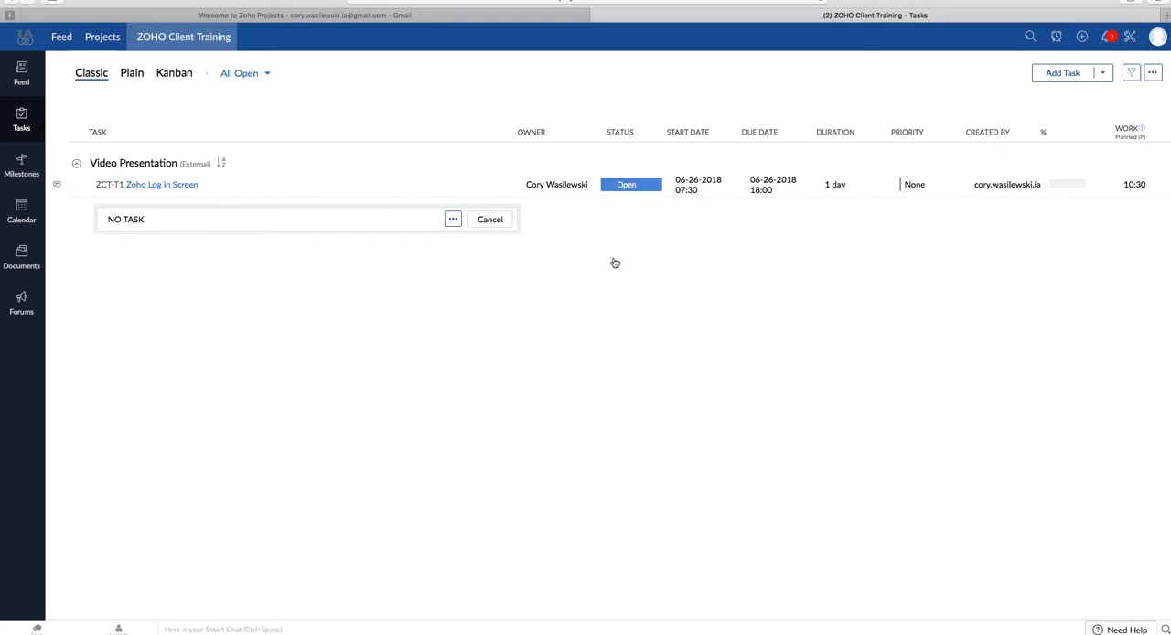
# Step: Mark the Zoho Log in Screen task complete so its status becomes Closed
pyautogui.click(626, 183)
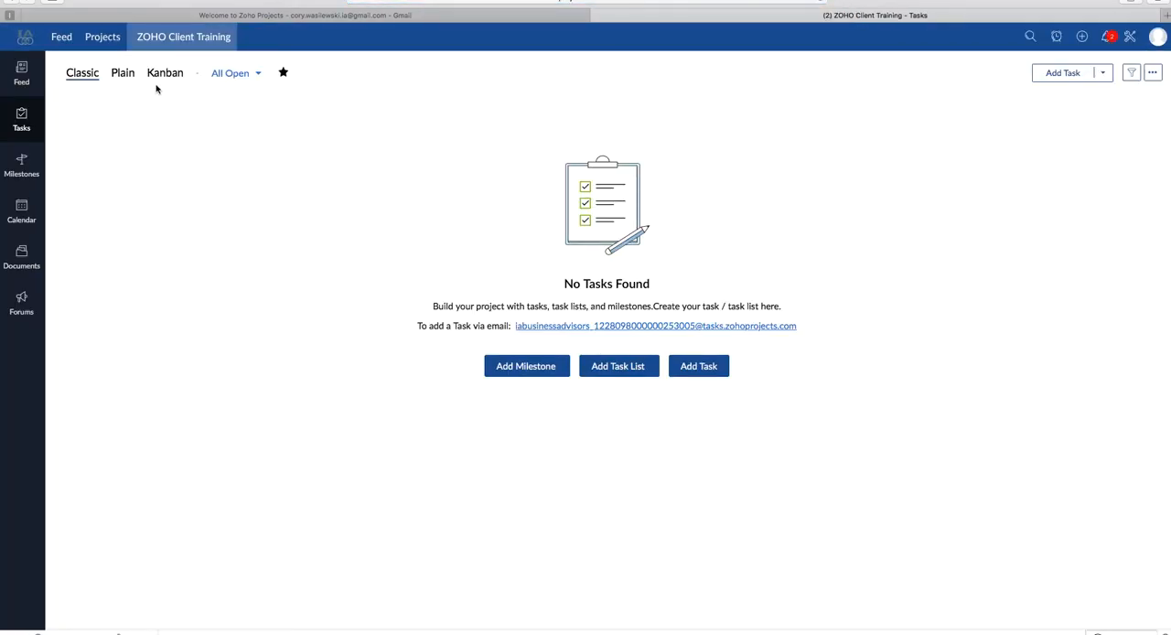
# Step: Try the All Closed view, then the All Tasks view listing the closed task
pyautogui.click(234, 73)
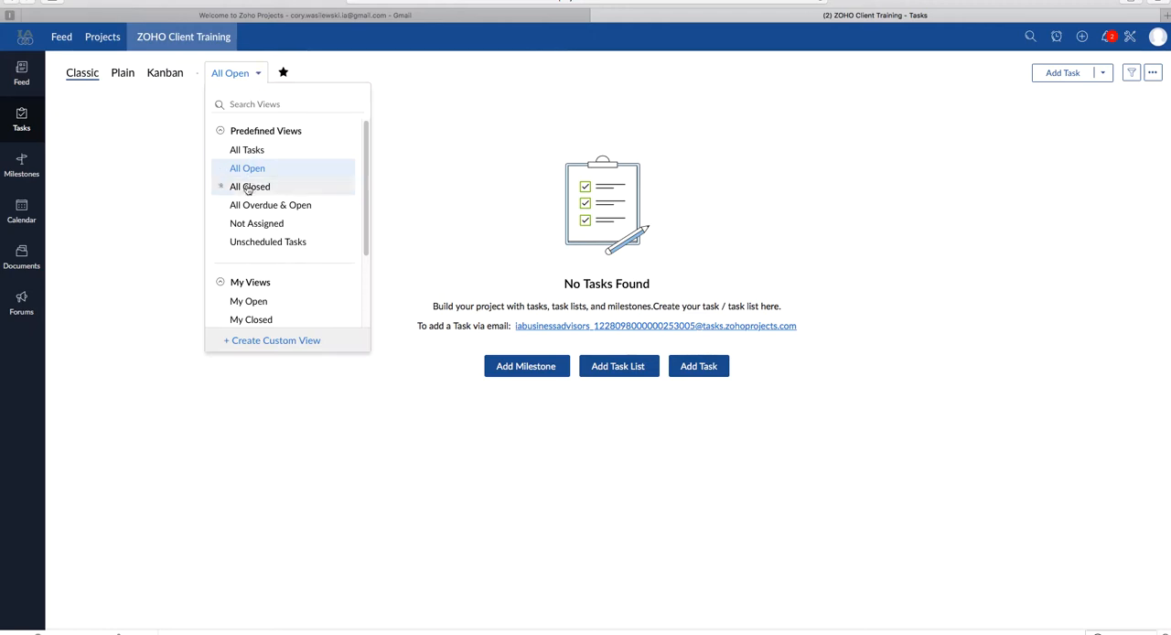
pyautogui.moveTo(247, 168)
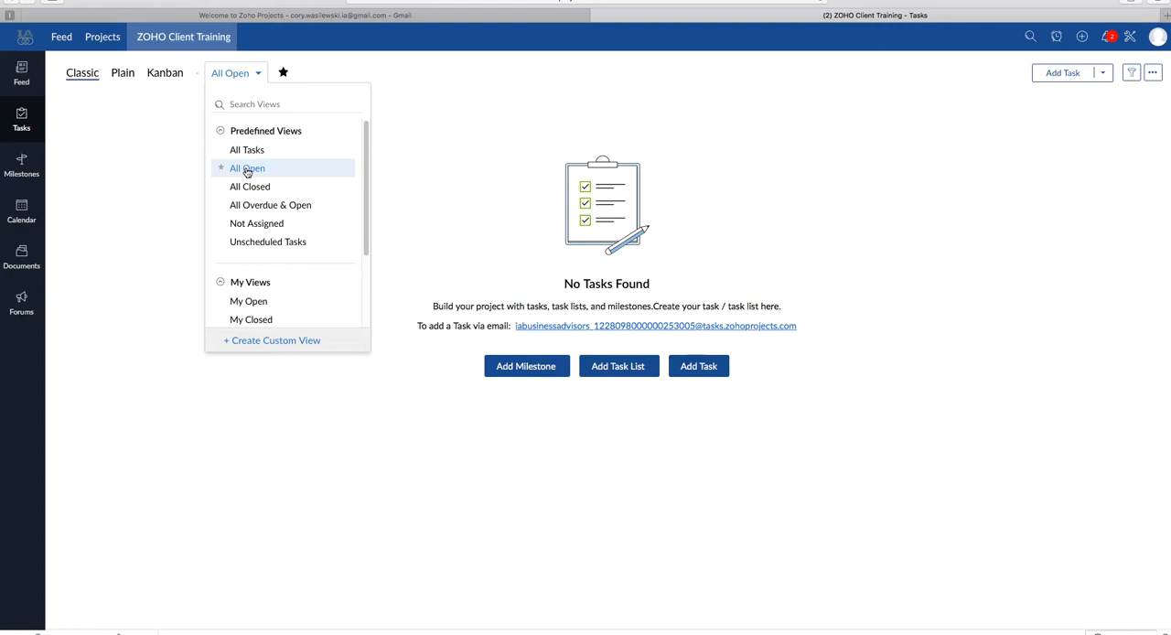
pyautogui.moveTo(249, 186)
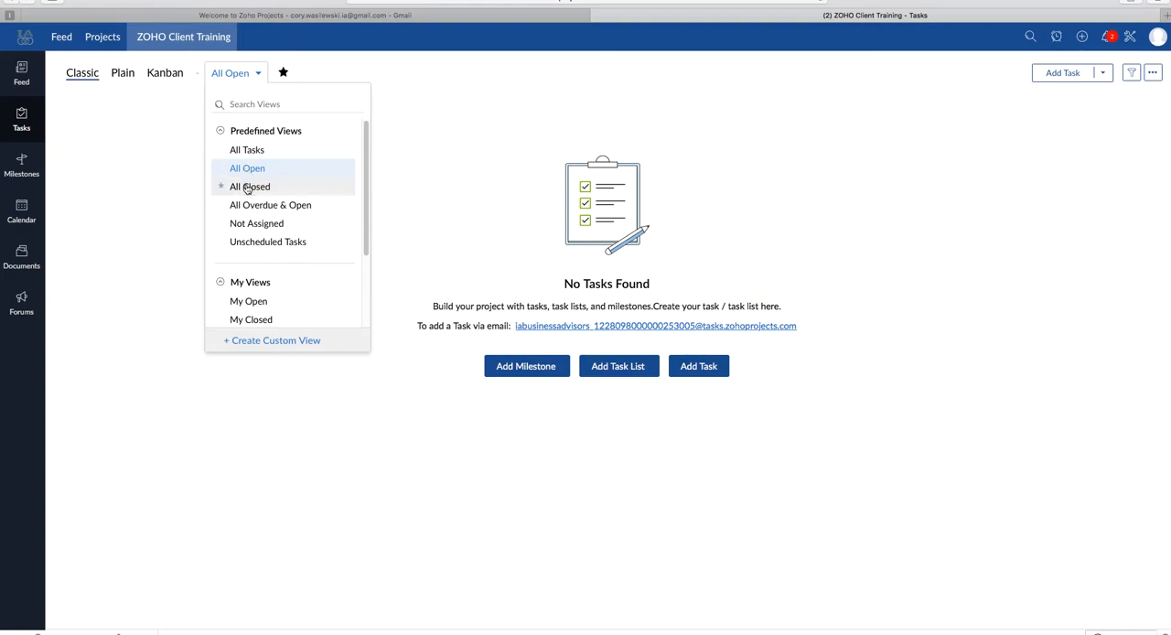
pyautogui.click(249, 186)
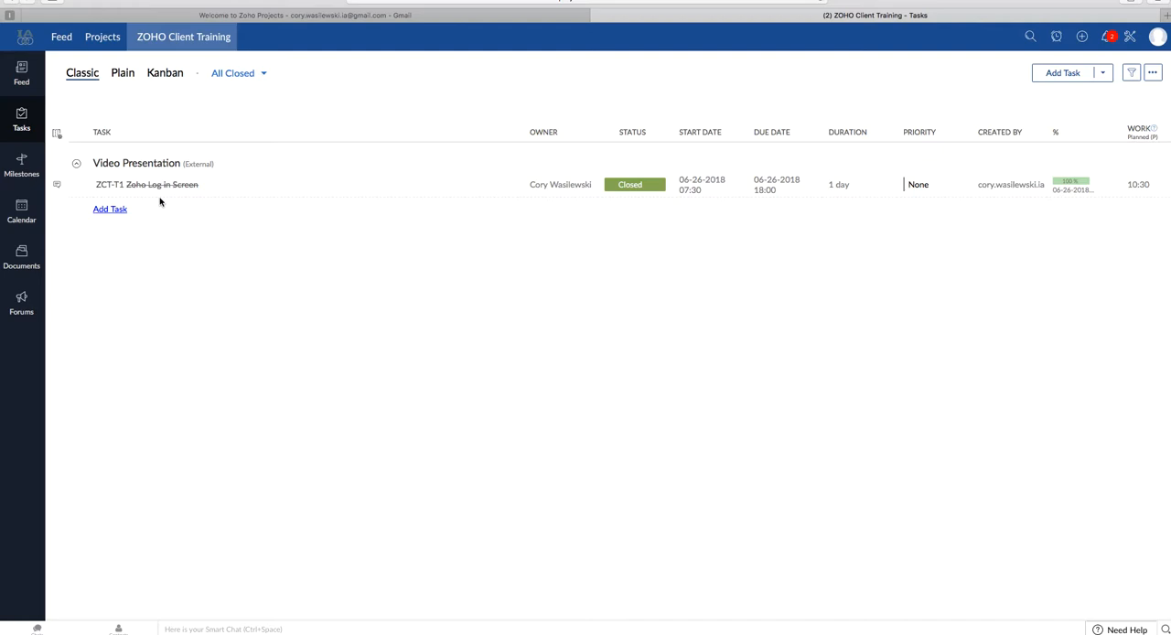
pyautogui.click(232, 73)
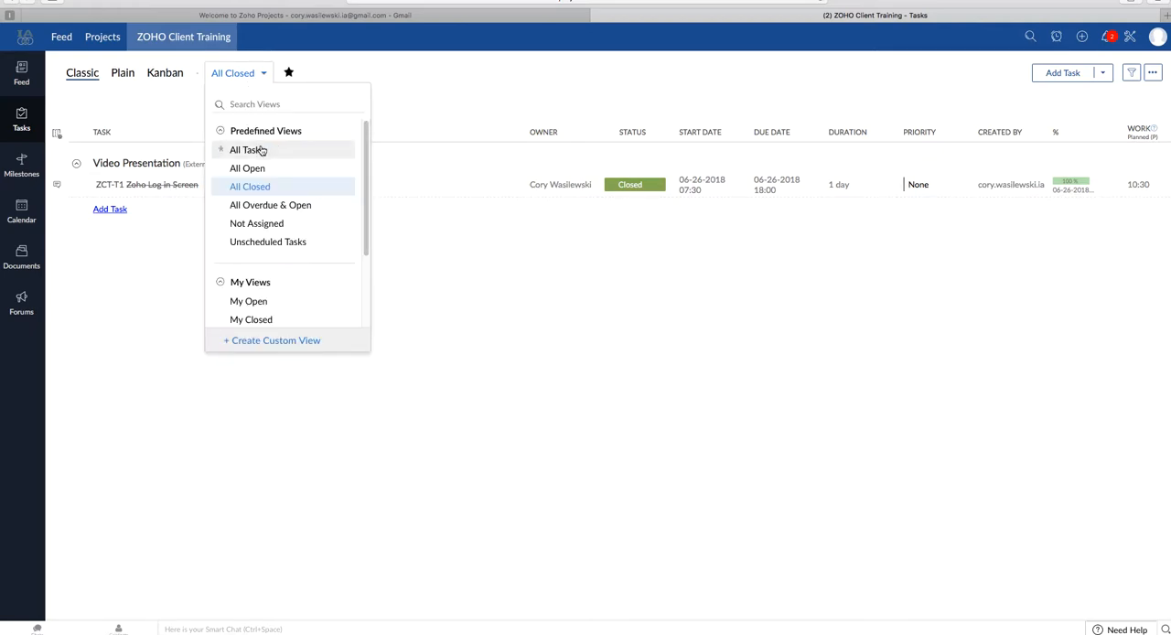
pyautogui.click(245, 150)
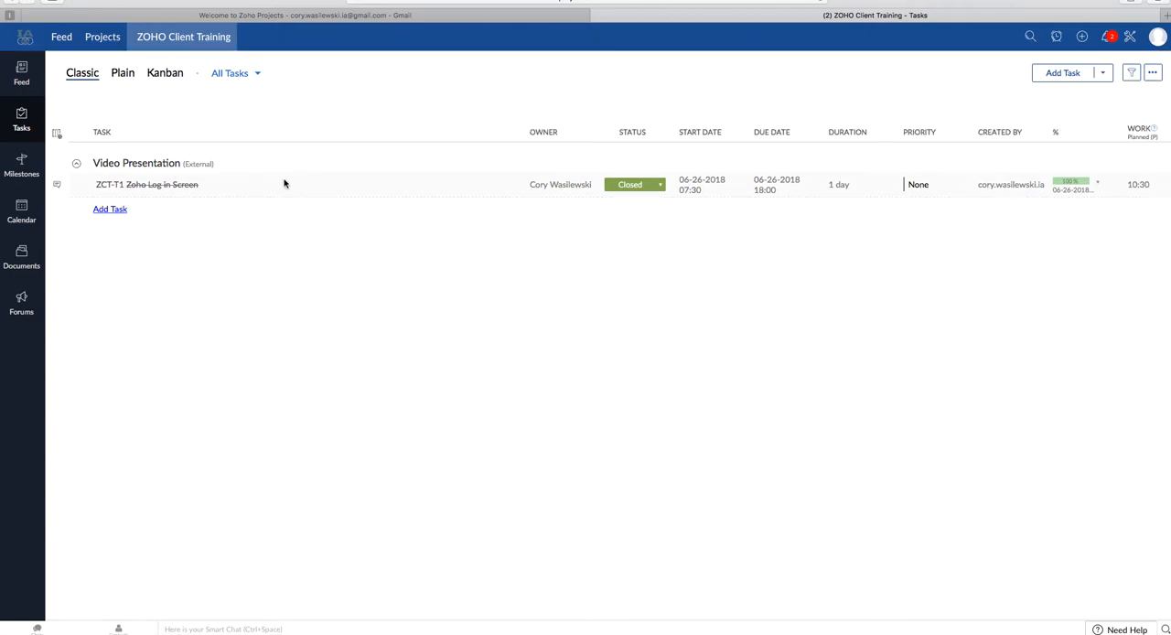
# Step: Check the empty All Open view and settle on All Tasks showing Zoho Log in Screen
pyautogui.click(230, 73)
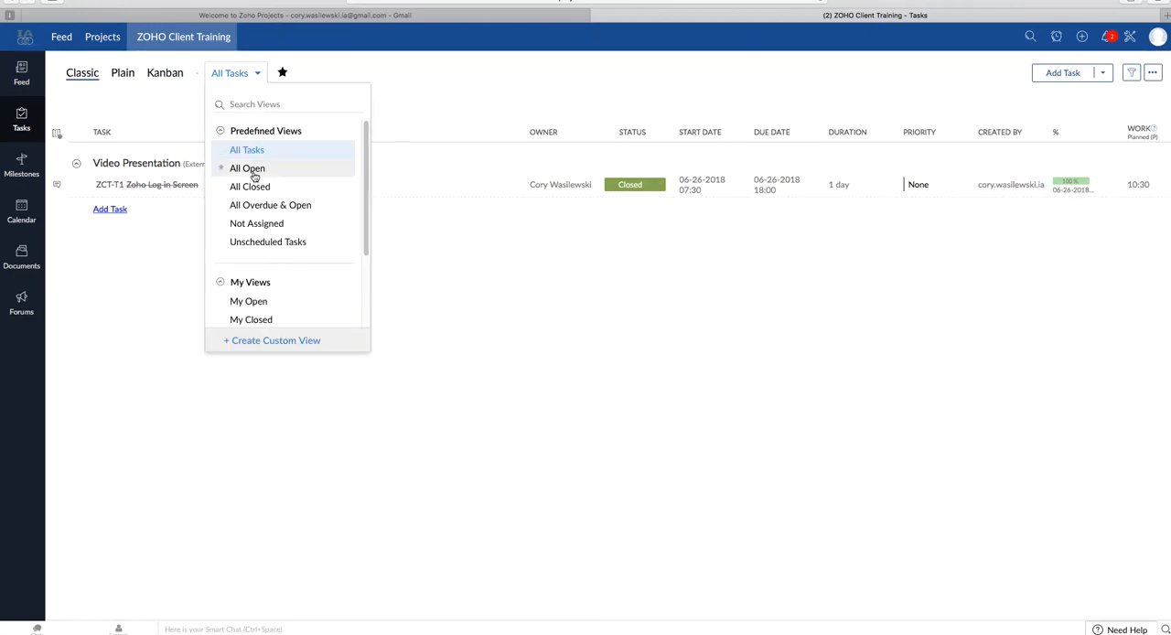
pyautogui.click(247, 168)
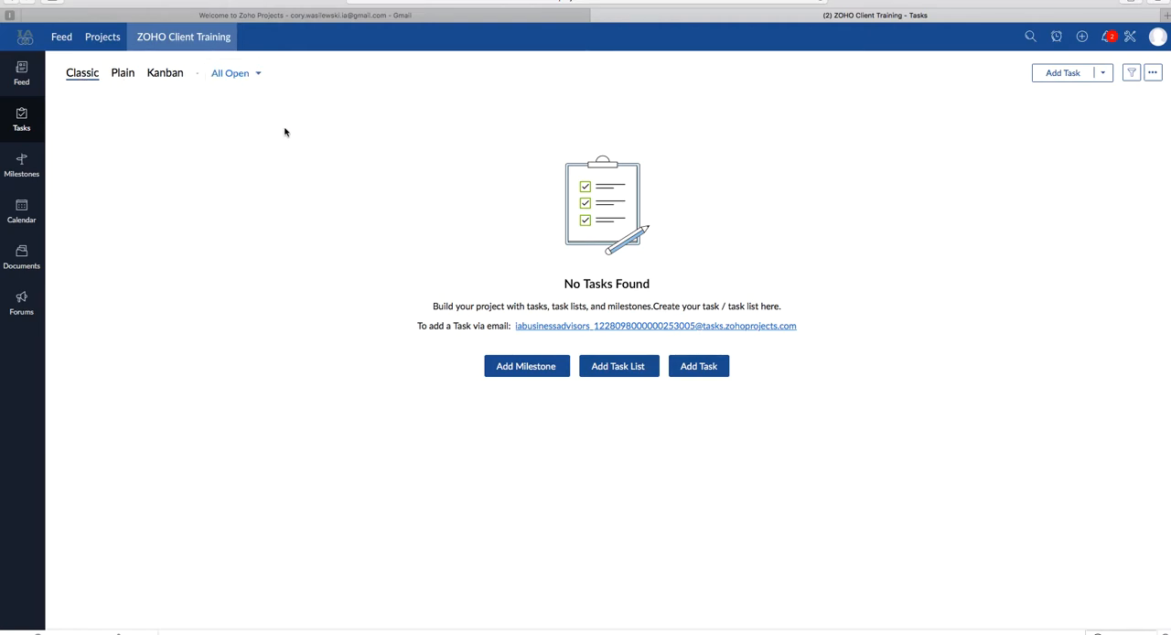
pyautogui.click(230, 74)
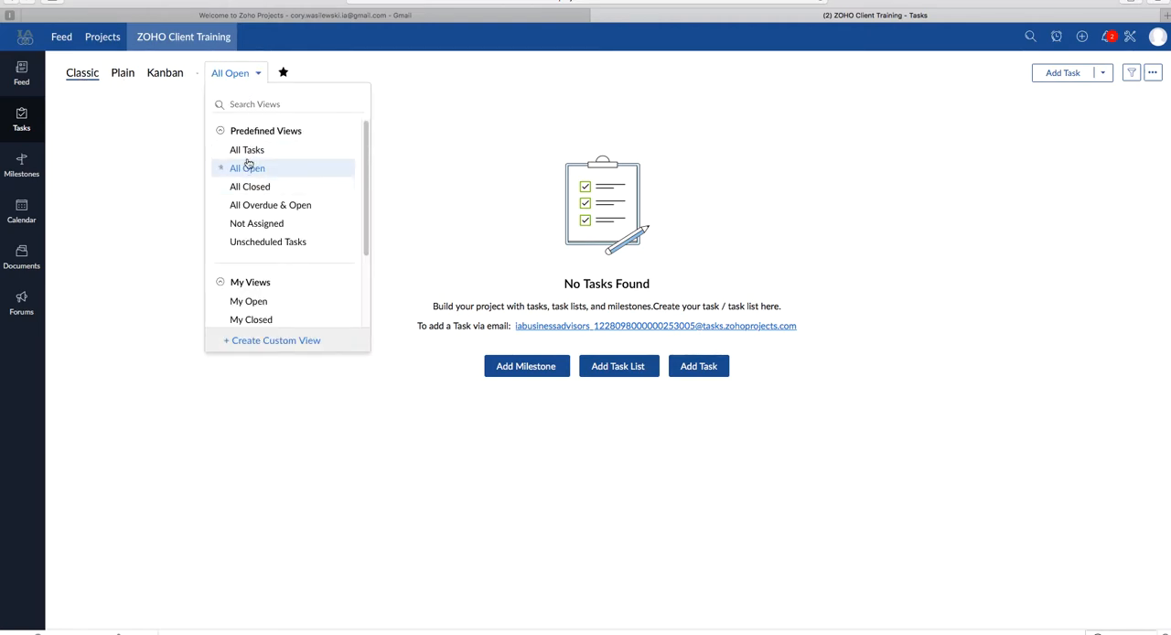
pyautogui.click(245, 150)
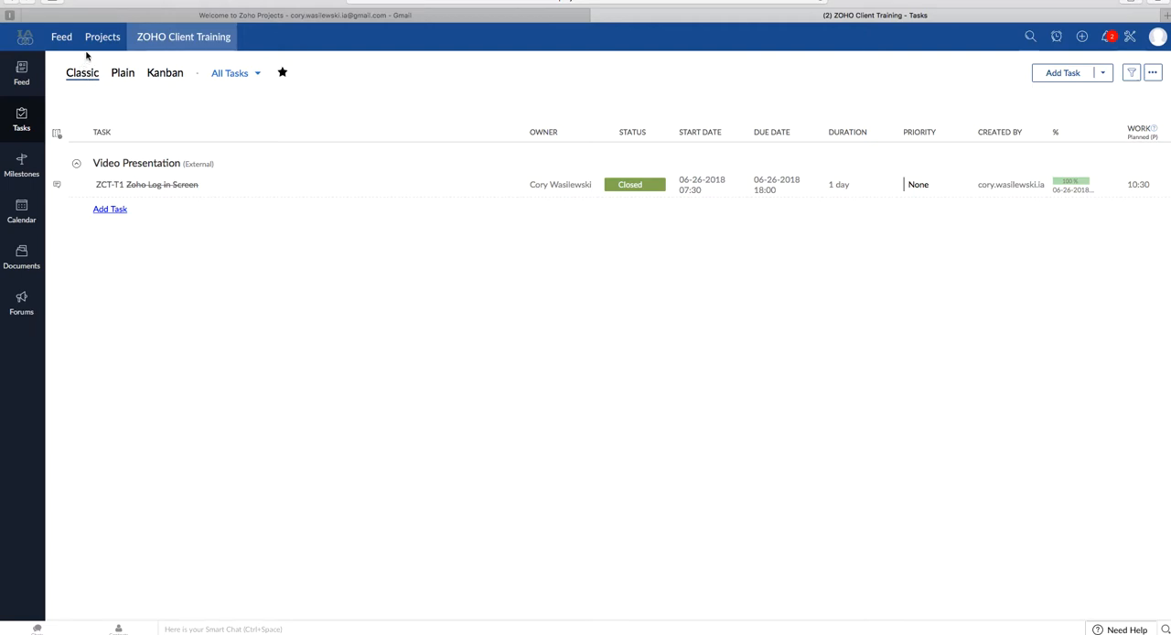
# Step: Switch the Tasks page to the Kanban board grouped by Status
pyautogui.click(121, 73)
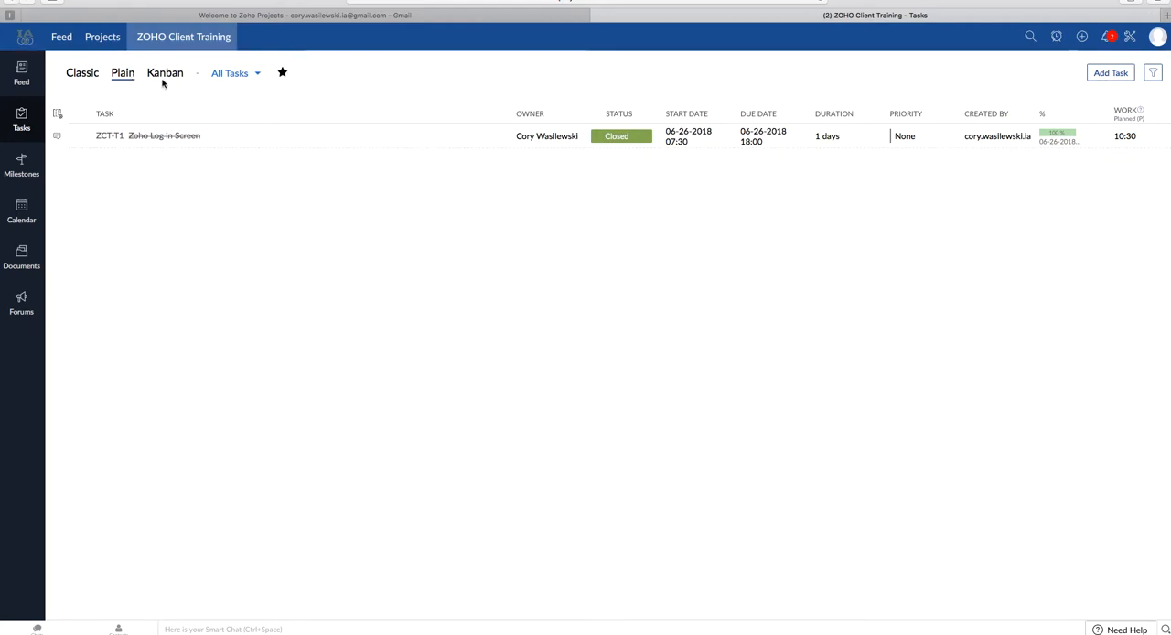
pyautogui.click(165, 73)
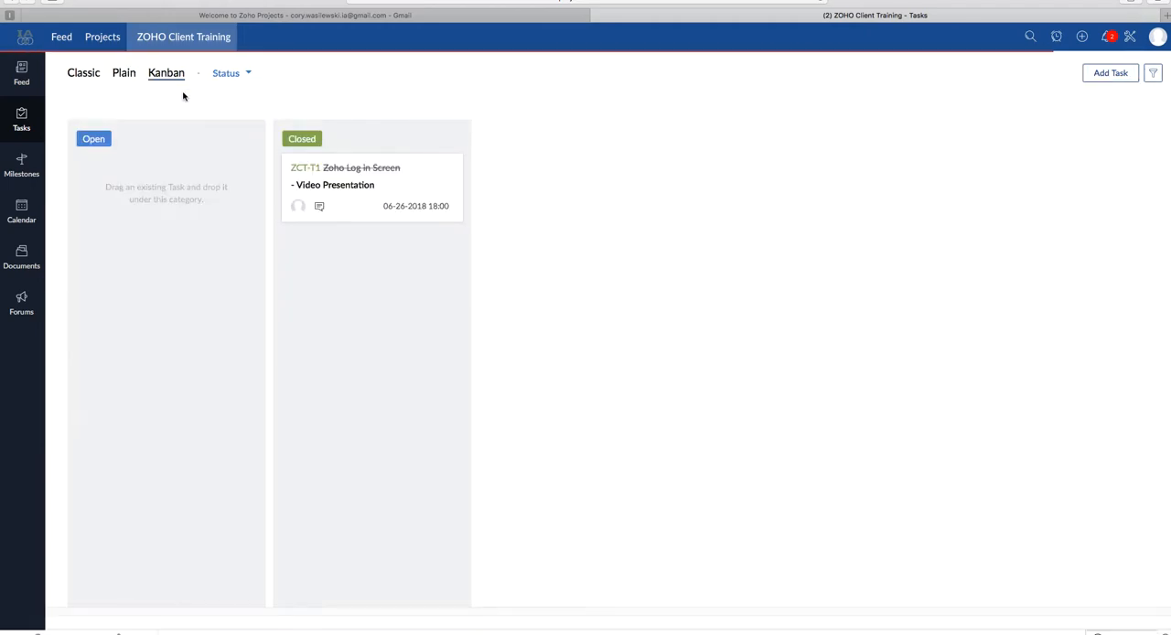
pyautogui.moveTo(285, 174)
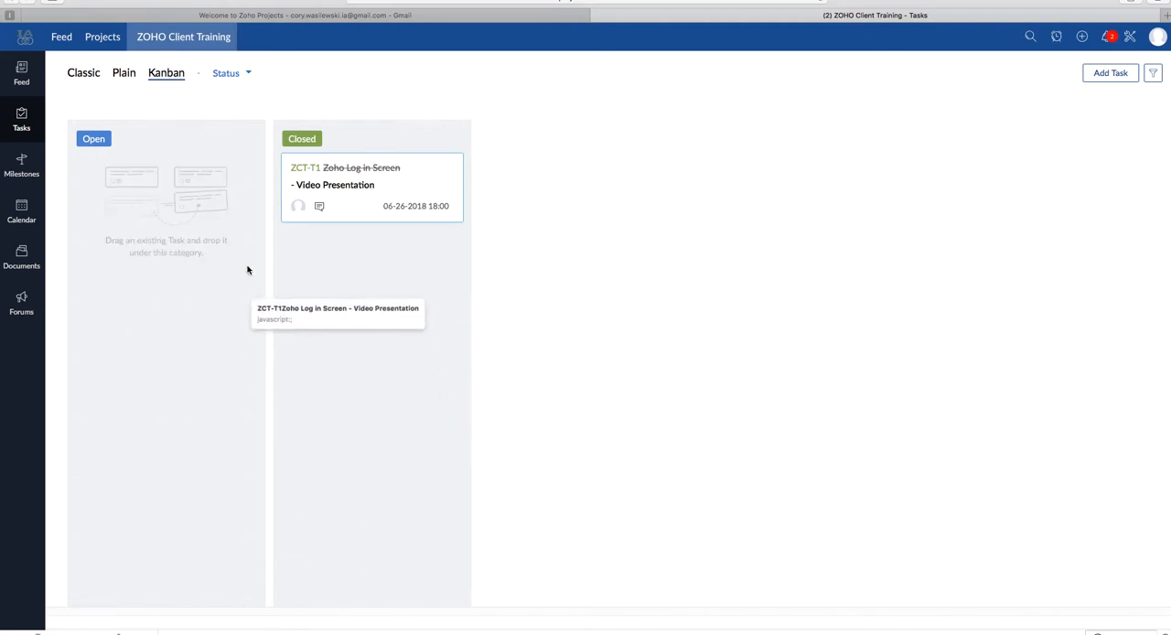
pyautogui.moveTo(296, 252)
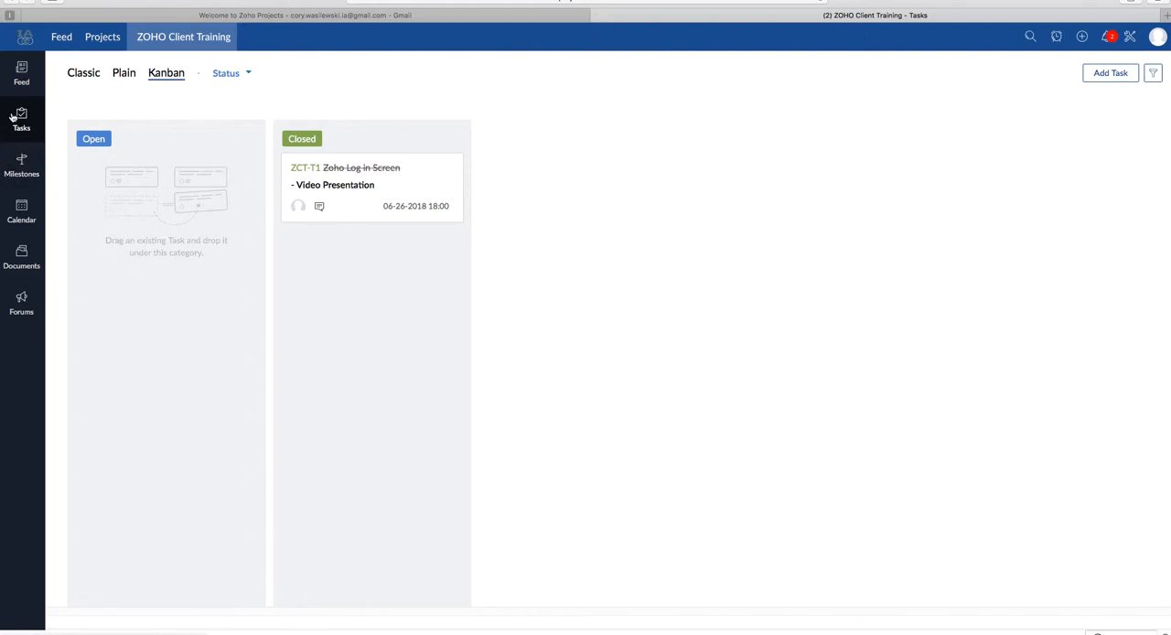
pyautogui.moveTo(22, 164)
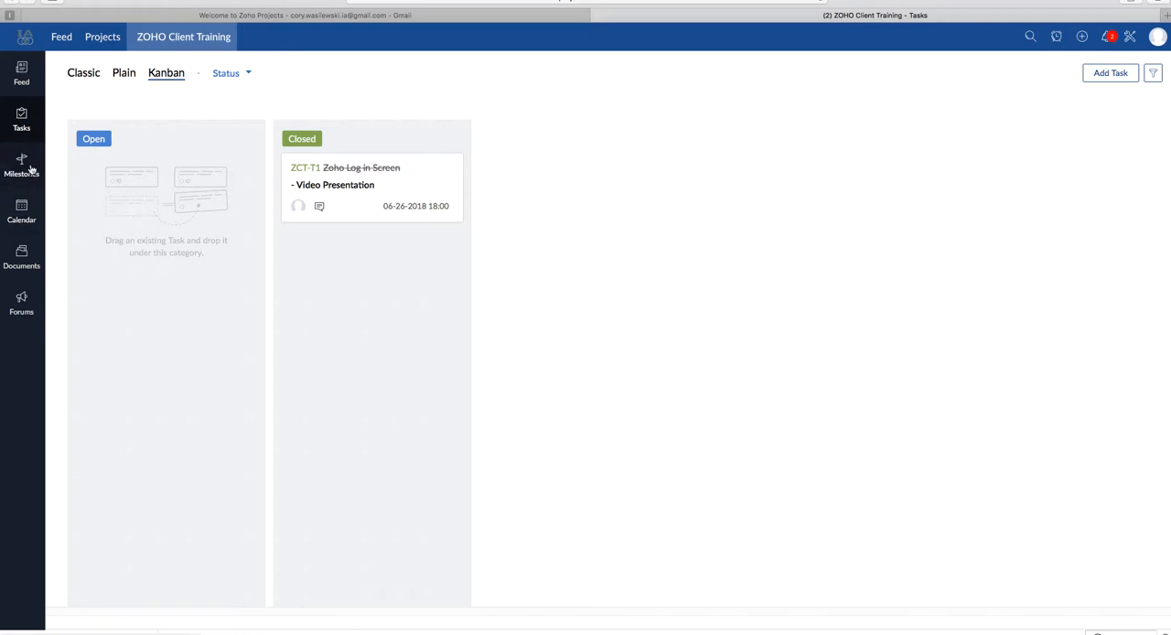
# Step: From Milestones, add a new milestone named Web Design
pyautogui.click(22, 165)
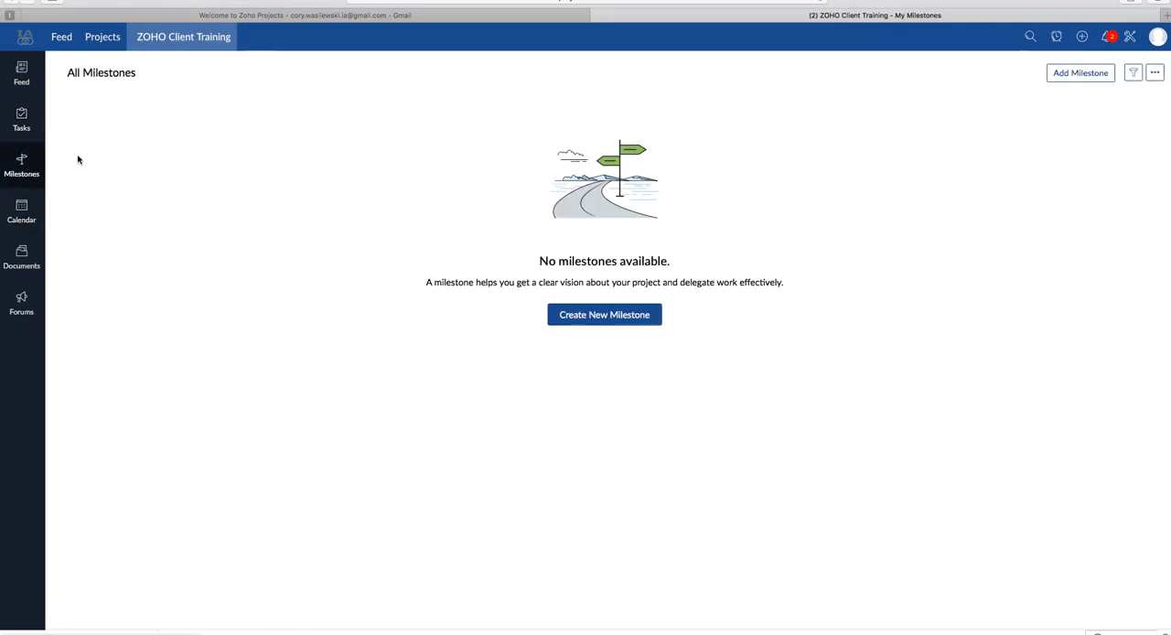
pyautogui.moveTo(370, 347)
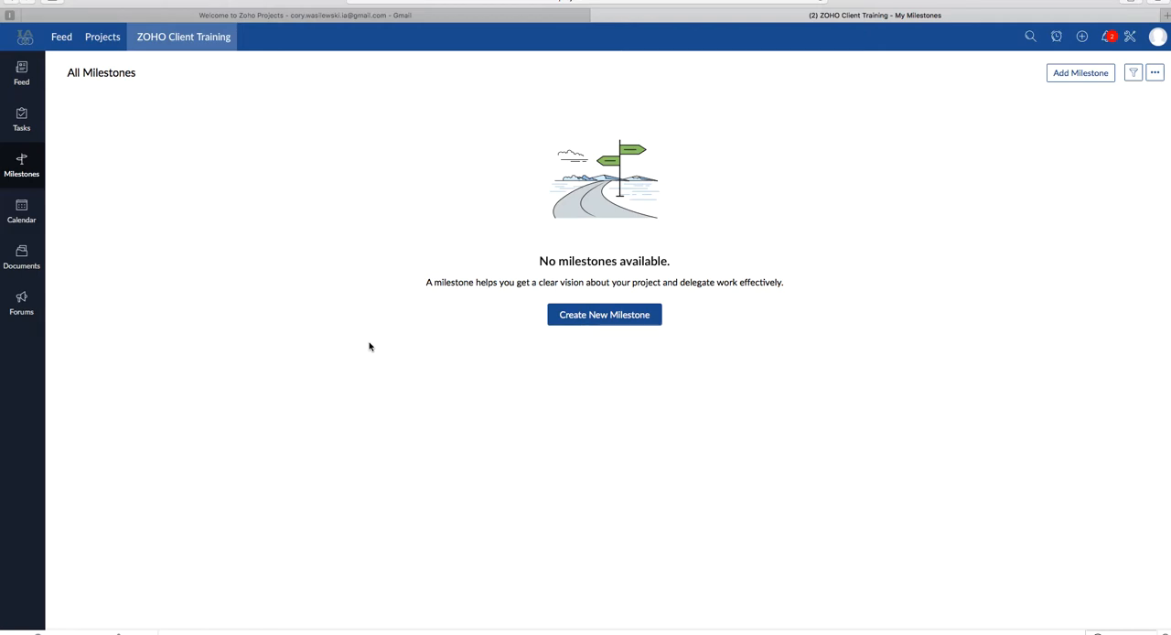
pyautogui.moveTo(1034, 57)
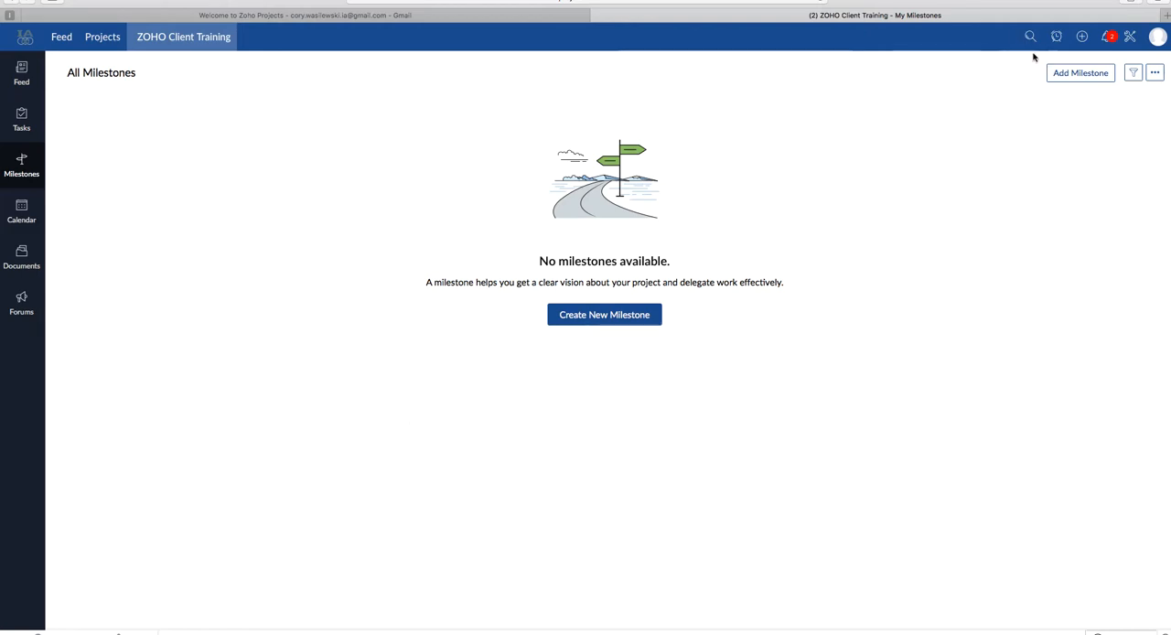
pyautogui.click(1079, 73)
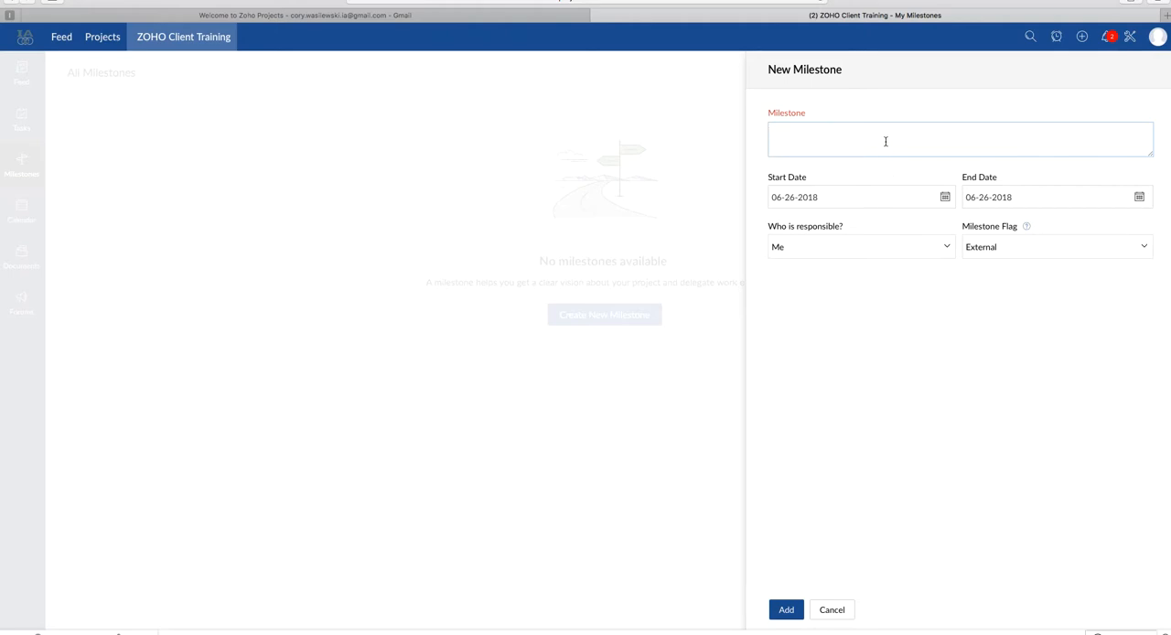
pyautogui.write('Web Design')
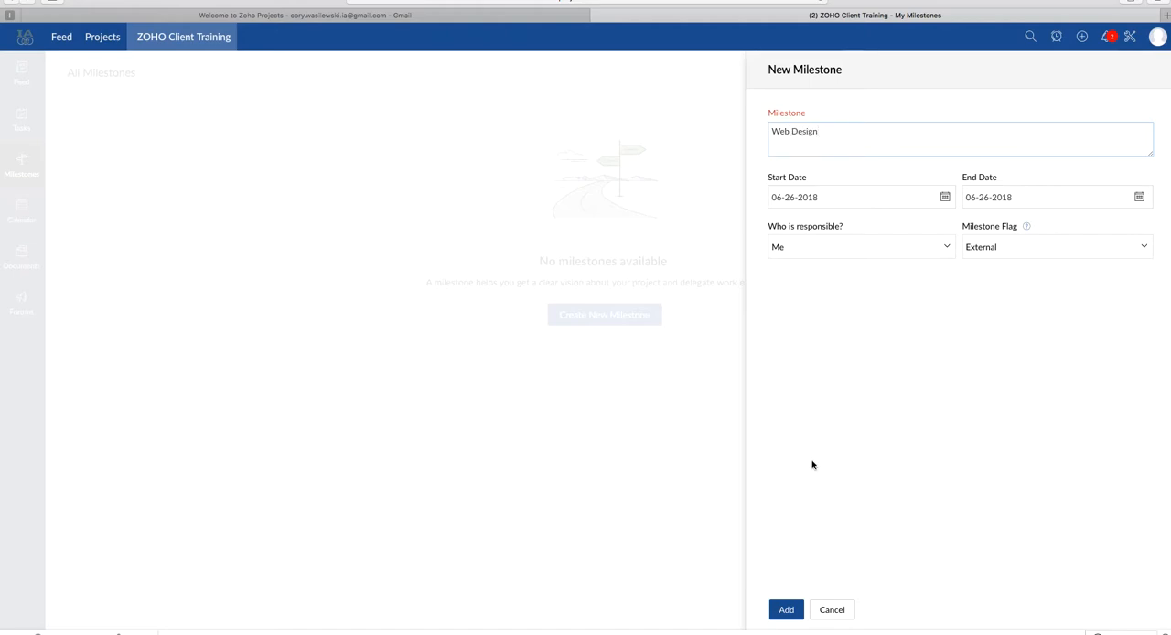
pyautogui.click(787, 609)
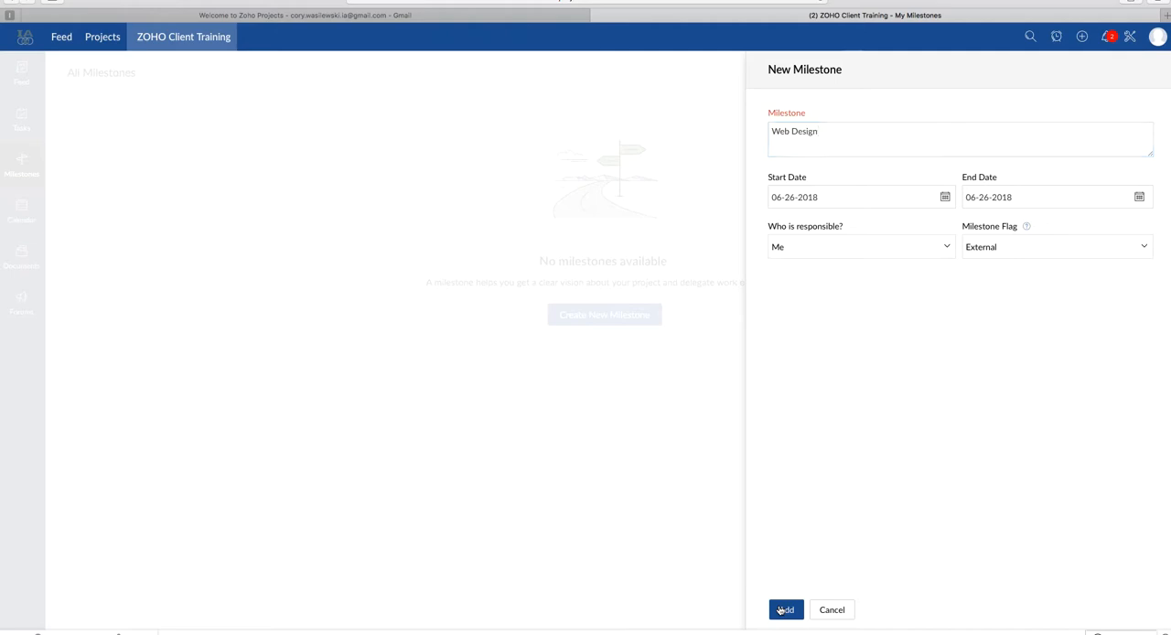
pyautogui.click(785, 609)
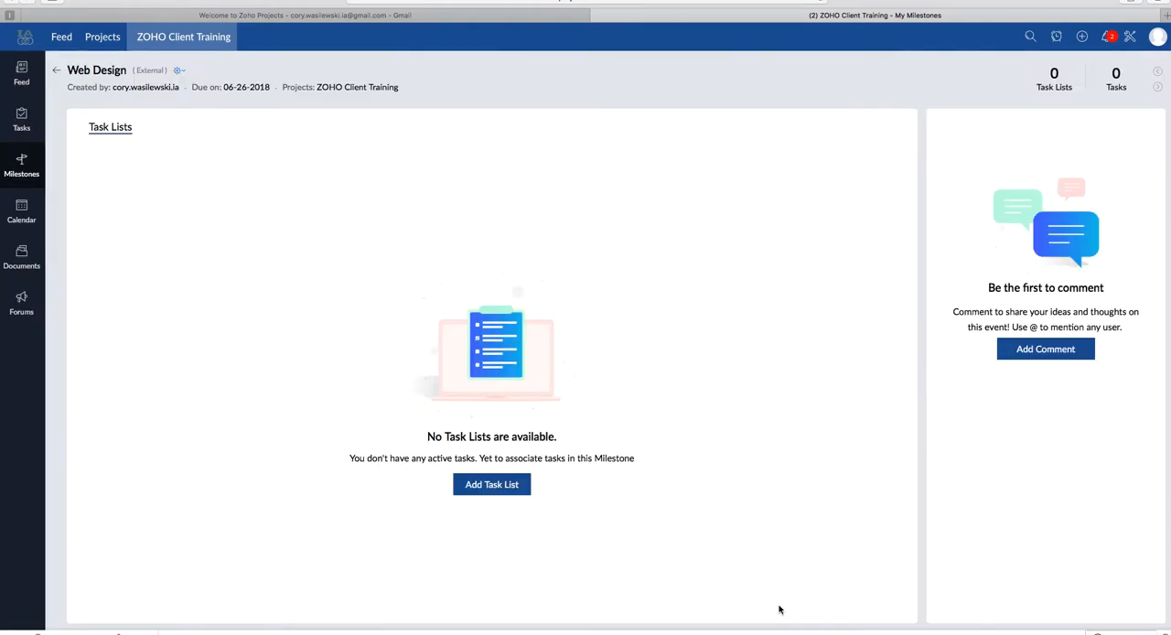
pyautogui.moveTo(425, 505)
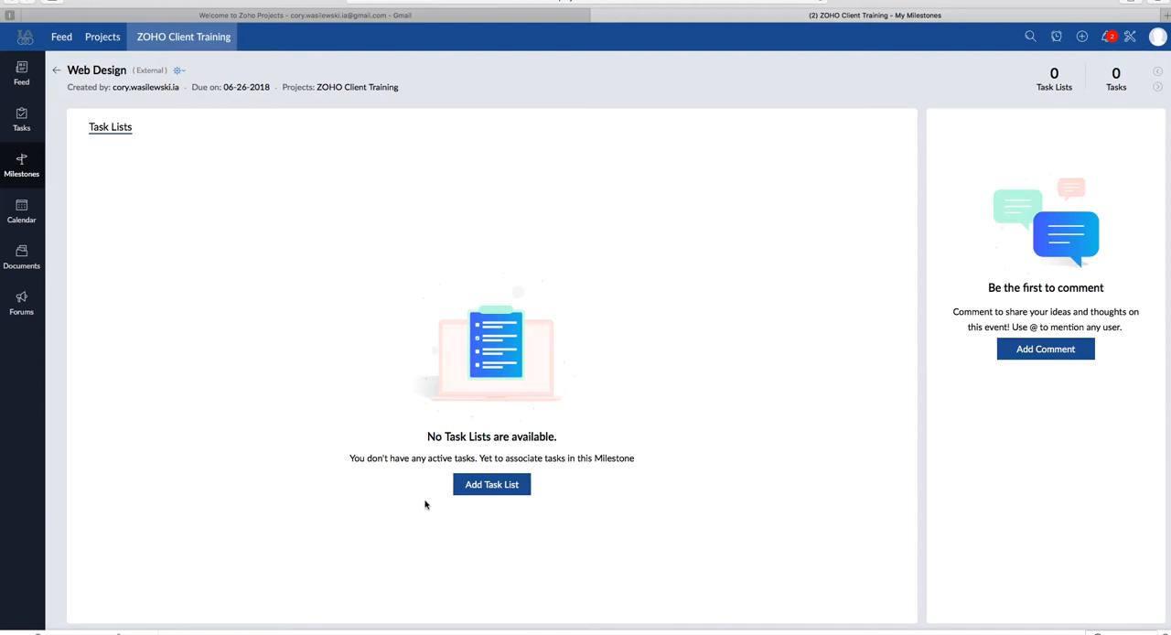
pyautogui.moveTo(609, 491)
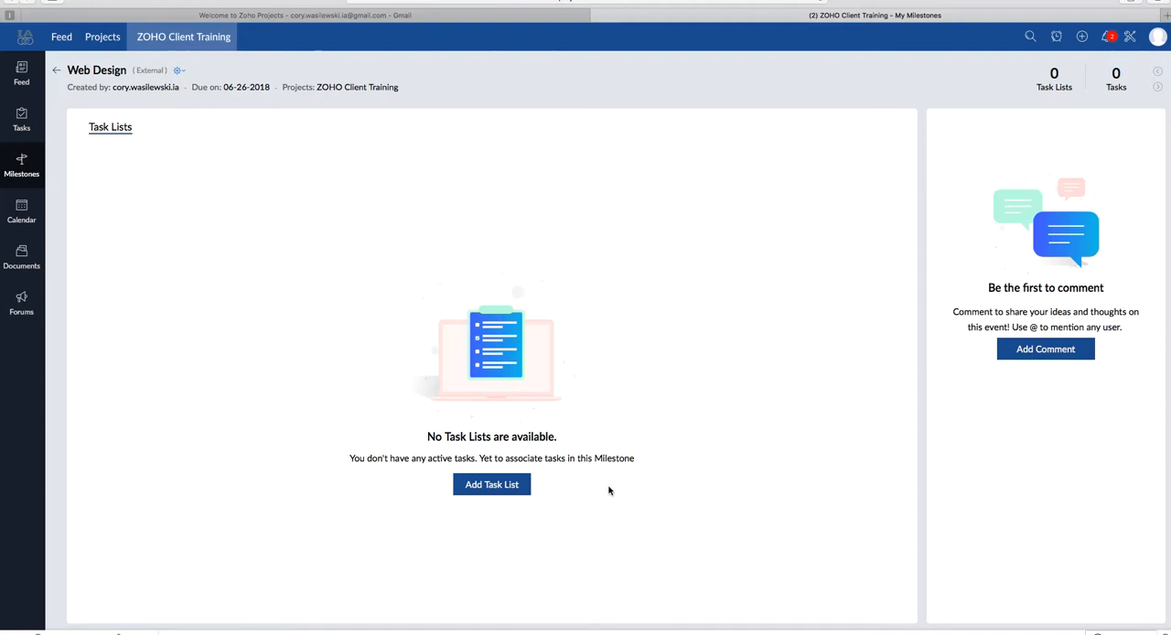
pyautogui.moveTo(578, 314)
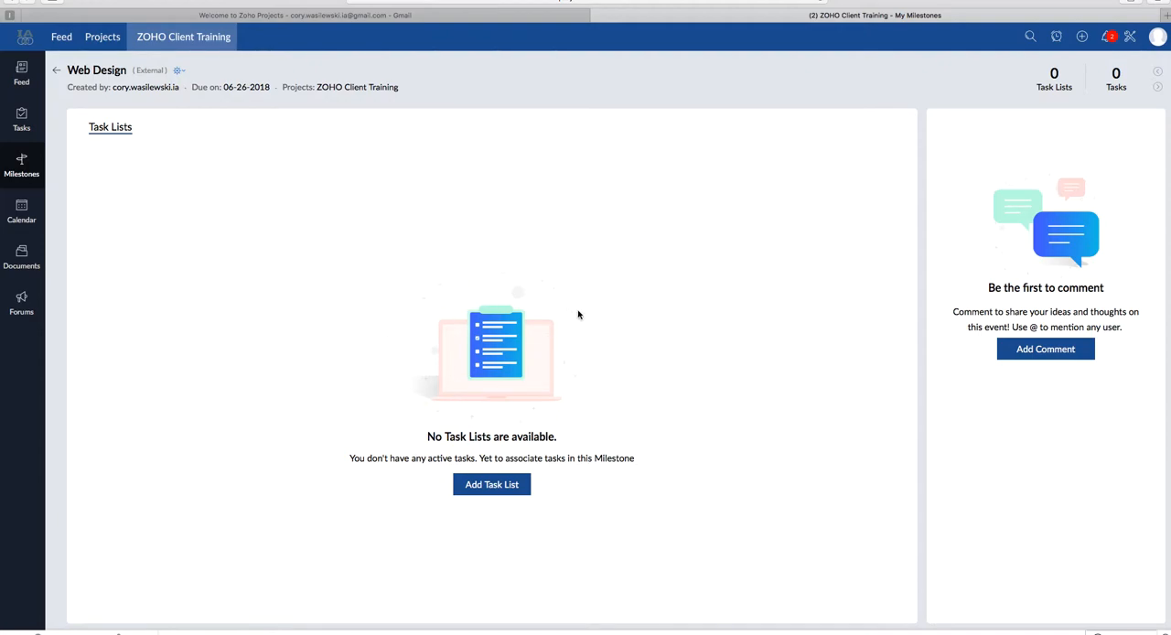
pyautogui.moveTo(563, 395)
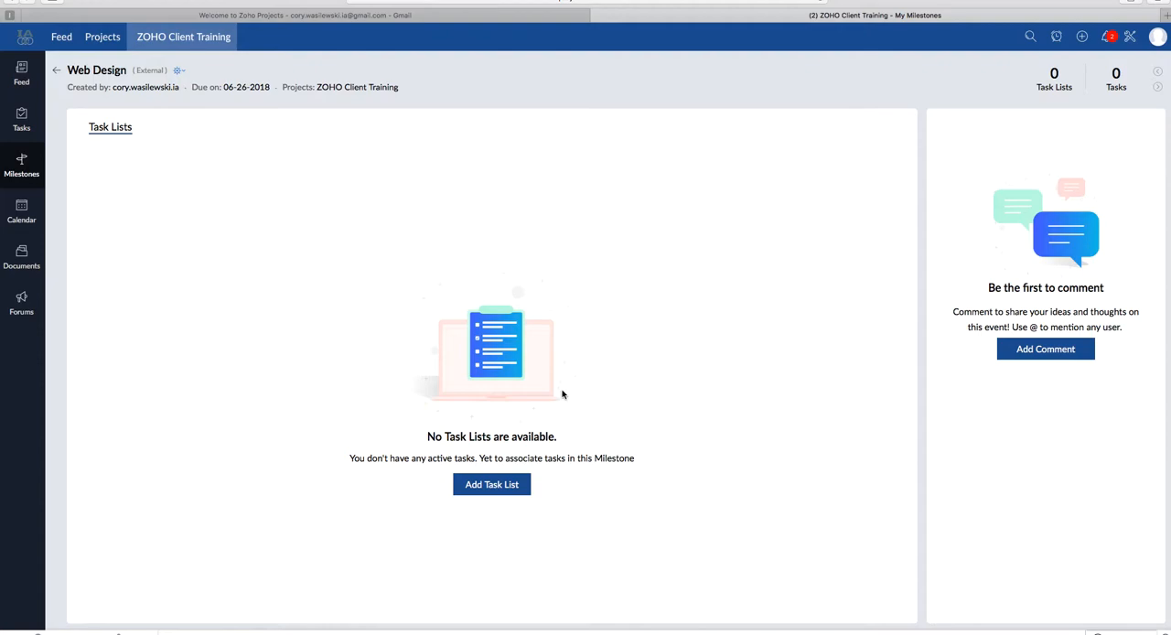
# Step: Add a task list named Web Design under the Web Design milestone
pyautogui.click(491, 484)
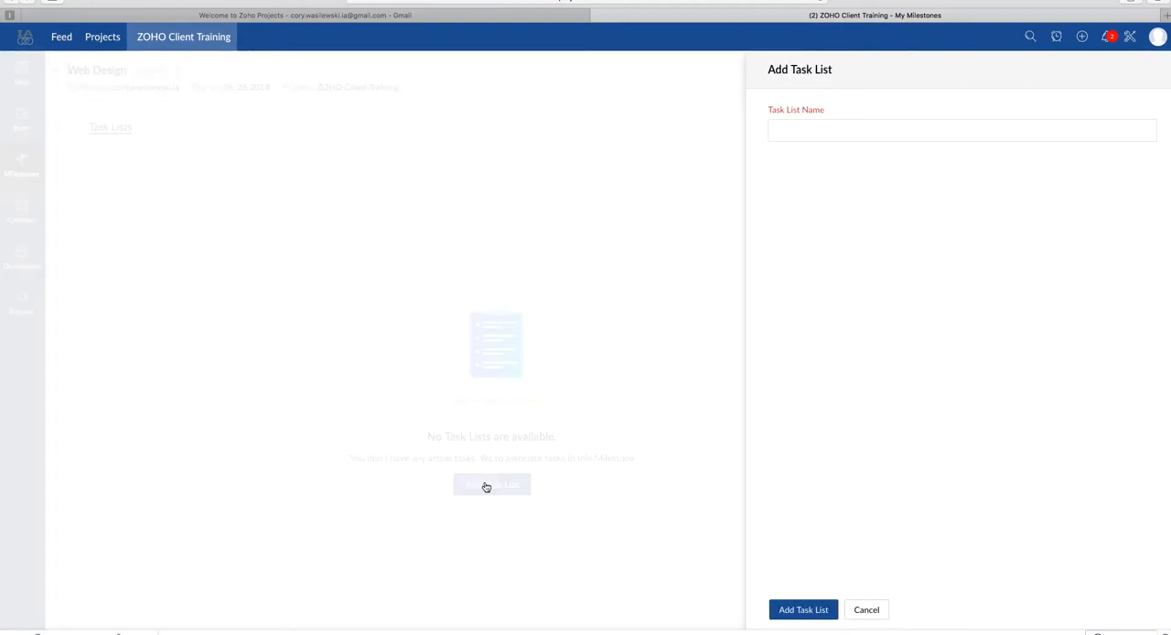
pyautogui.click(961, 128)
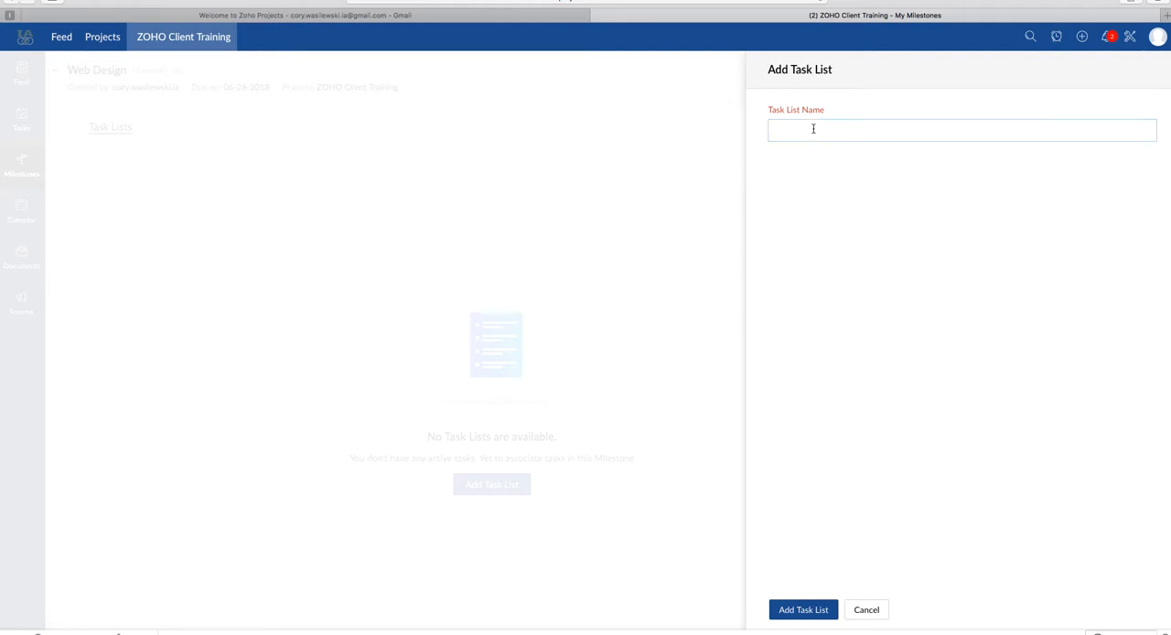
pyautogui.write('z')
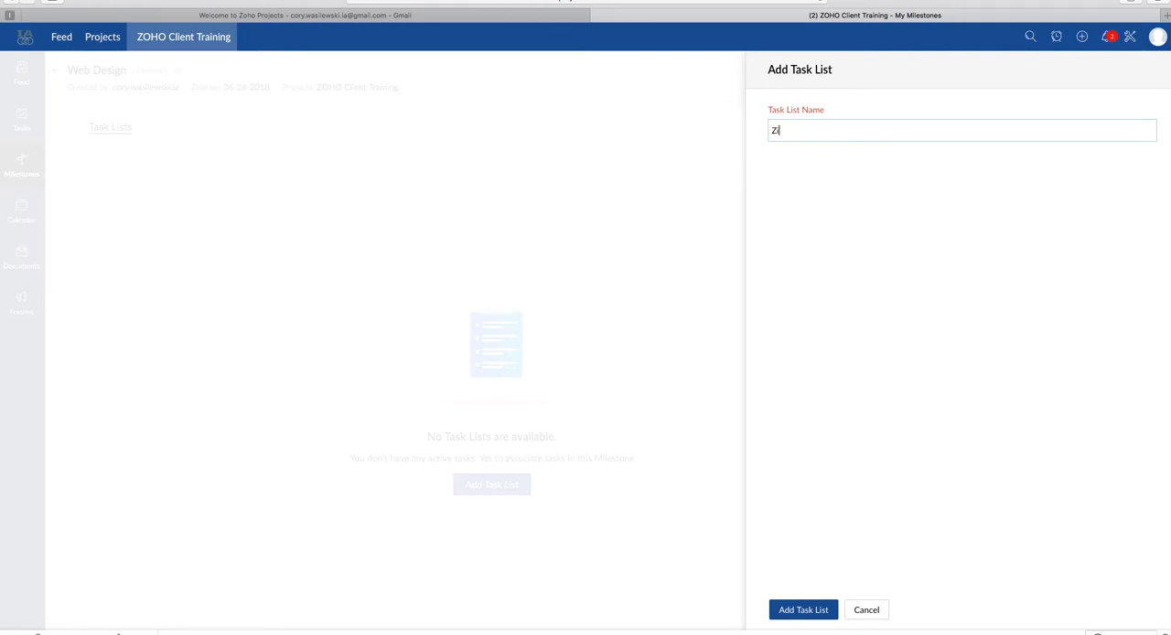
pyautogui.write('Wen')
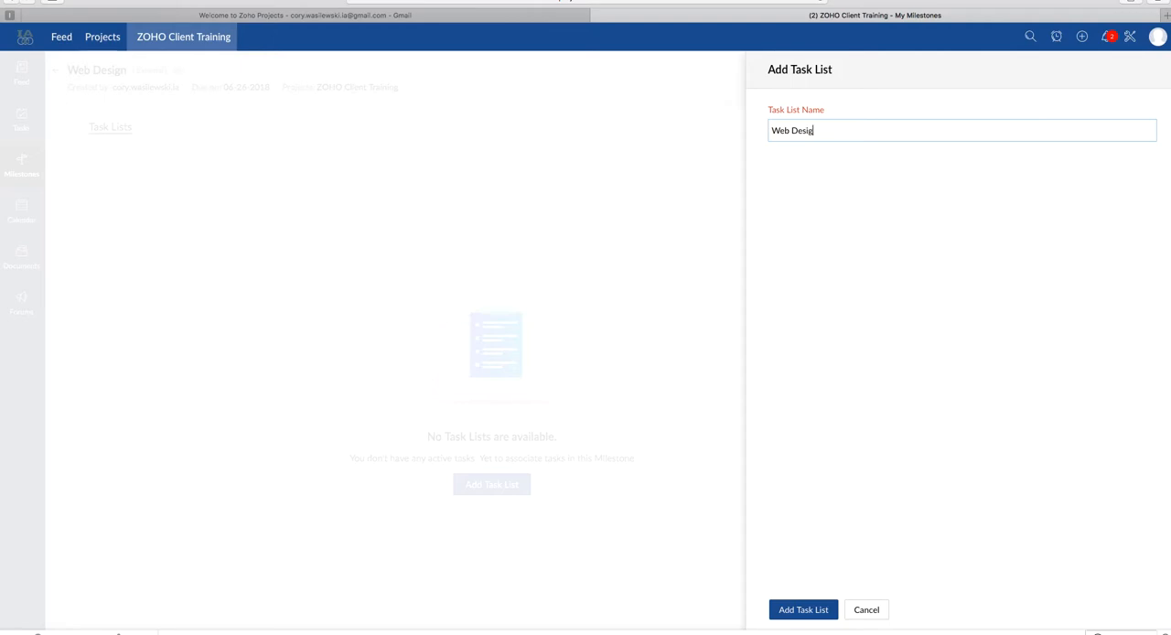
pyautogui.click(801, 609)
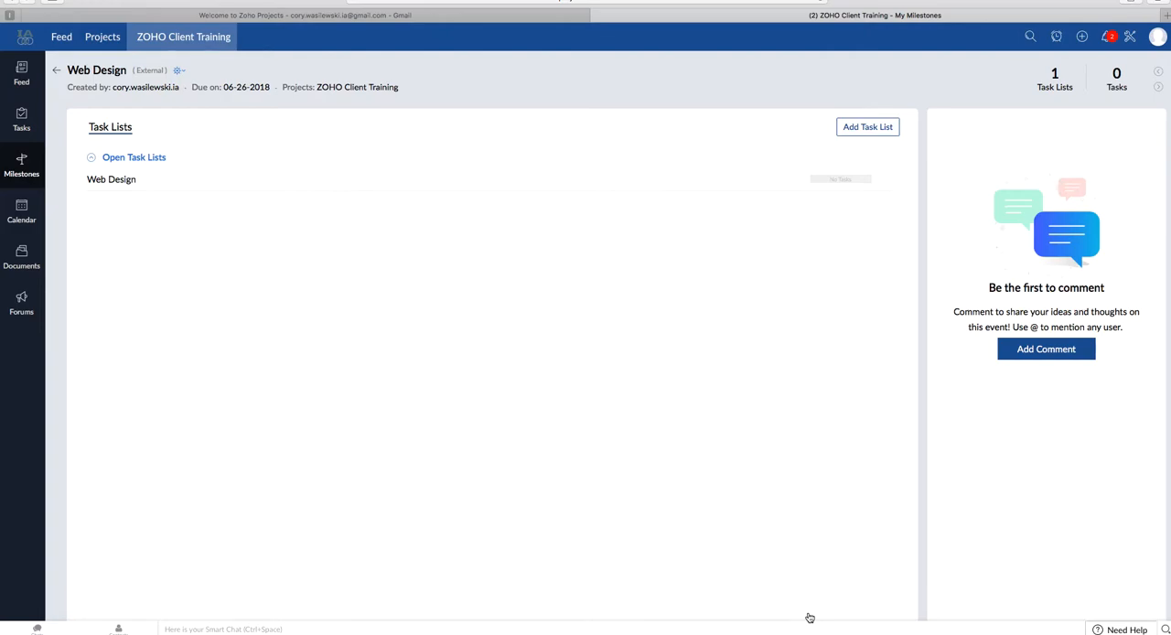
pyautogui.moveTo(845, 472)
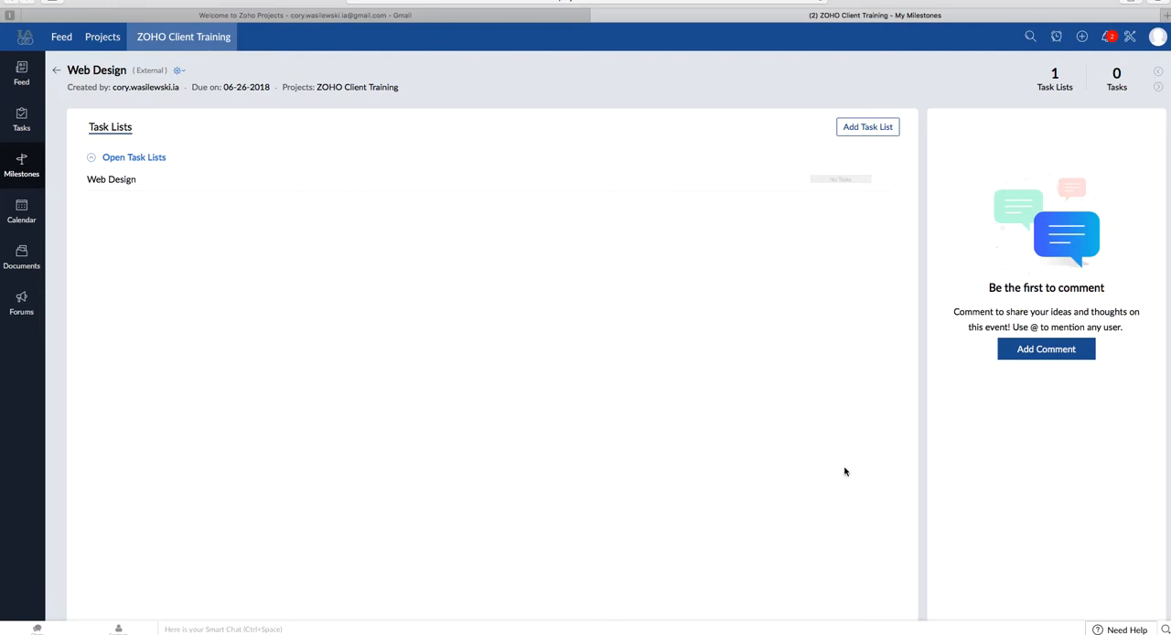
# Step: Leave the milestone comment box and open the June 2018 project calendar
pyautogui.click(1047, 348)
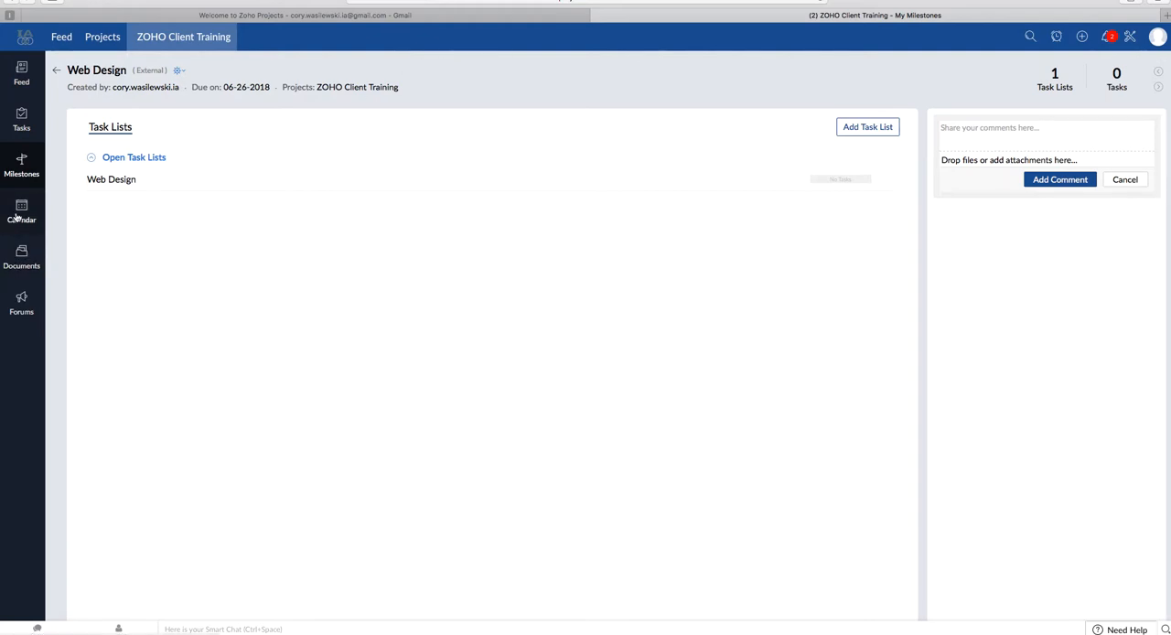
pyautogui.click(22, 211)
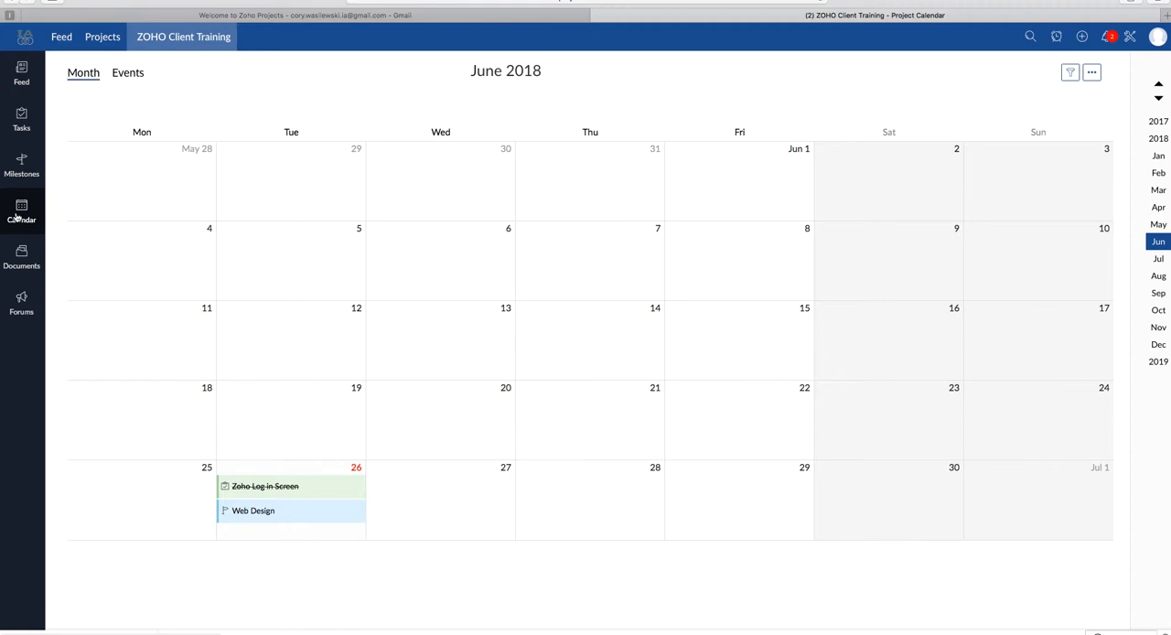
pyautogui.moveTo(465, 498)
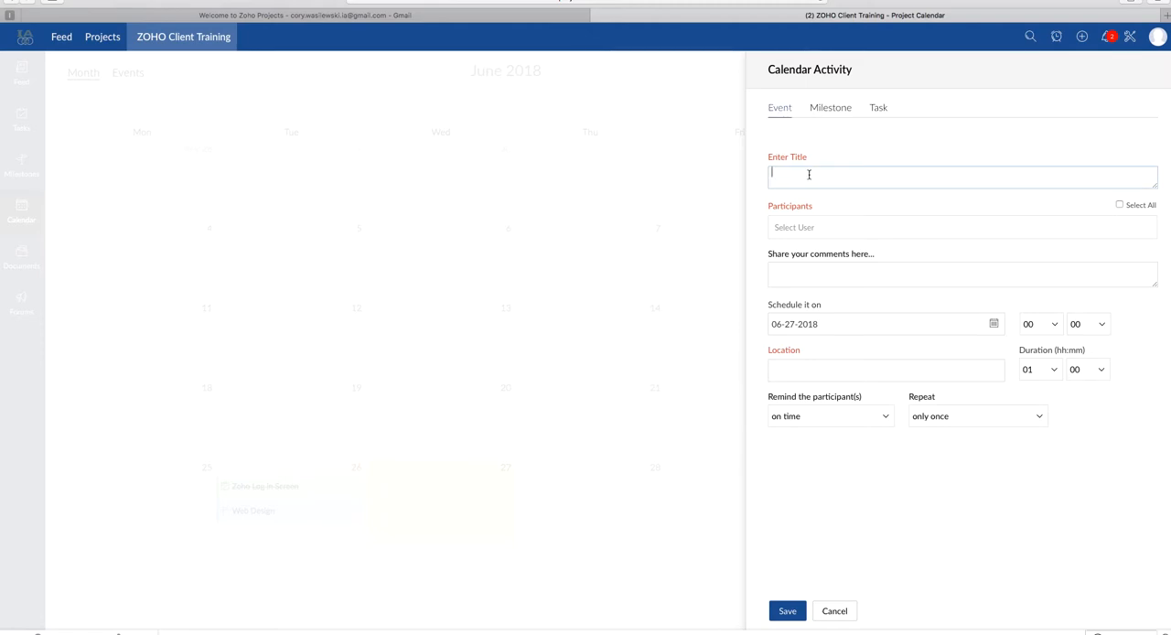
pyautogui.write('Client')
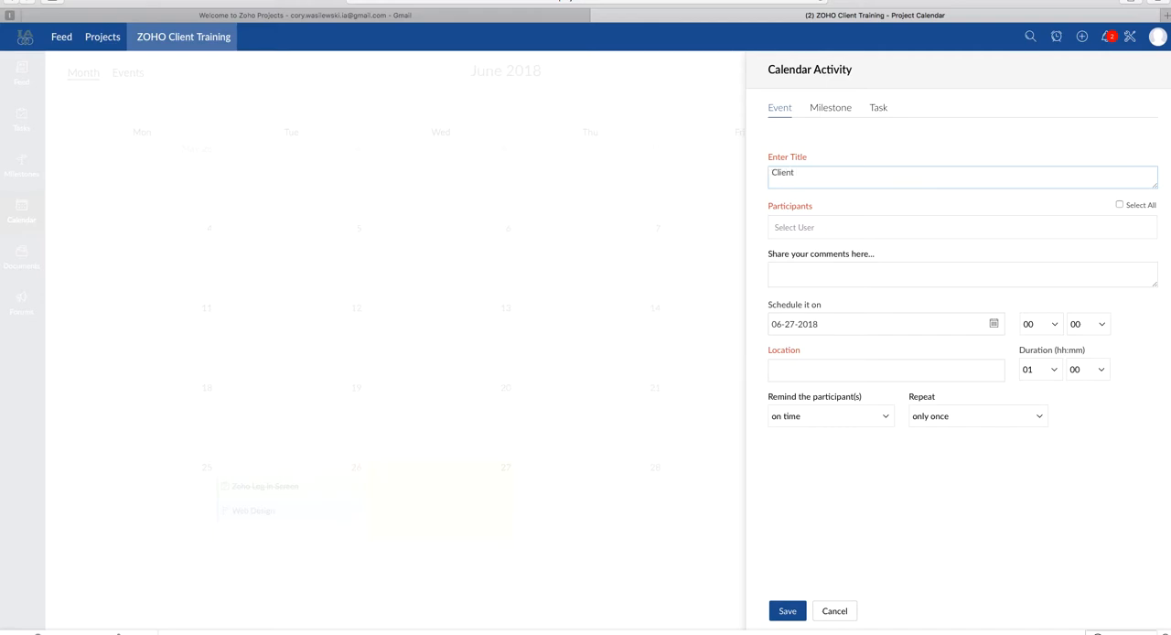
pyautogui.write('Meeting')
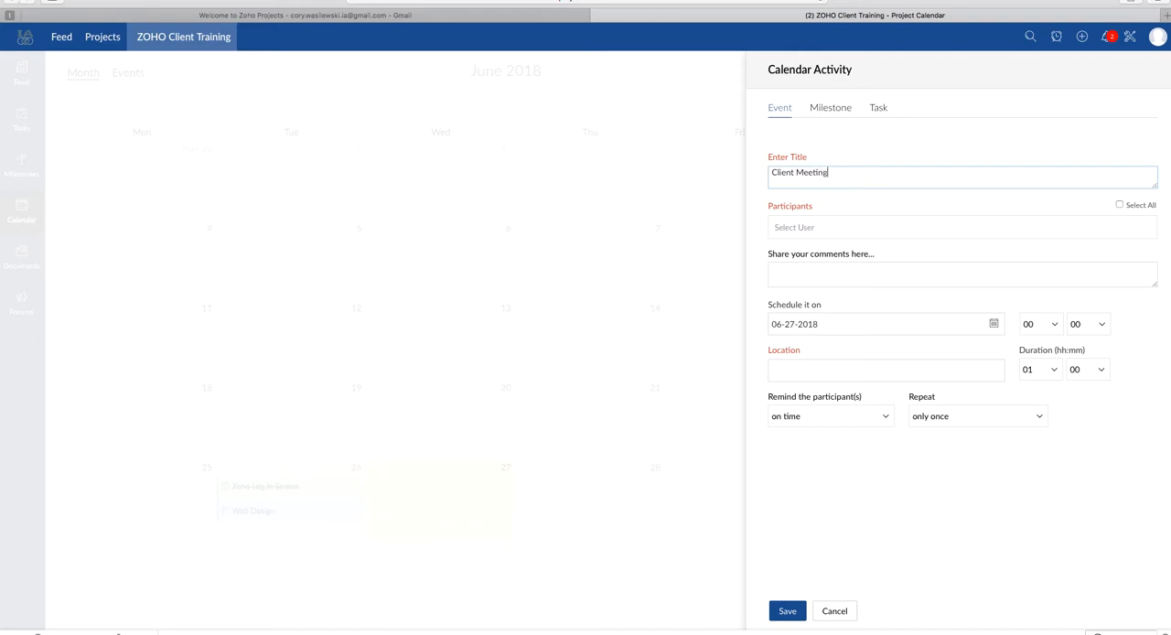
pyautogui.click(961, 227)
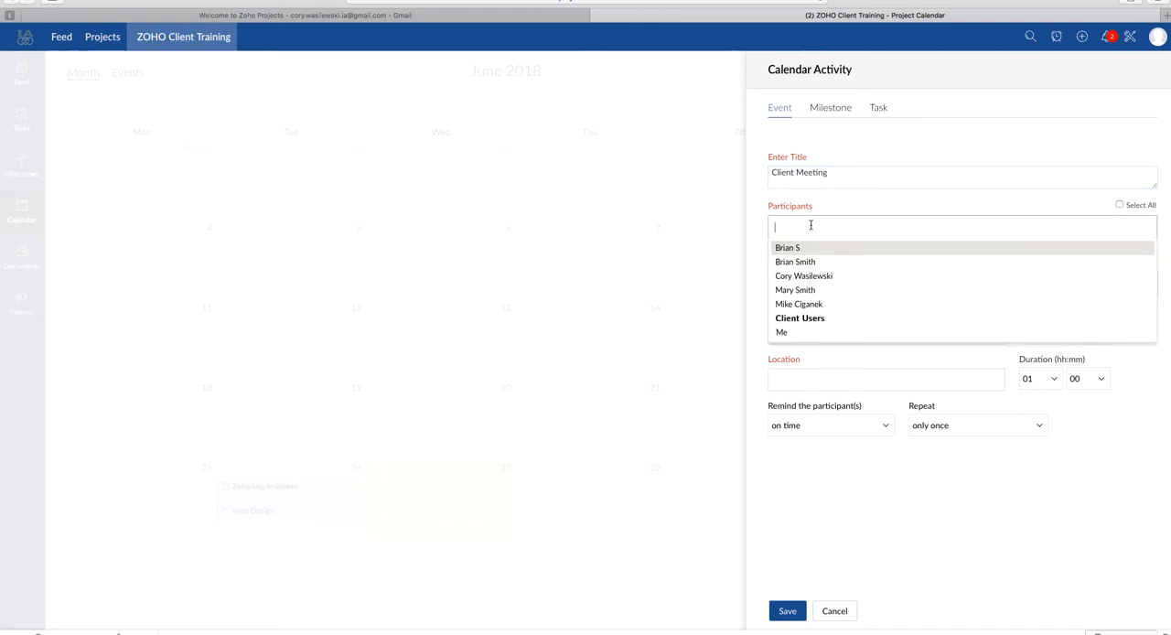
pyautogui.click(803, 275)
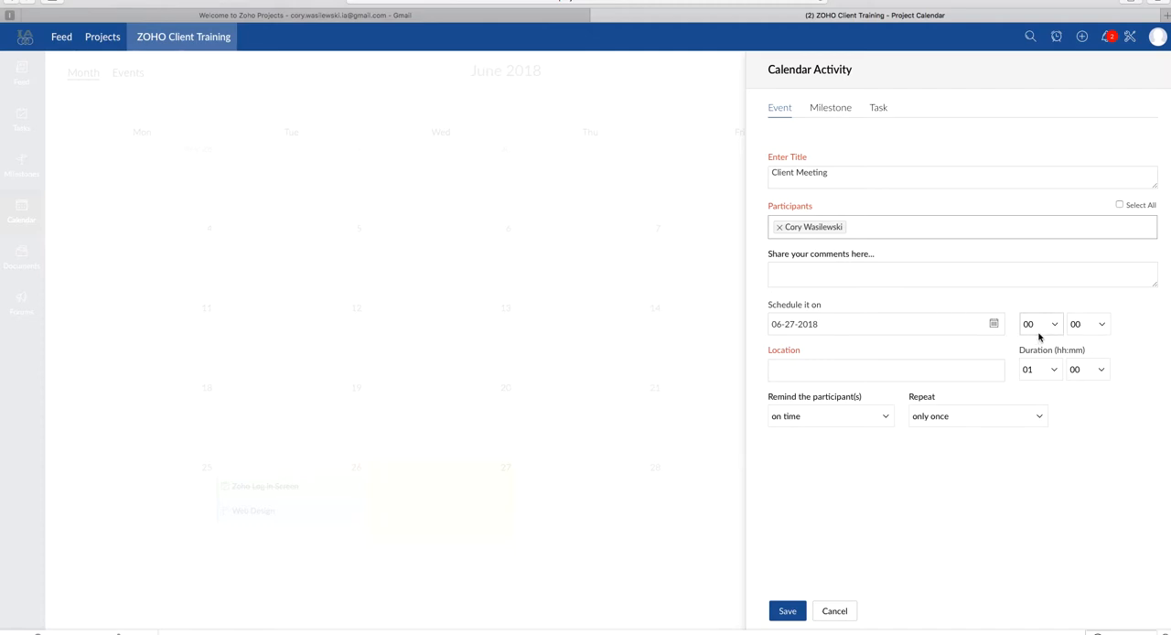
pyautogui.click(1039, 324)
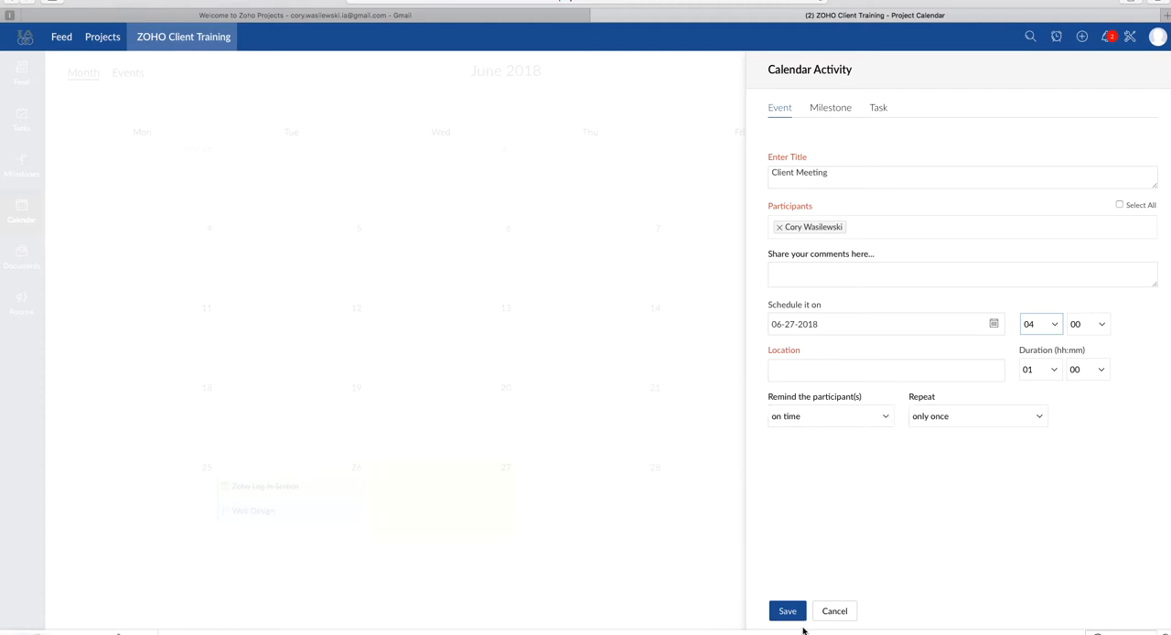
pyautogui.click(787, 611)
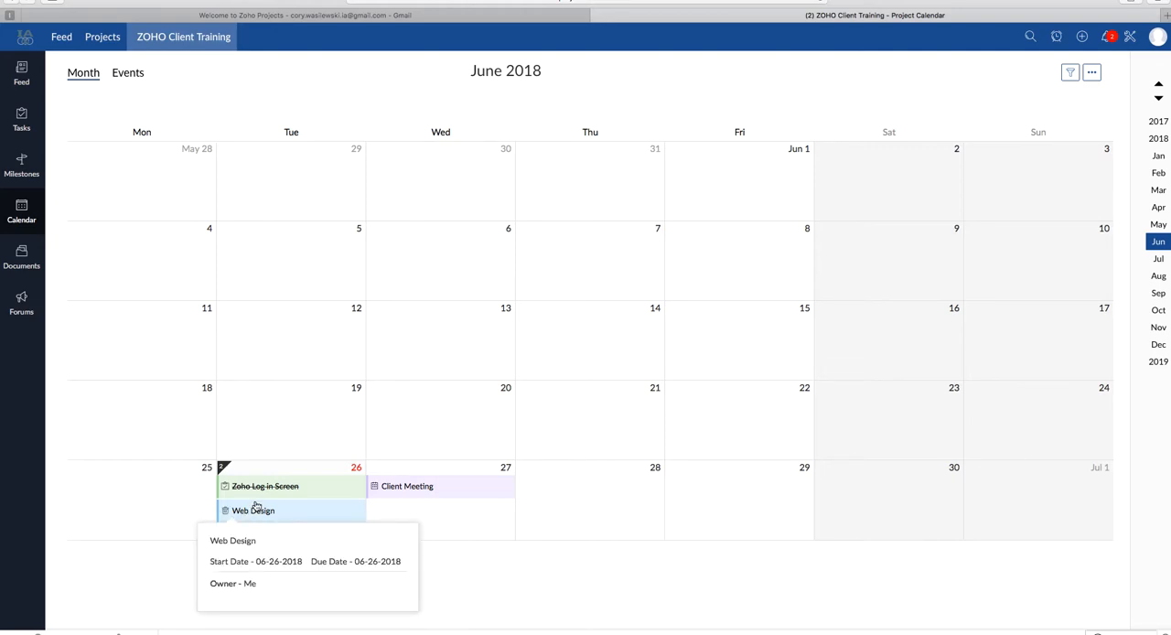
pyautogui.moveTo(300, 509)
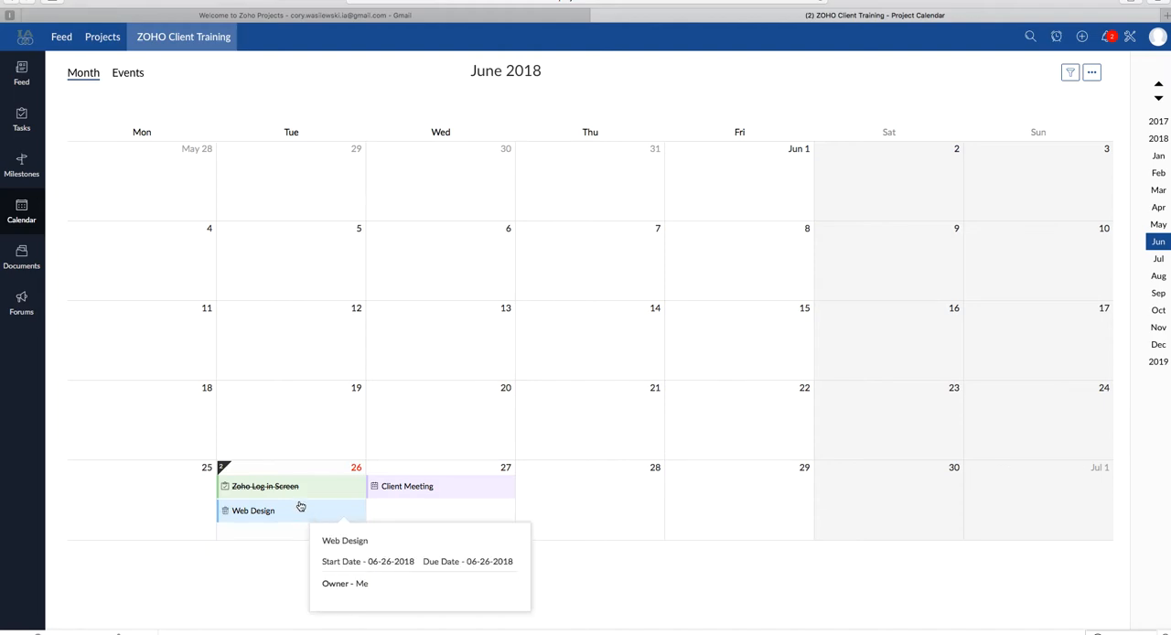
pyautogui.moveTo(33, 231)
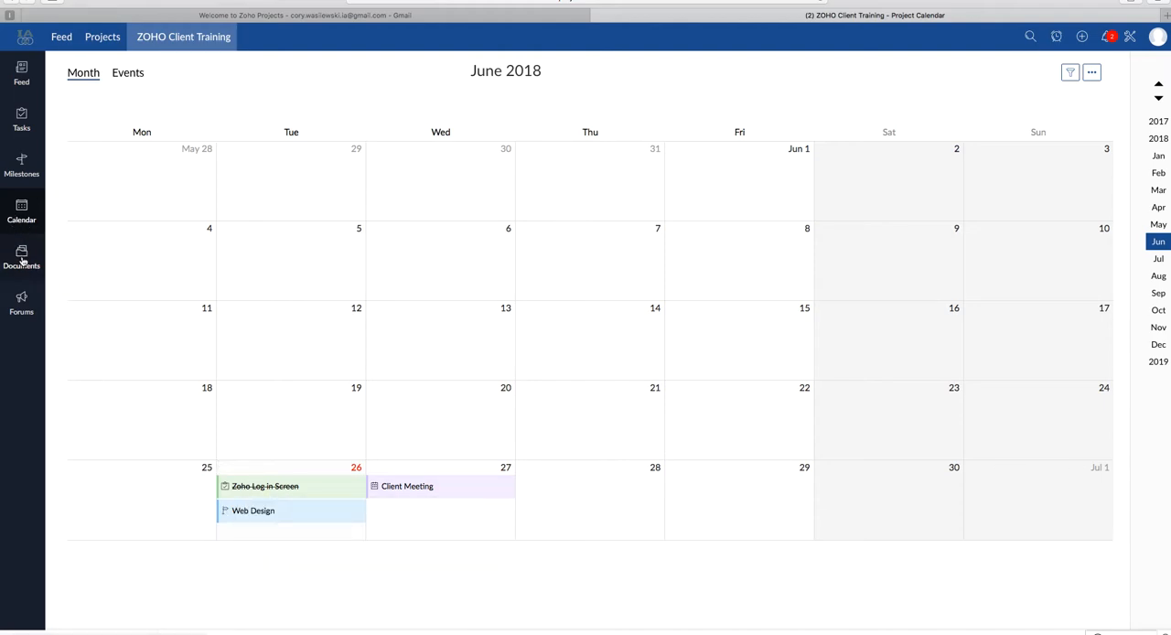
# Step: From Documents, choose New > Spreadsheet to bring up the Create Spreadsheet prompt
pyautogui.click(22, 259)
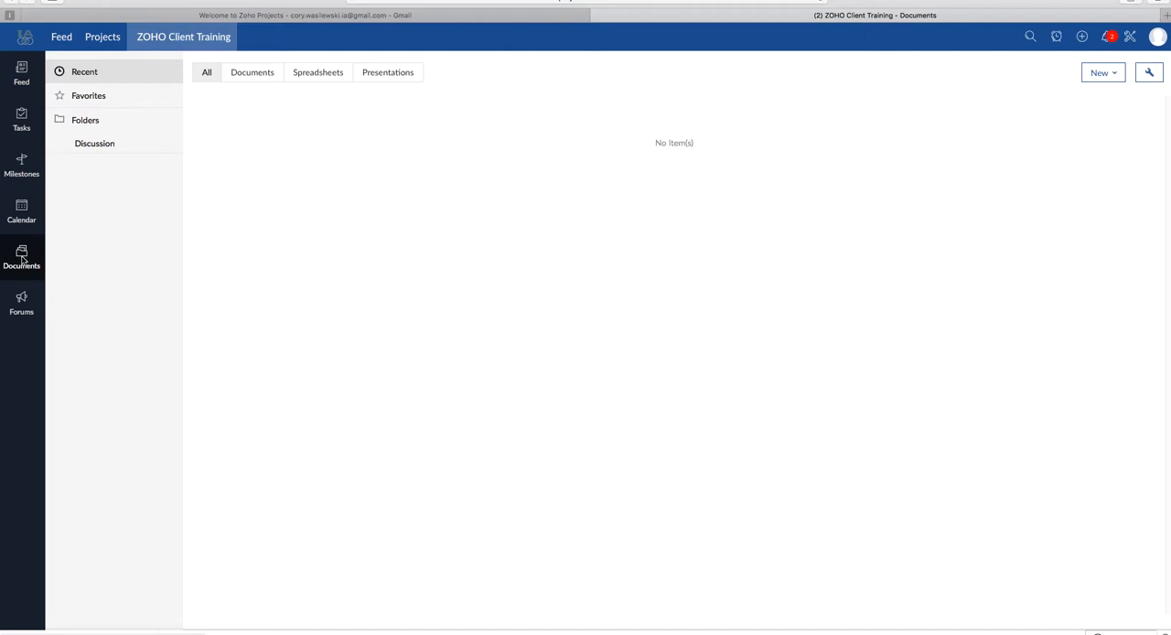
pyautogui.moveTo(256, 270)
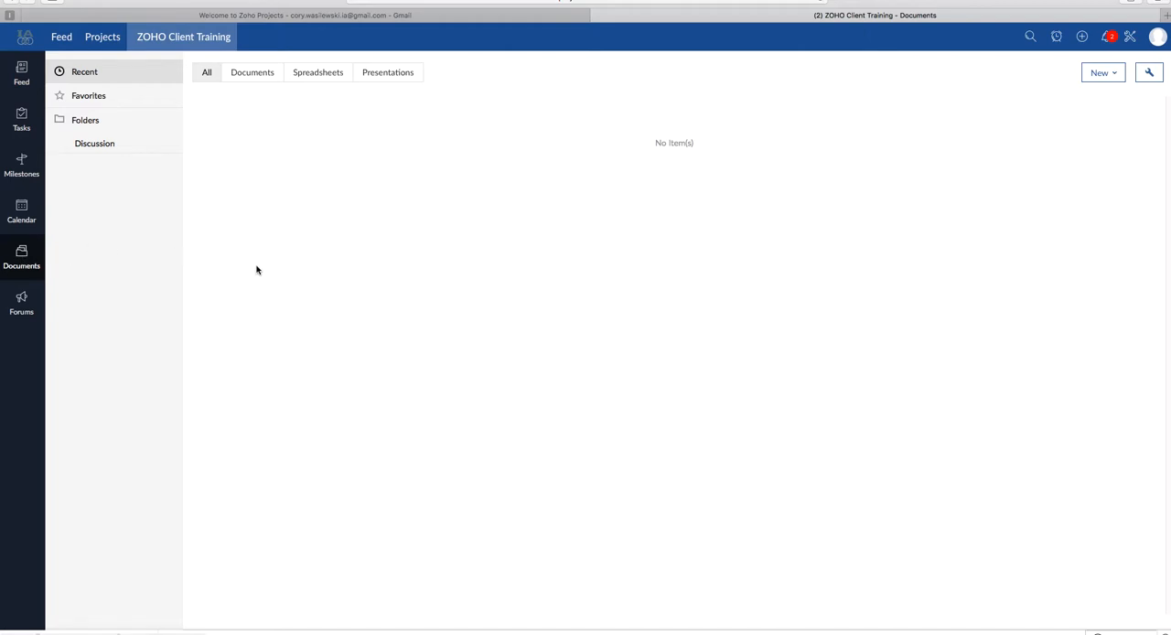
pyautogui.moveTo(319, 237)
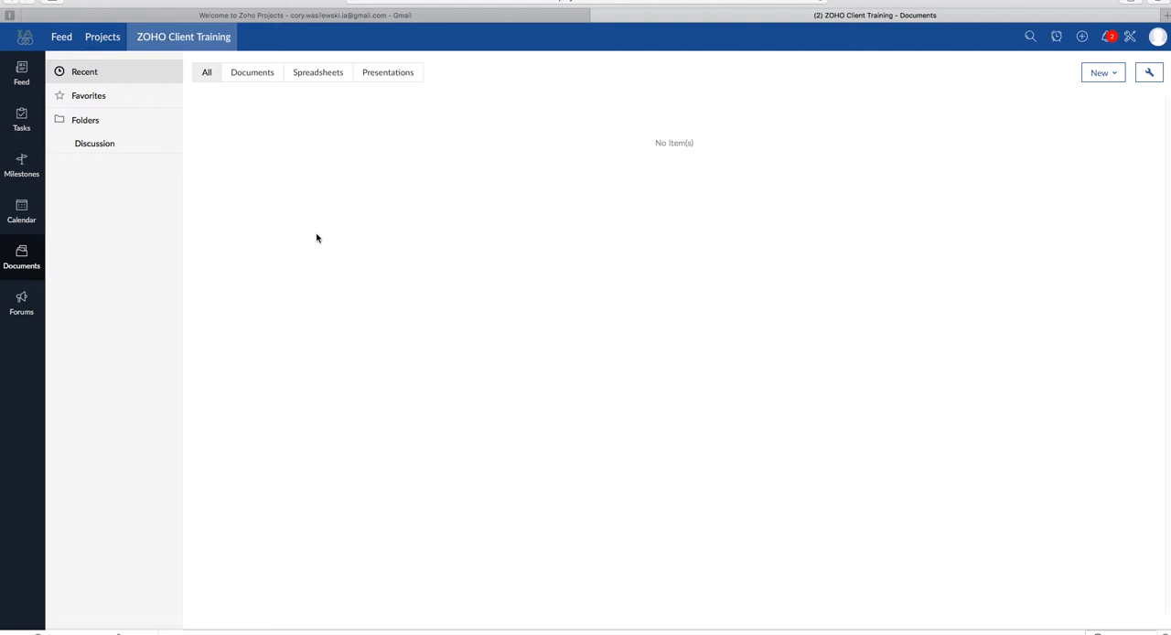
pyautogui.moveTo(1107, 86)
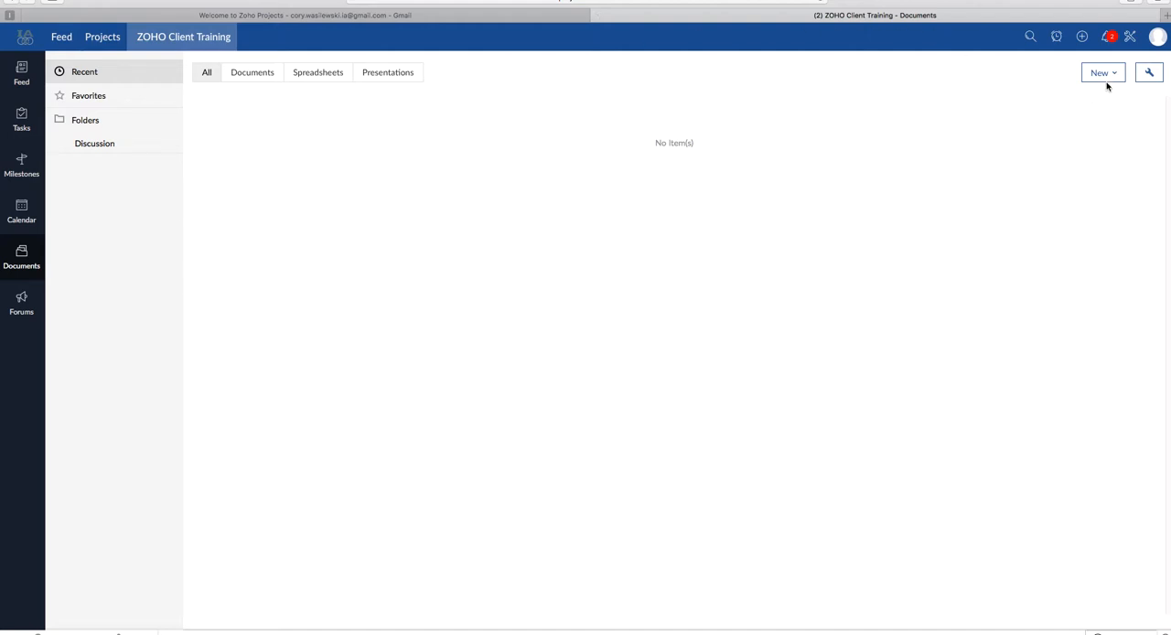
pyautogui.click(1102, 73)
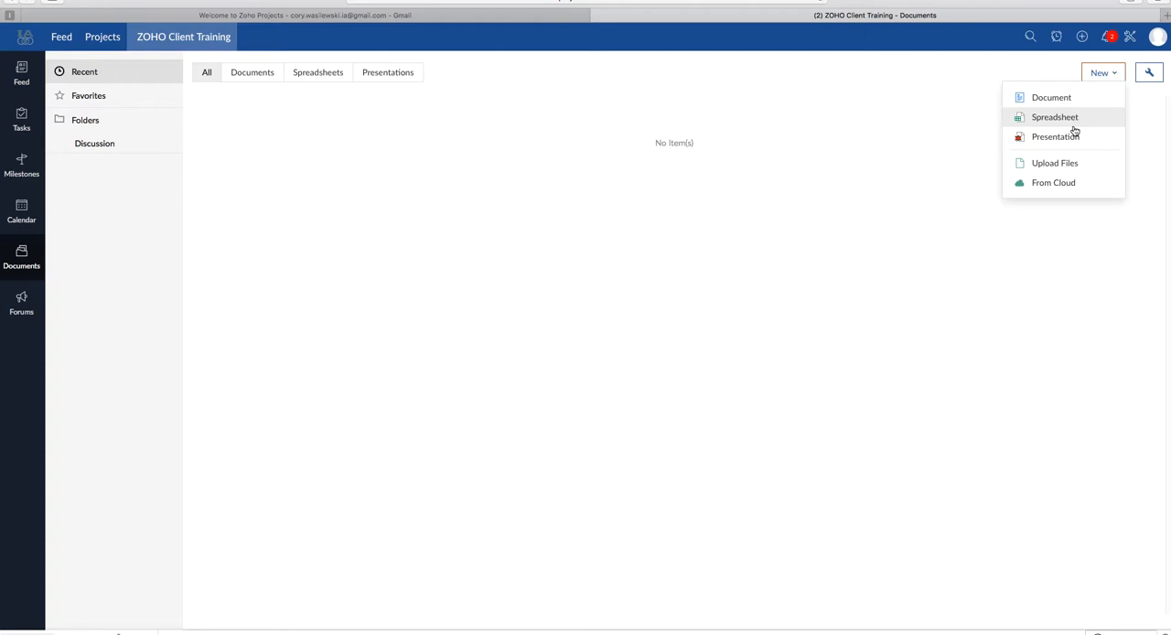
pyautogui.moveTo(1072, 152)
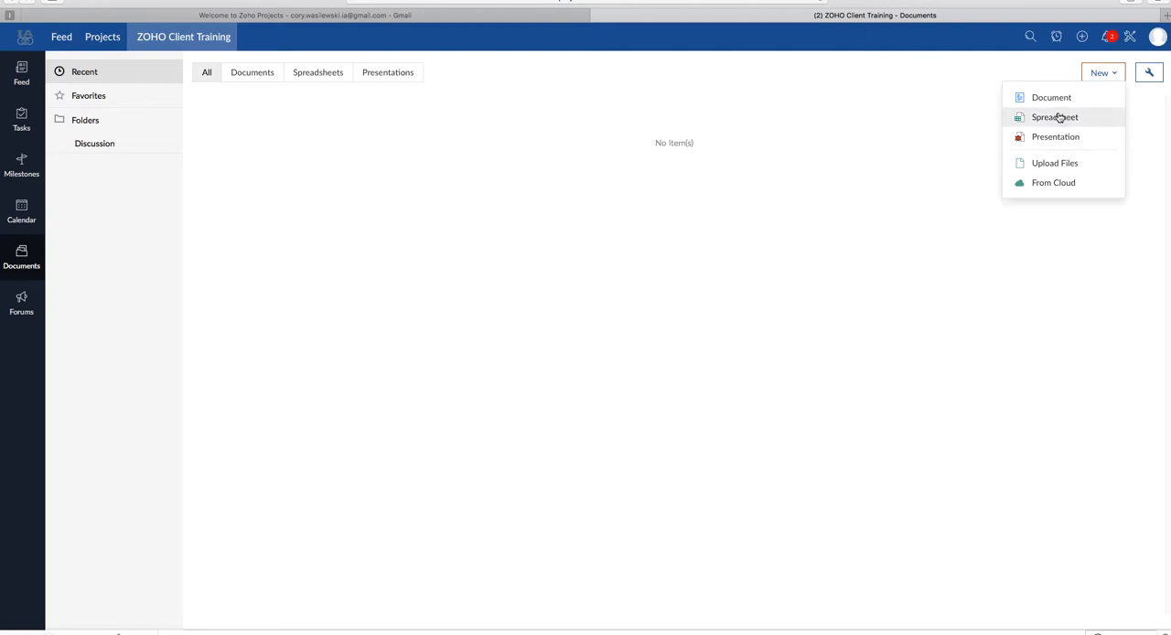
pyautogui.click(1054, 117)
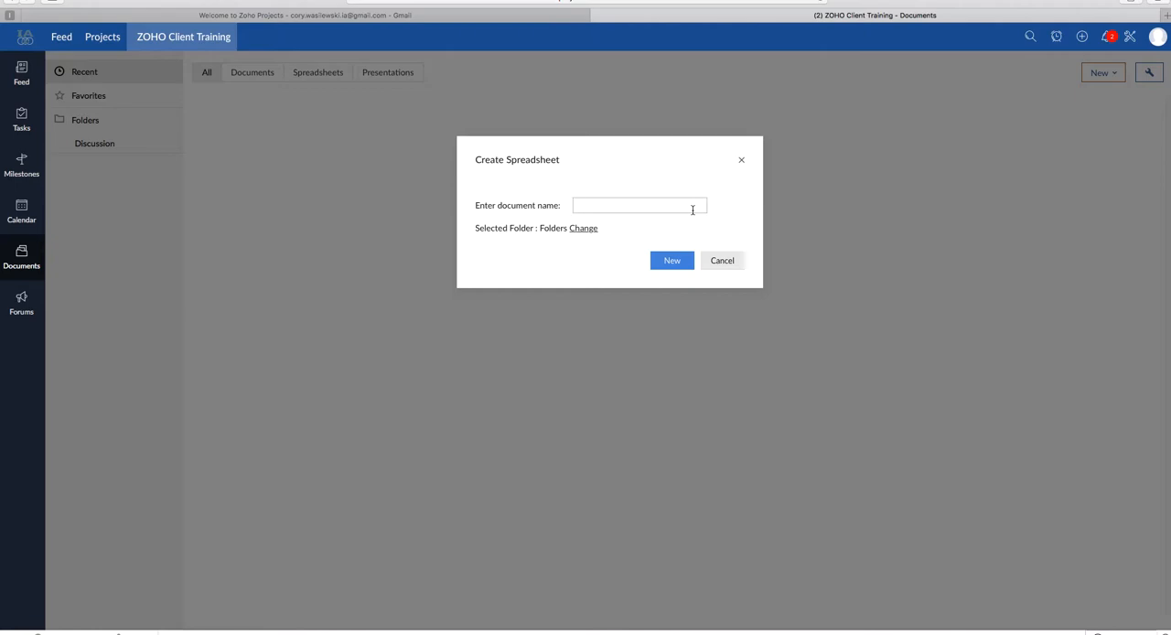
# Step: Name the new spreadsheet Client Finances and create it as a blank sheet
pyautogui.write('Client Financ')
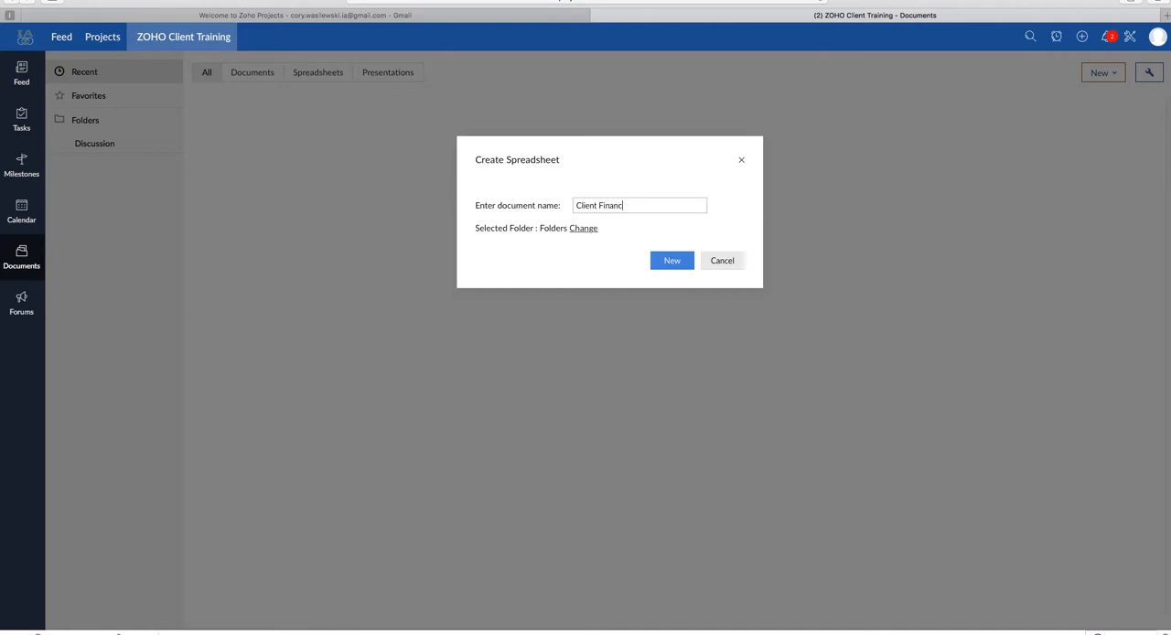
pyautogui.click(672, 260)
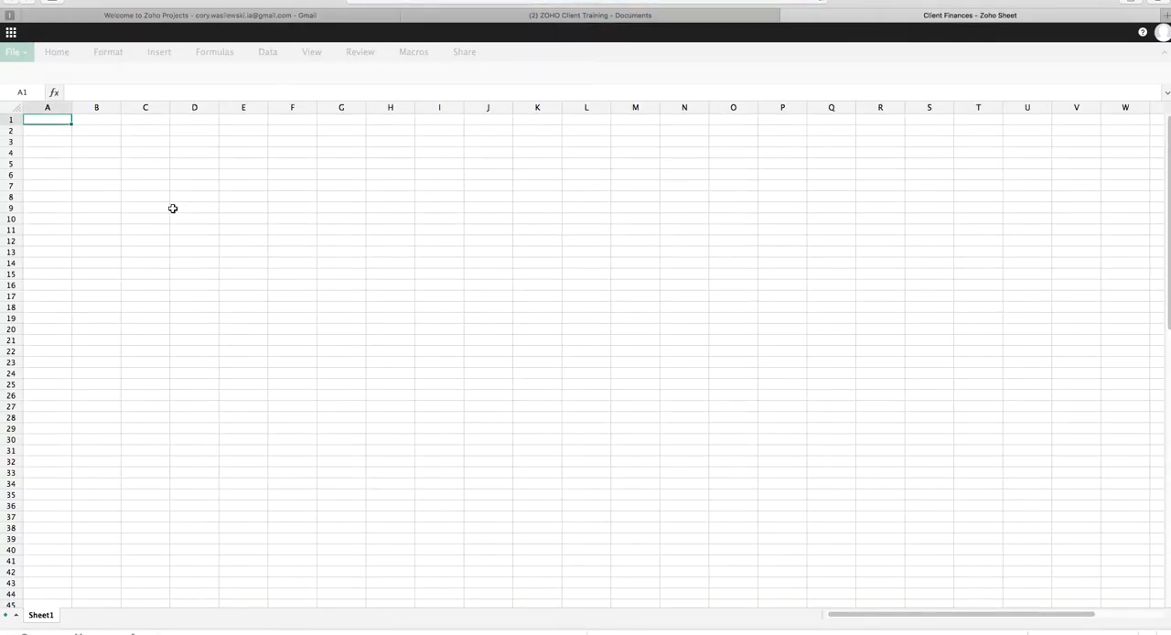
# Step: Enter the title Client Finances in cell A1 of the new sheet
pyautogui.click(194, 209)
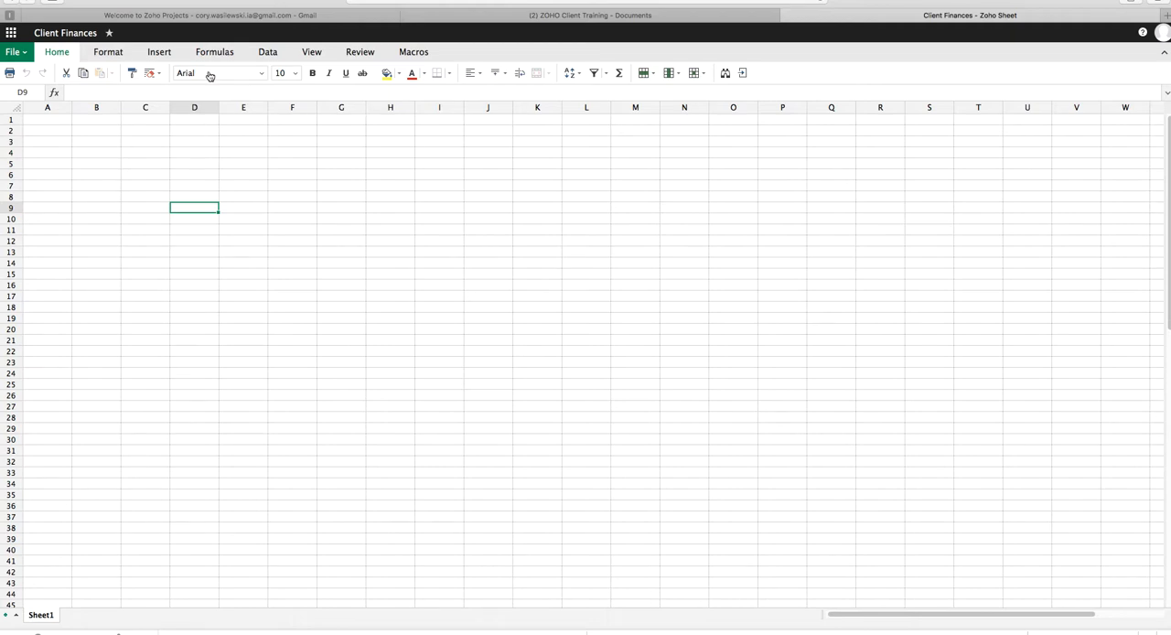
pyautogui.moveTo(567, 260)
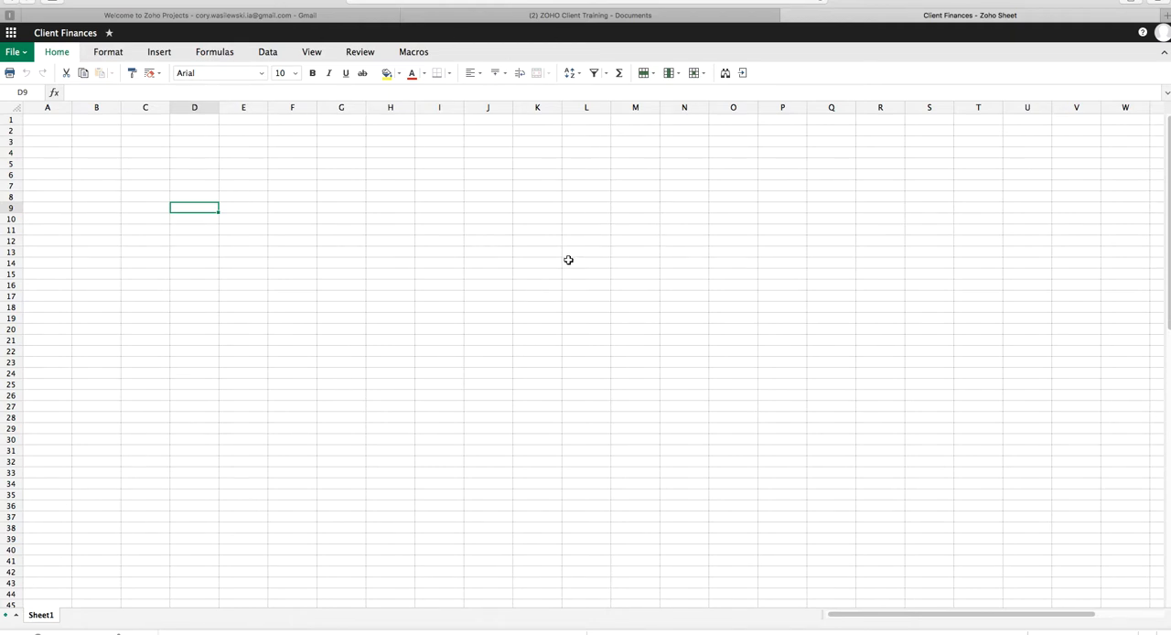
pyautogui.click(684, 264)
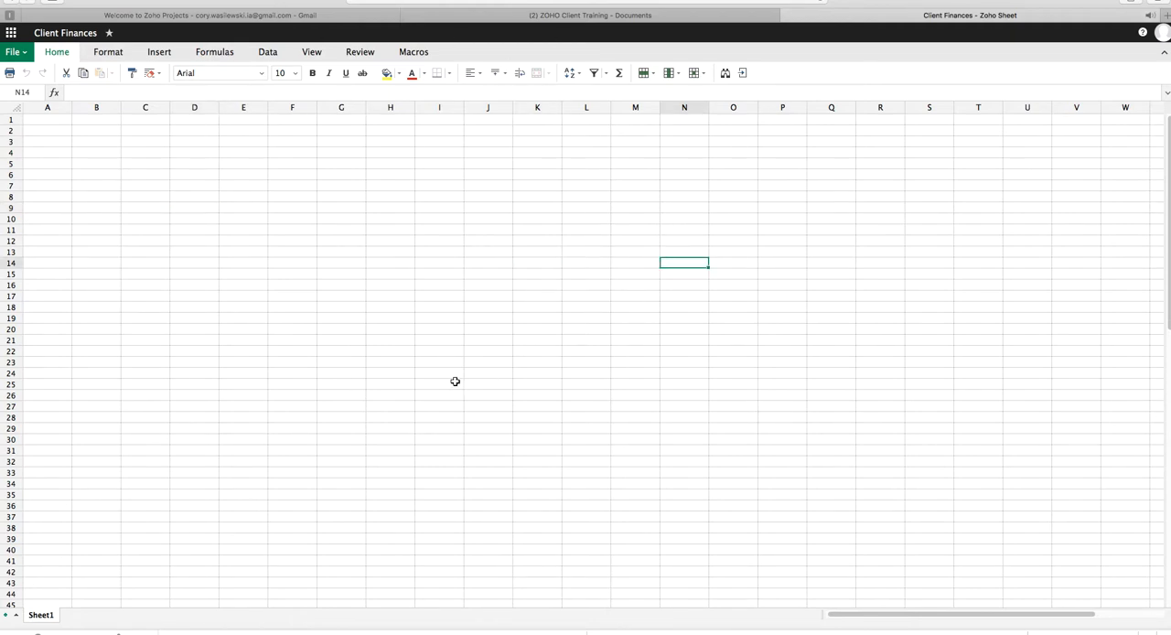
pyautogui.click(341, 351)
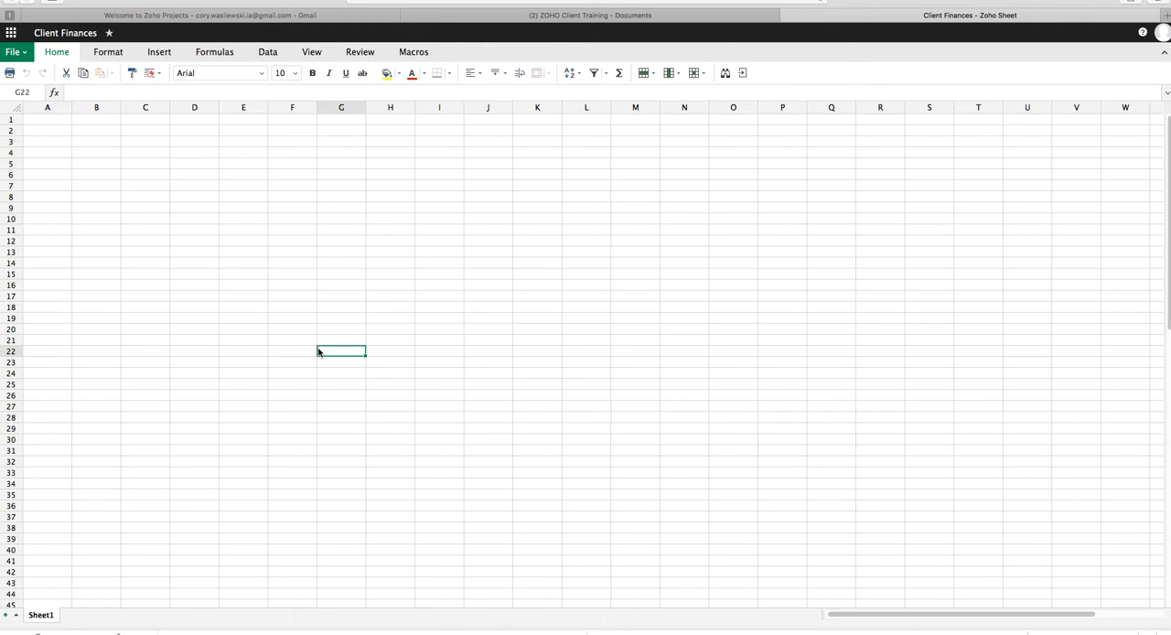
pyautogui.moveTo(219, 238)
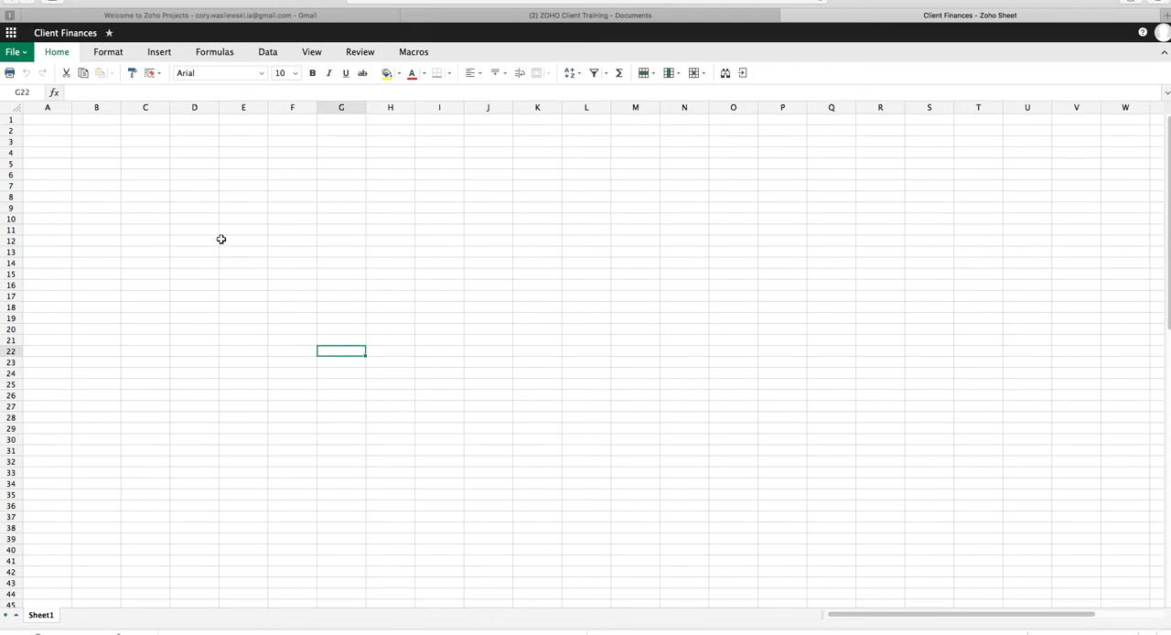
pyautogui.click(48, 119)
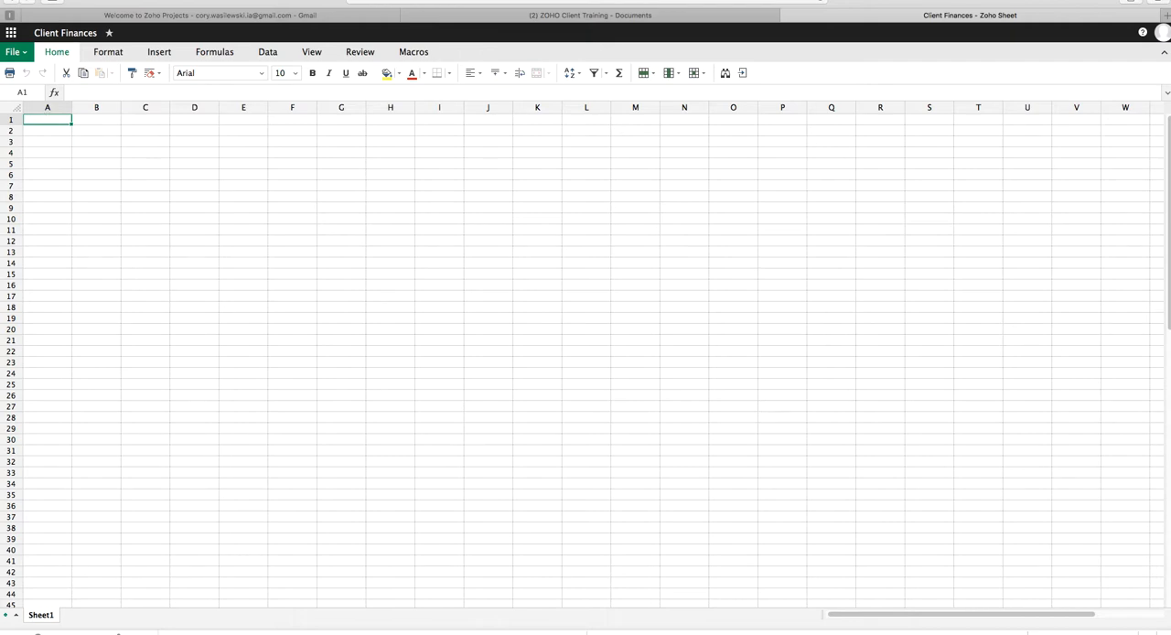
pyautogui.write('Client Financ')
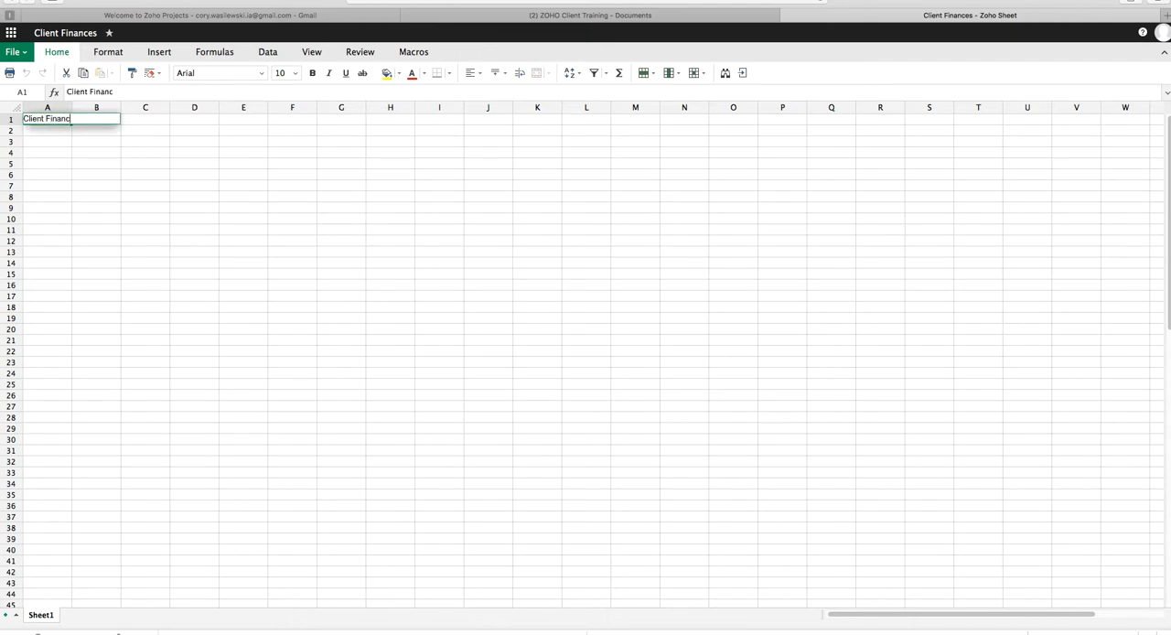
pyautogui.press('enter')
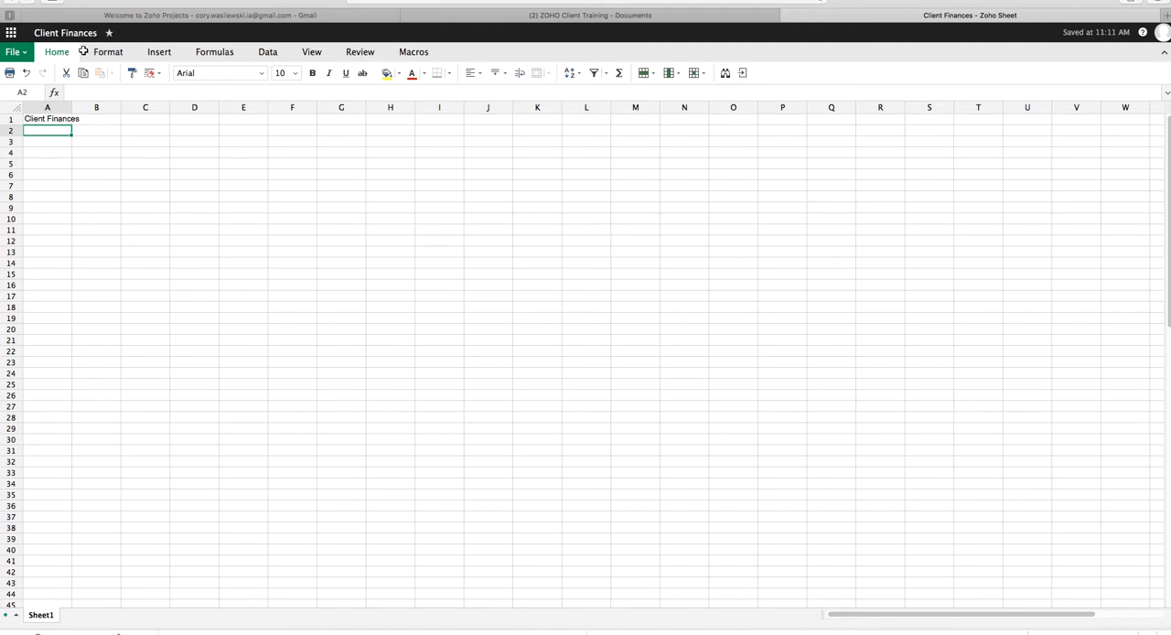
pyautogui.moveTo(1090, 39)
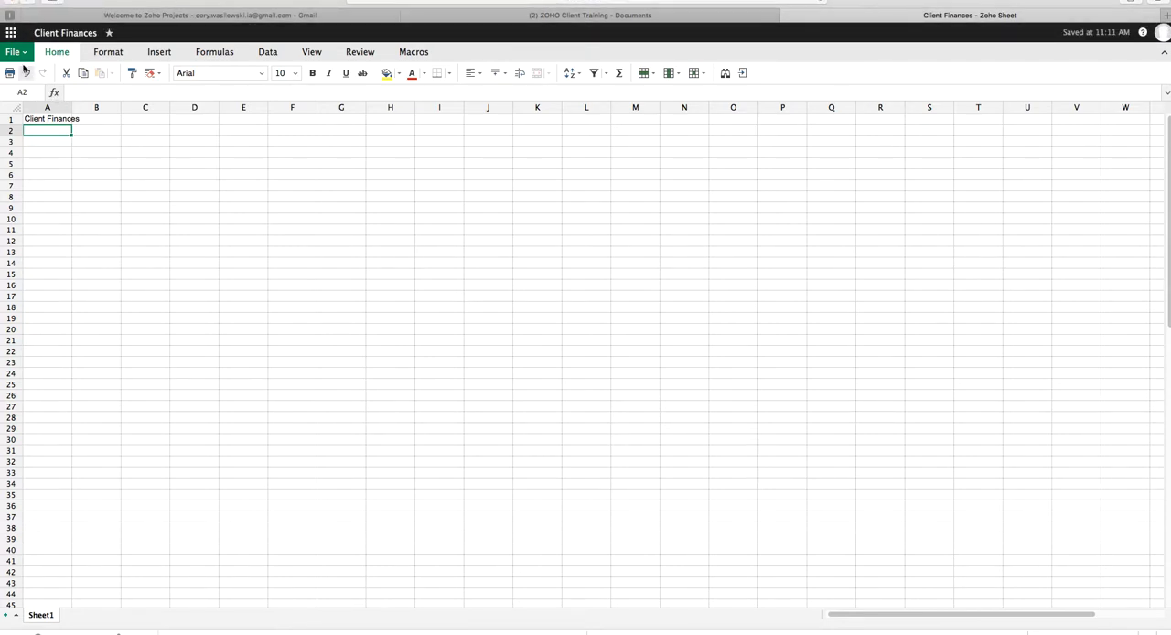
pyautogui.click(12, 51)
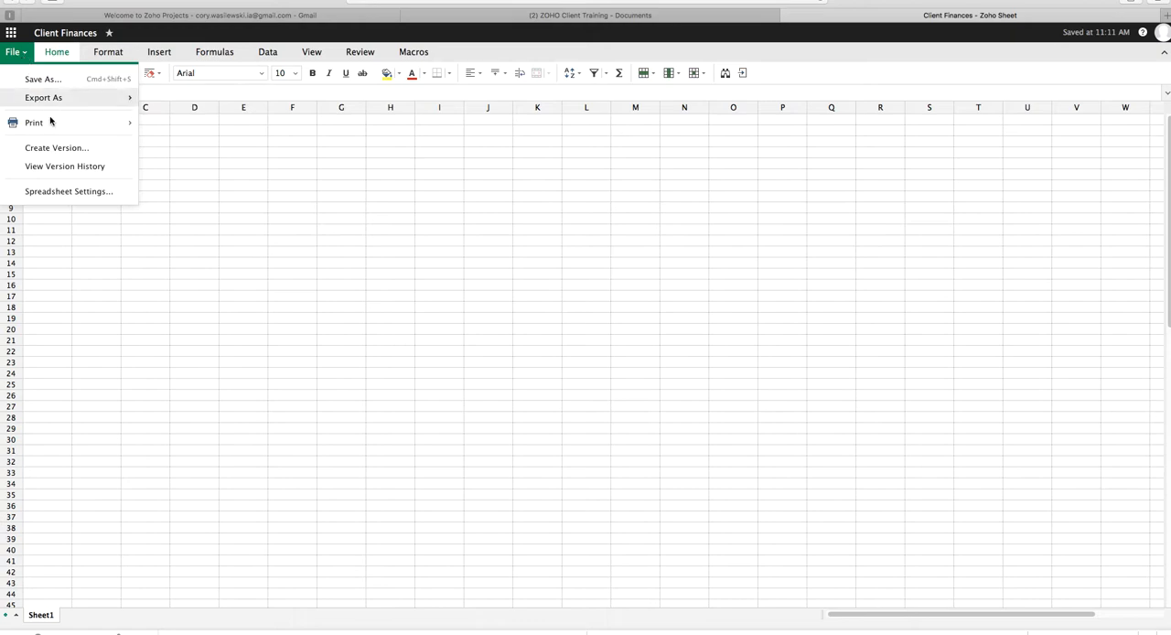
# Step: Create a new spreadsheet version with the description 'Version 2'
pyautogui.click(55, 146)
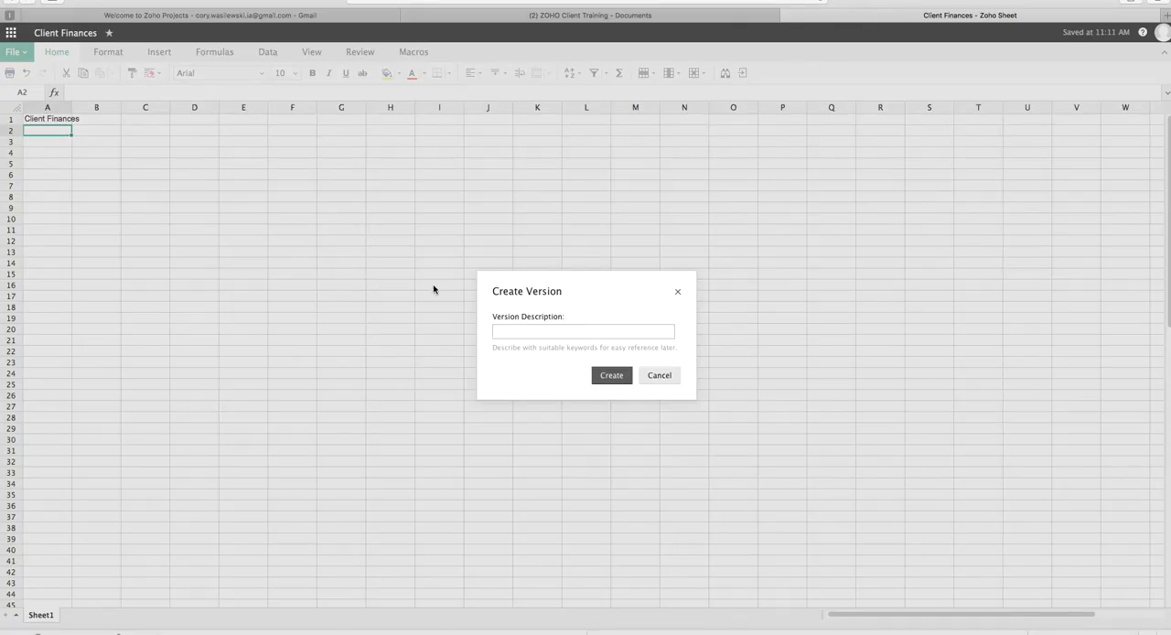
pyautogui.moveTo(487, 315)
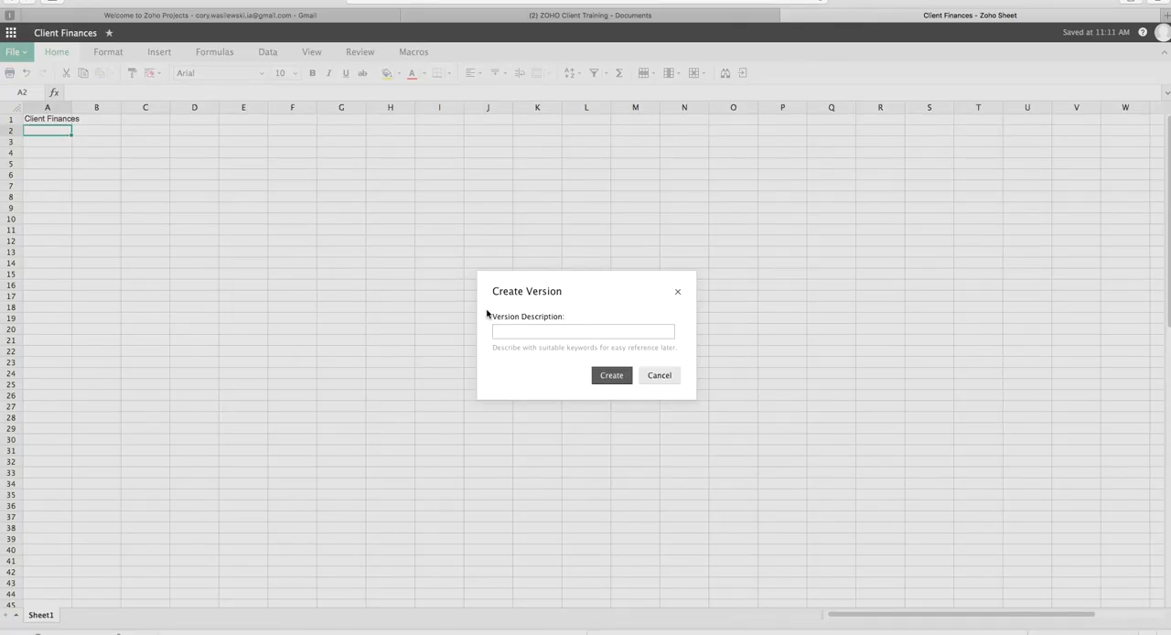
pyautogui.write('Version 2')
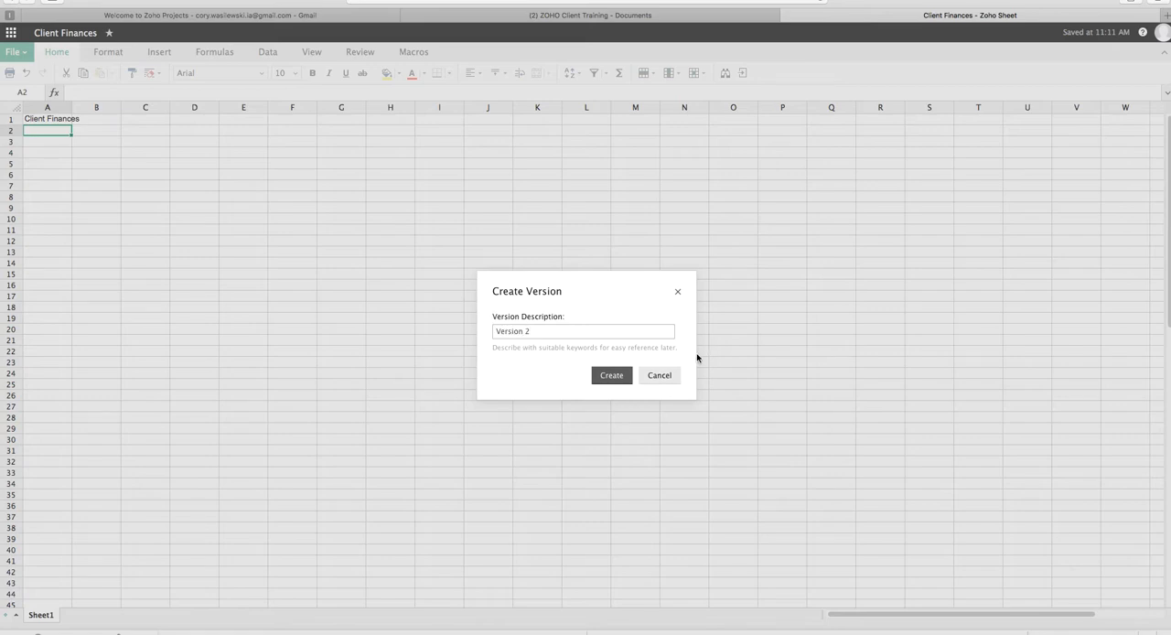
pyautogui.click(611, 375)
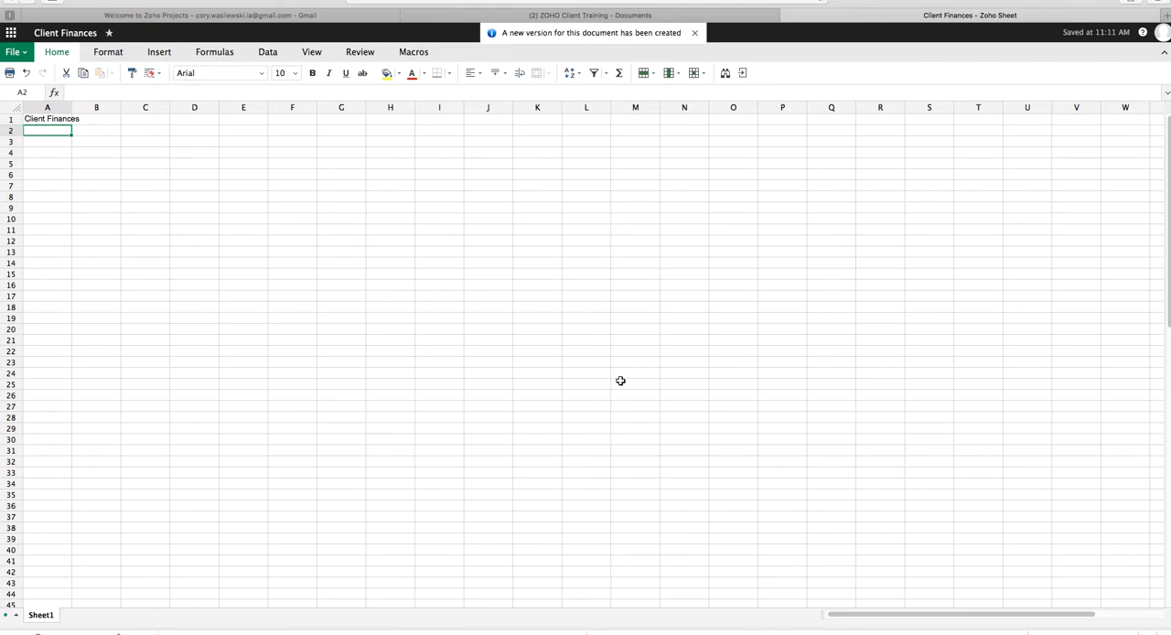
pyautogui.click(13, 51)
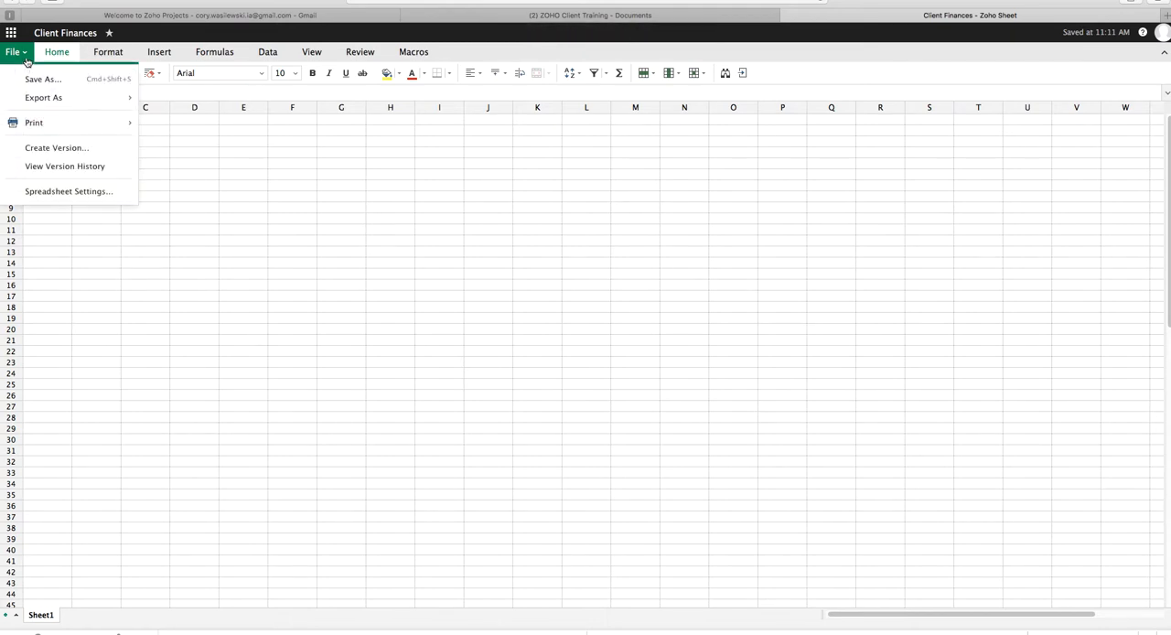
pyautogui.moveTo(55, 147)
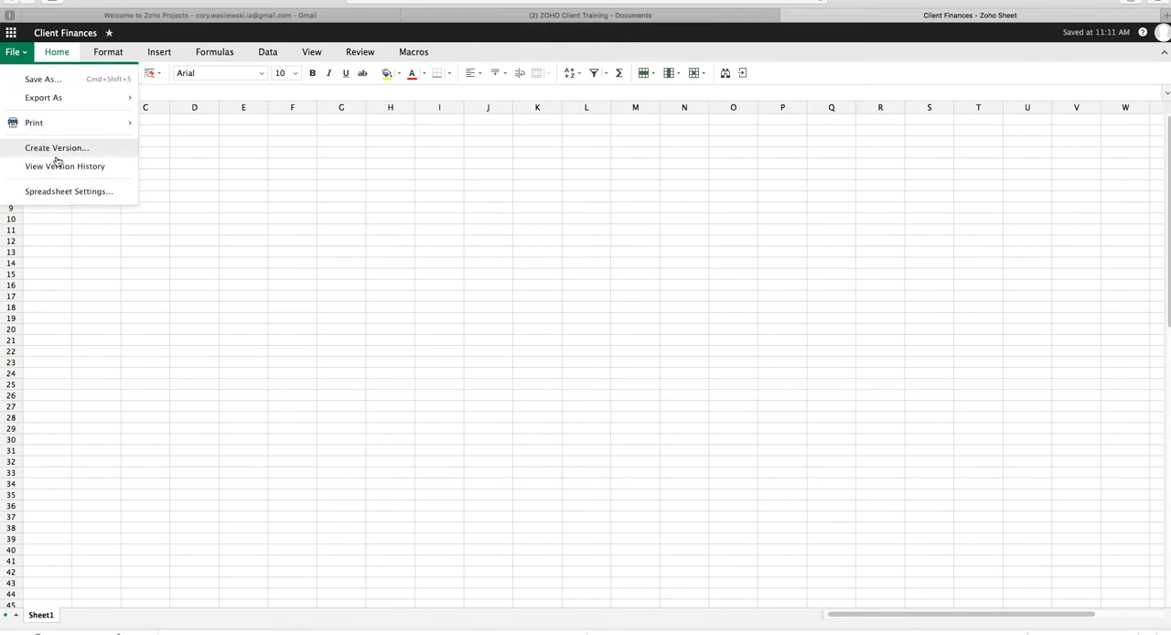
# Step: Review the spreadsheet's version history, then return to the Zoho Projects documents tab
pyautogui.click(64, 166)
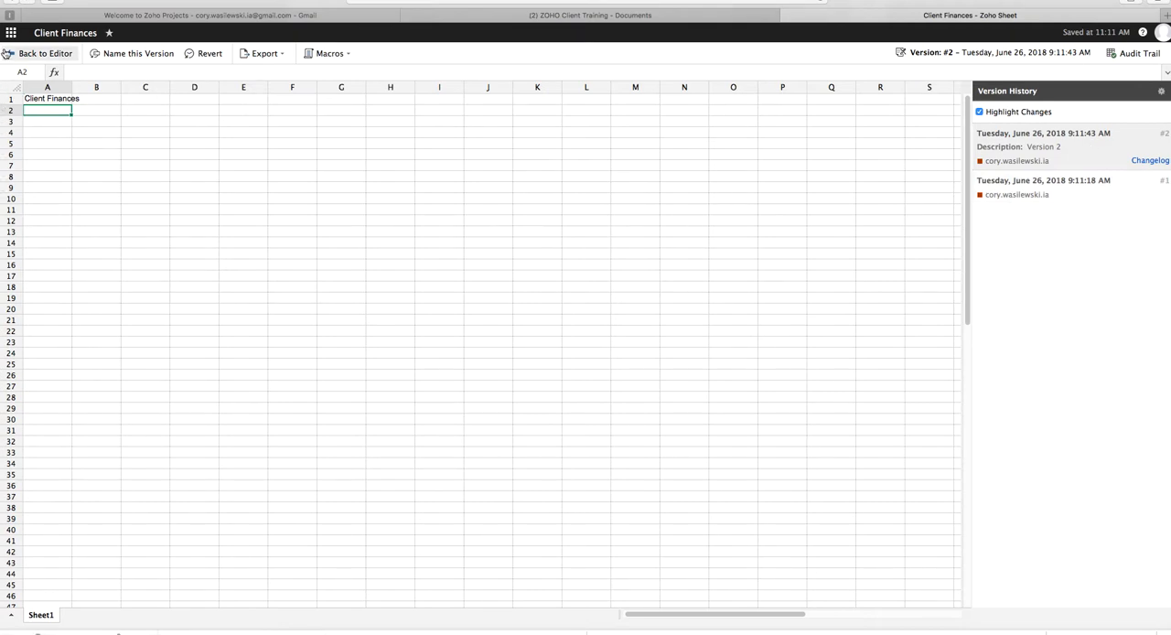
pyautogui.click(44, 53)
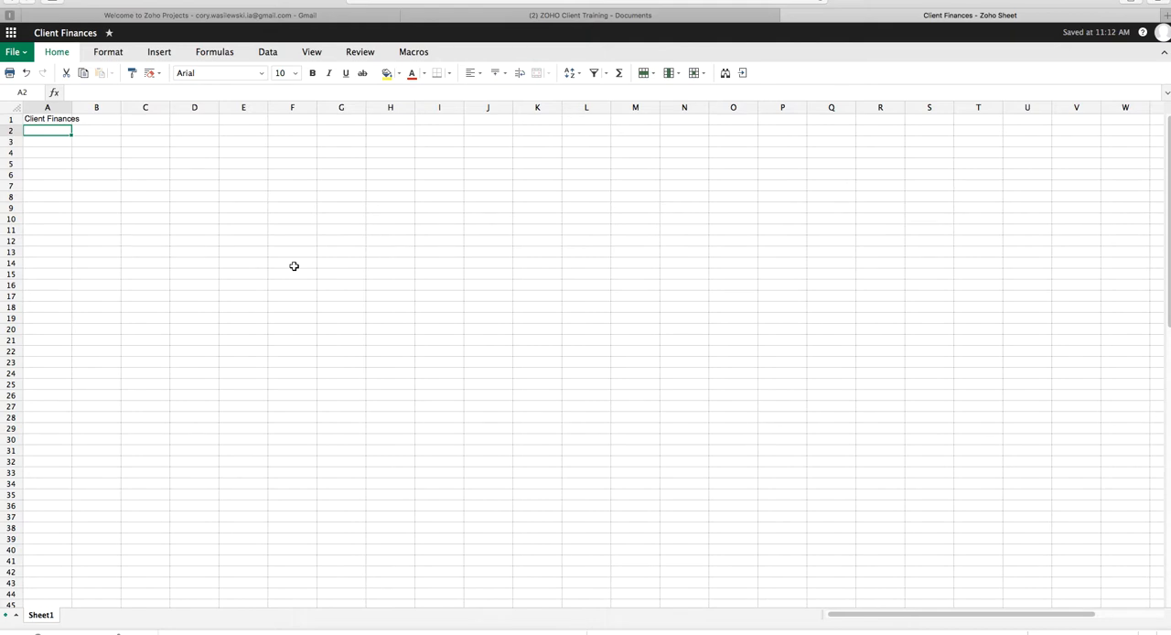
pyautogui.moveTo(746, 26)
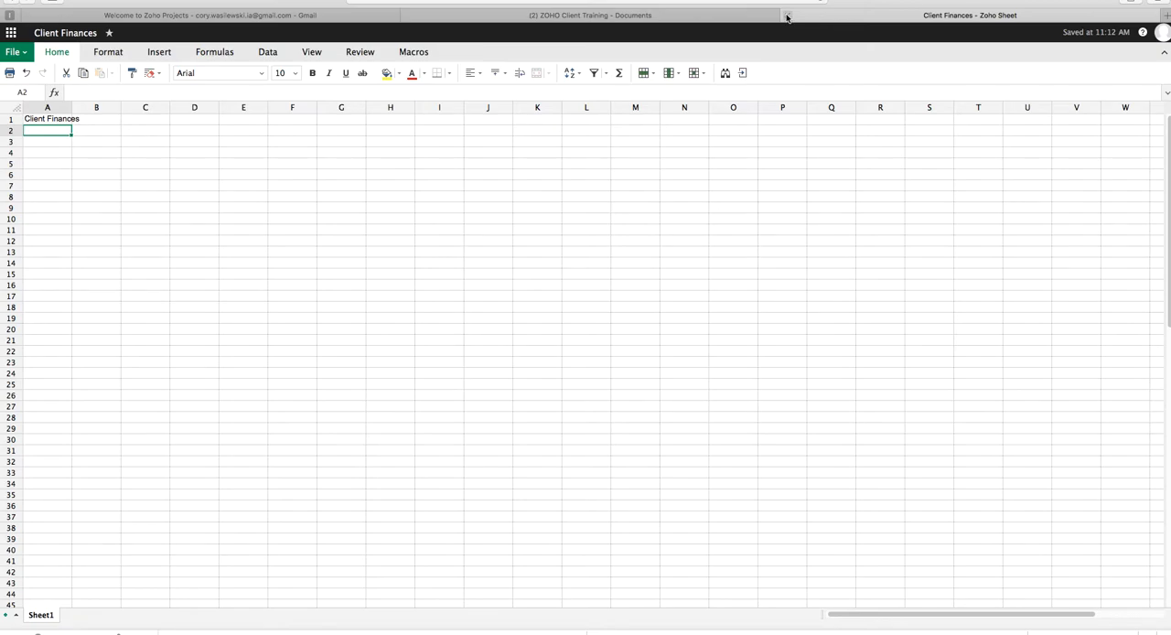
pyautogui.click(589, 15)
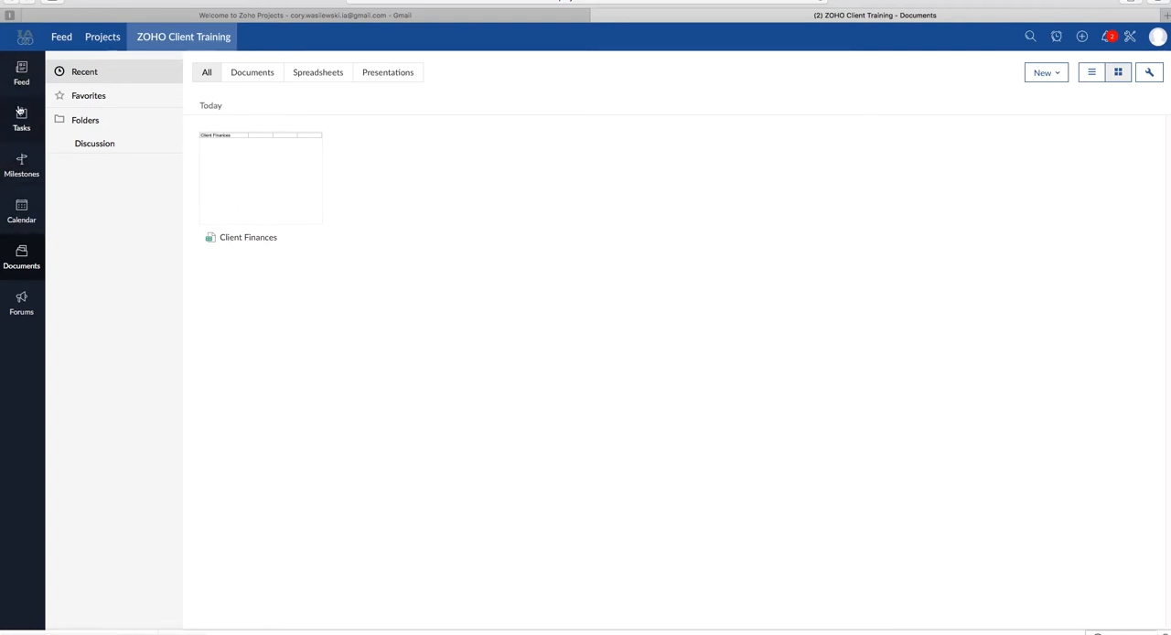
# Step: Show the project's Tasks page in Classic list view
pyautogui.click(22, 119)
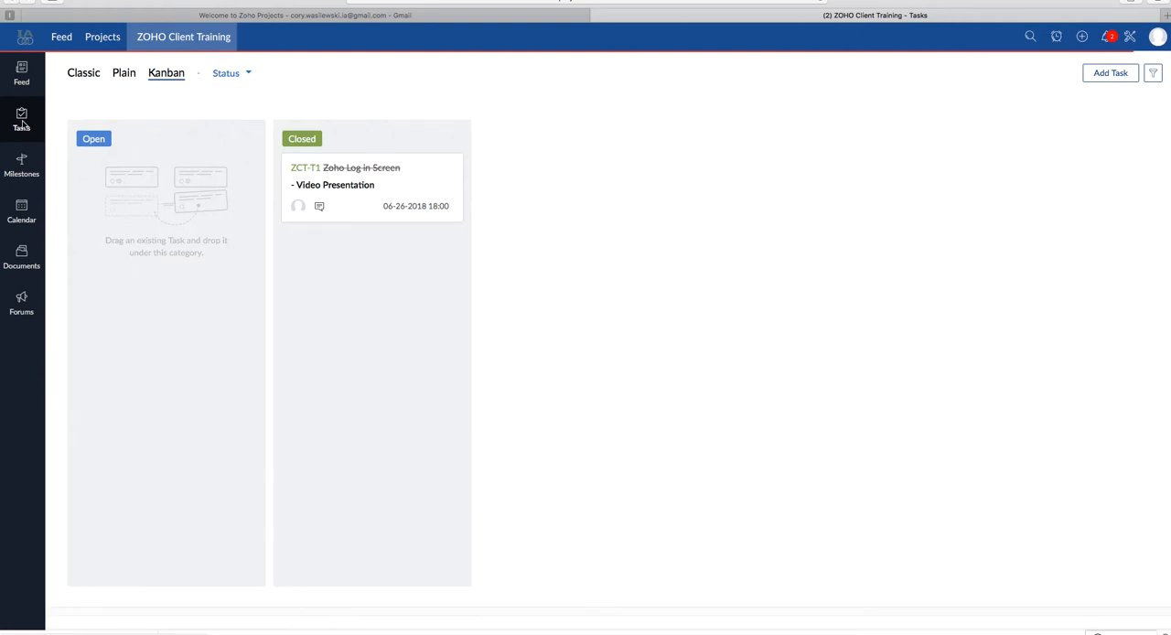
pyautogui.click(82, 73)
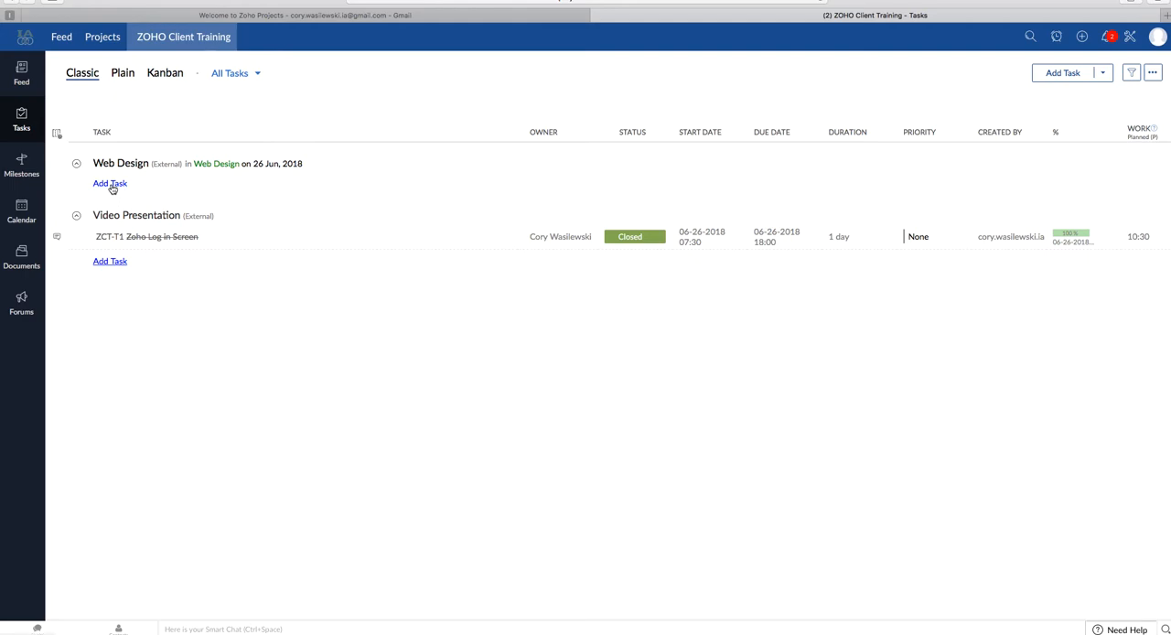
pyautogui.moveTo(112, 123)
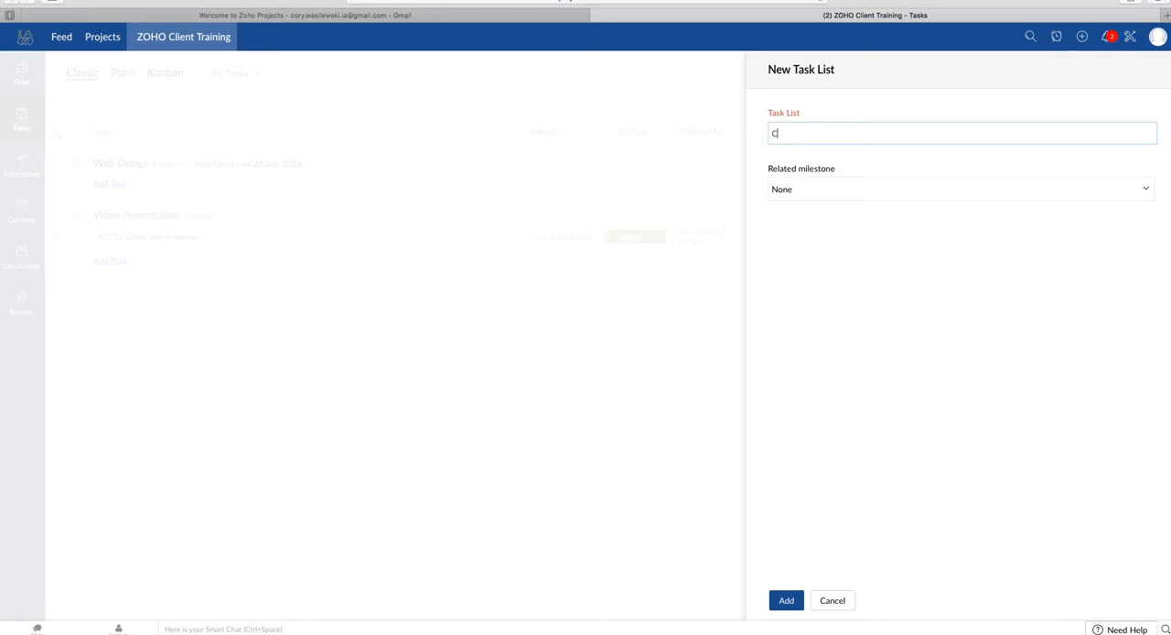
# Step: Add a task list named 'Client Finances' and begin a new task under it
pyautogui.write('lient Finances')
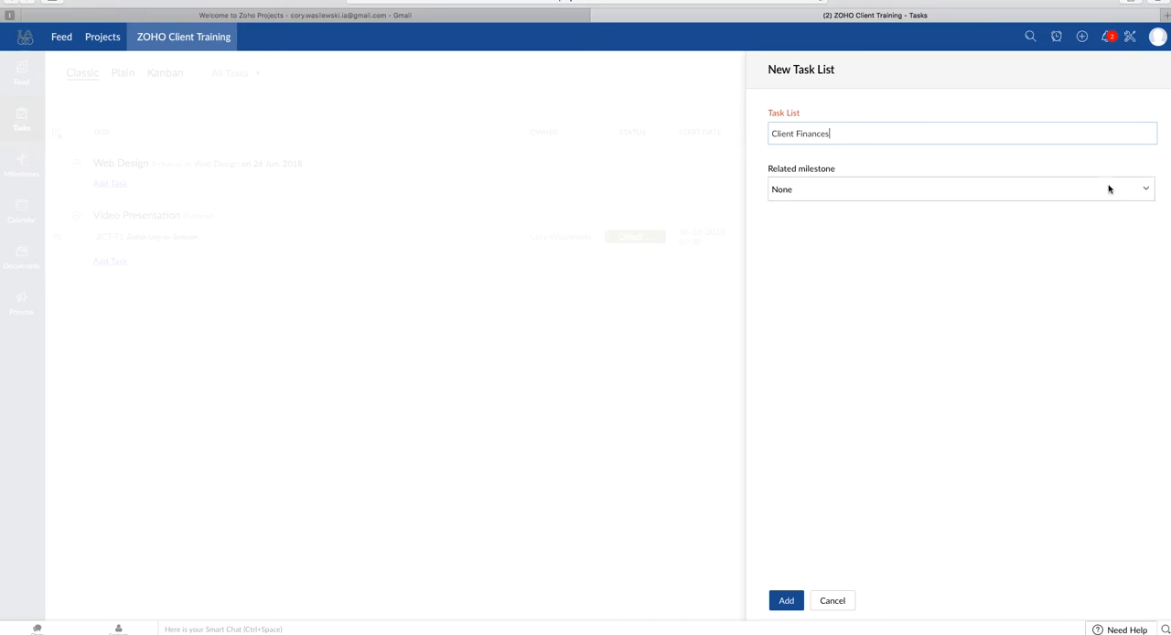
pyautogui.click(785, 600)
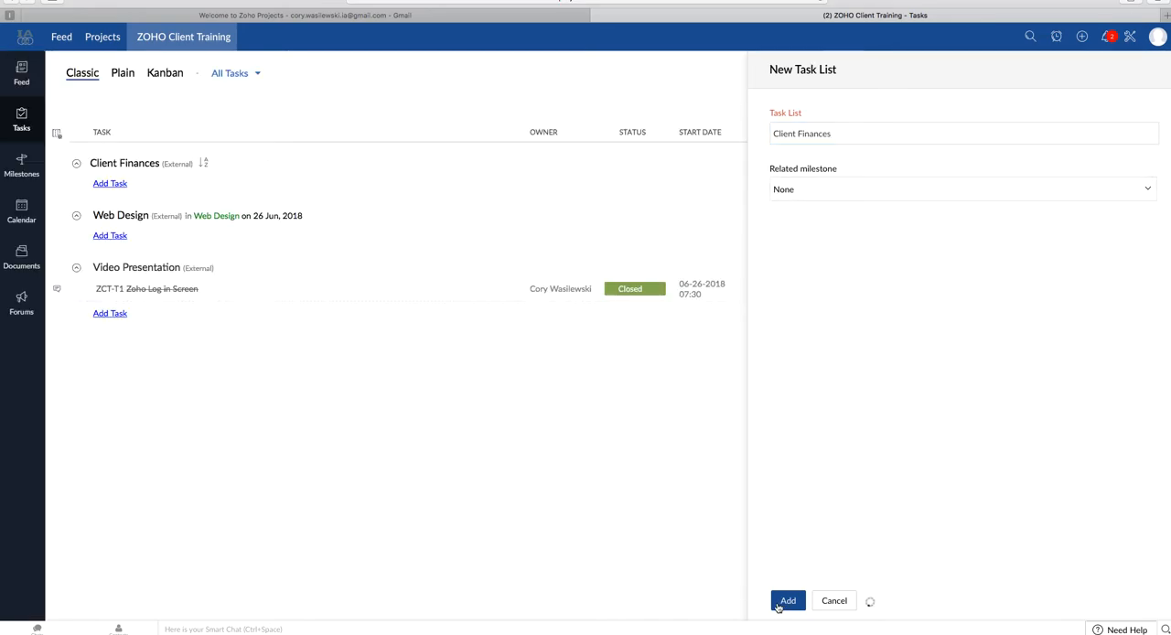
pyautogui.click(787, 600)
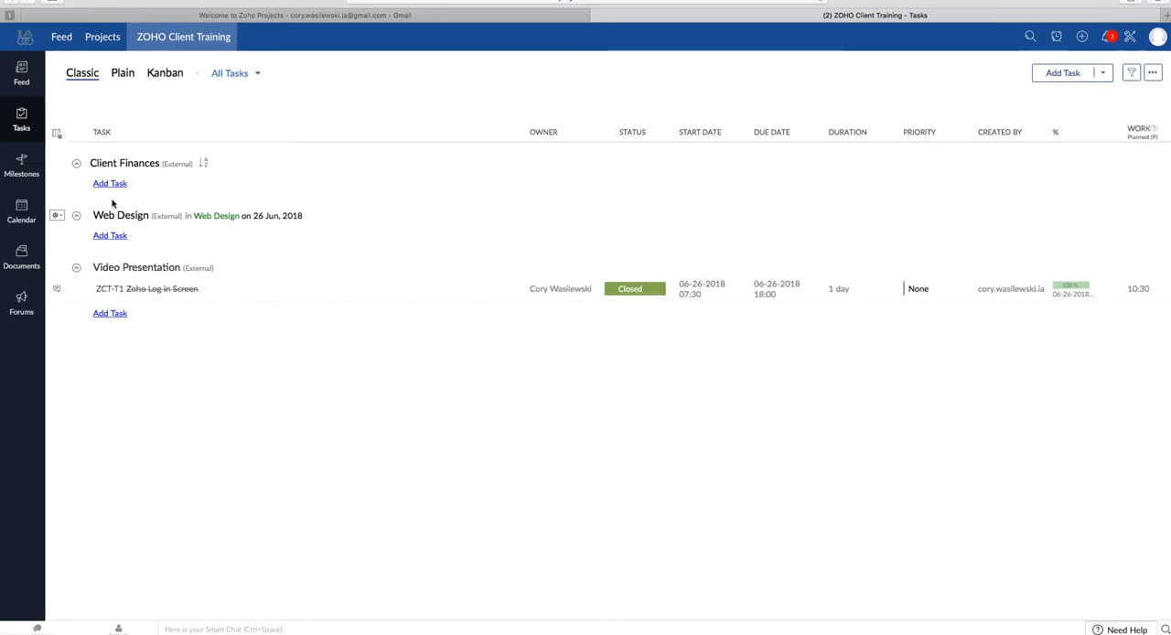
pyautogui.click(110, 183)
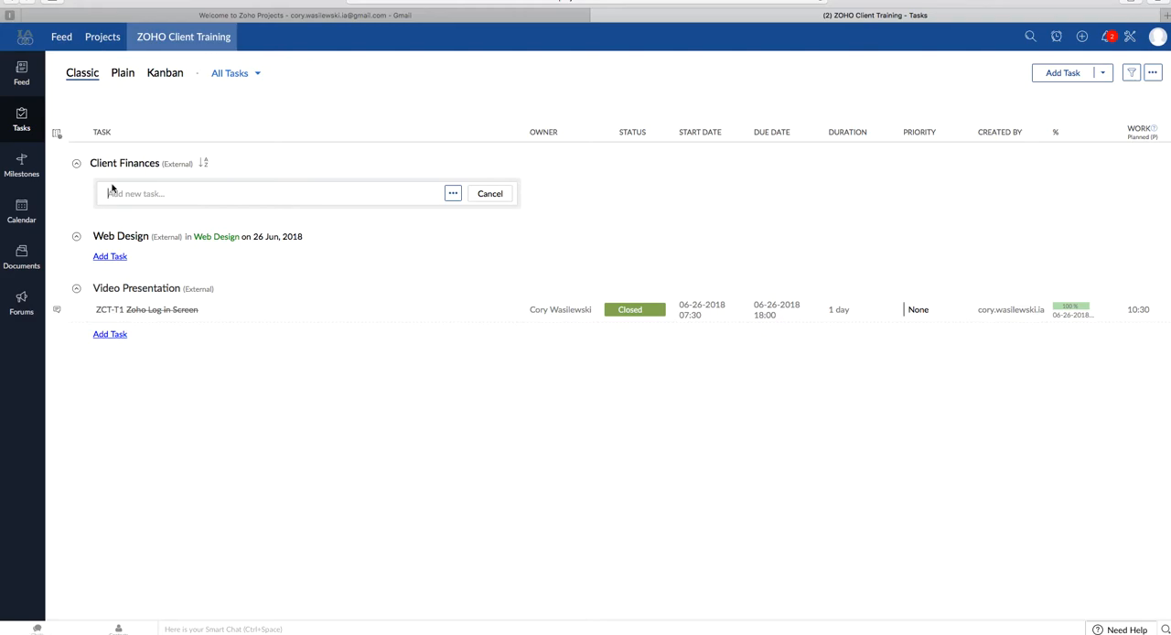
pyautogui.write('Finance Spread')
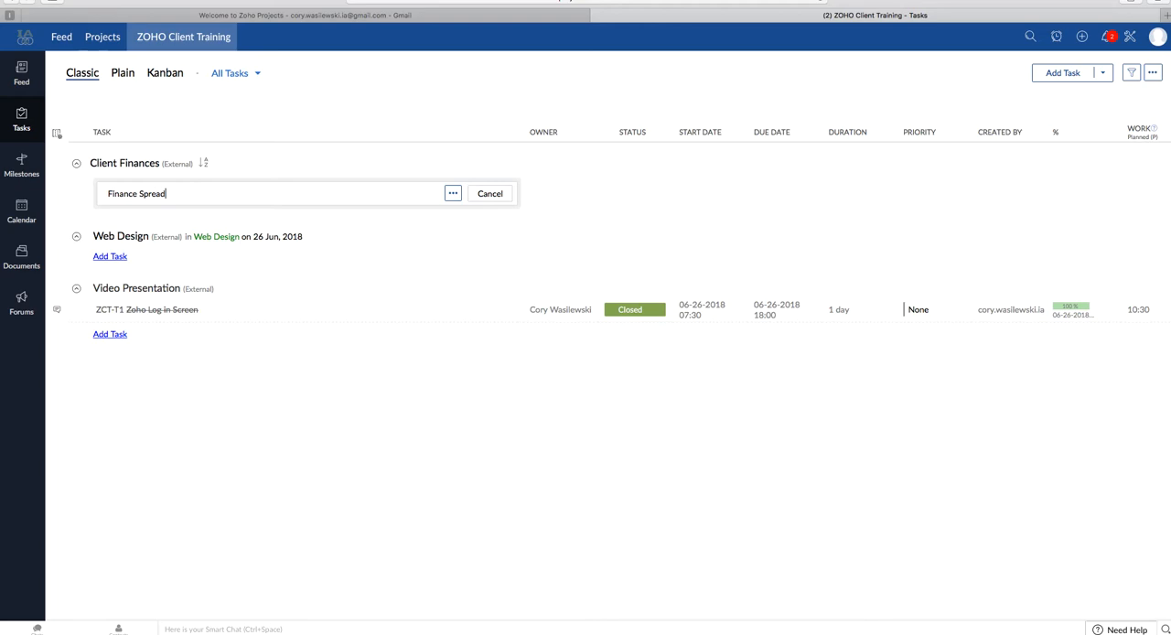
pyautogui.write('sheet')
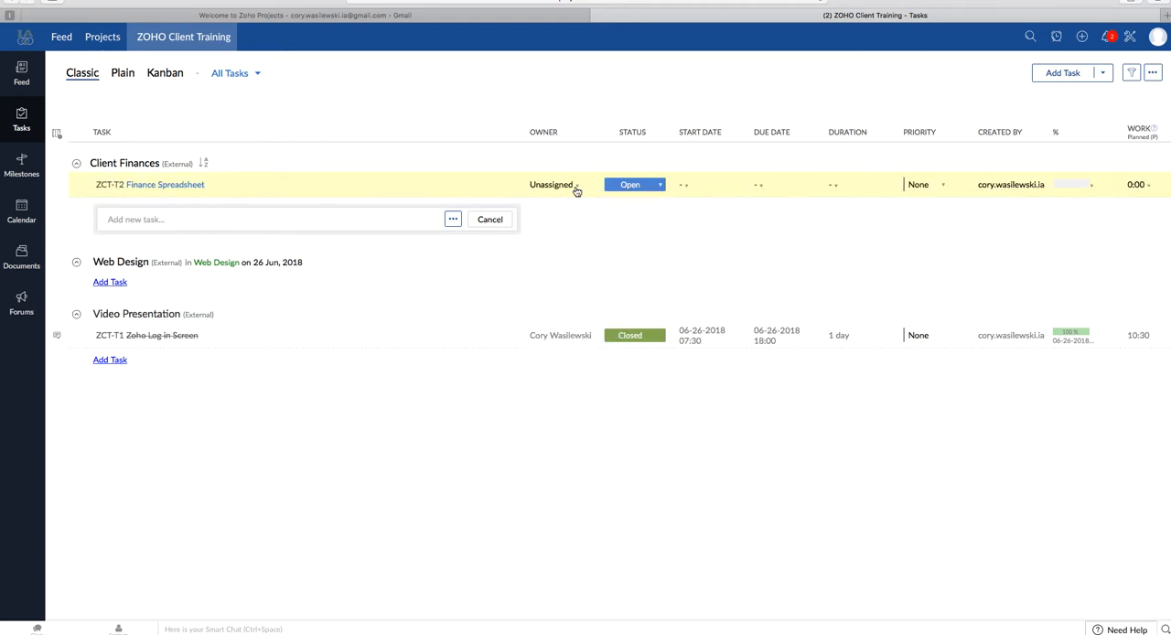
pyautogui.click(552, 183)
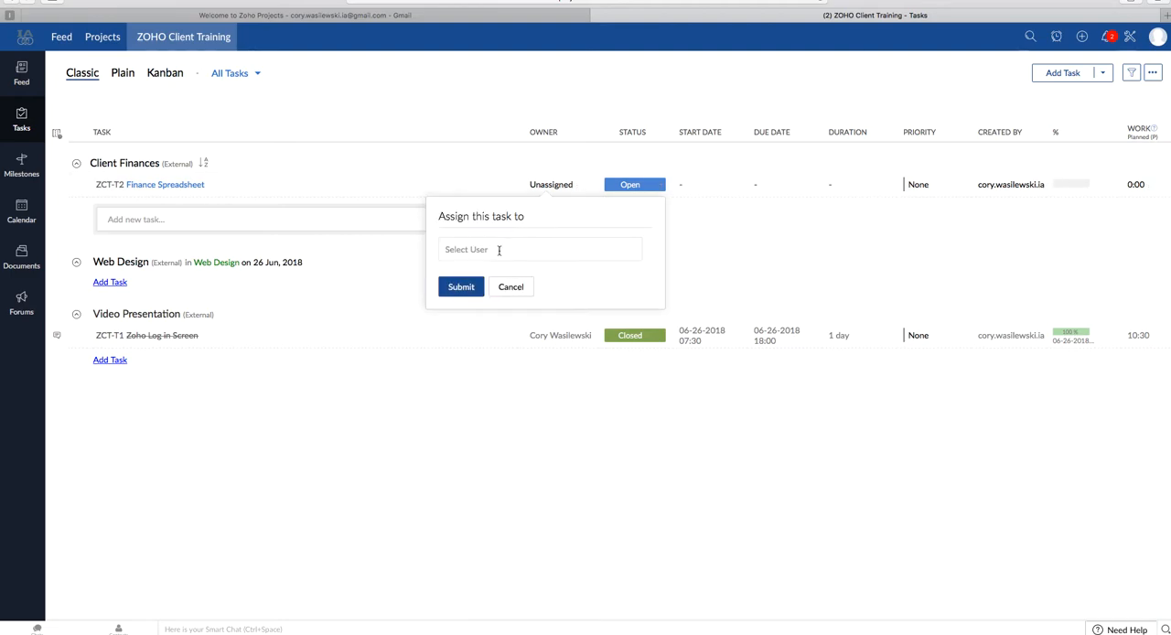
pyautogui.click(540, 249)
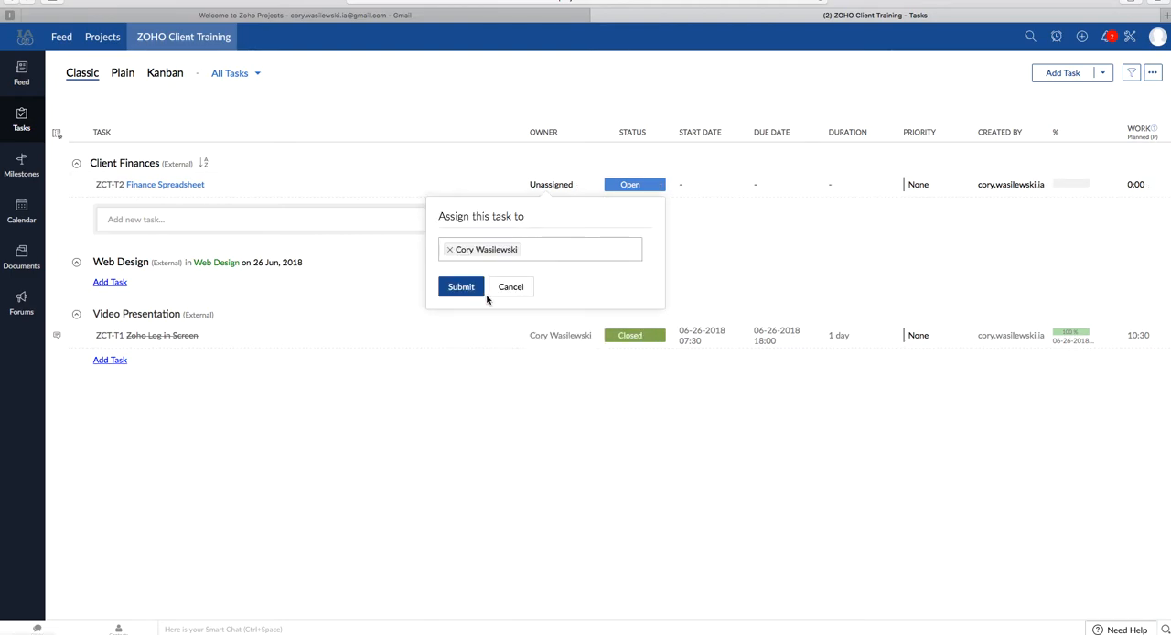
pyautogui.click(461, 285)
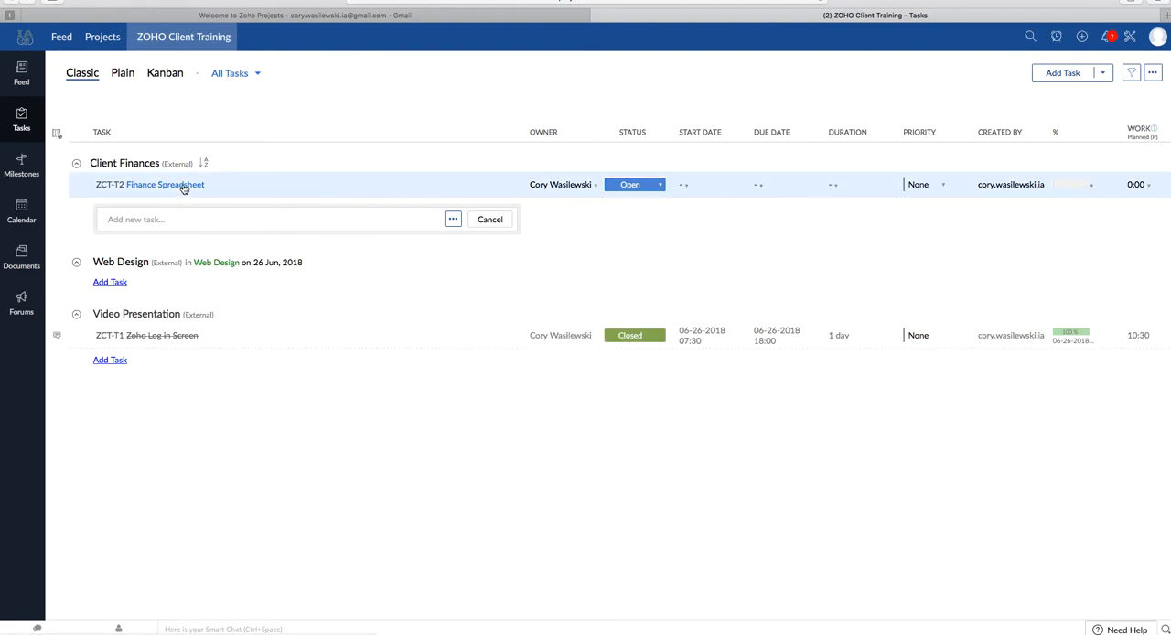
pyautogui.click(165, 183)
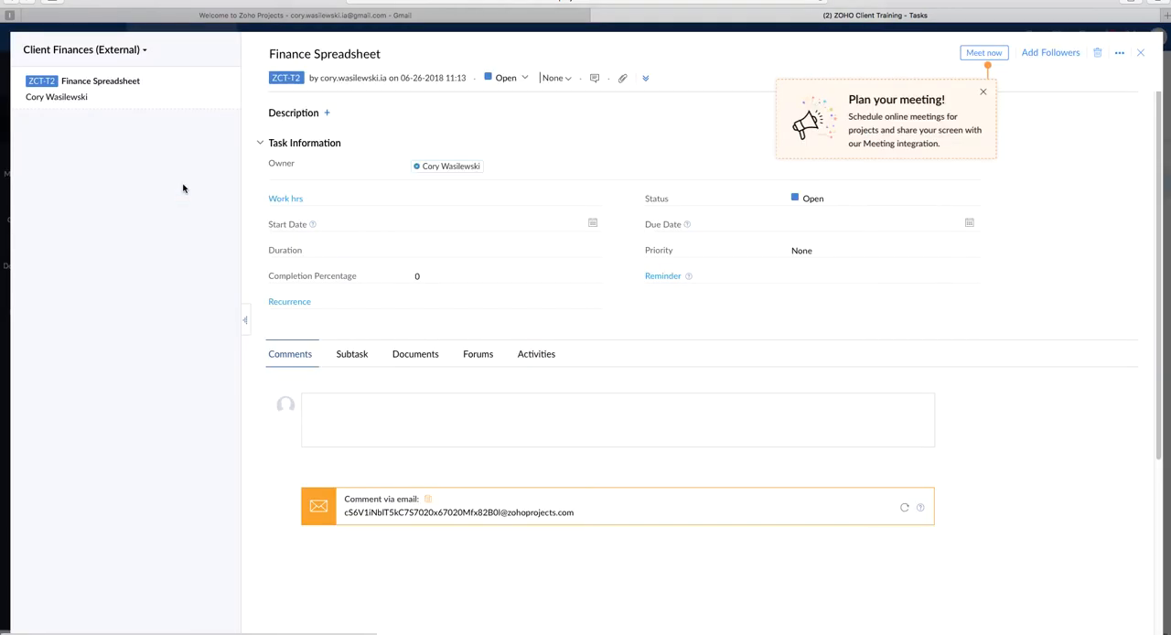
# Step: Associate the Client Finances document with the task and close the task details
pyautogui.click(414, 355)
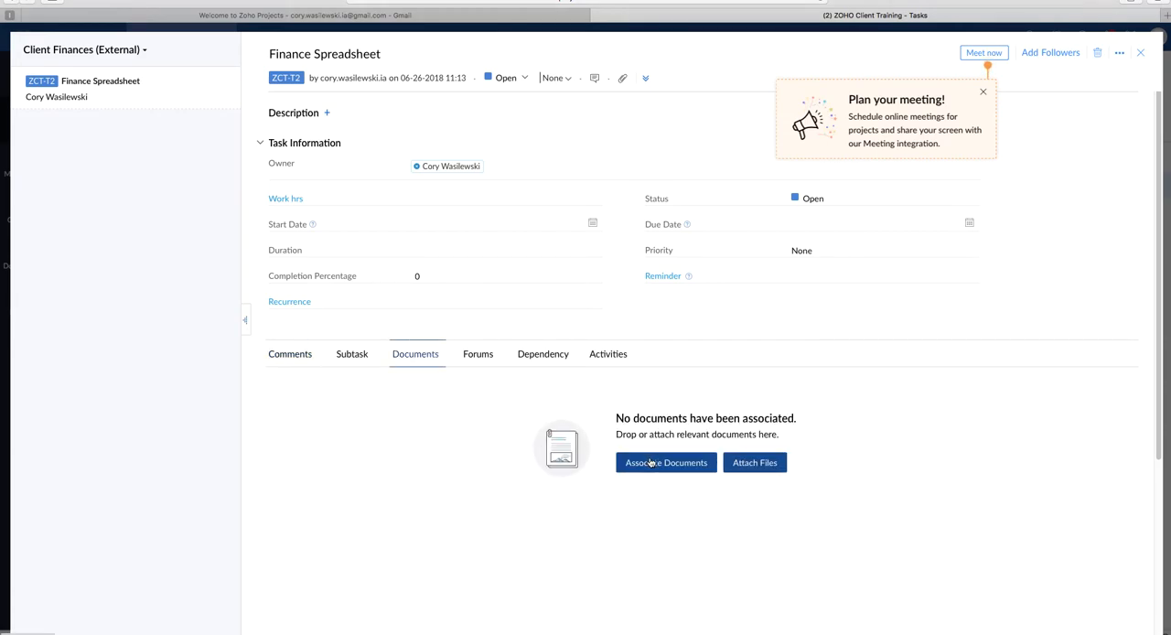
pyautogui.click(666, 462)
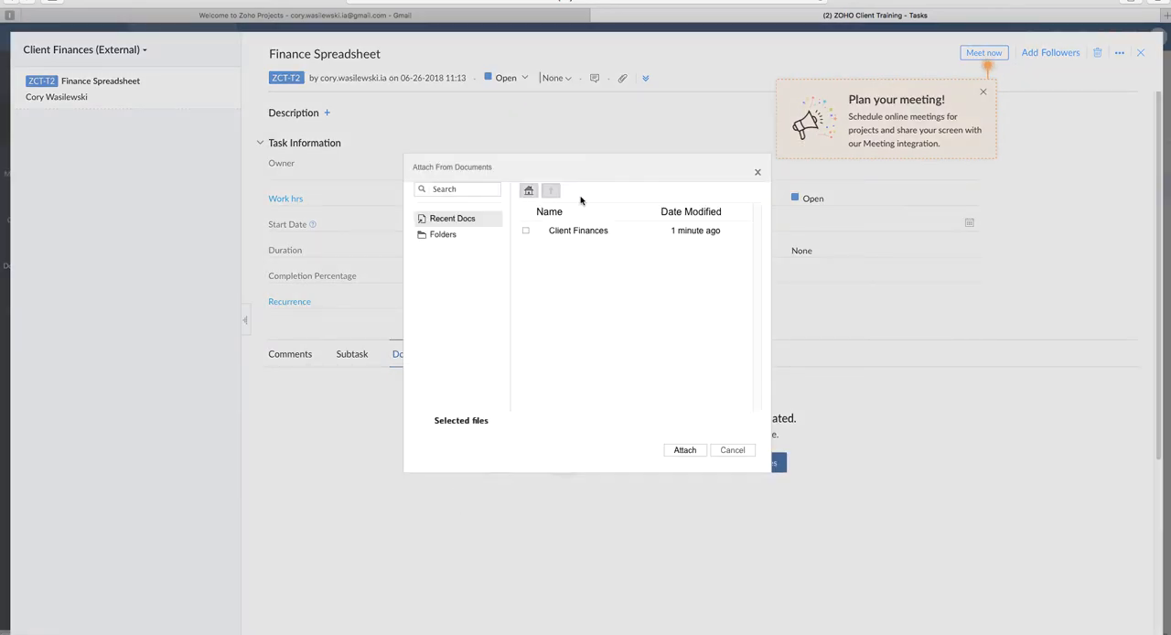
pyautogui.moveTo(530, 242)
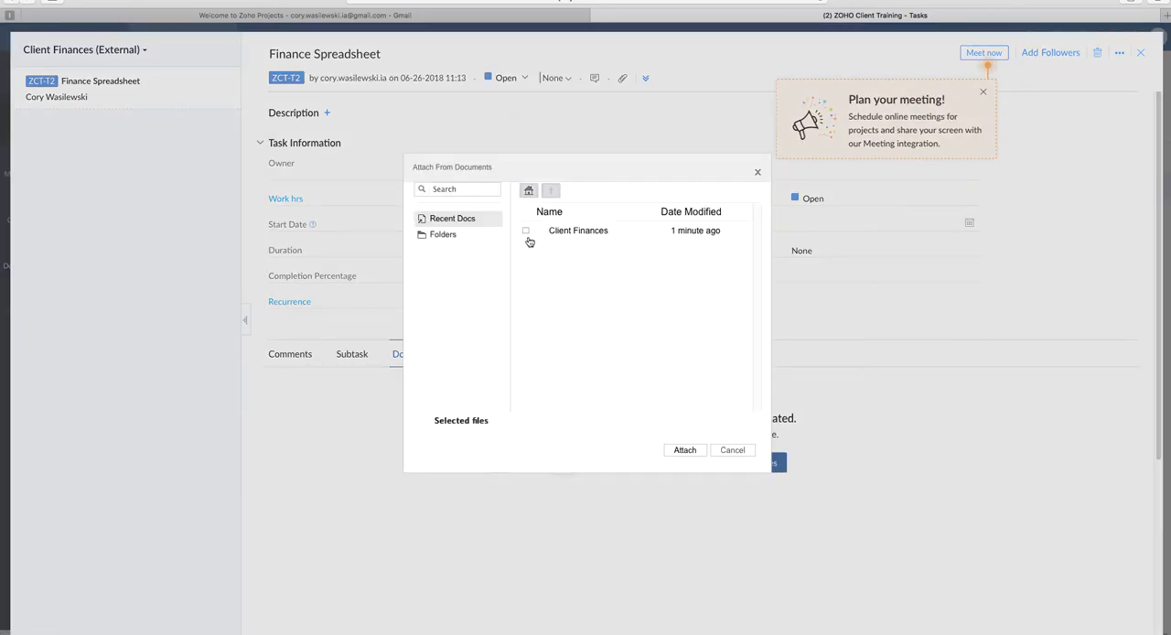
pyautogui.click(527, 231)
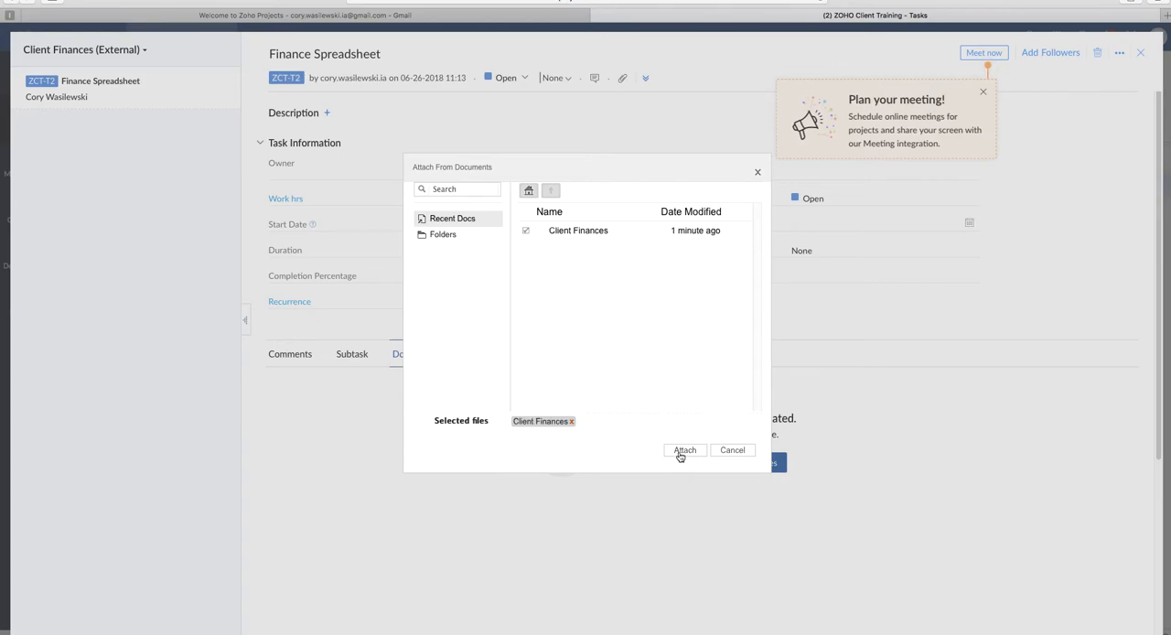
pyautogui.click(685, 450)
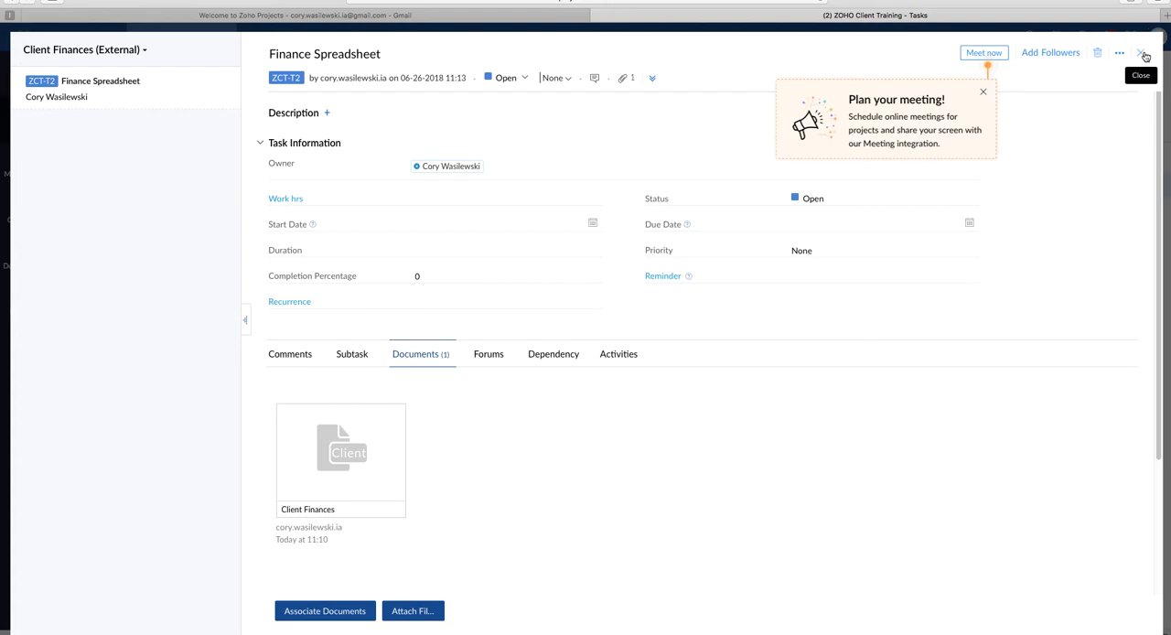
pyautogui.click(1142, 52)
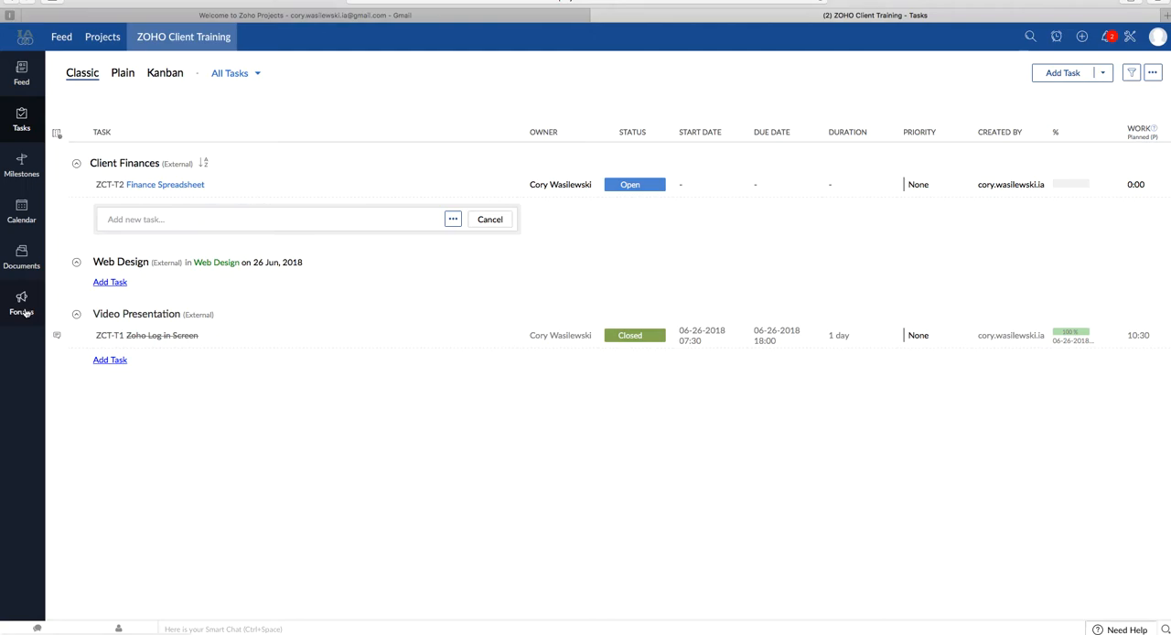
# Step: Go to the project Forums and begin the first forum post
pyautogui.click(22, 304)
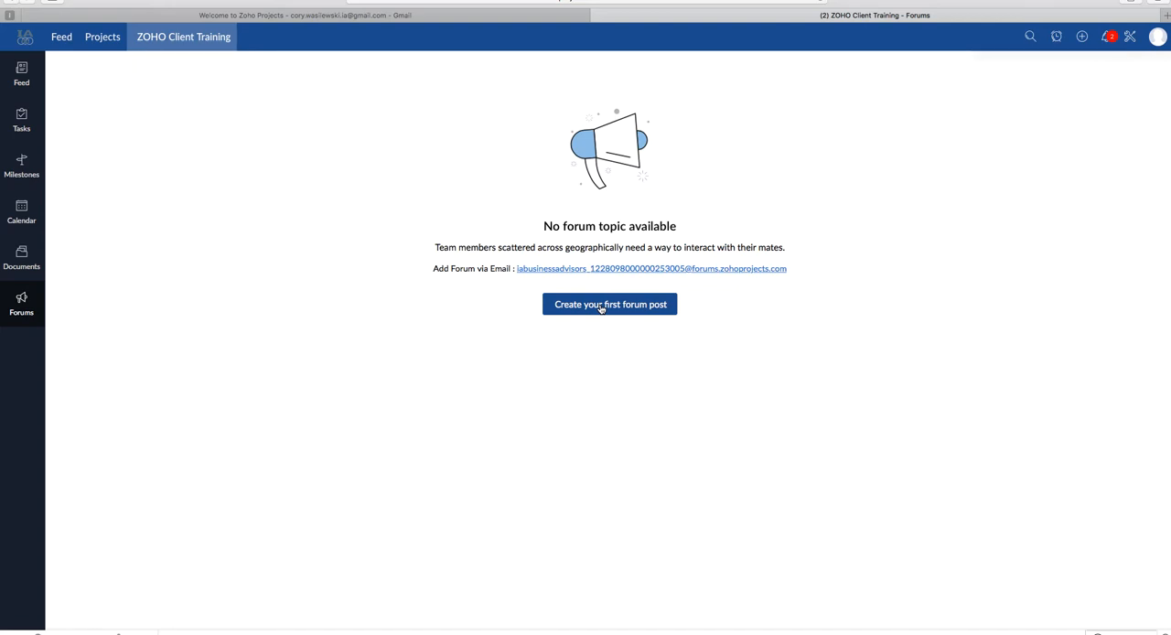
pyautogui.click(610, 304)
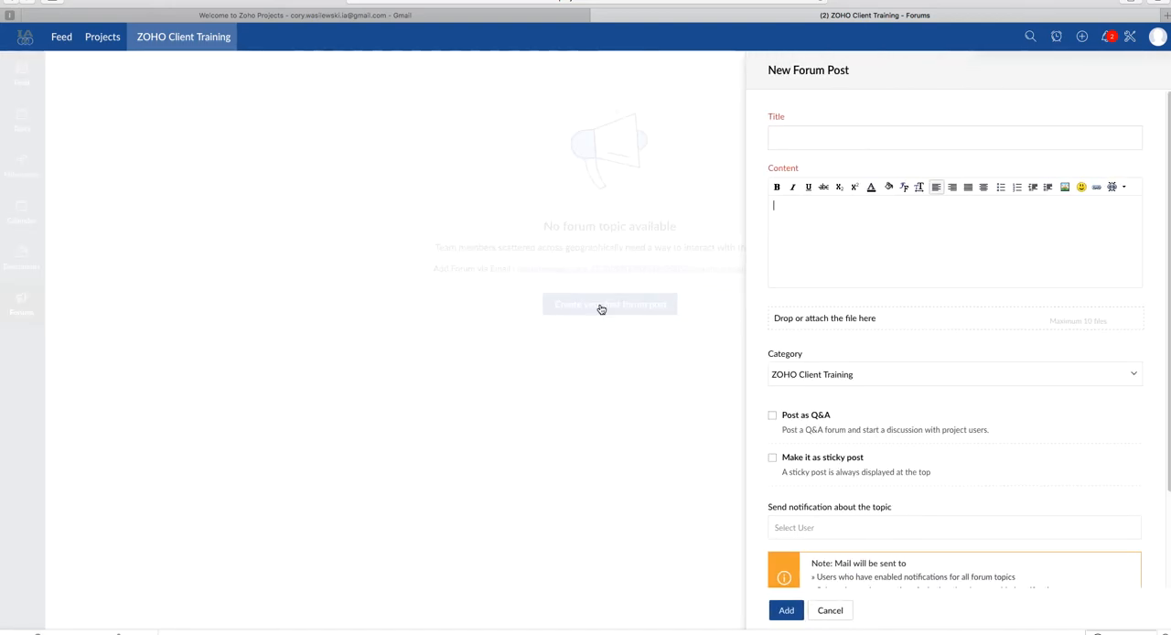
pyautogui.moveTo(633, 275)
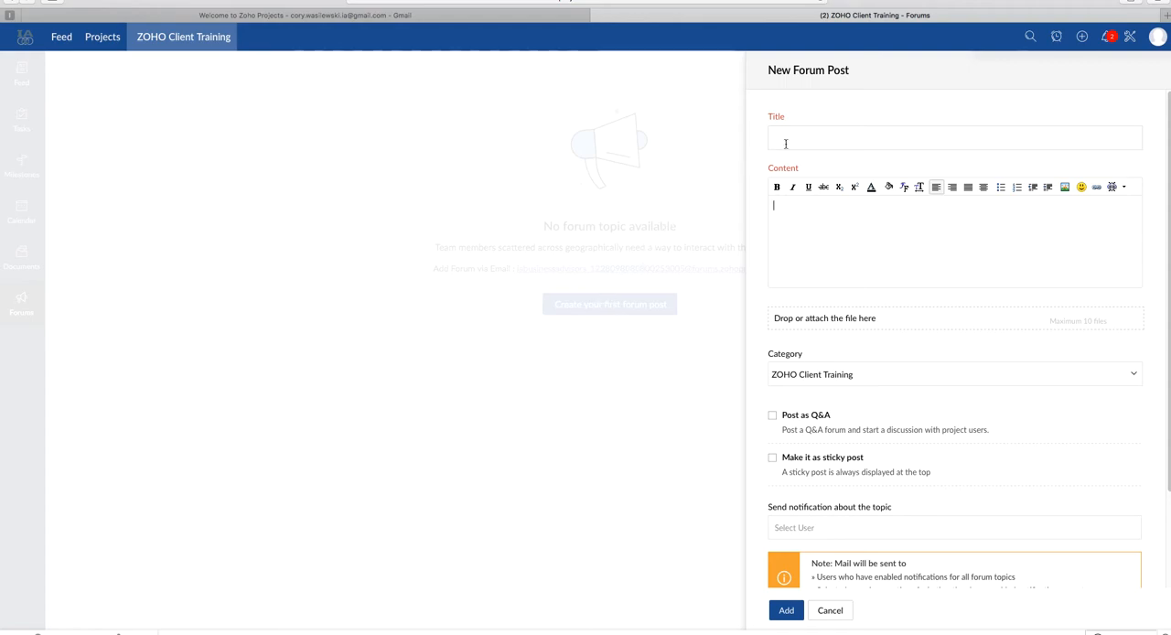
# Step: Title the post 'Social Media Questions' with content inviting questions, comments and concerns about social media
pyautogui.write('Social Media Qu')
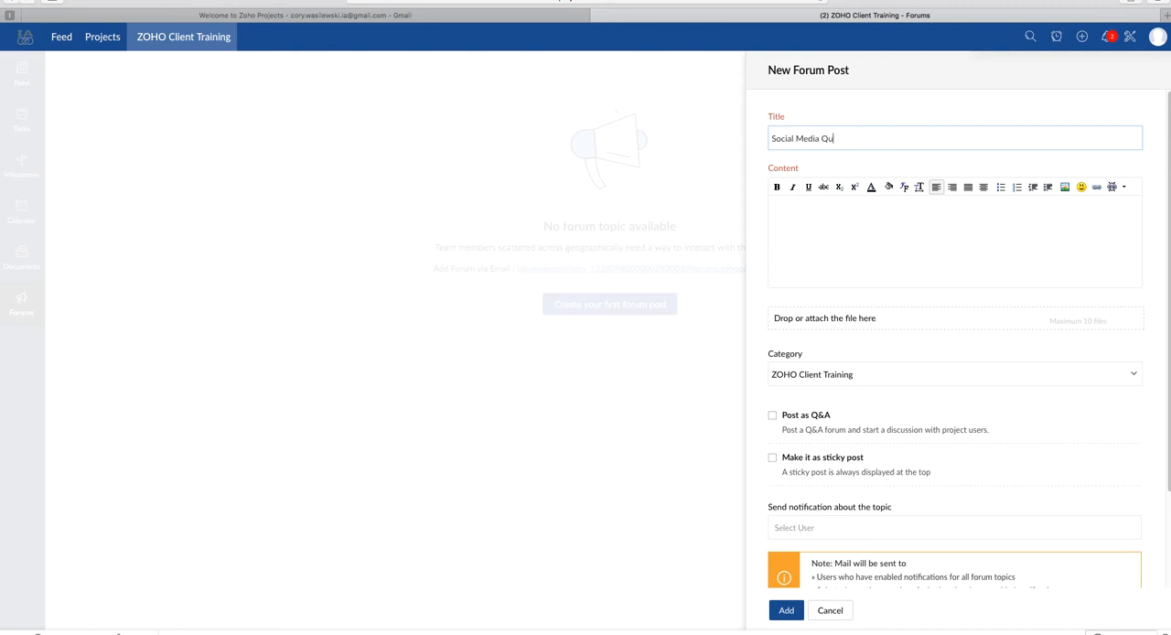
pyautogui.write('estions')
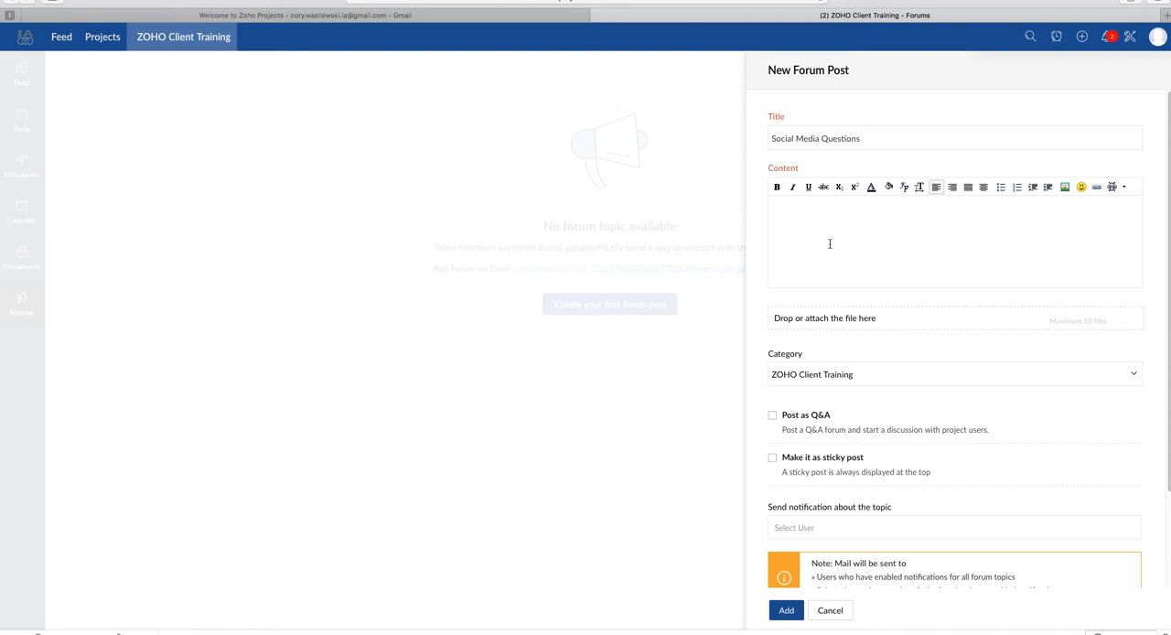
pyautogui.write('Any q')
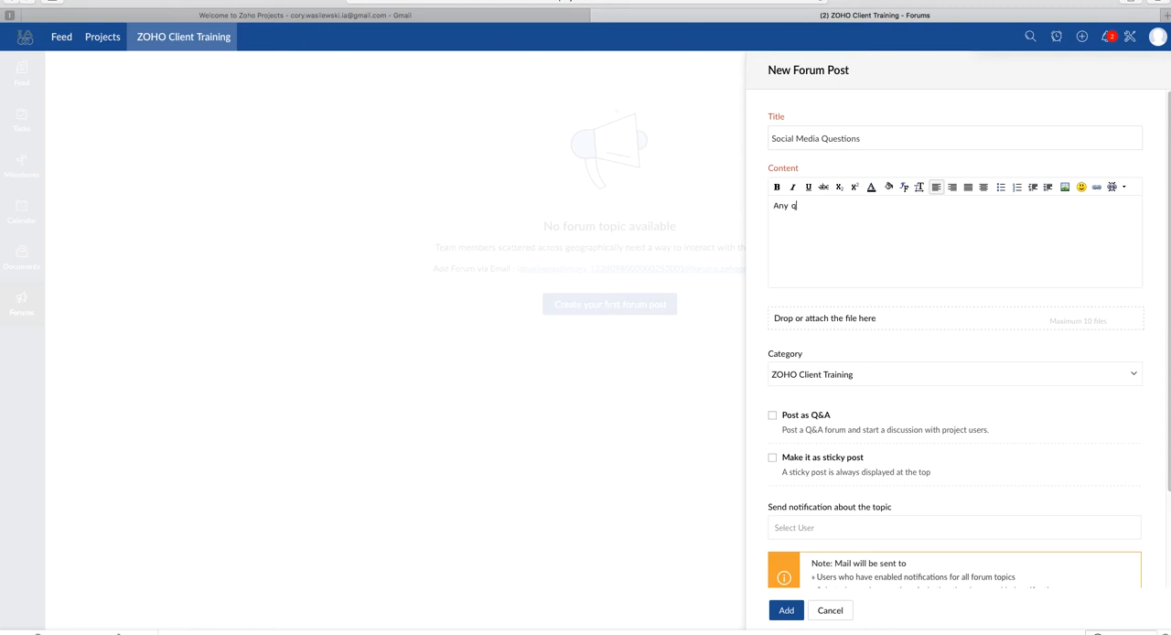
pyautogui.write('Co')
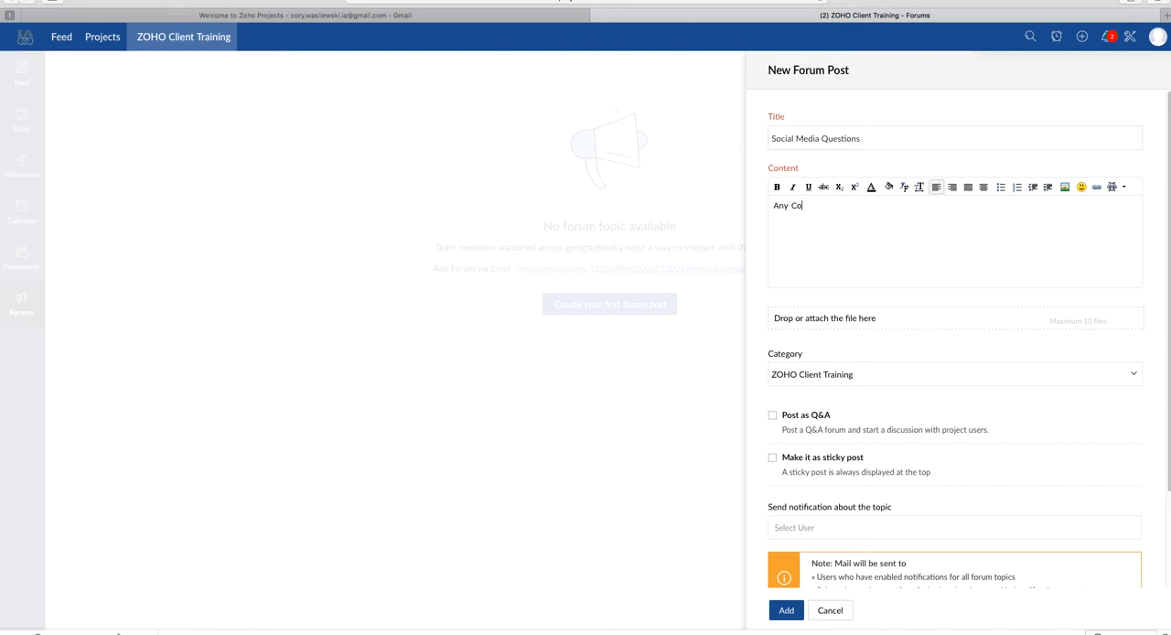
pyautogui.write('questi')
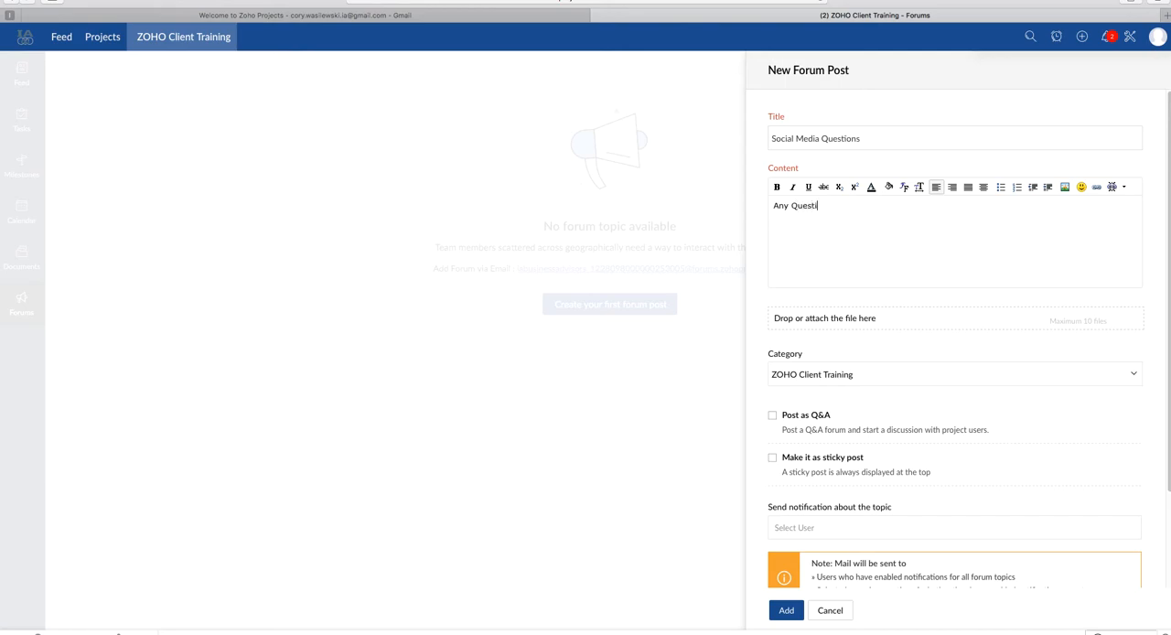
pyautogui.write('ons, Comments, Concerns you have perta')
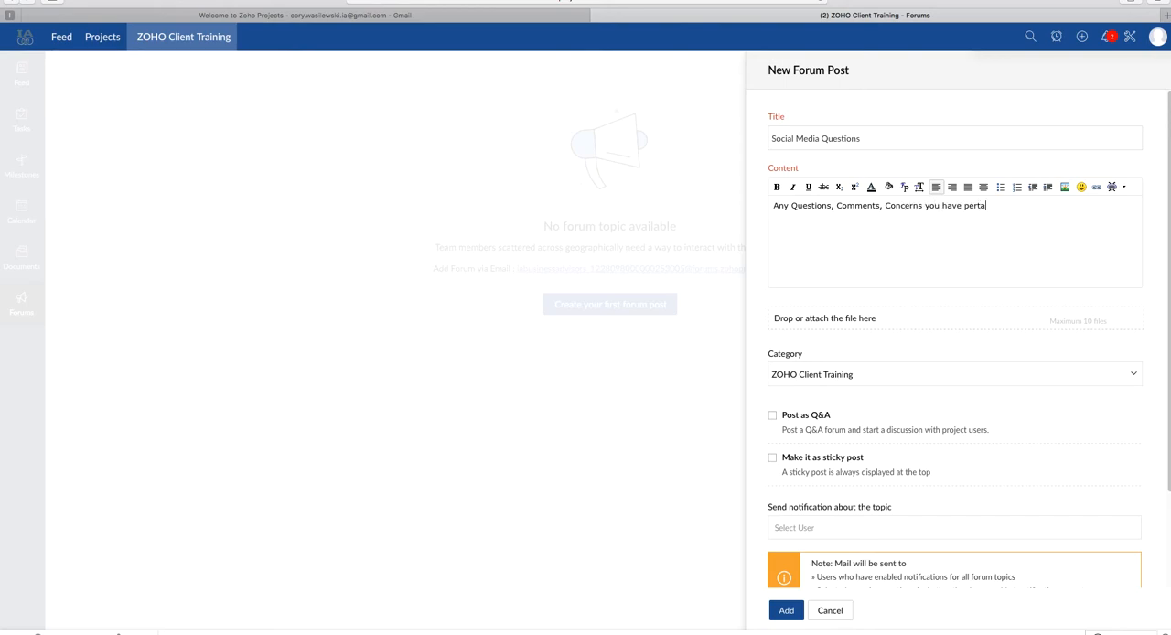
pyautogui.write('ining to social')
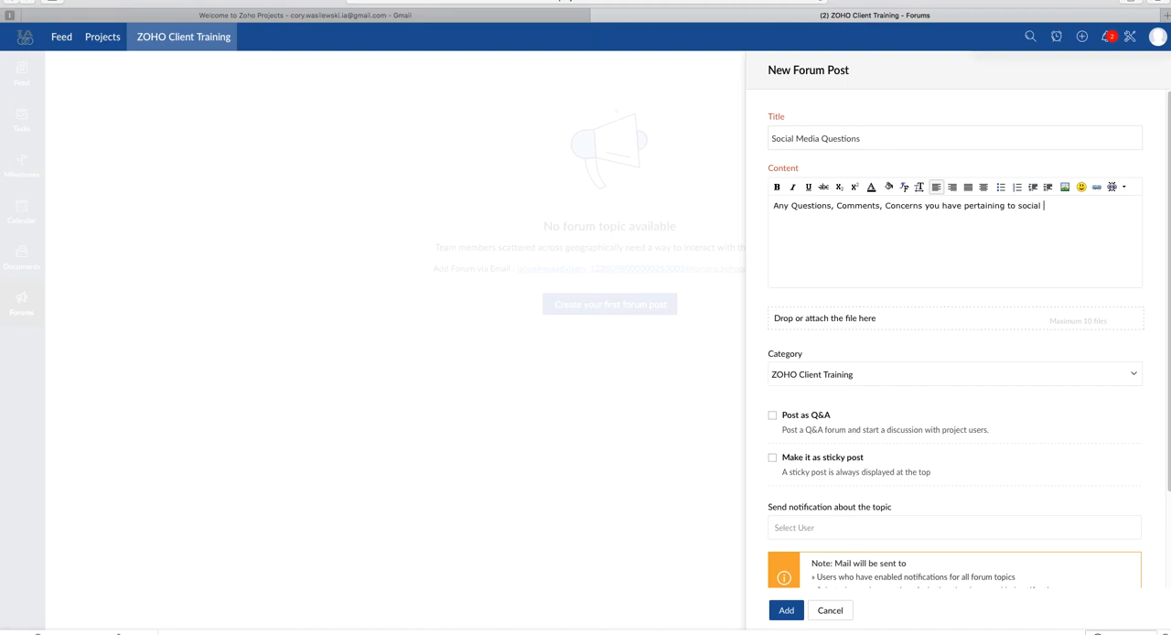
pyautogui.write('media.')
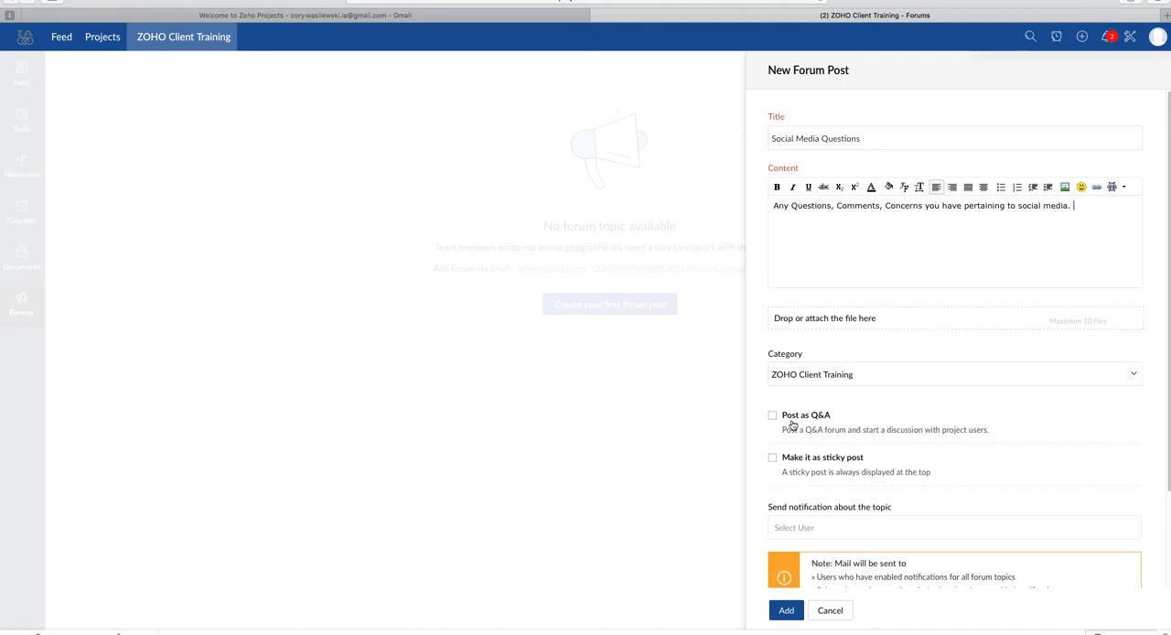
# Step: Mark the post as Q&A, publish it, and start a comment
pyautogui.click(772, 415)
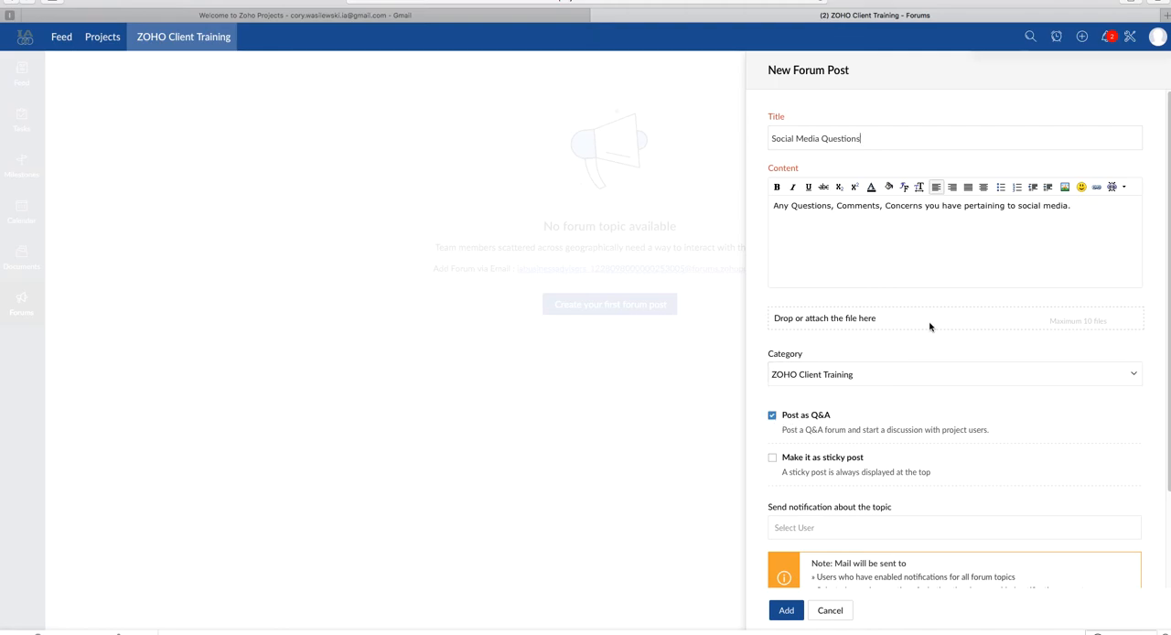
pyautogui.scroll(-3)
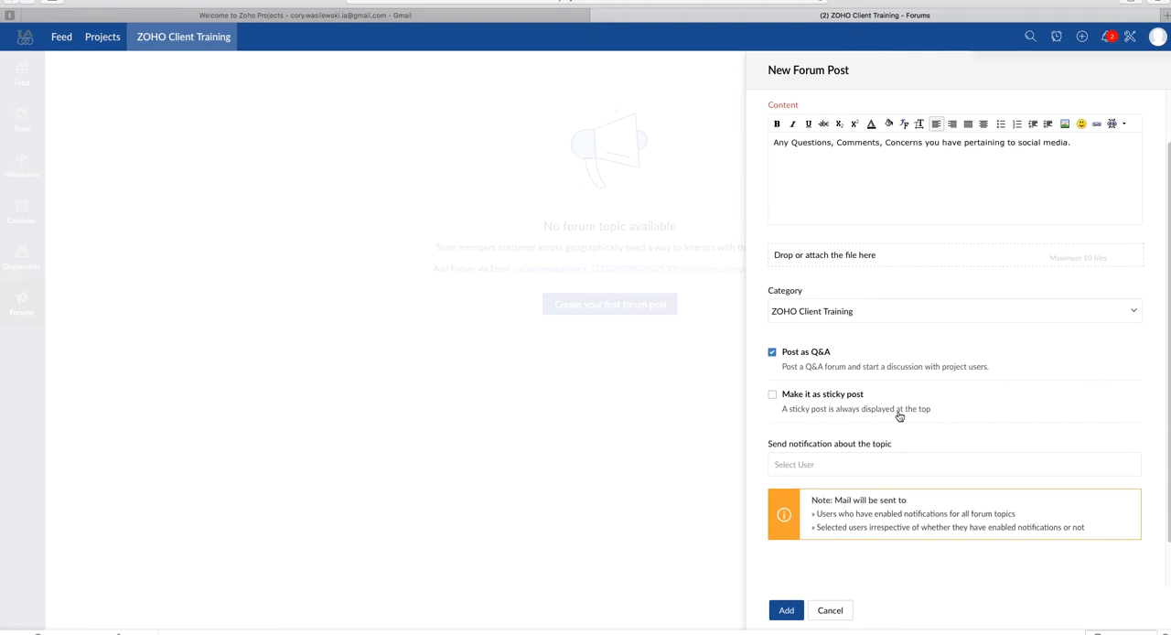
pyautogui.scroll(-3)
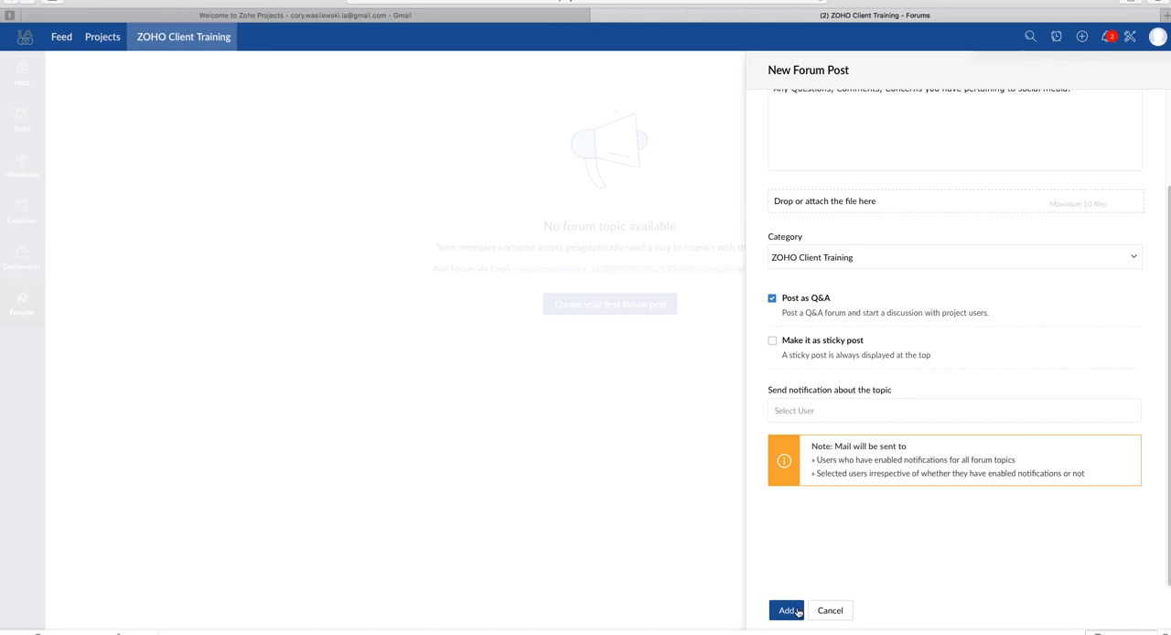
pyautogui.click(785, 611)
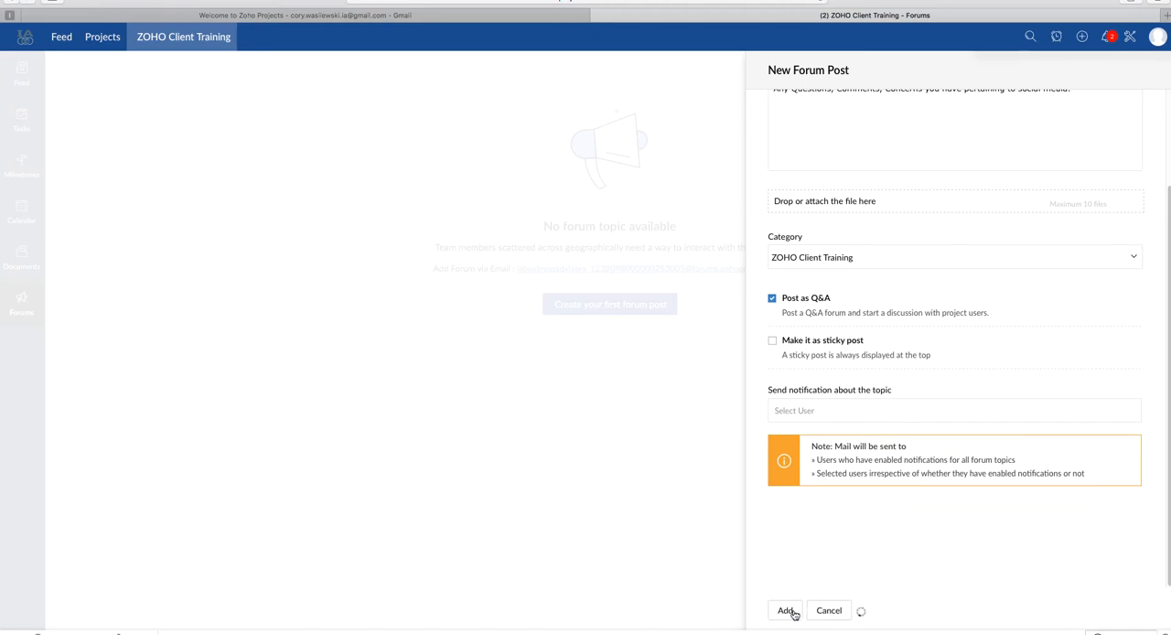
pyautogui.click(783, 611)
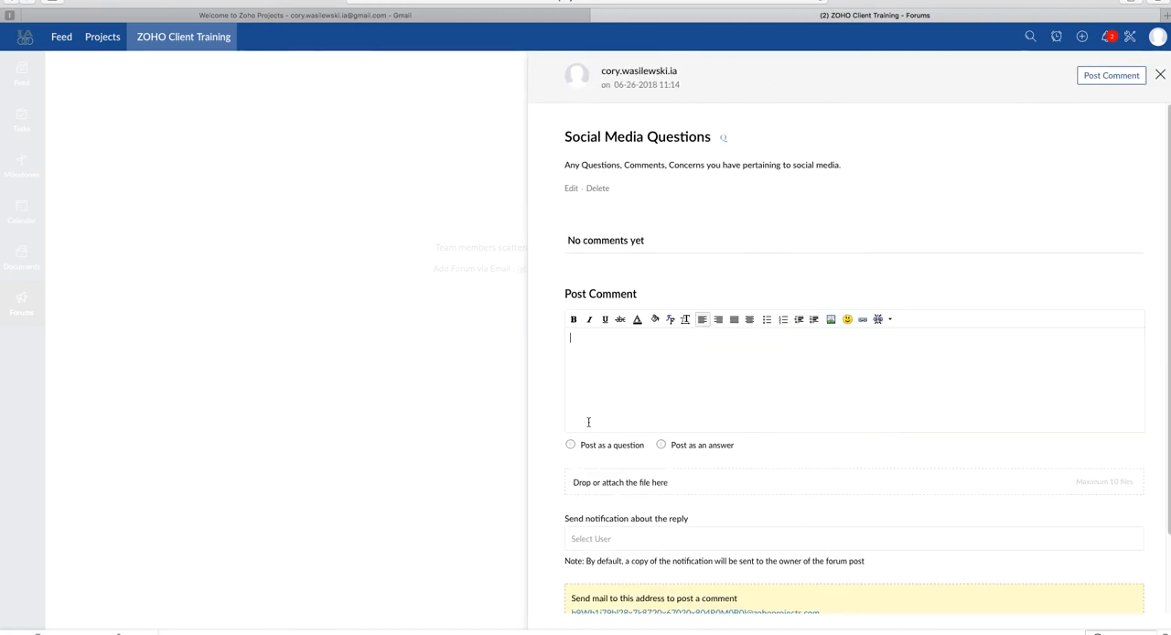
pyautogui.moveTo(974, 126)
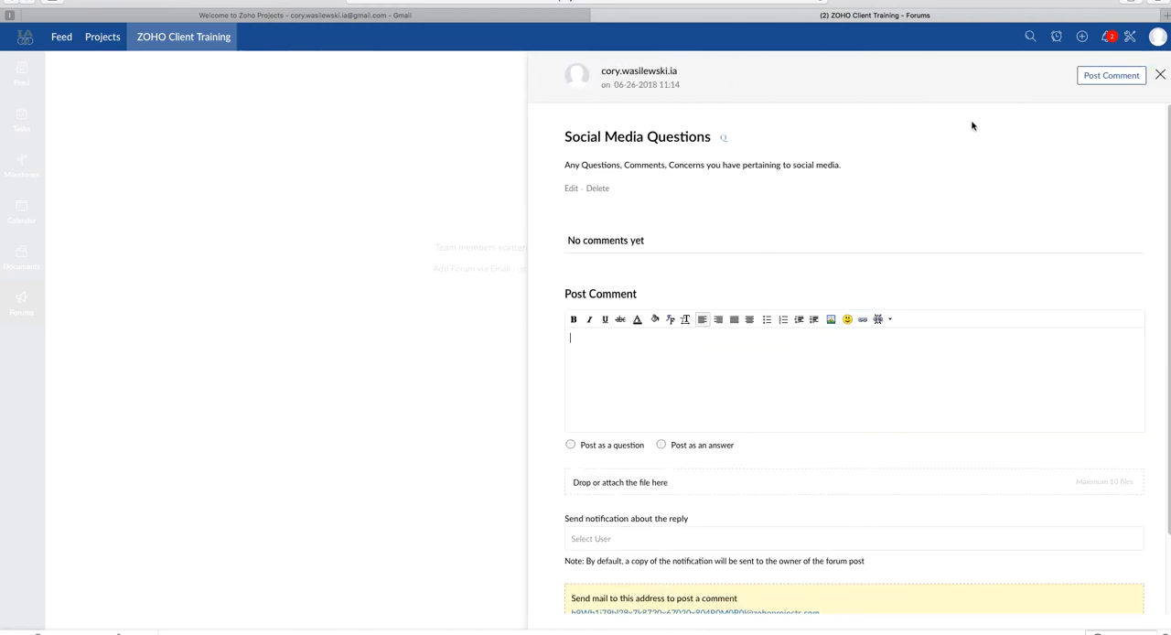
pyautogui.moveTo(728, 355)
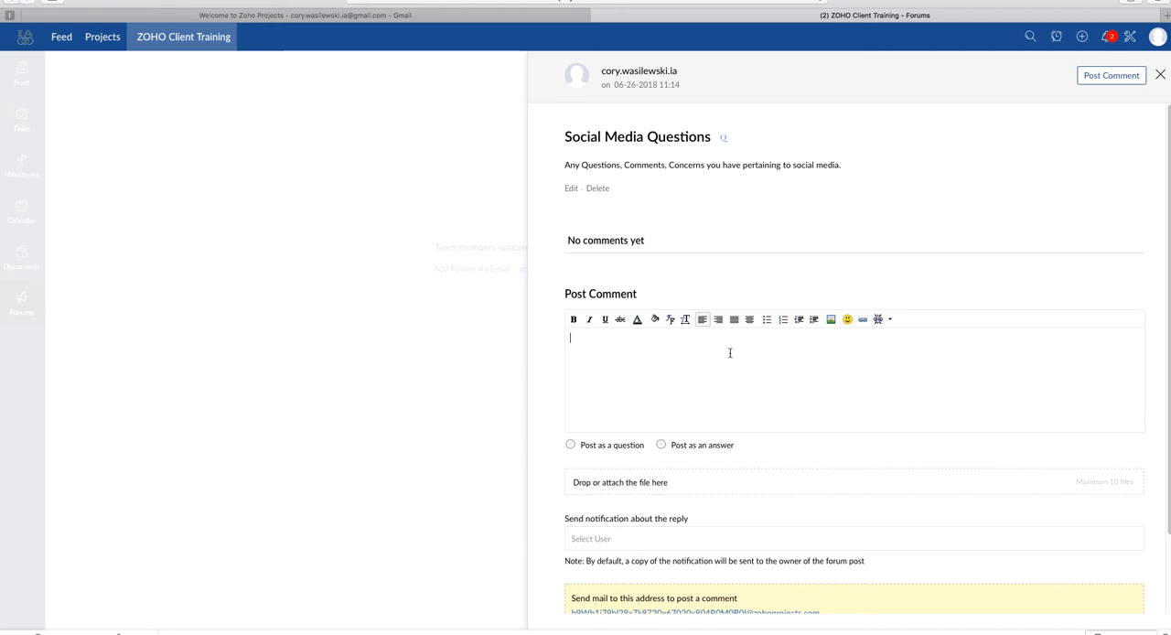
# Step: Post the question comment 'Why is our Twitter not linked to our Facebook' and return to Forums
pyautogui.write('Why')
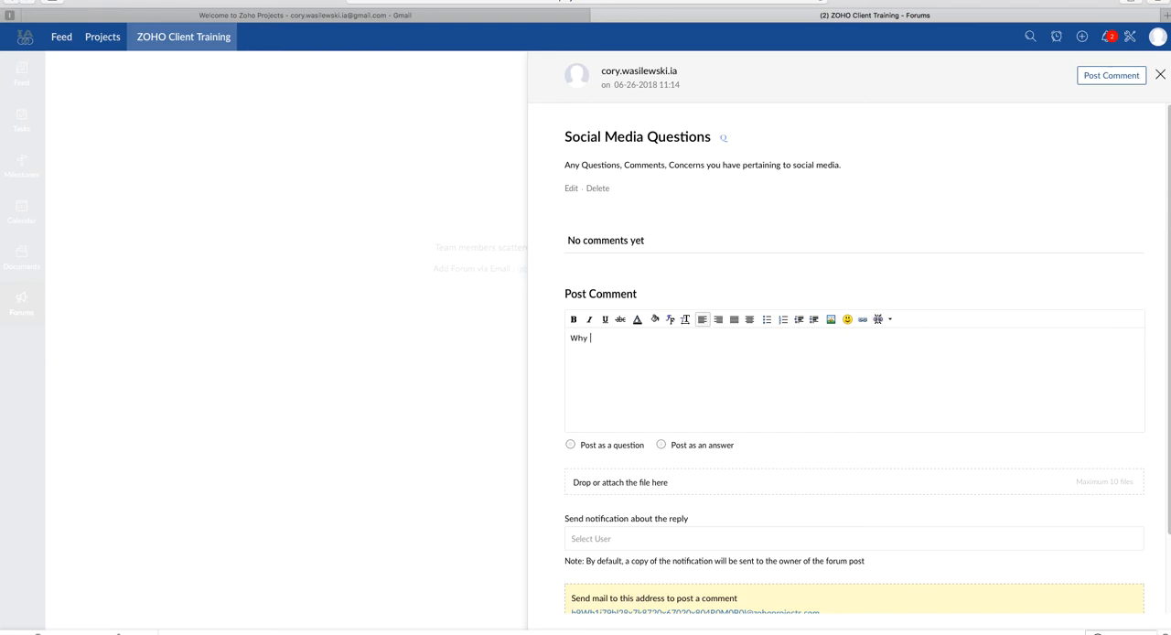
pyautogui.write('i')
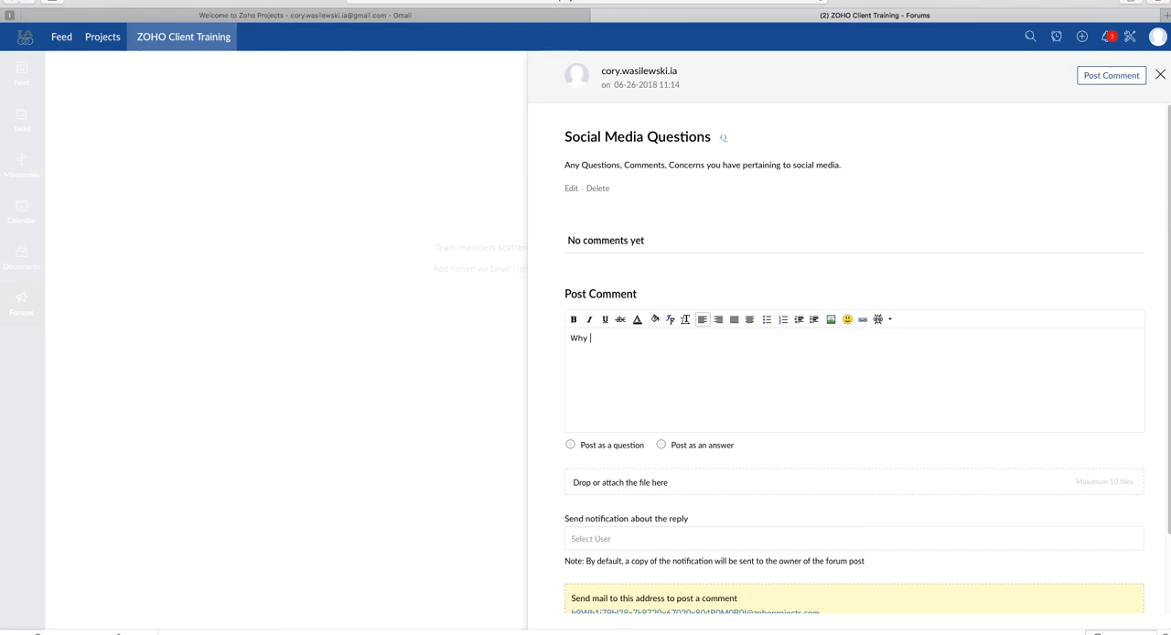
pyautogui.write('is our')
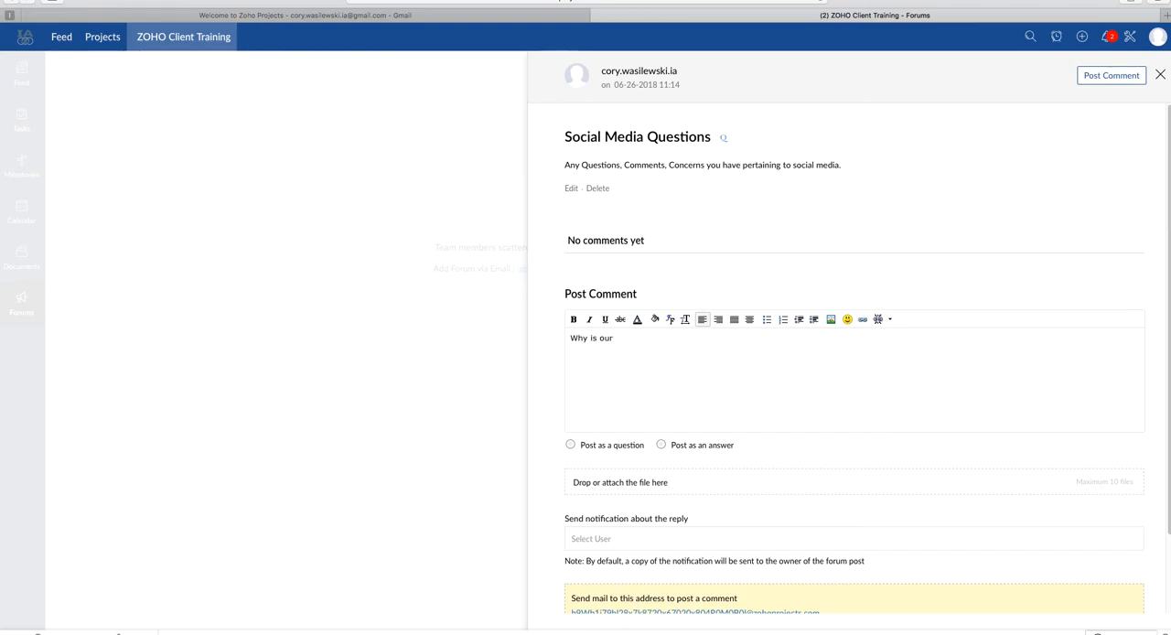
pyautogui.write('Twitter n')
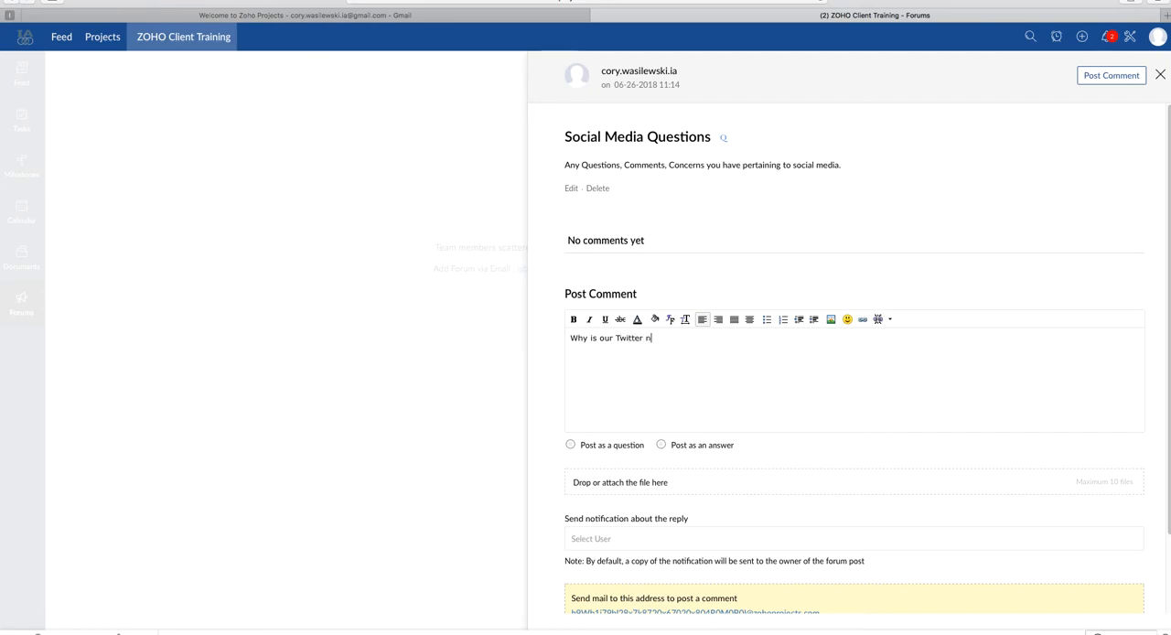
pyautogui.write('ot linked to our Facebook.')
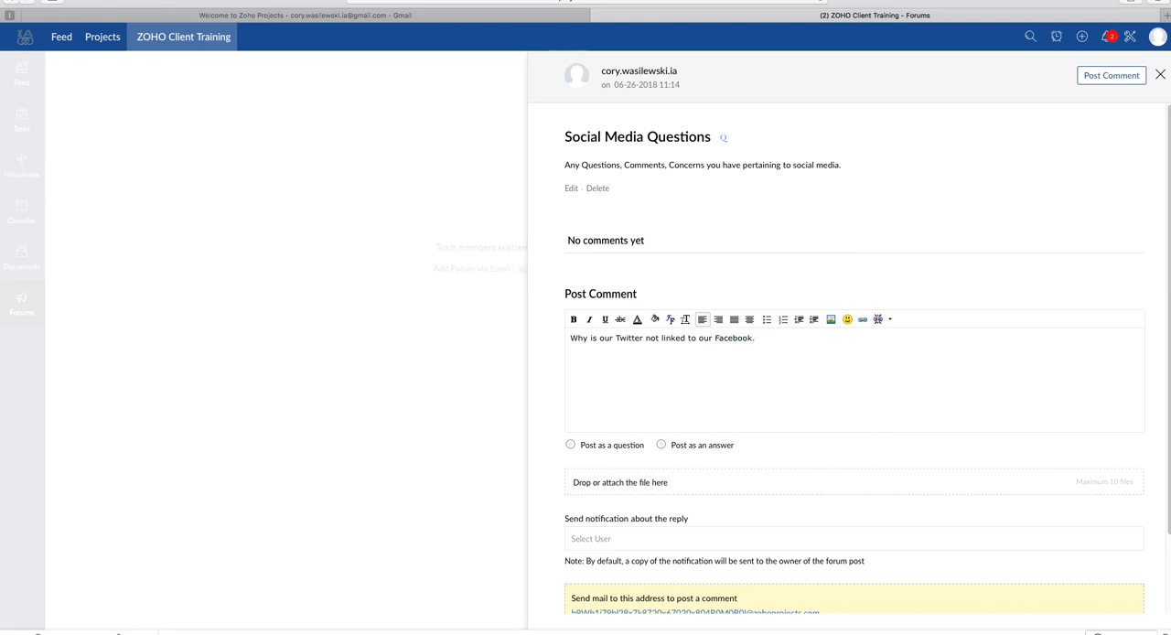
pyautogui.scroll(-3)
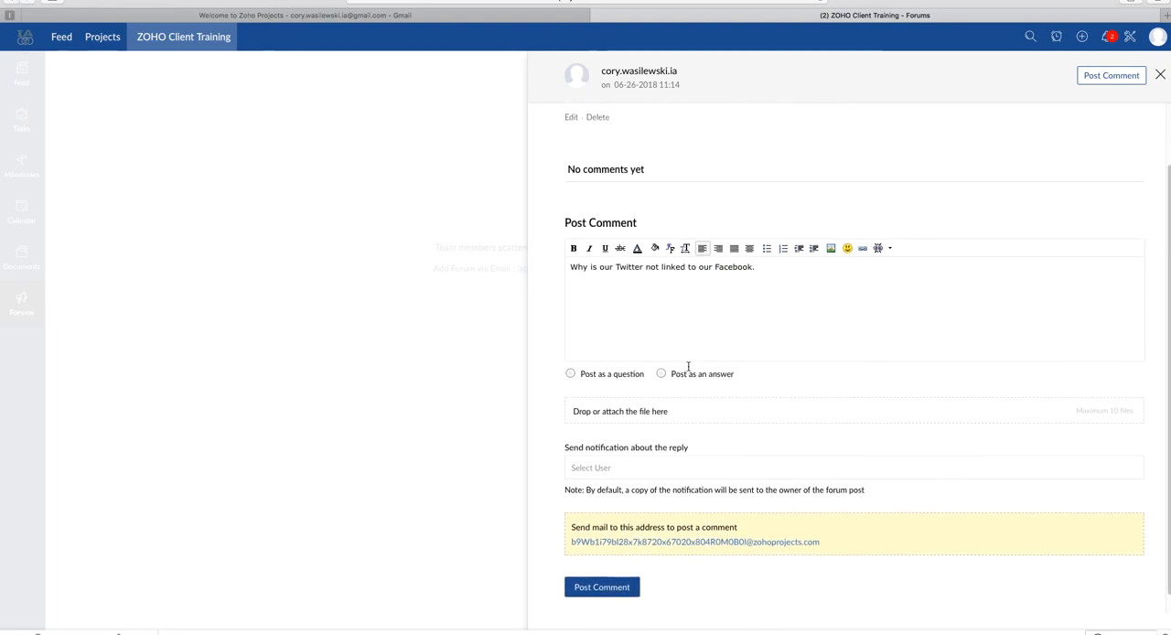
pyautogui.click(571, 374)
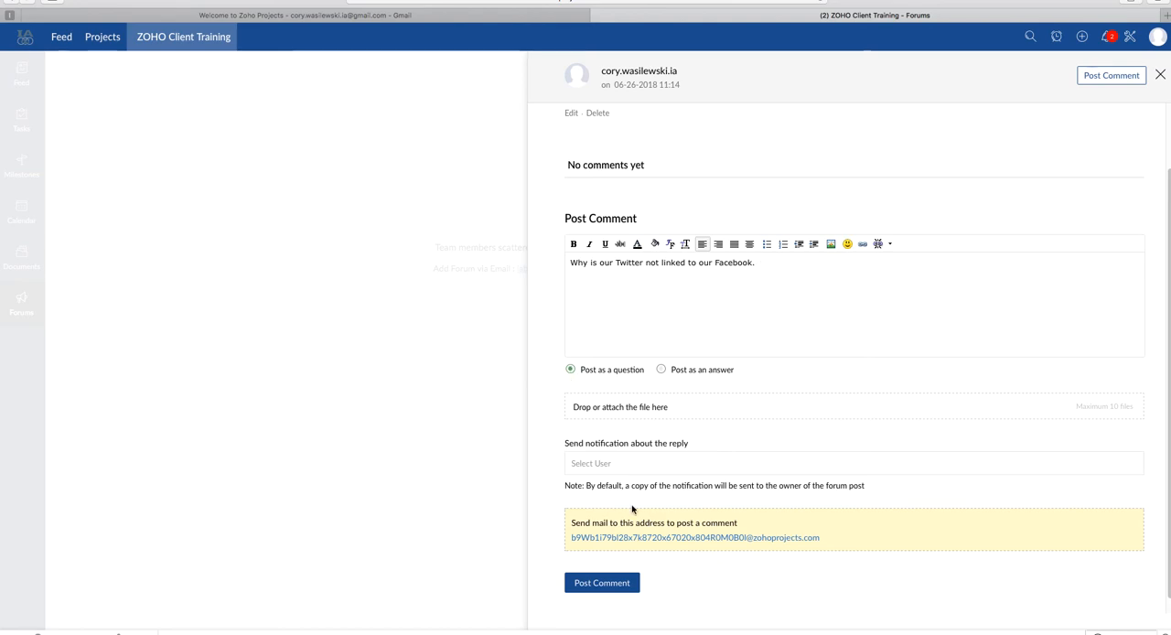
pyautogui.click(600, 582)
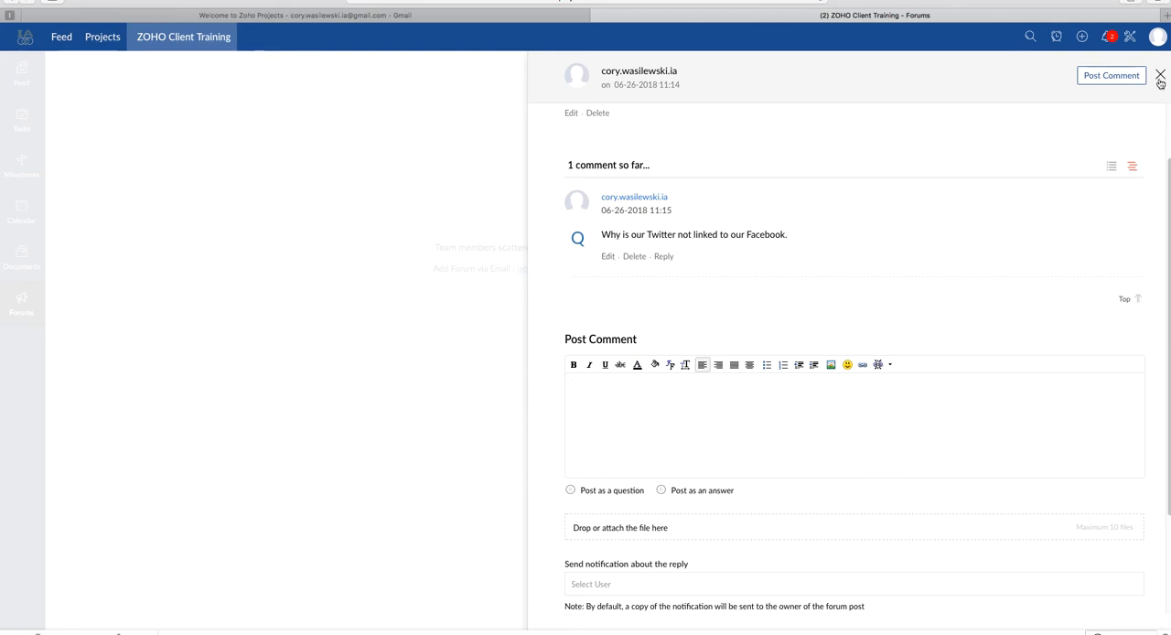
pyautogui.click(1160, 75)
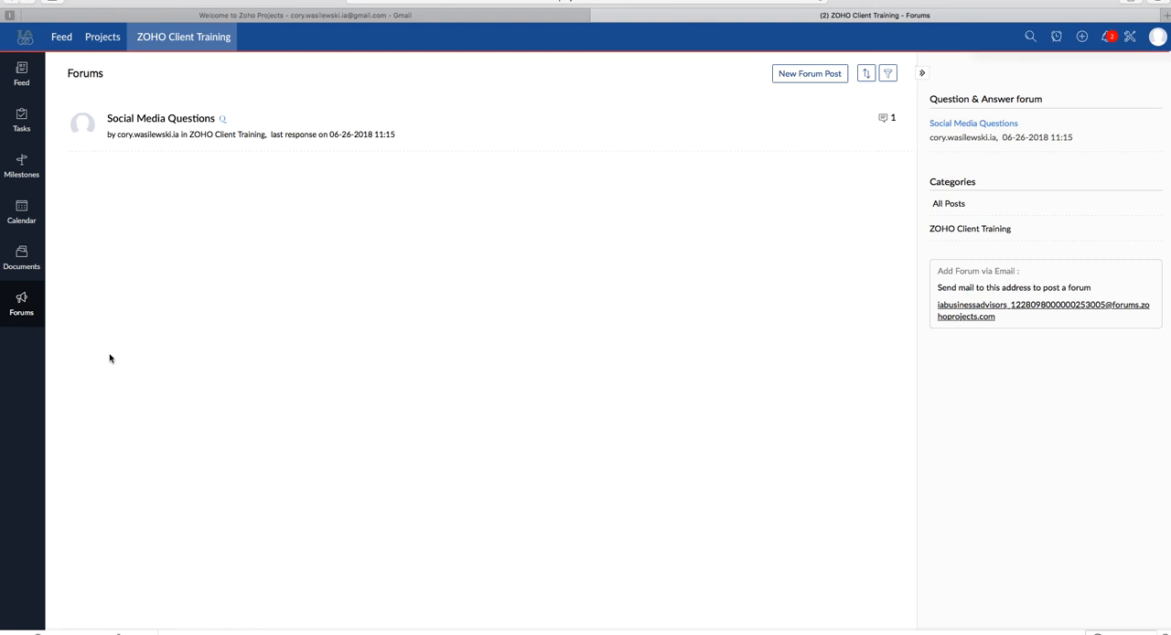
pyautogui.moveTo(336, 125)
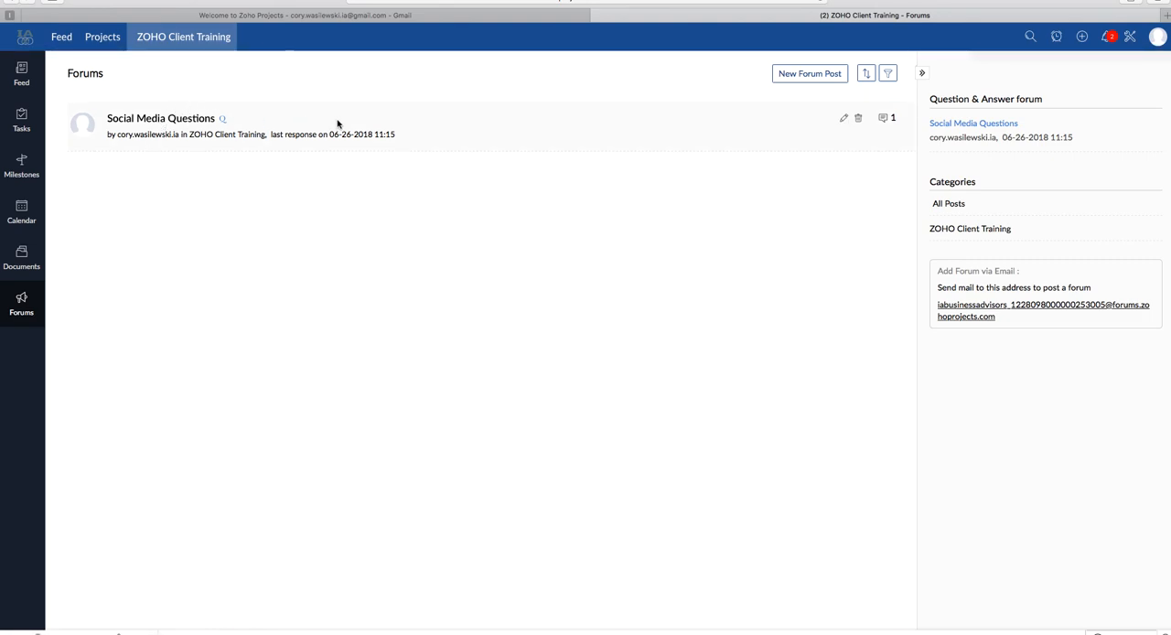
pyautogui.moveTo(371, 148)
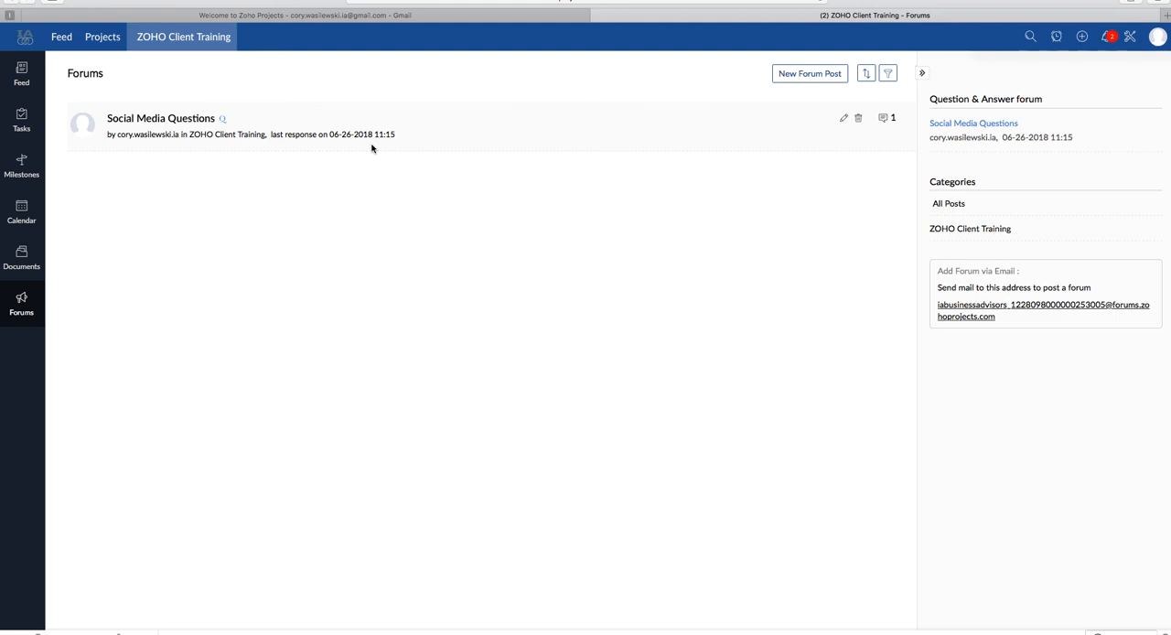
pyautogui.moveTo(219, 291)
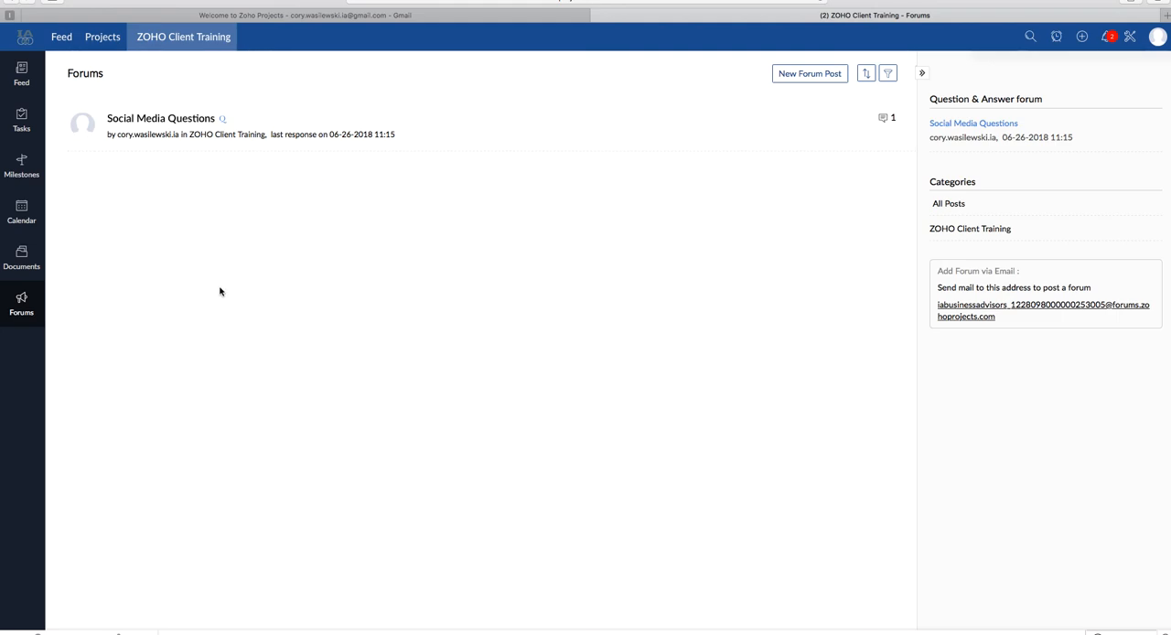